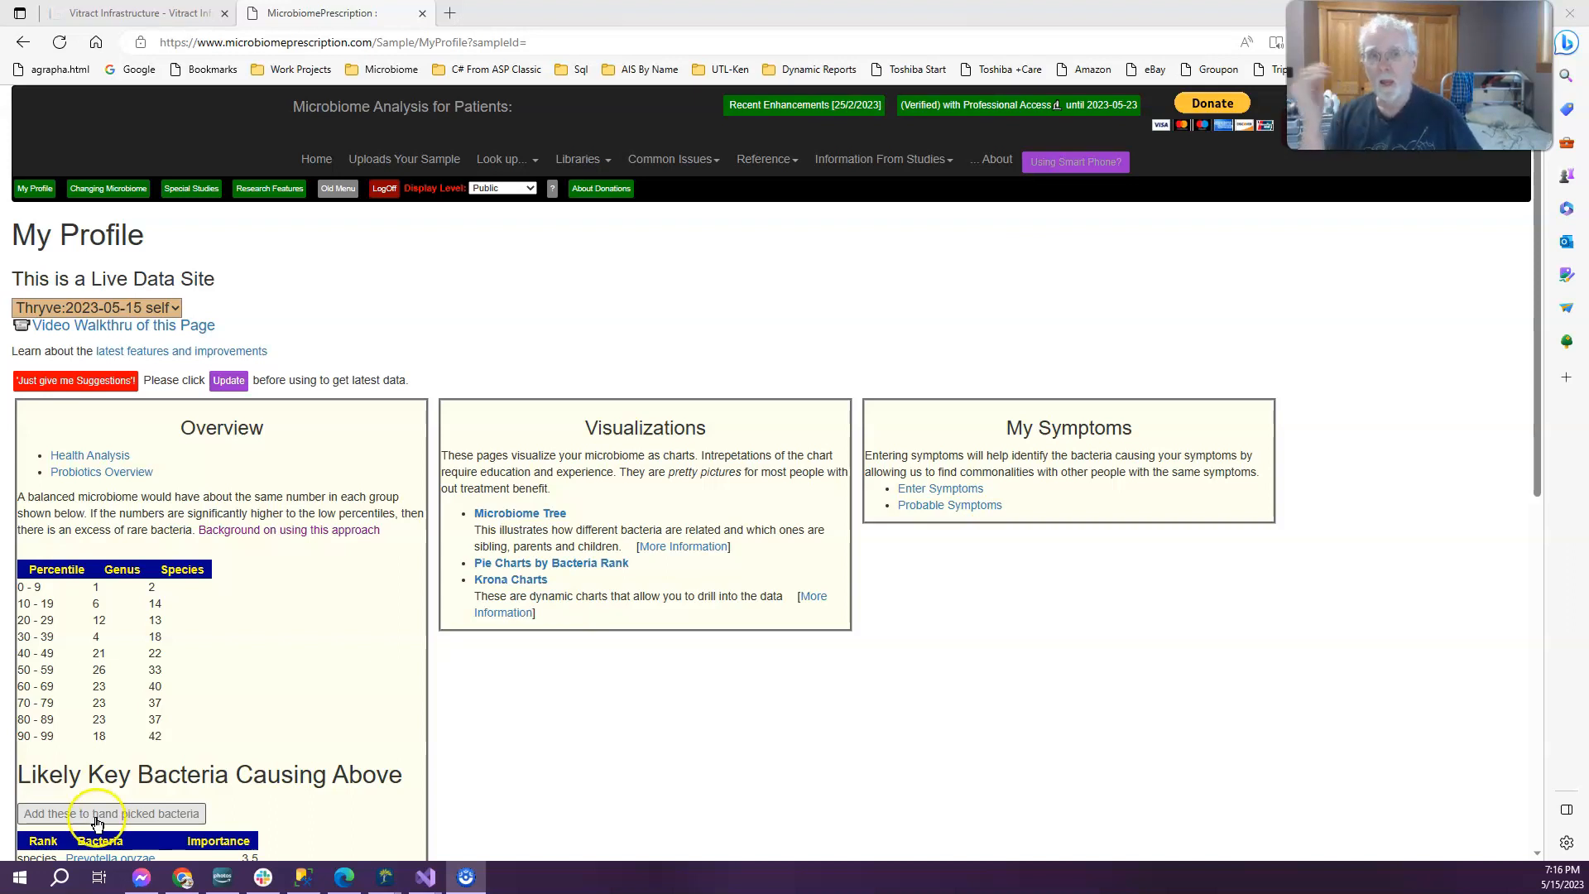
mouse_move(166, 324)
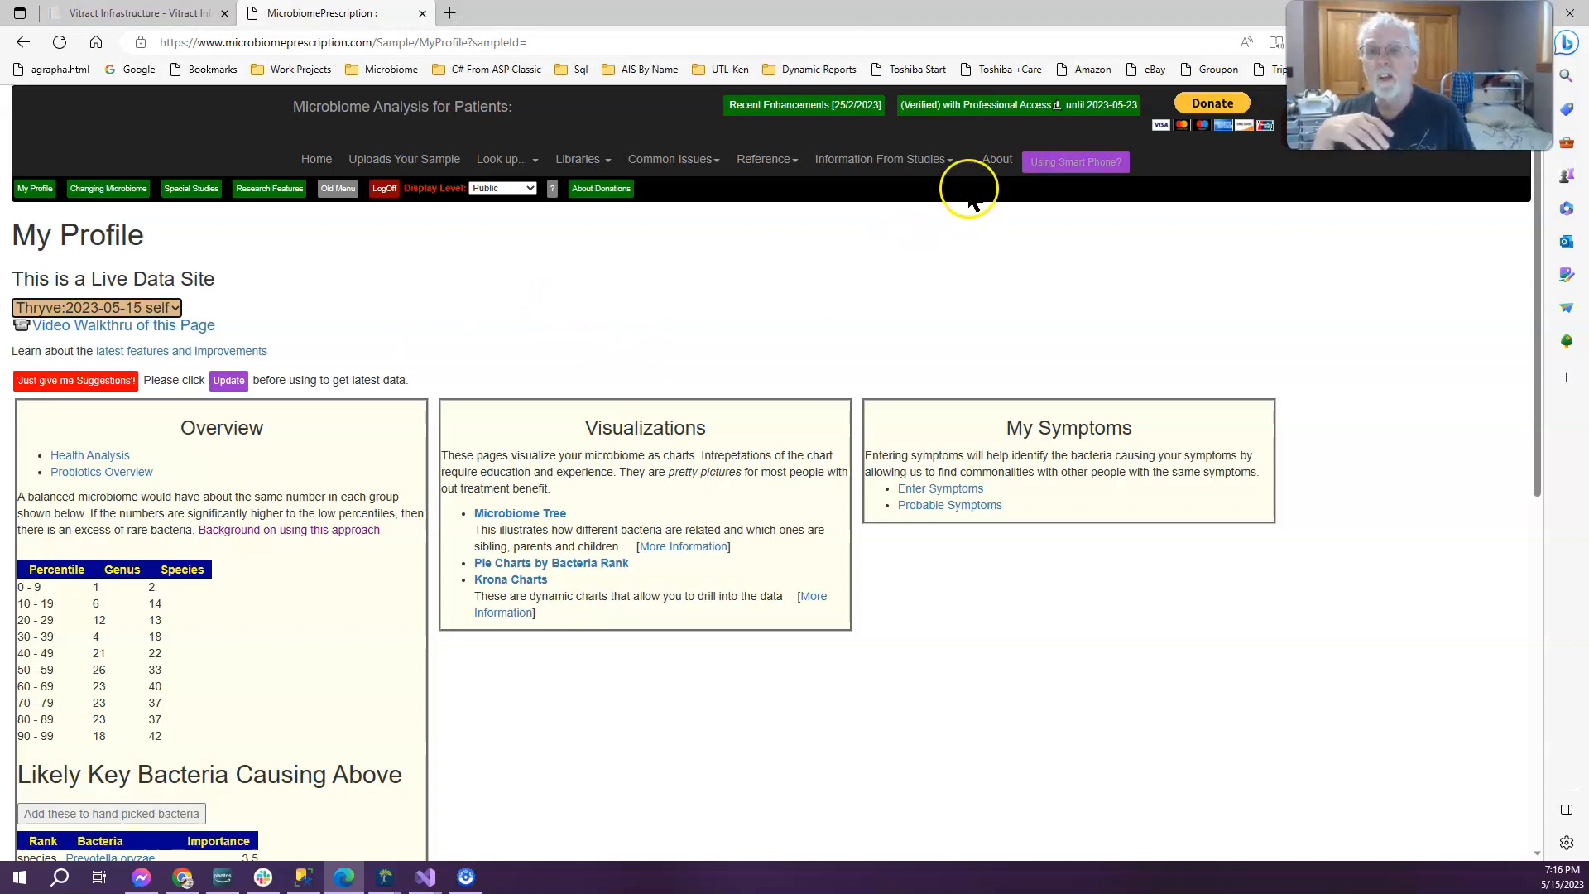
View the medical conditions list, then load the Health Indicators report for the 2023-05-15 Thryve sample.
click(879, 159)
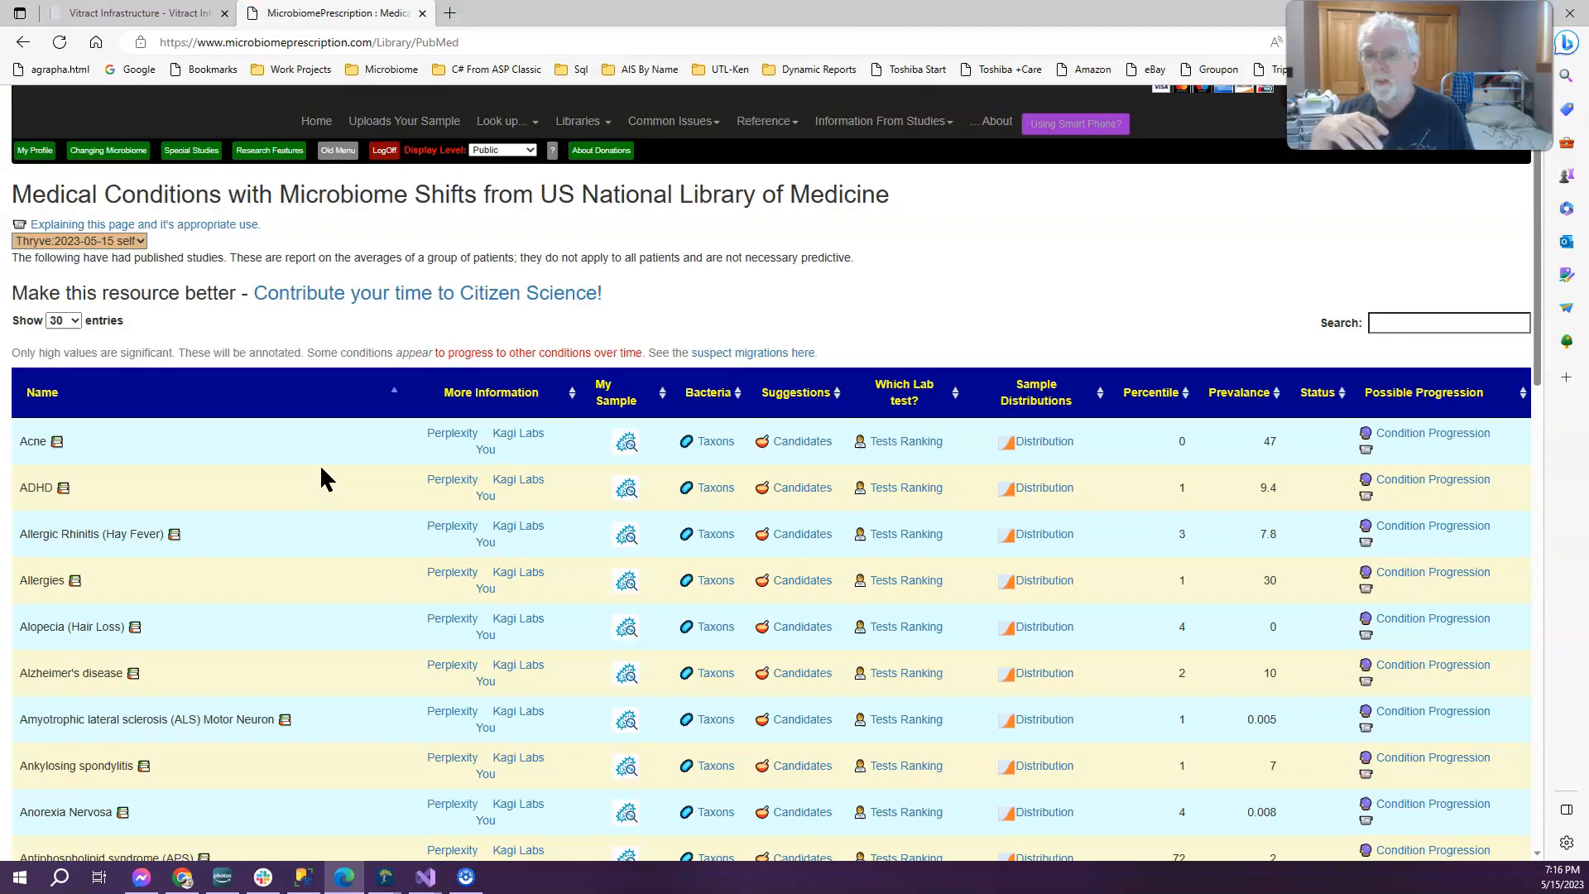
scroll(down, 3)
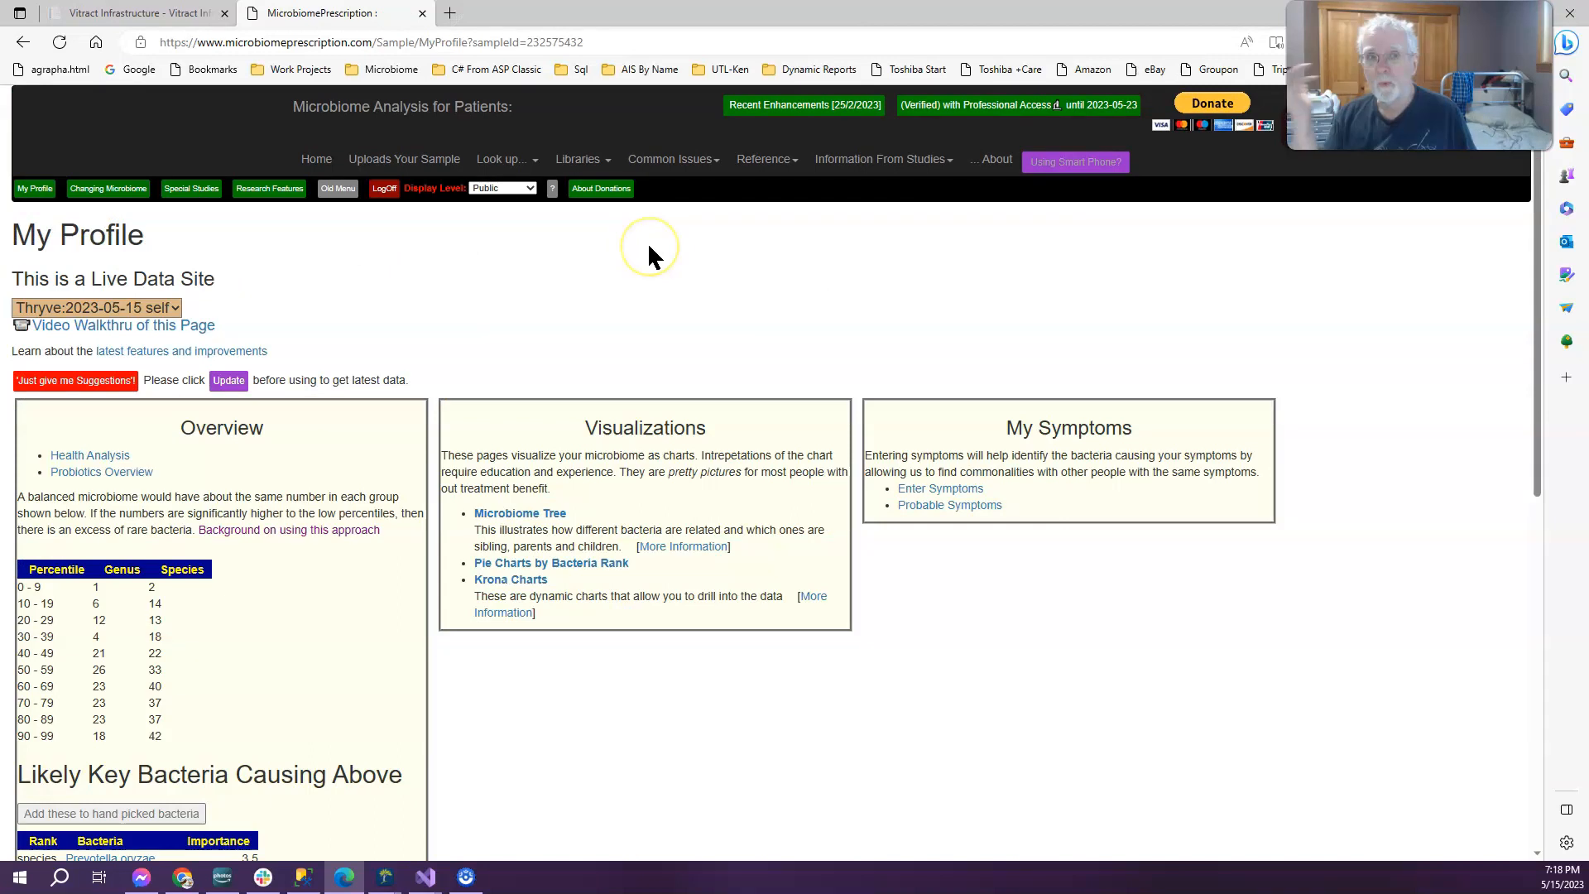
scroll(down, 3)
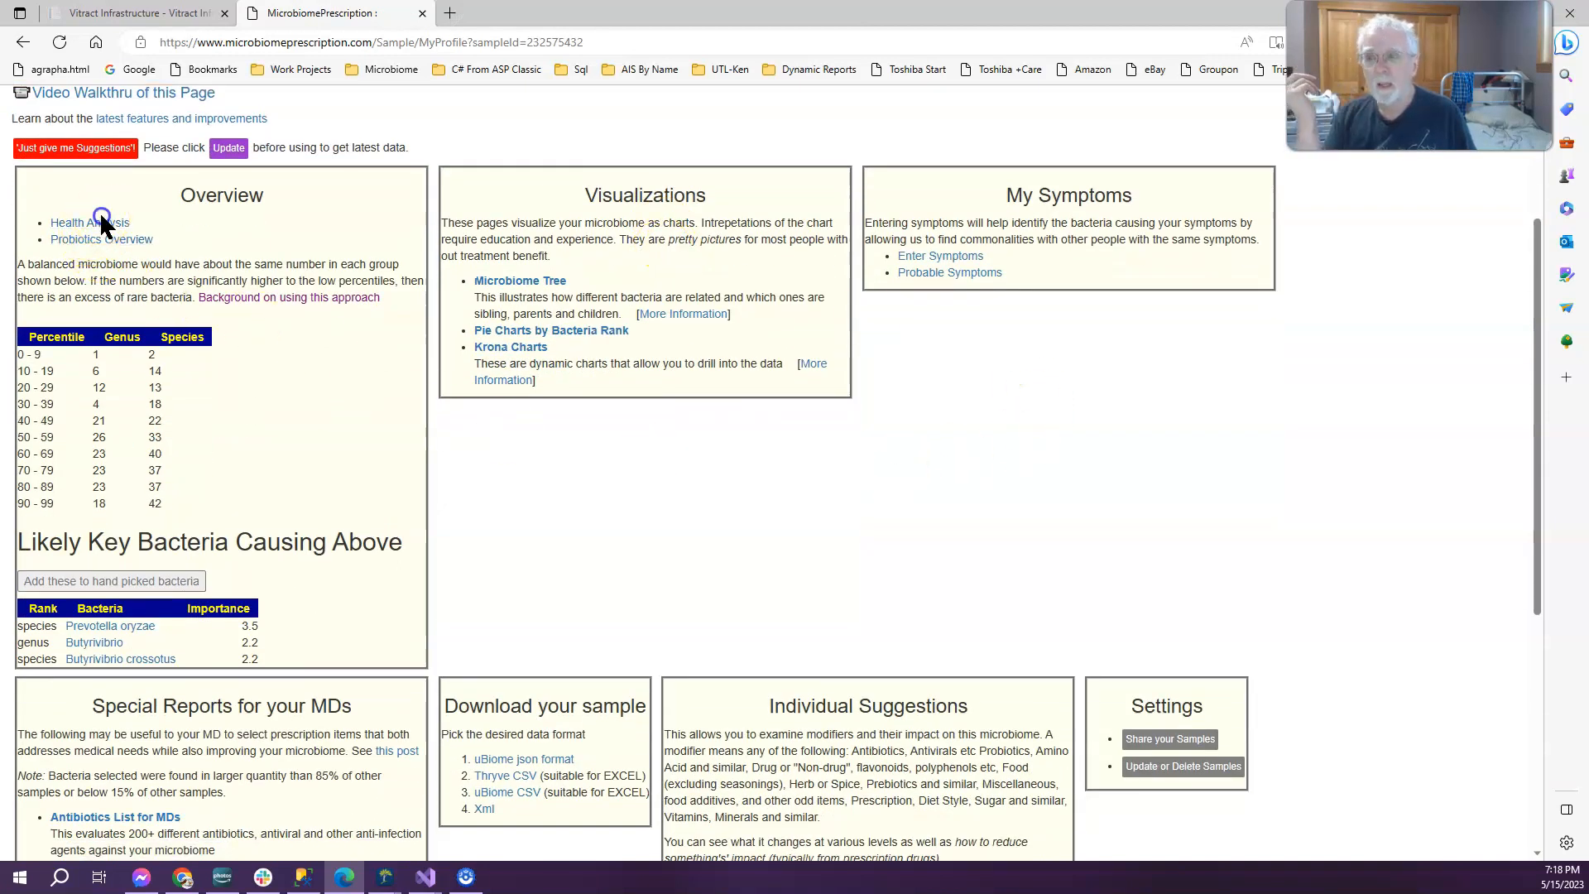
click(89, 222)
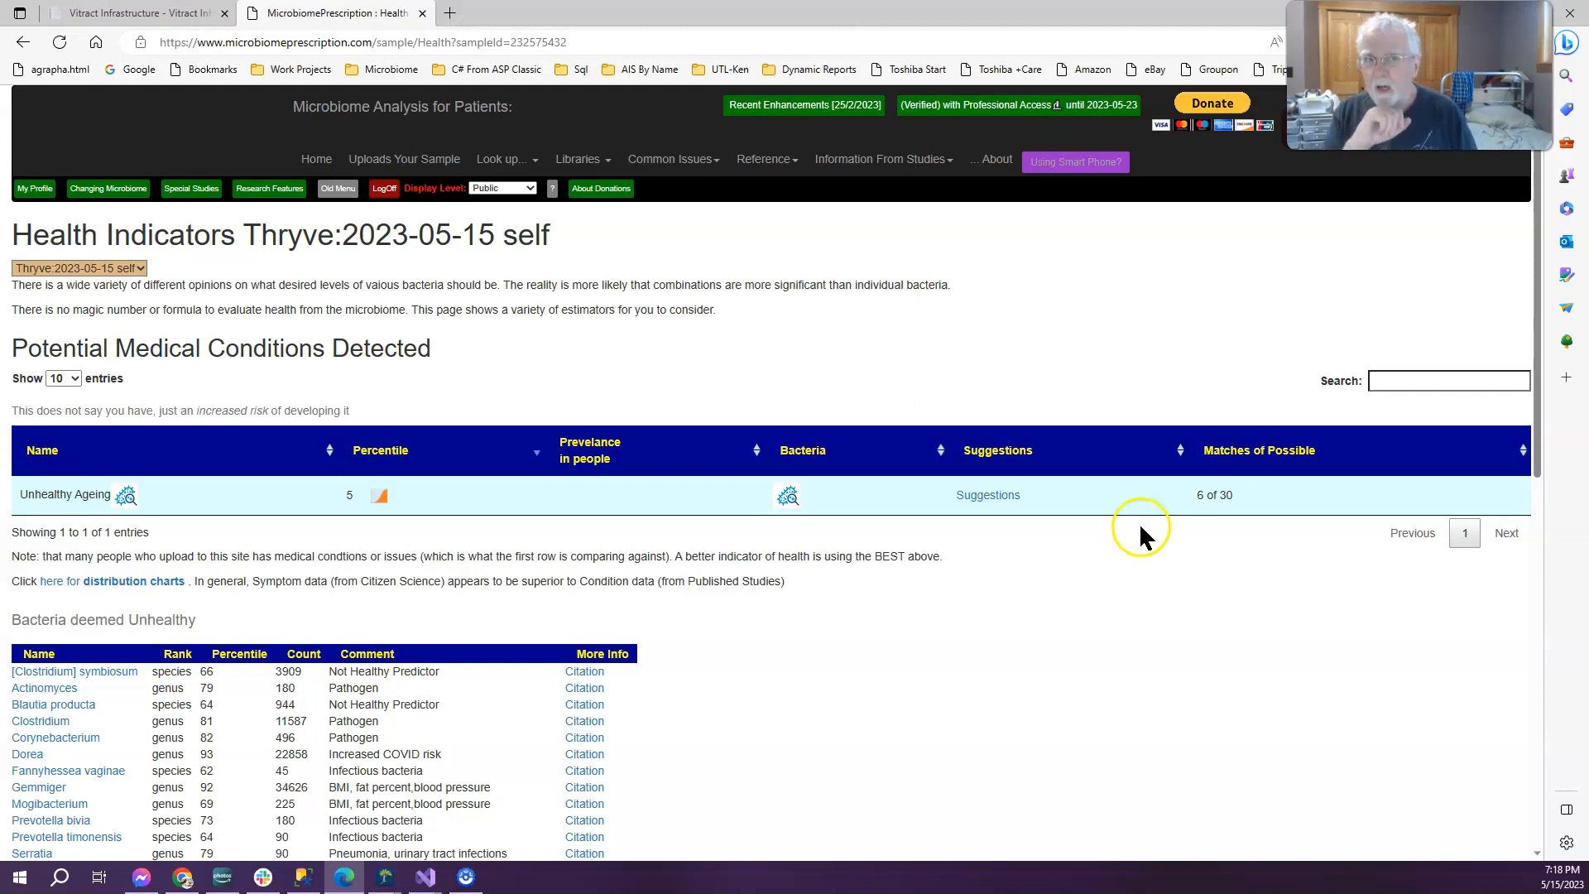
mouse_move(1055, 684)
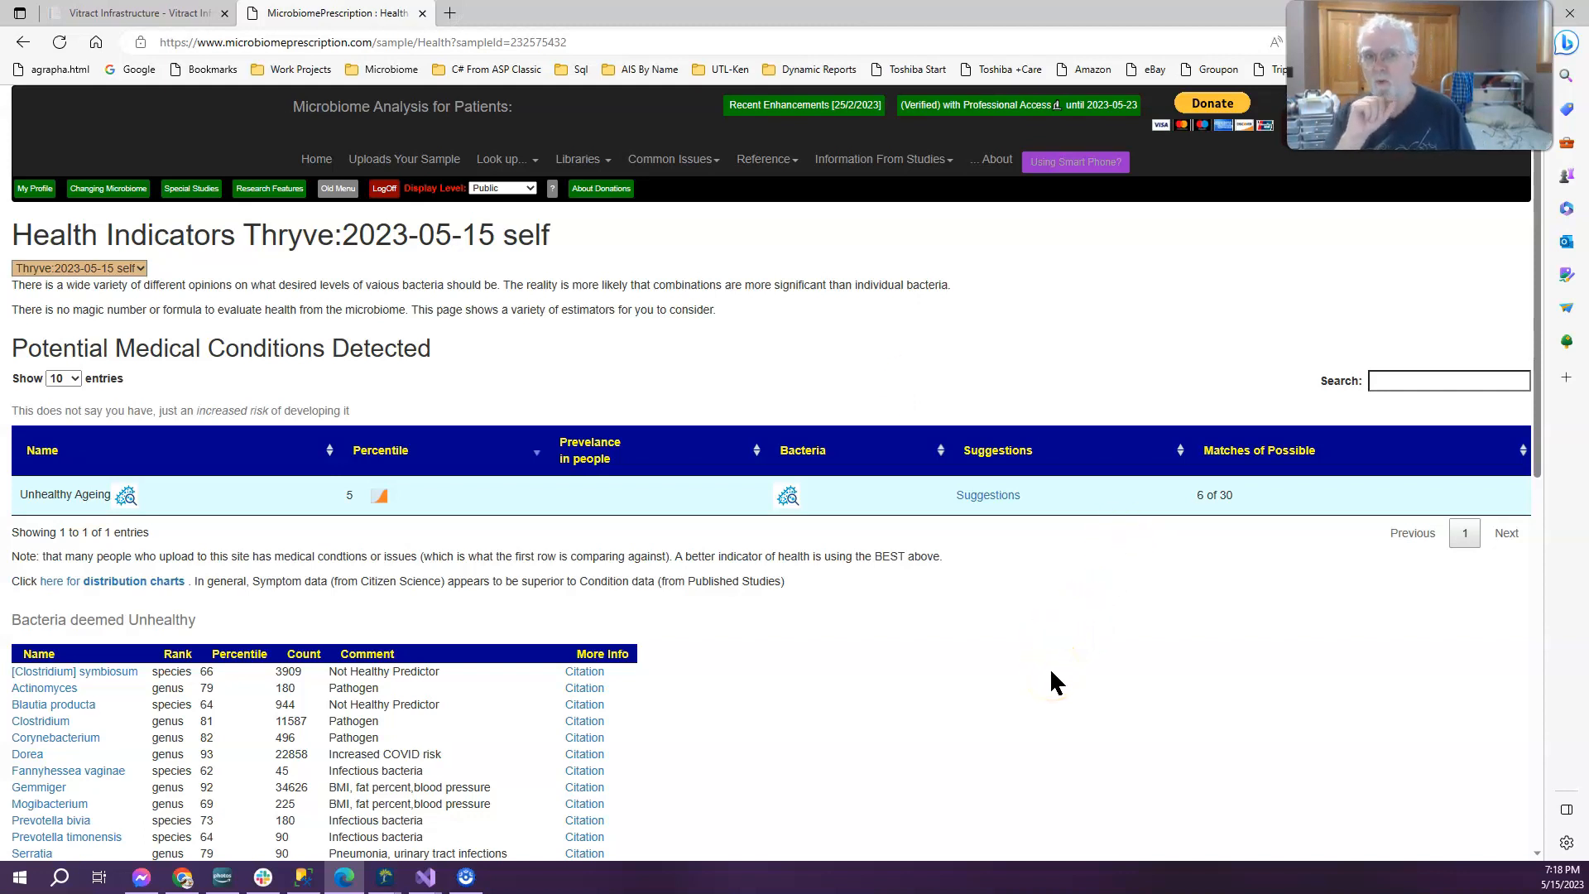
scroll(down, 3)
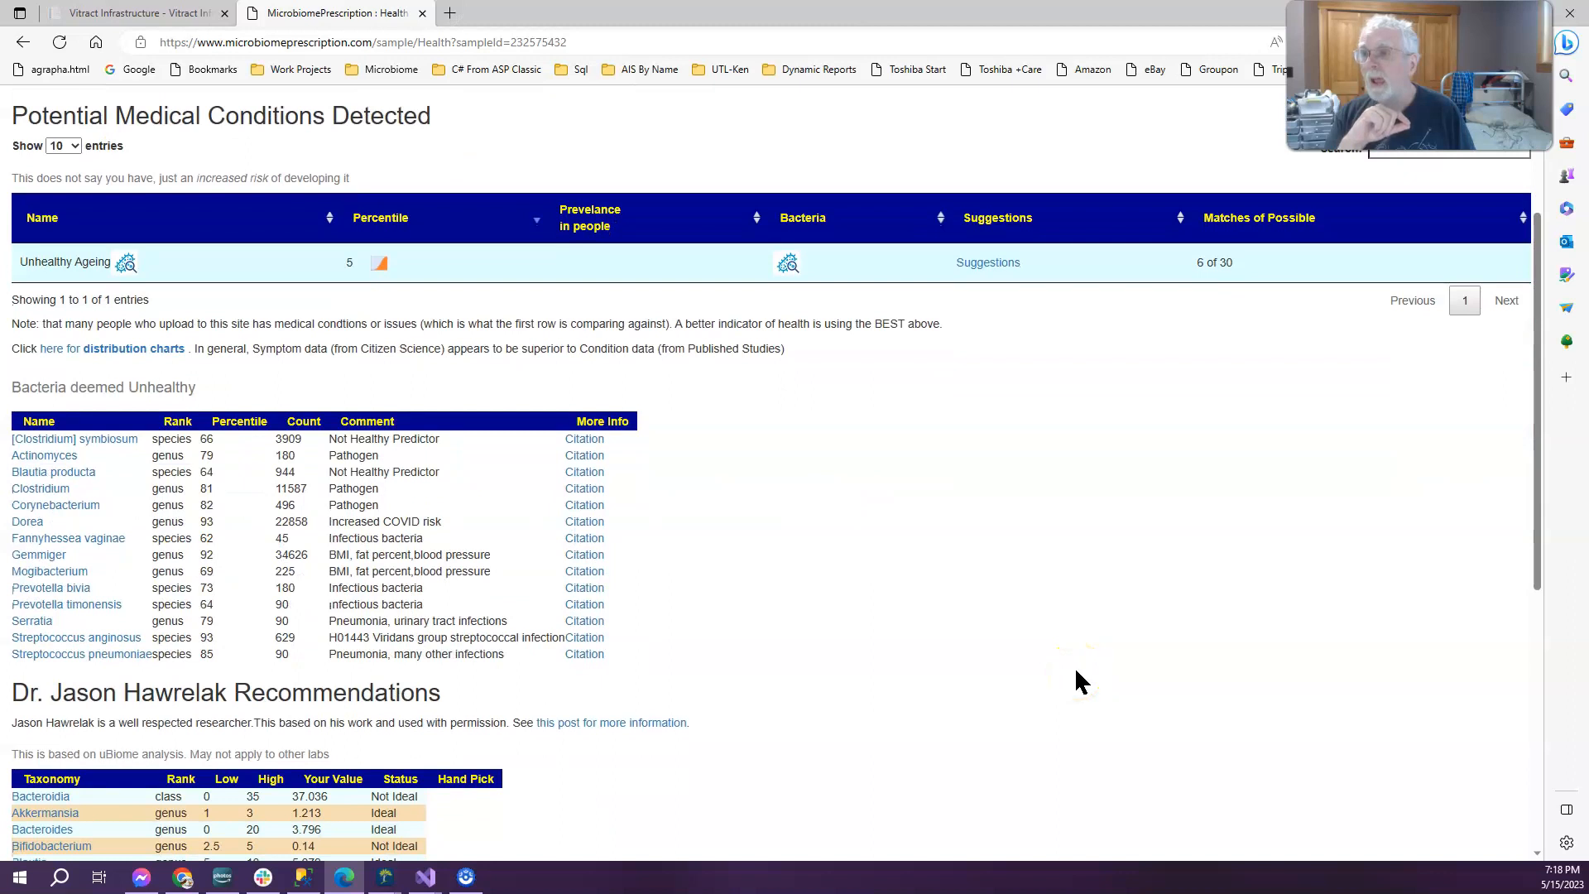
mouse_move(40, 273)
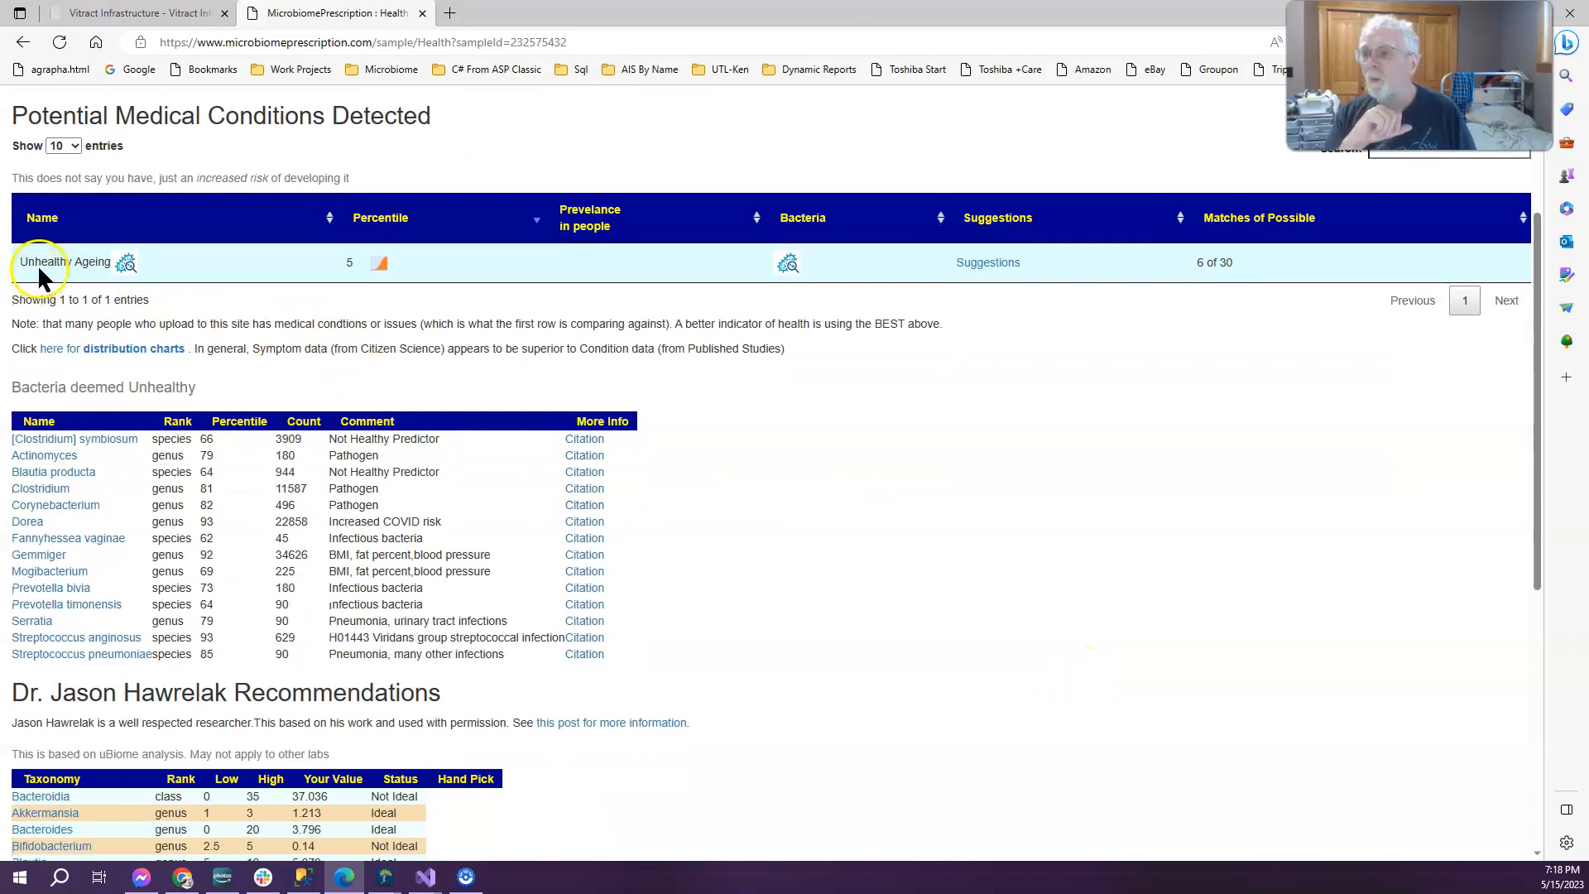
mouse_move(1065, 300)
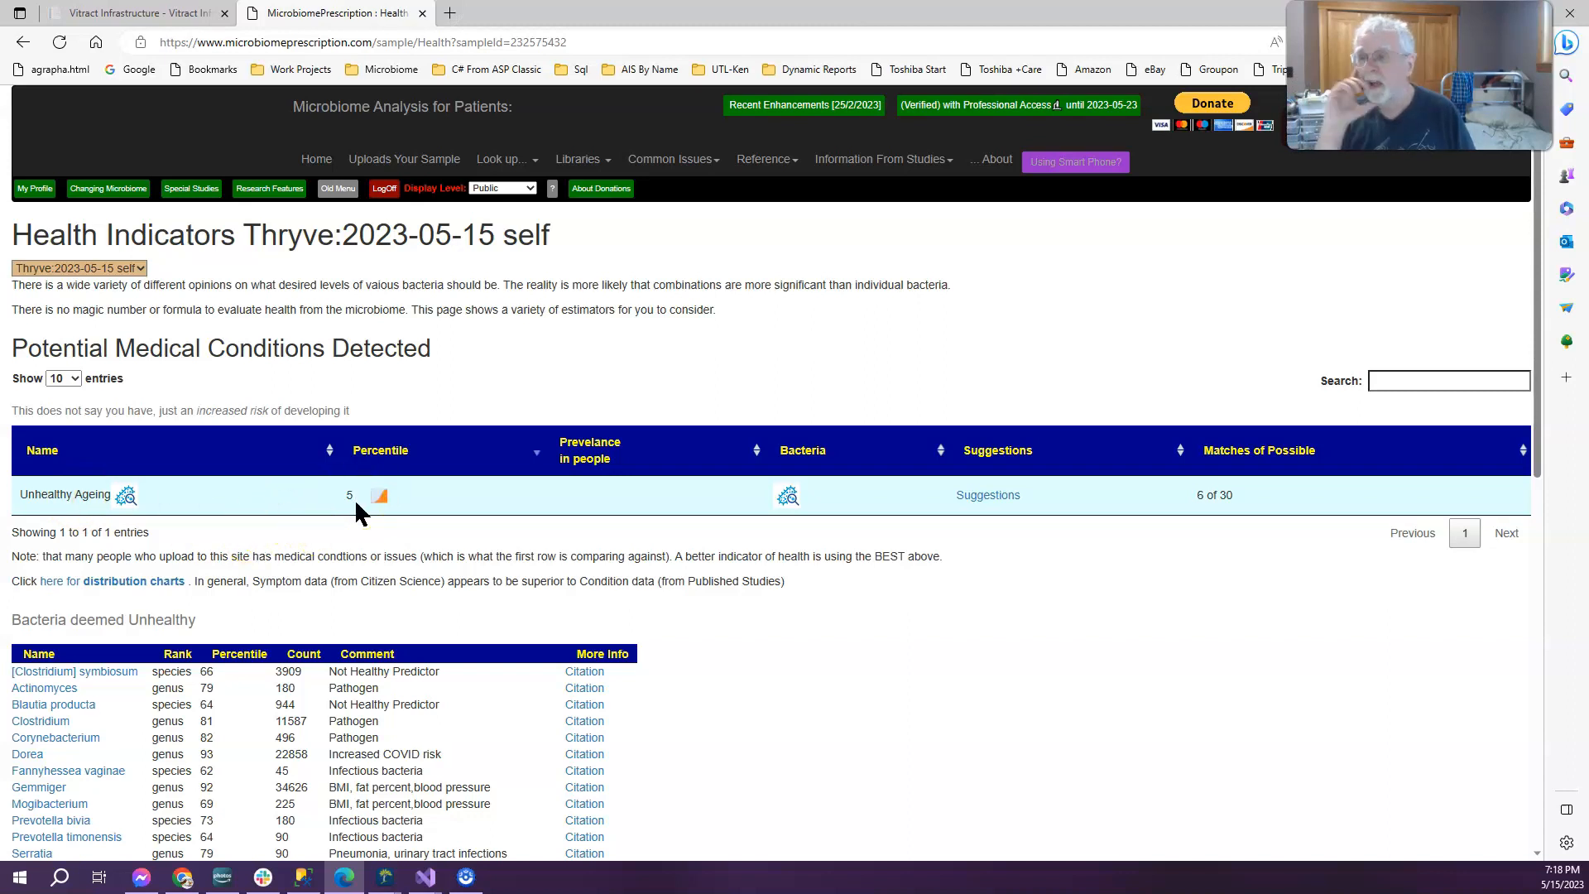
click(34, 189)
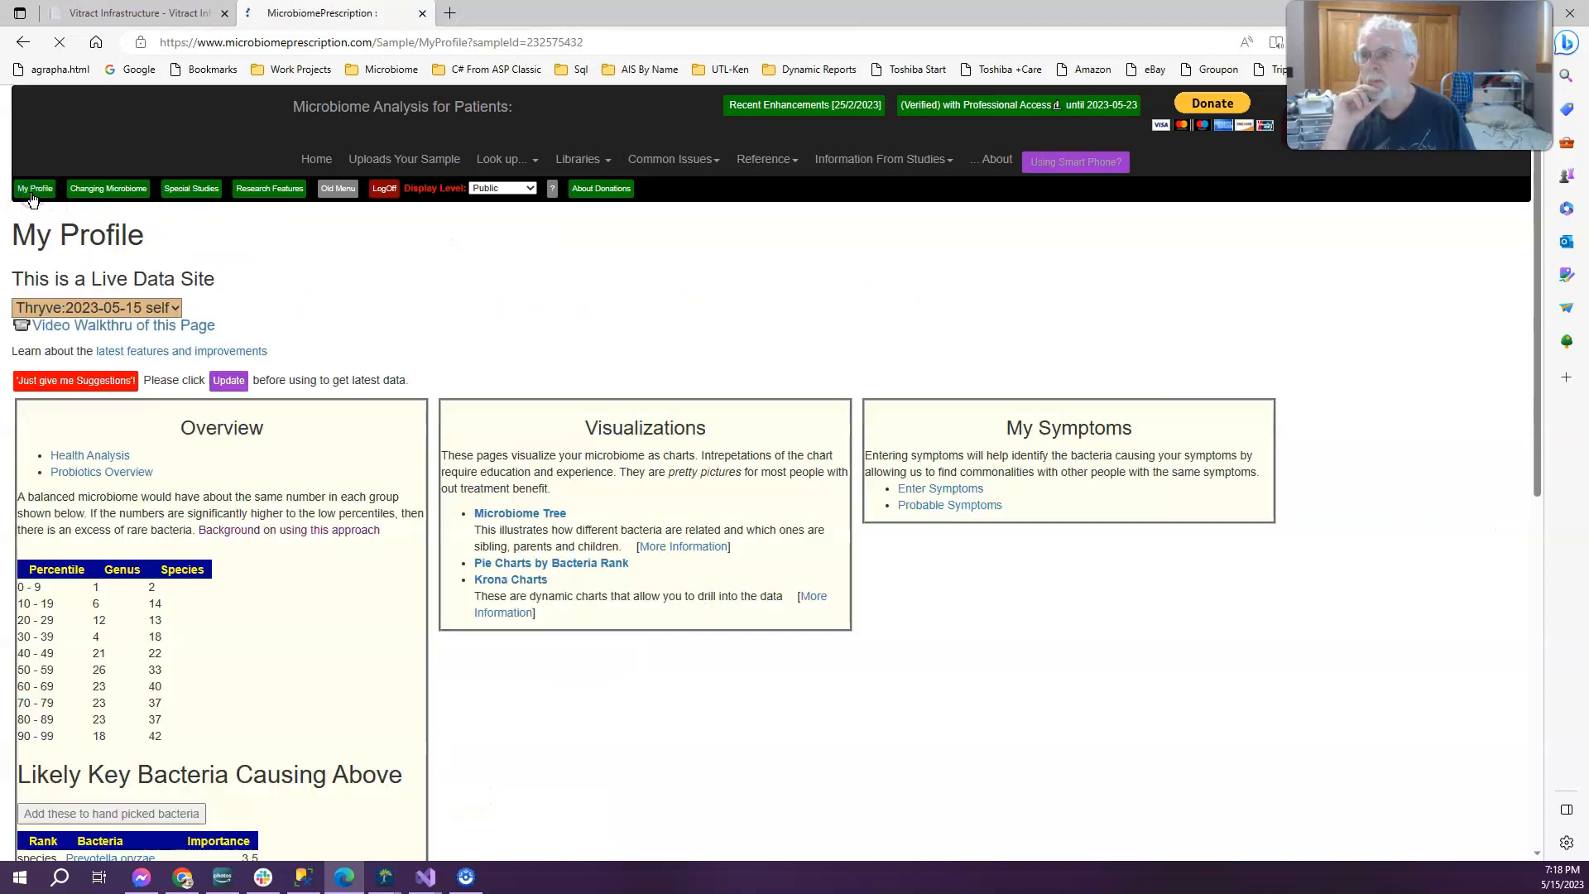
click(228, 380)
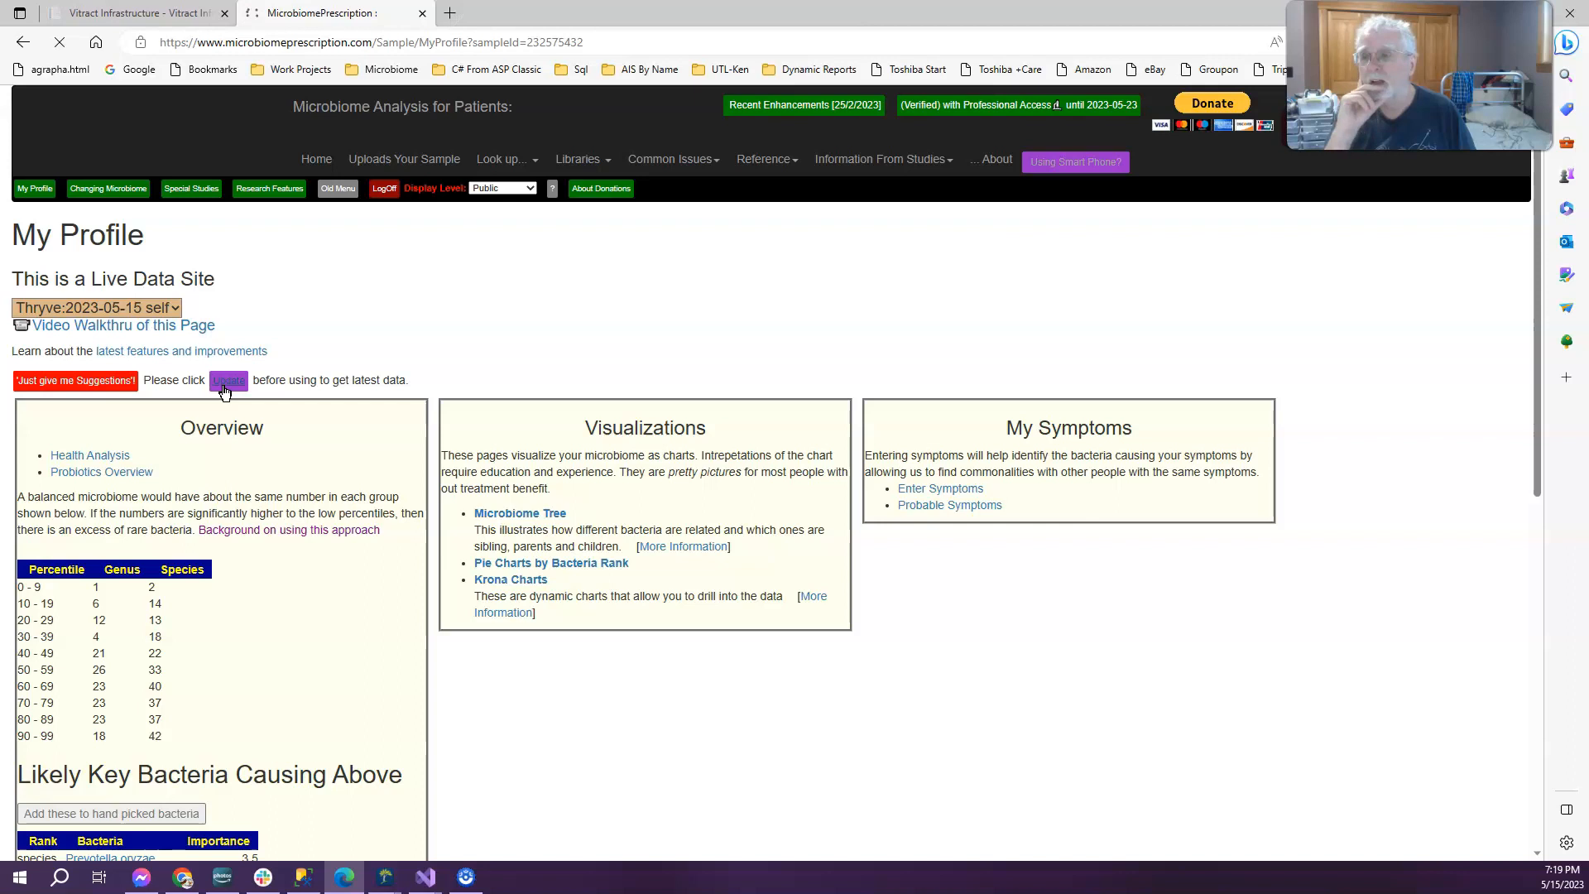
click(227, 381)
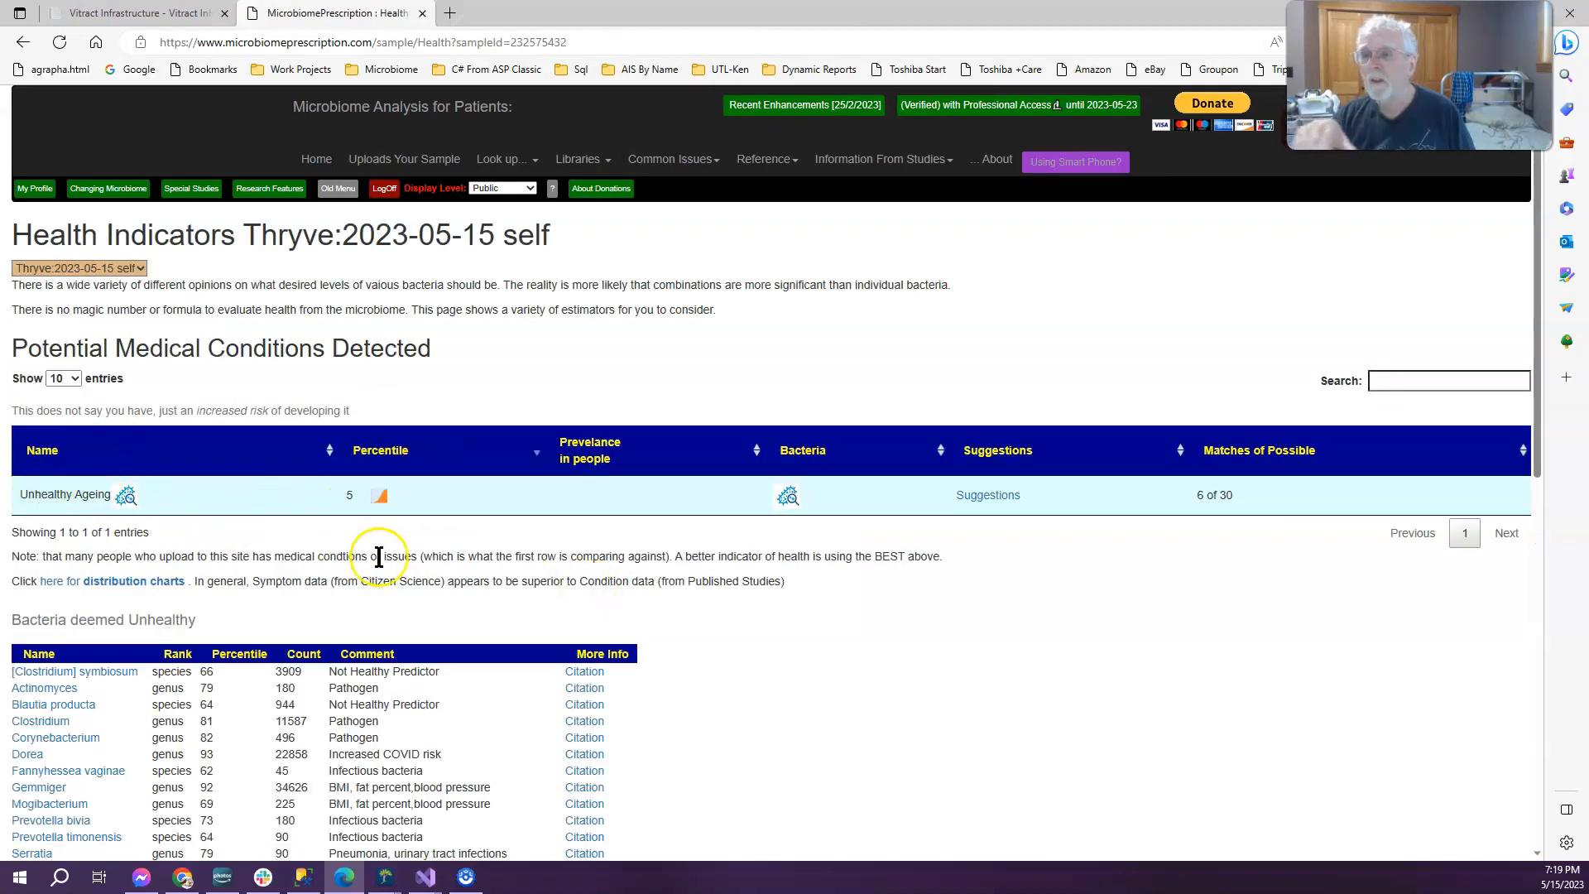
mouse_move(396, 545)
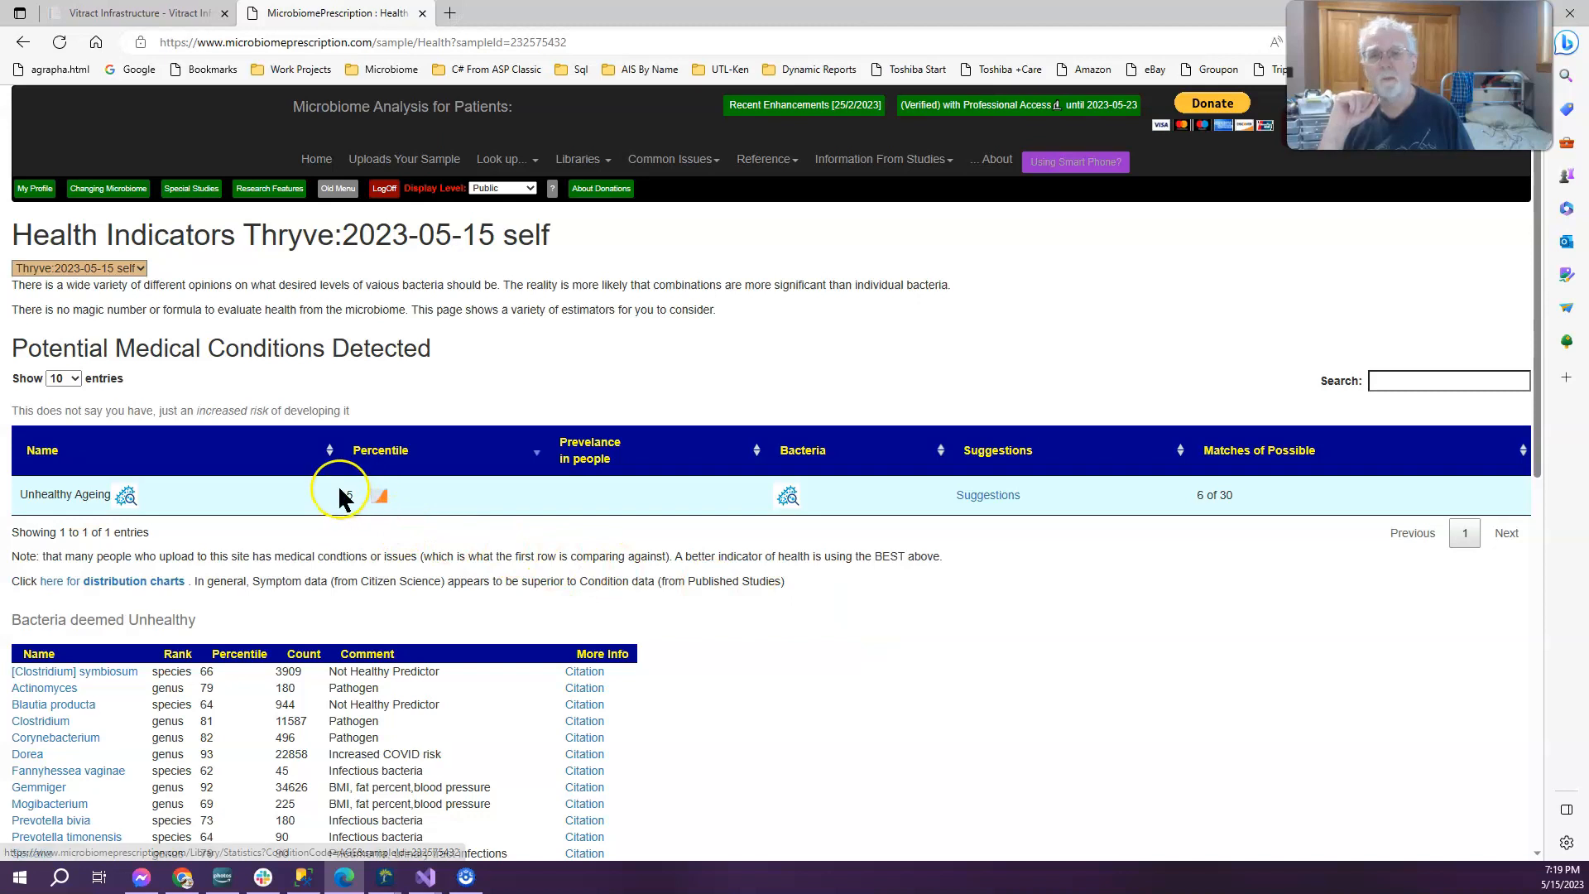
scroll(down, 3)
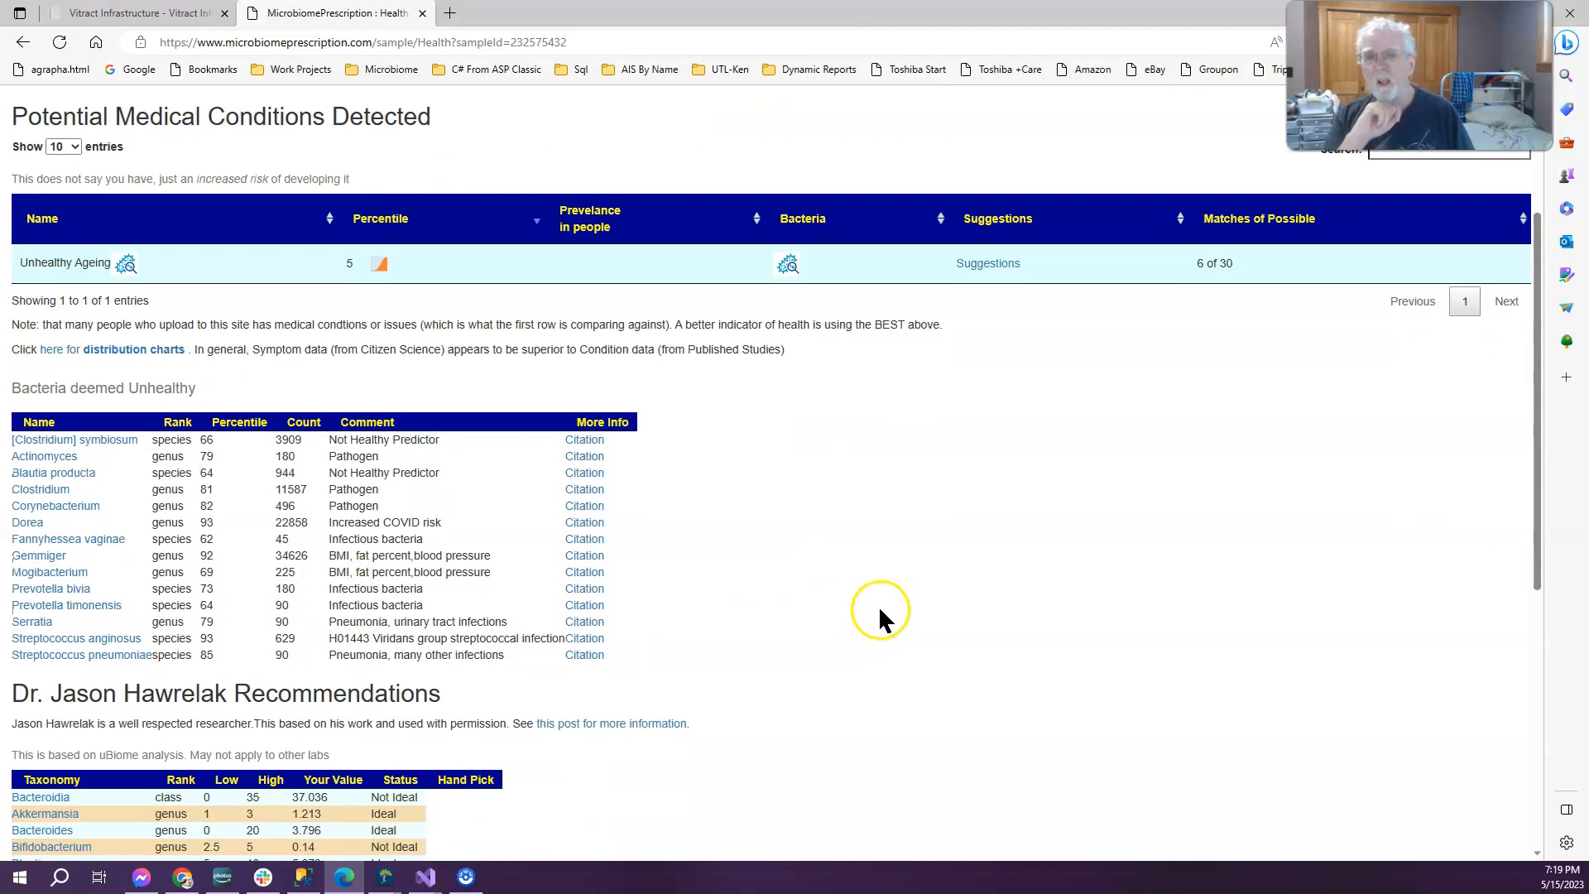
scroll(down, 3)
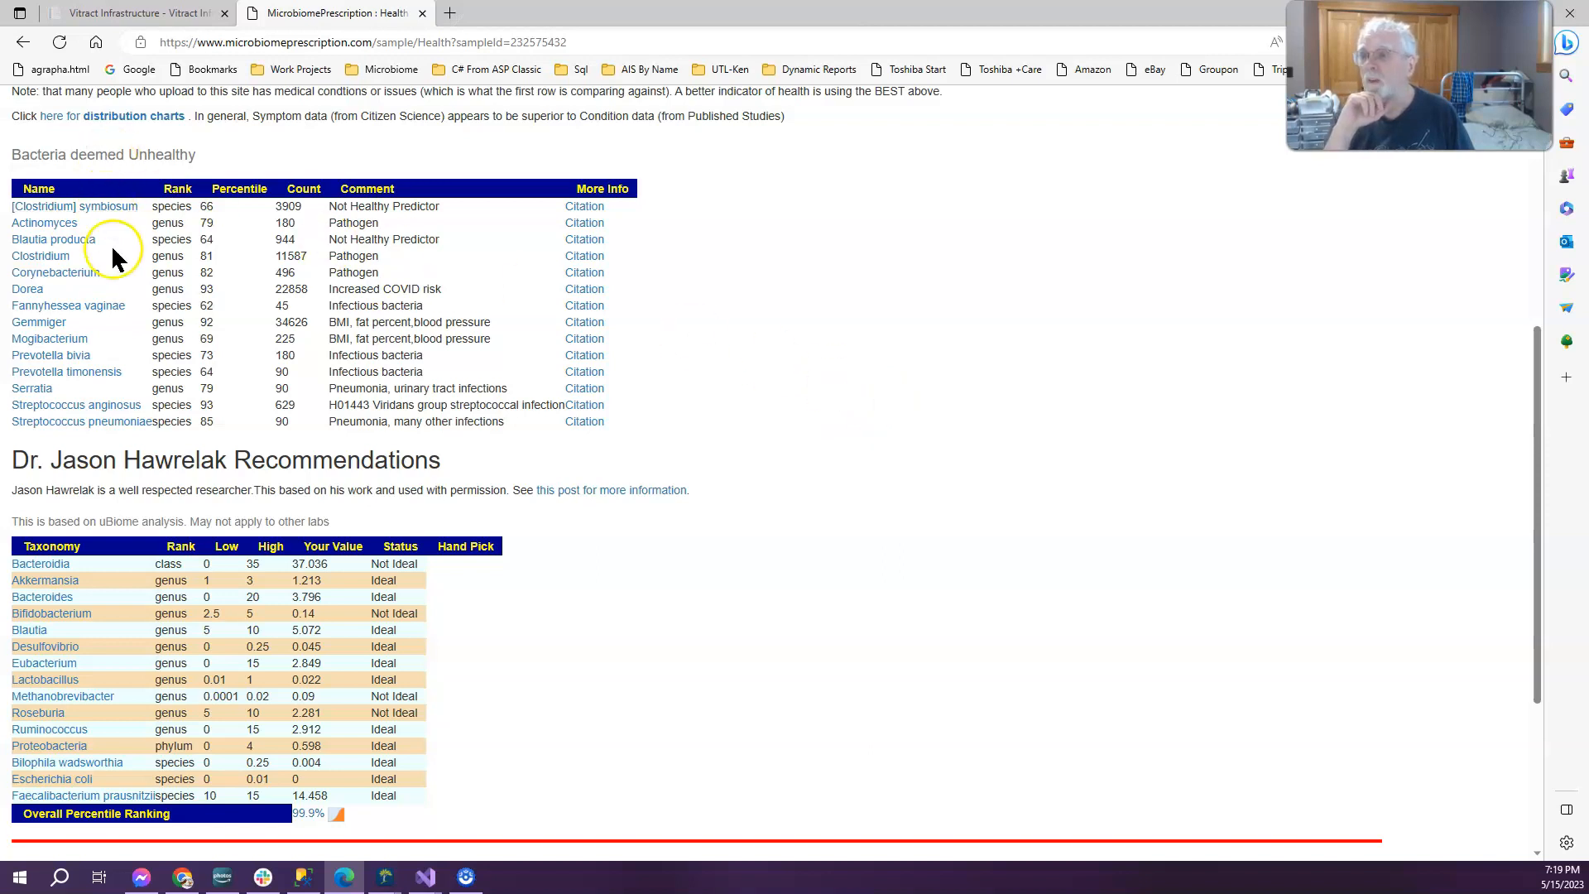
mouse_move(854, 301)
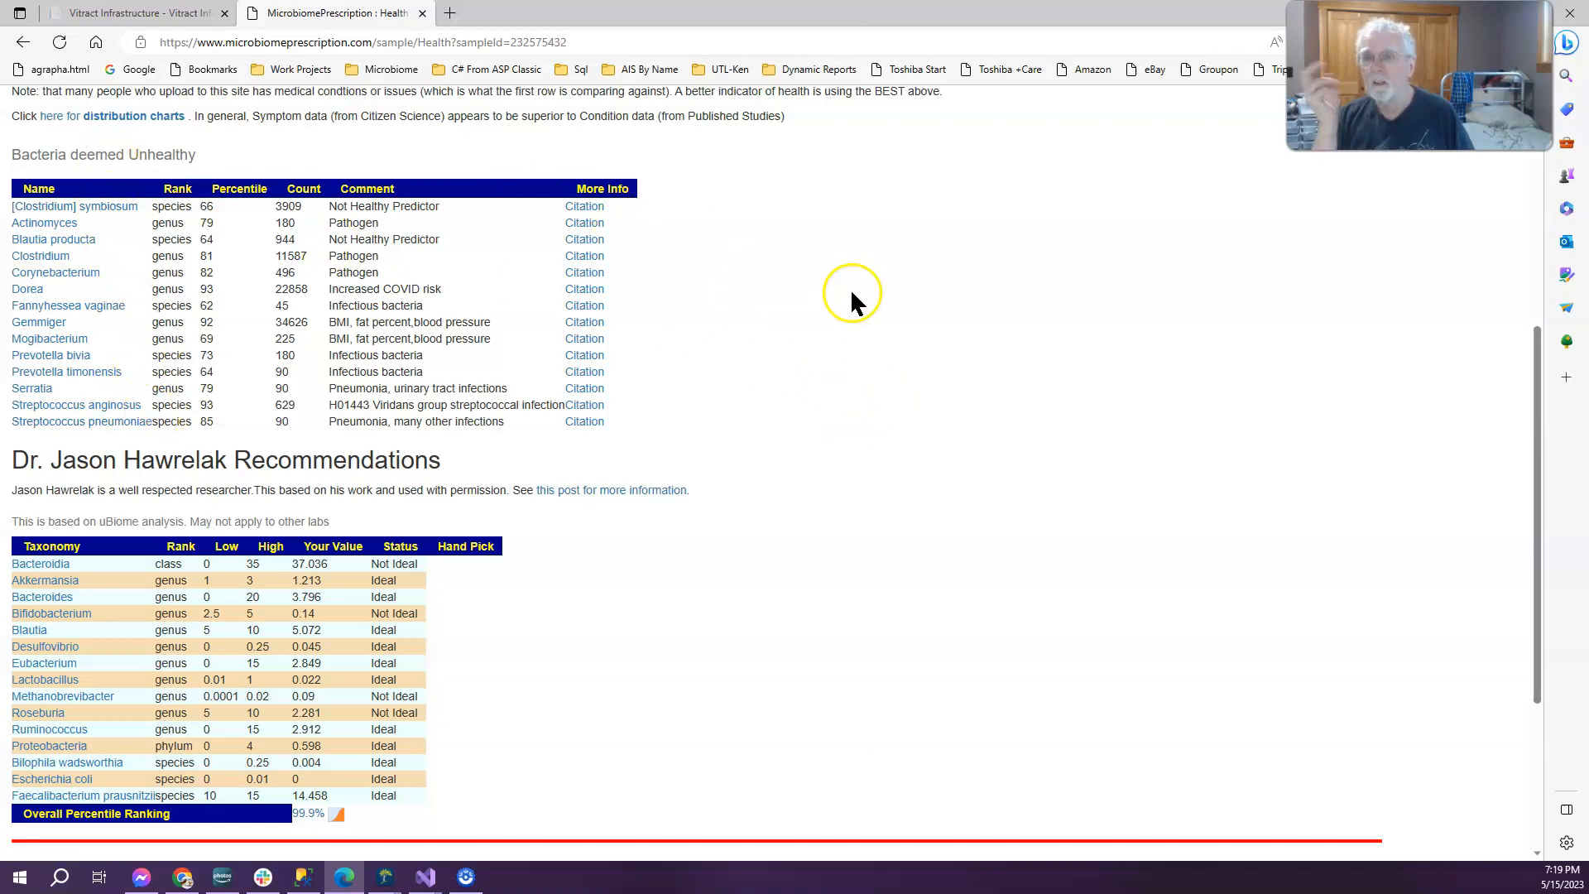
mouse_move(800, 341)
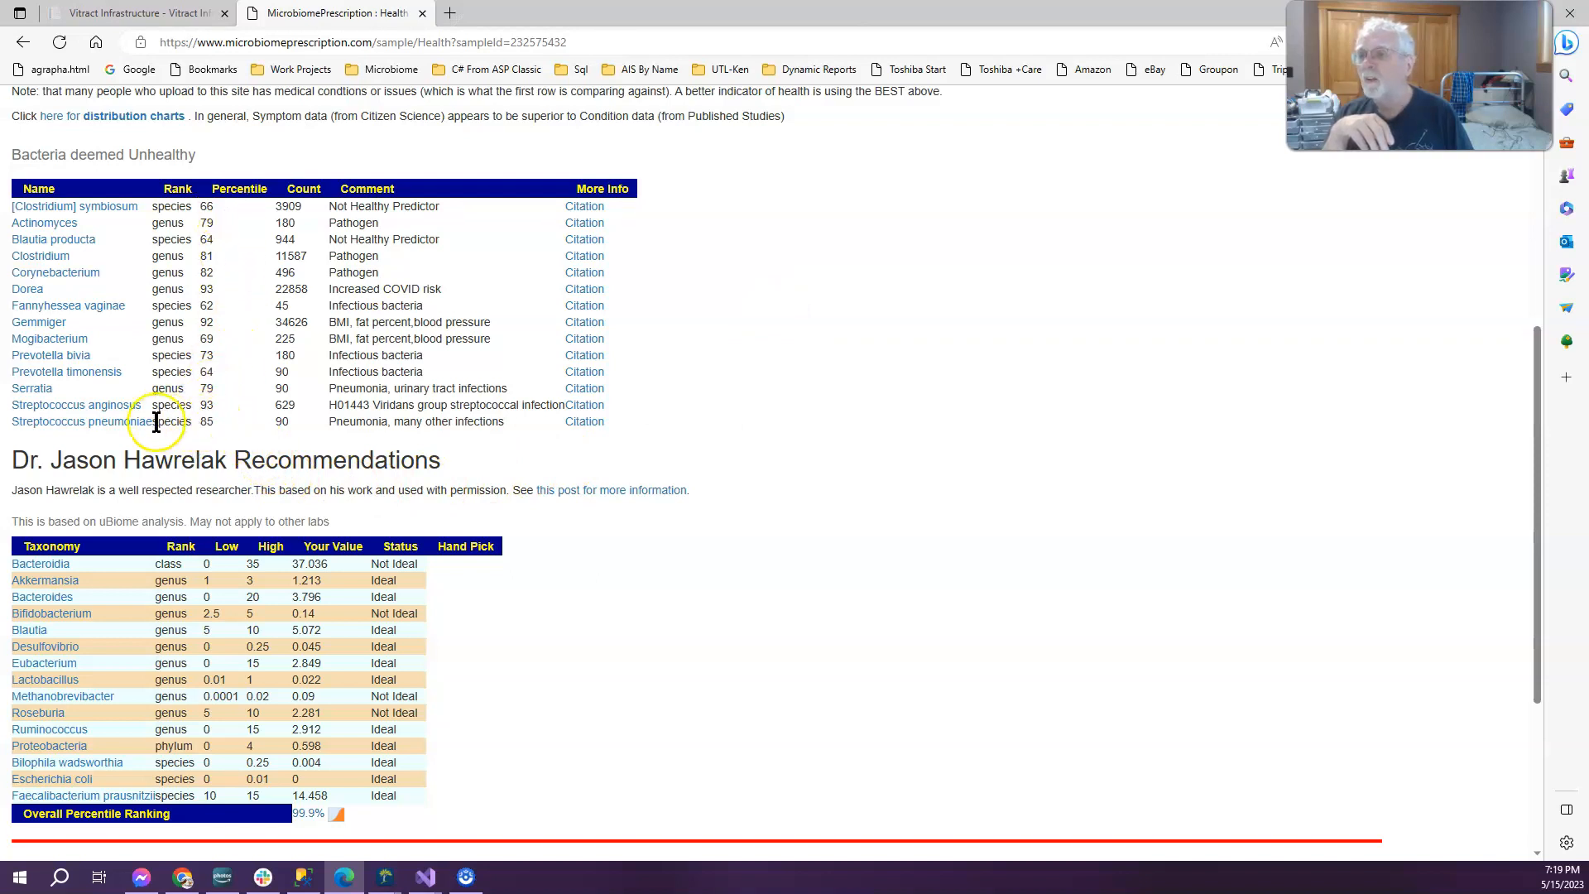
mouse_move(65, 445)
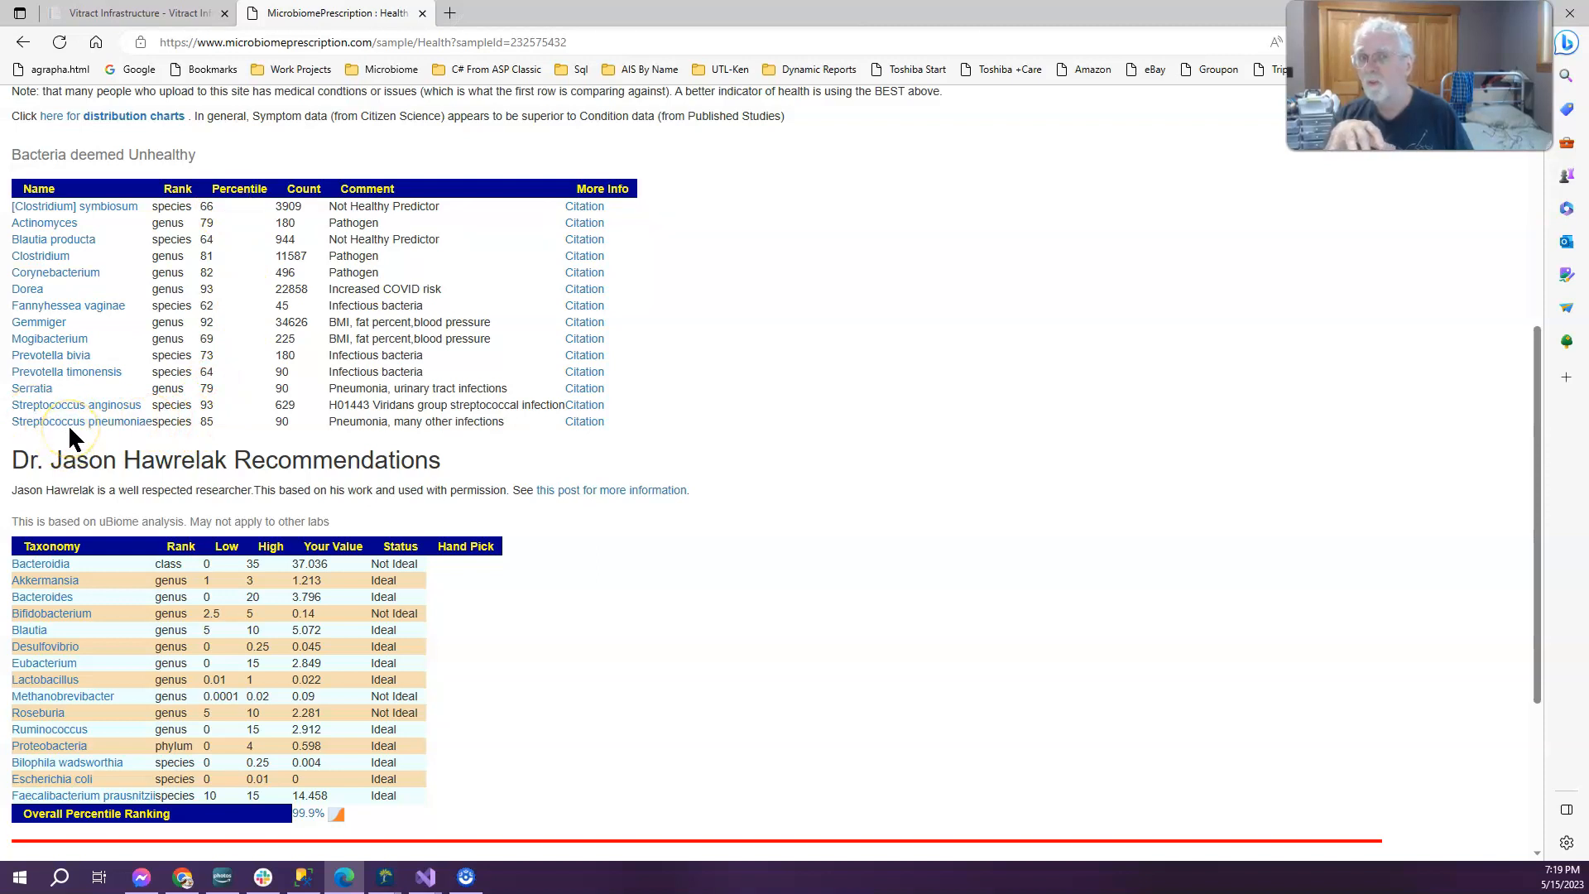
scroll(down, 3)
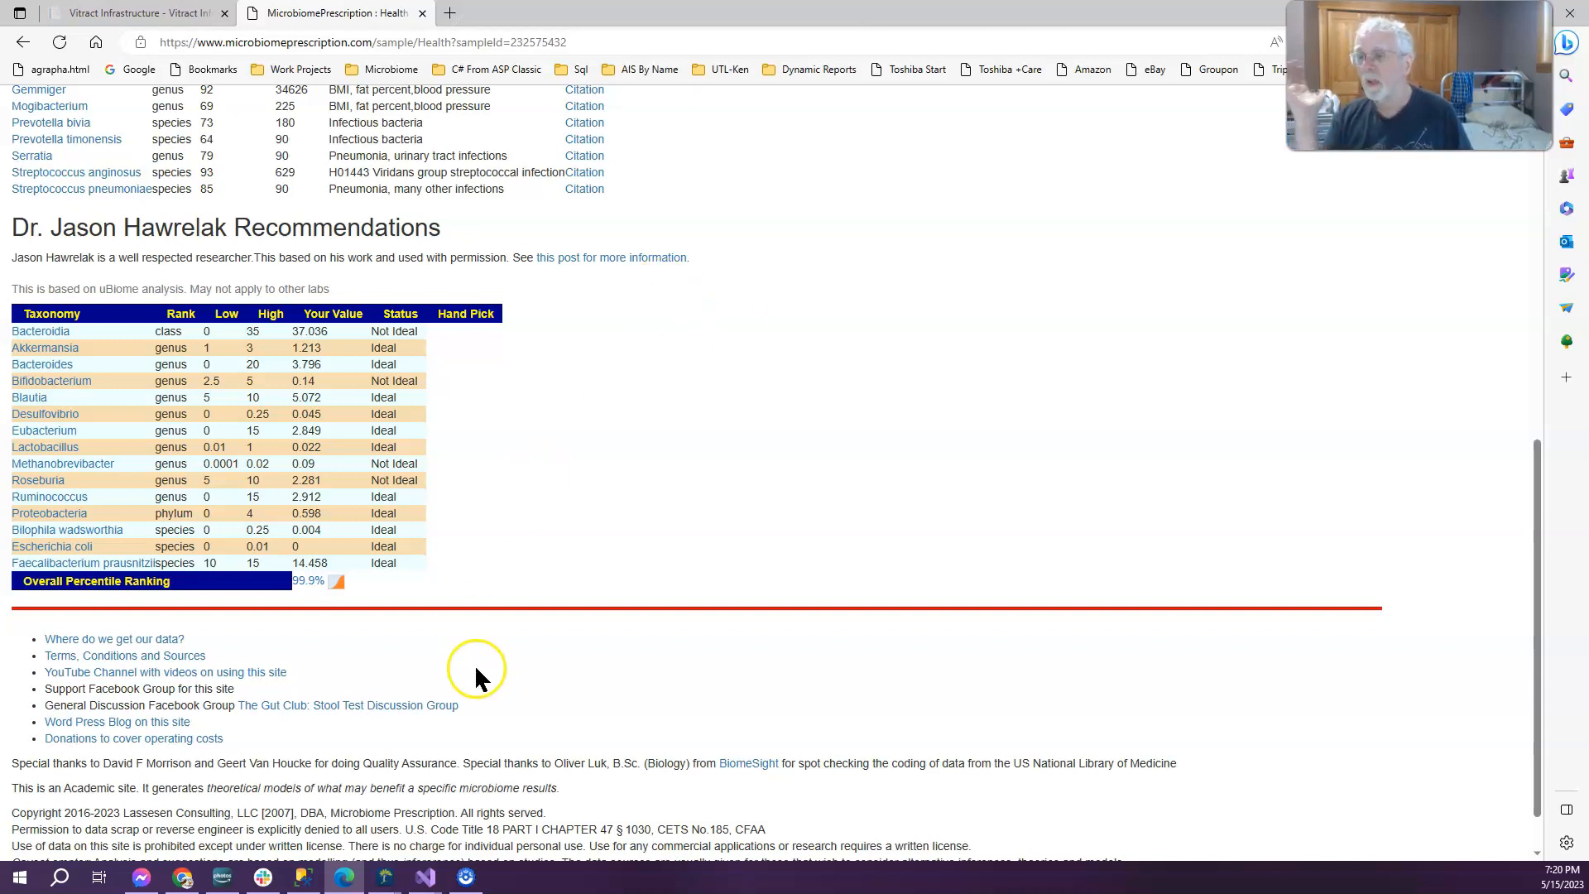
mouse_move(309, 597)
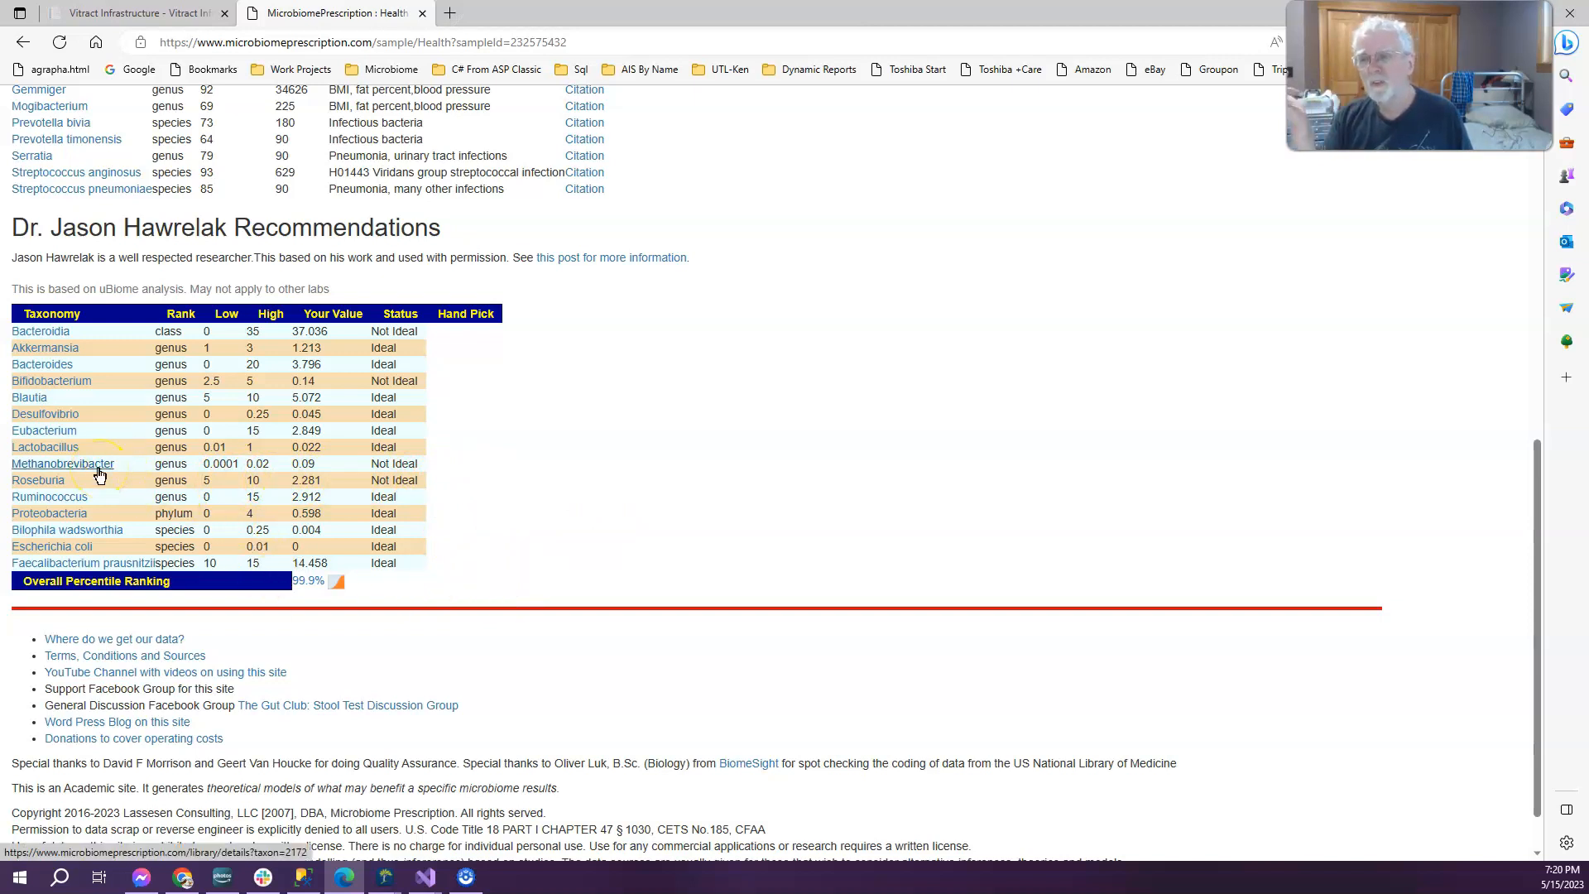
mouse_move(106, 481)
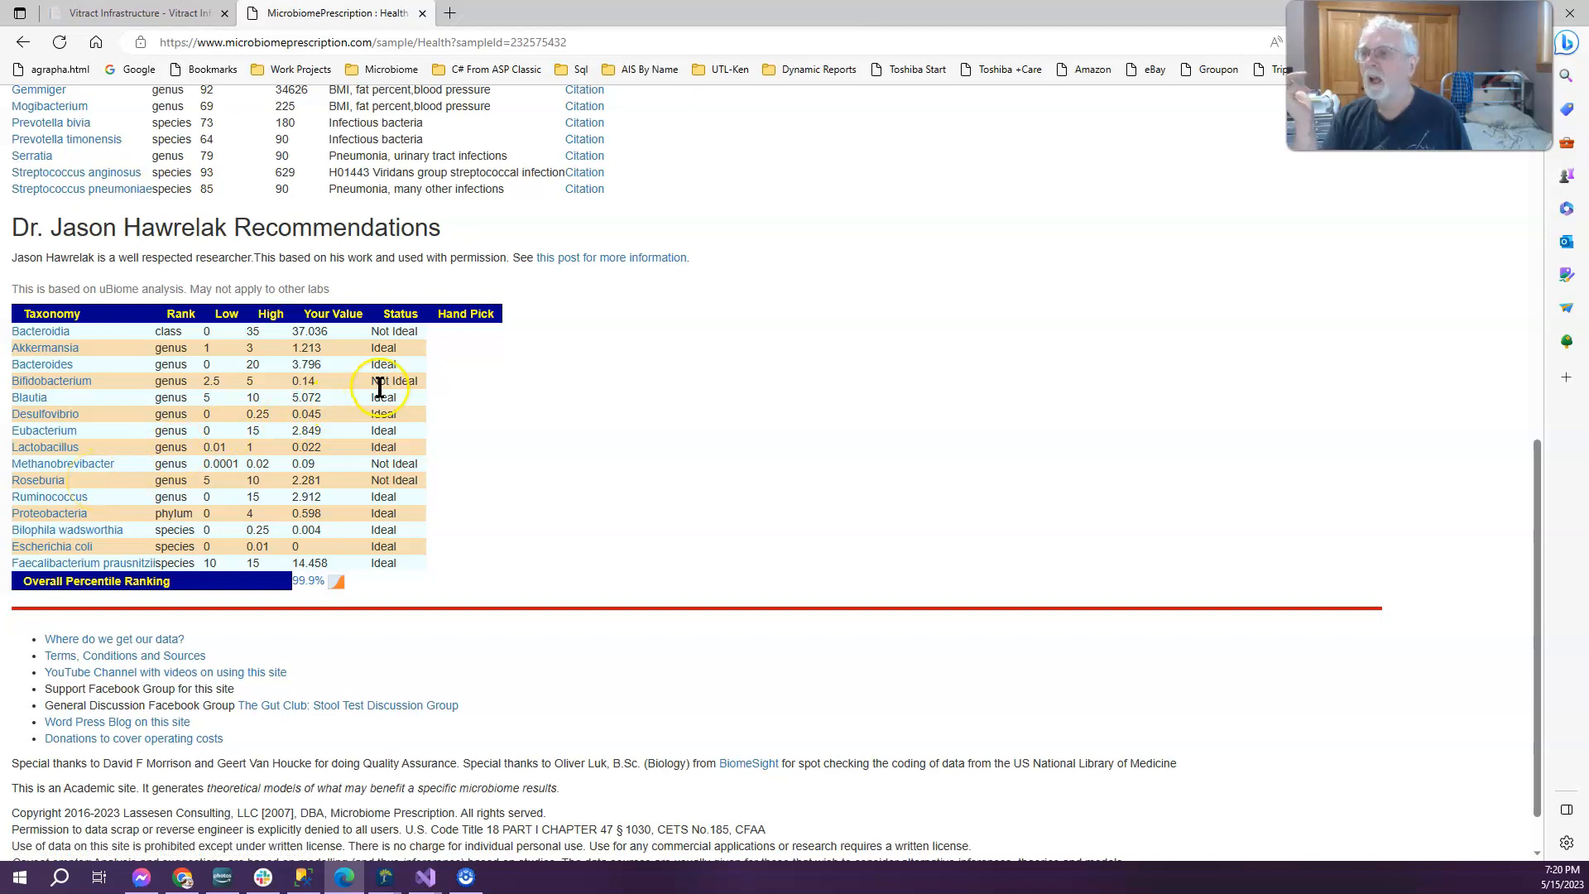
mouse_move(424, 386)
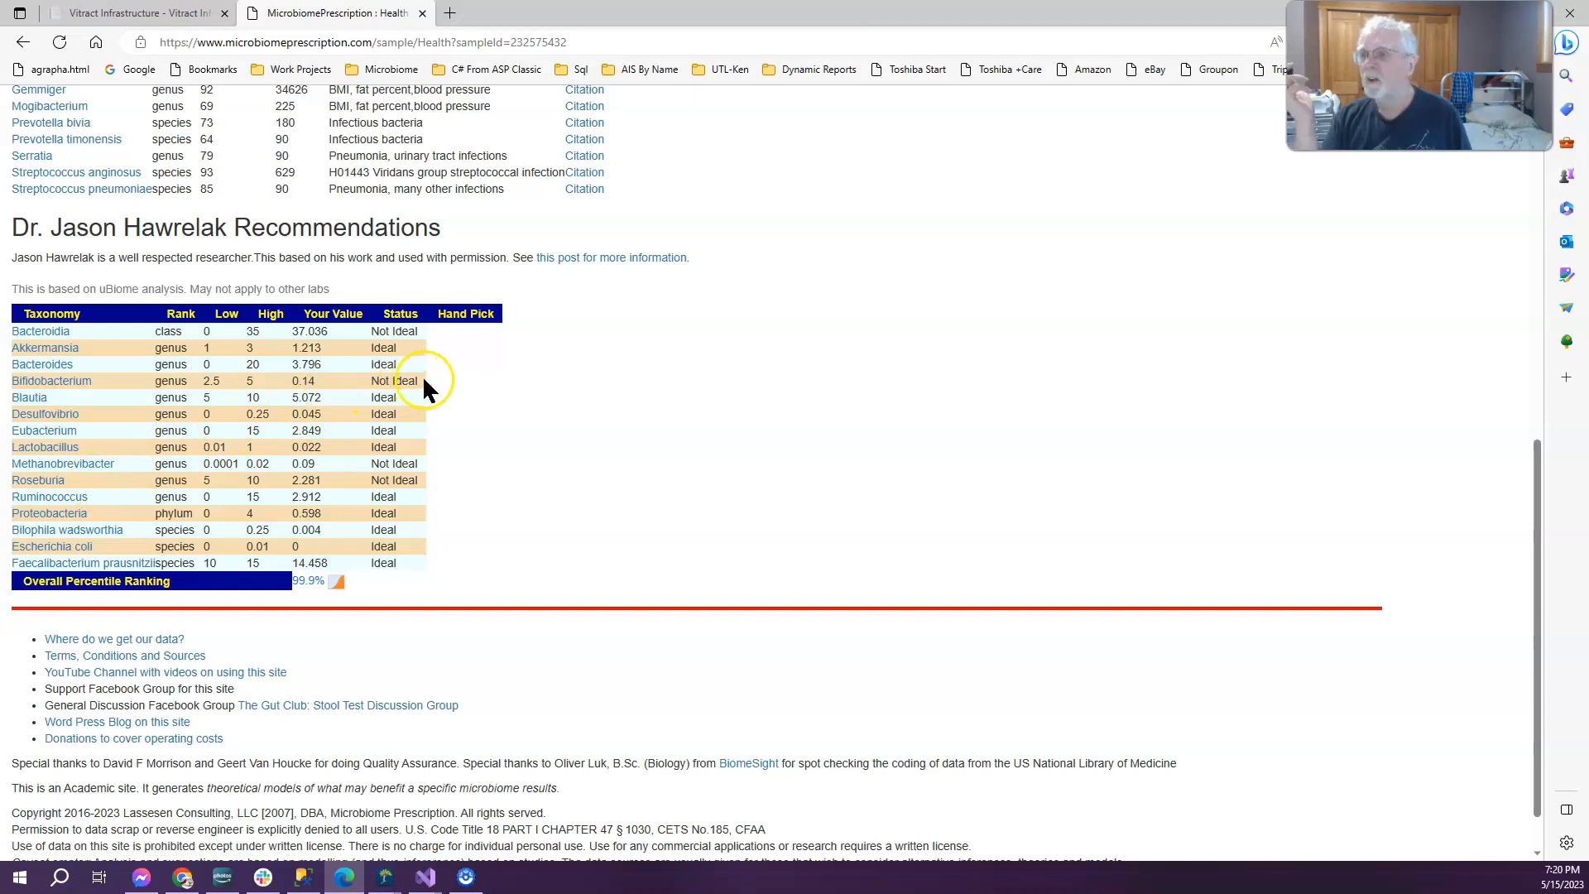
mouse_move(545, 450)
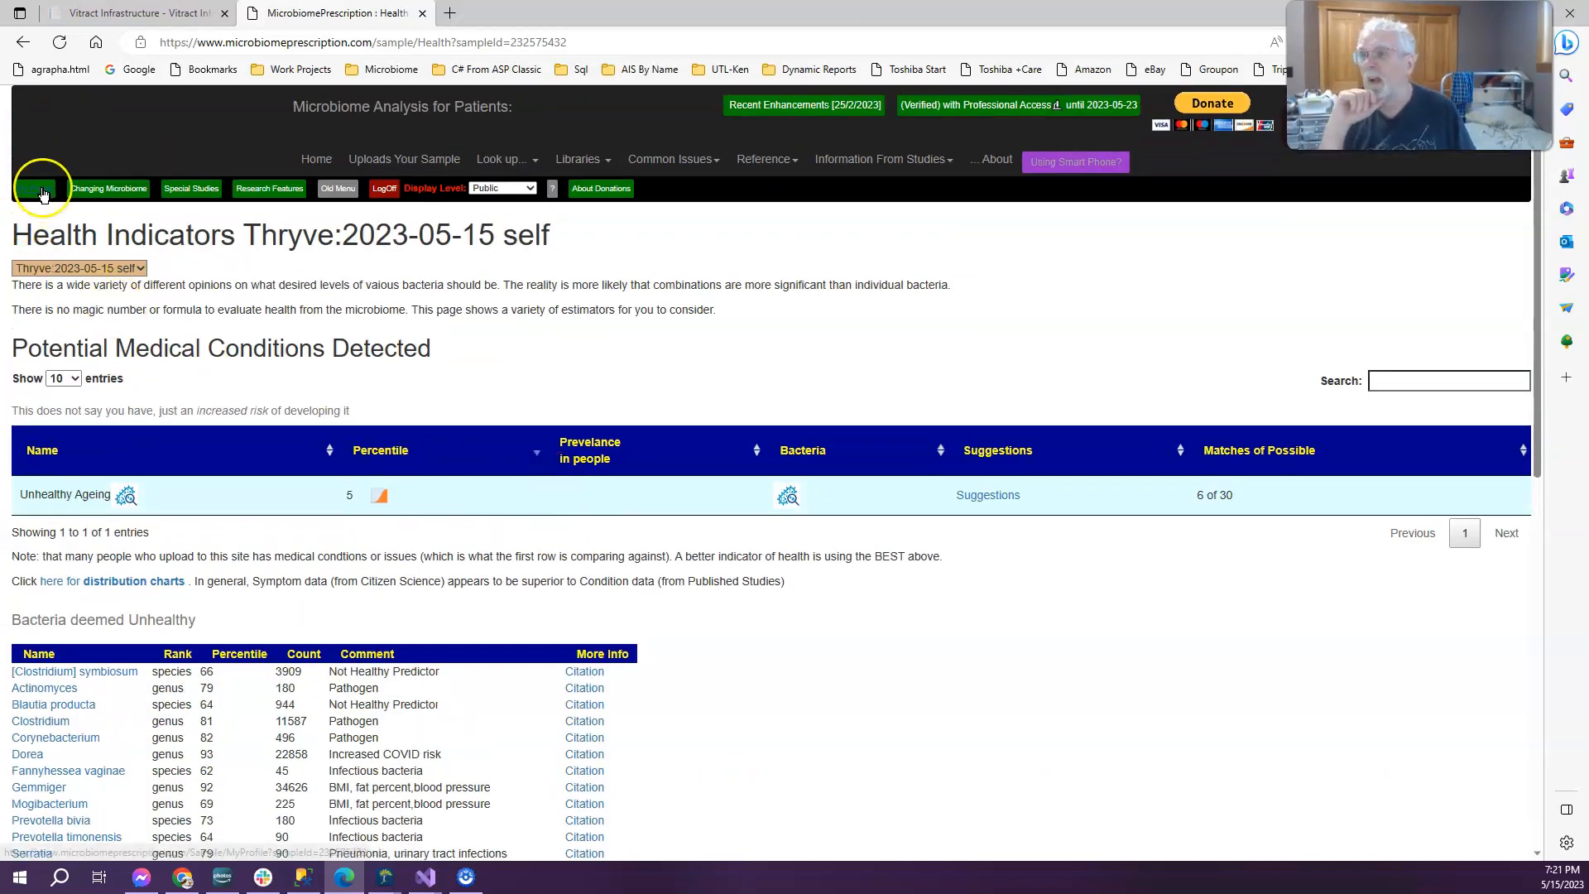
Return to My Profile and request the 'Just give me suggestions' list for the sample.
click(33, 188)
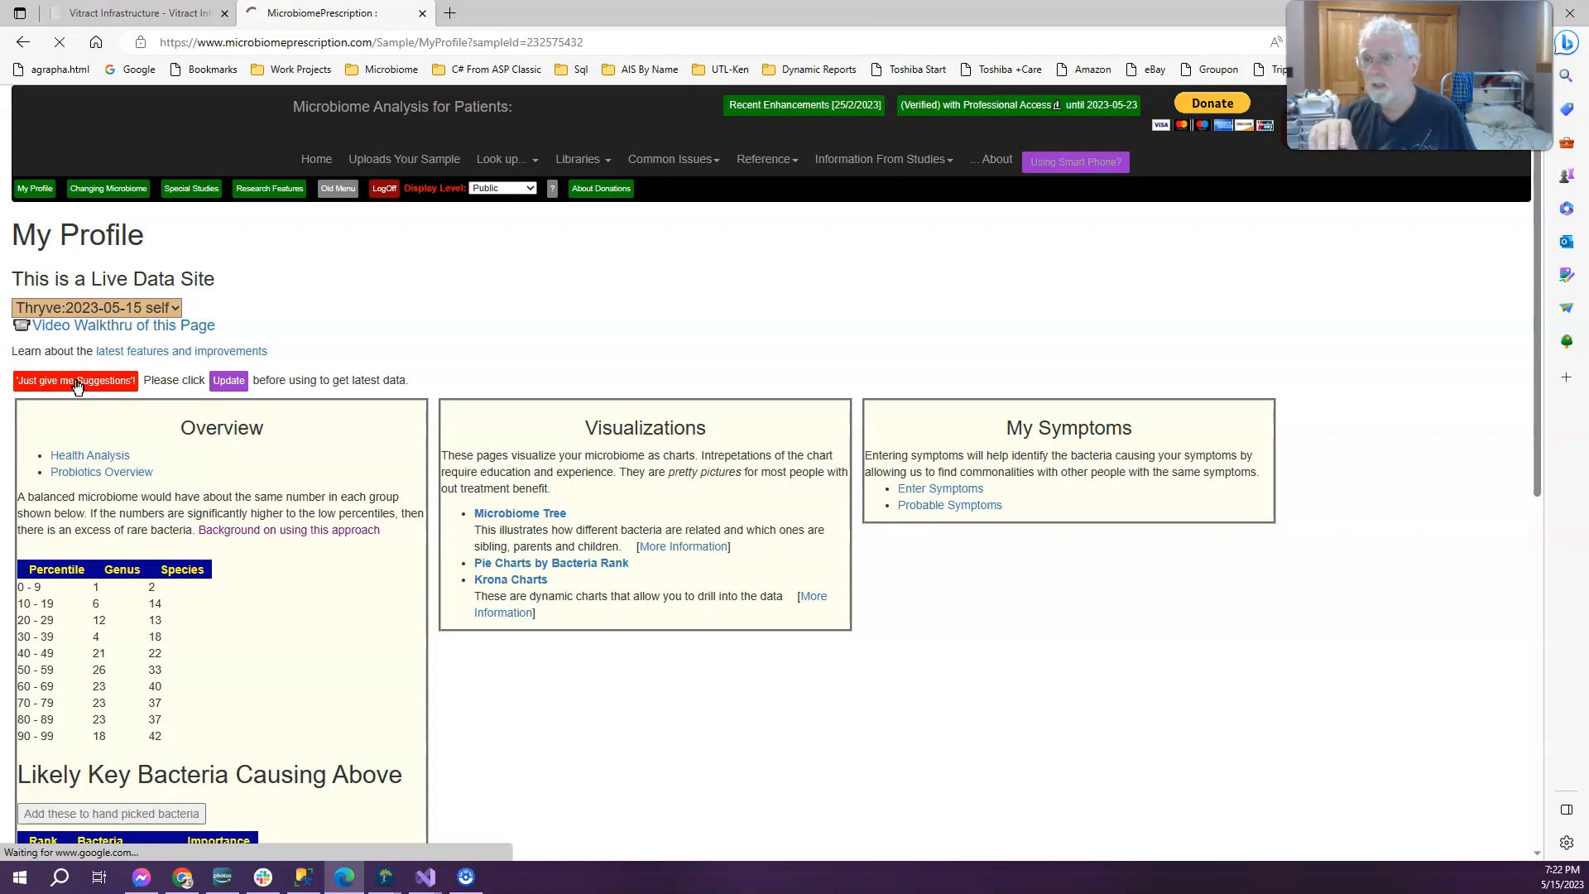
click(75, 381)
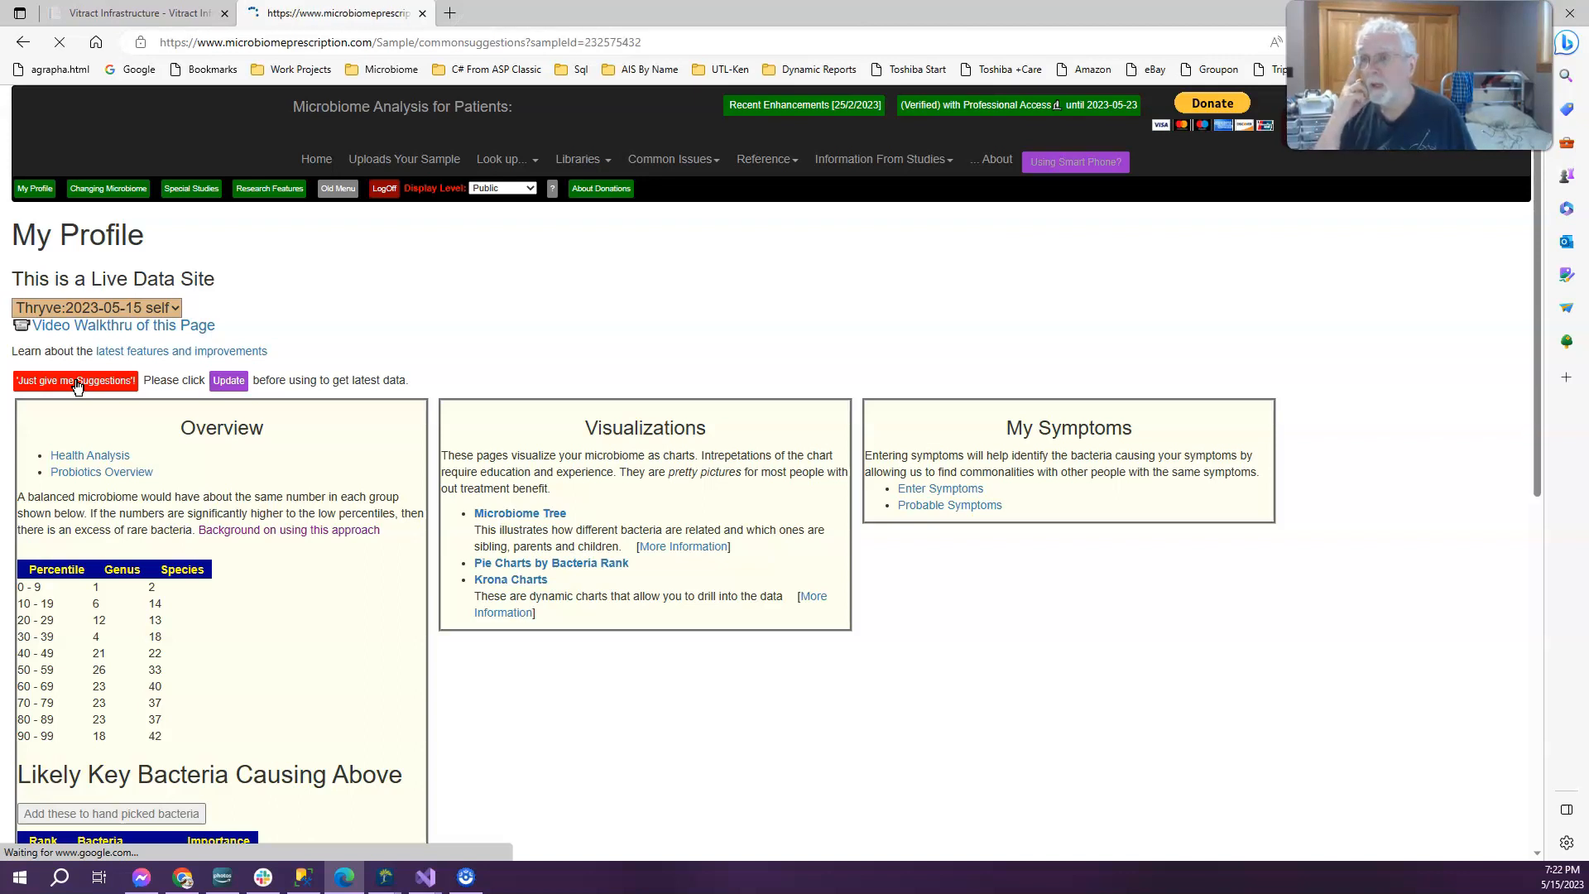
click(75, 381)
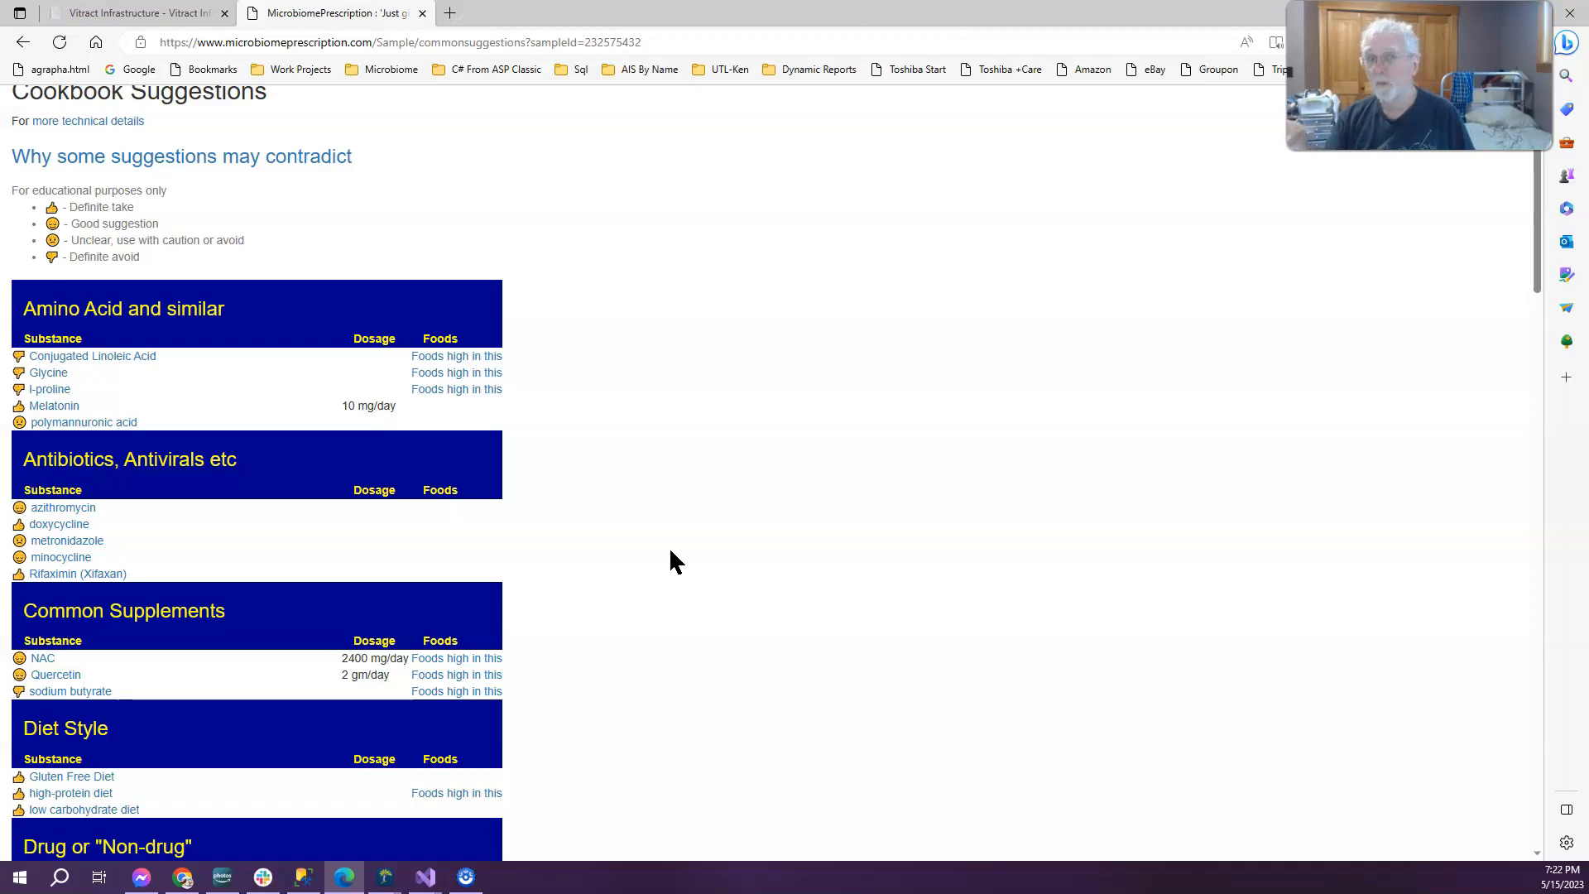
scroll(down, 3)
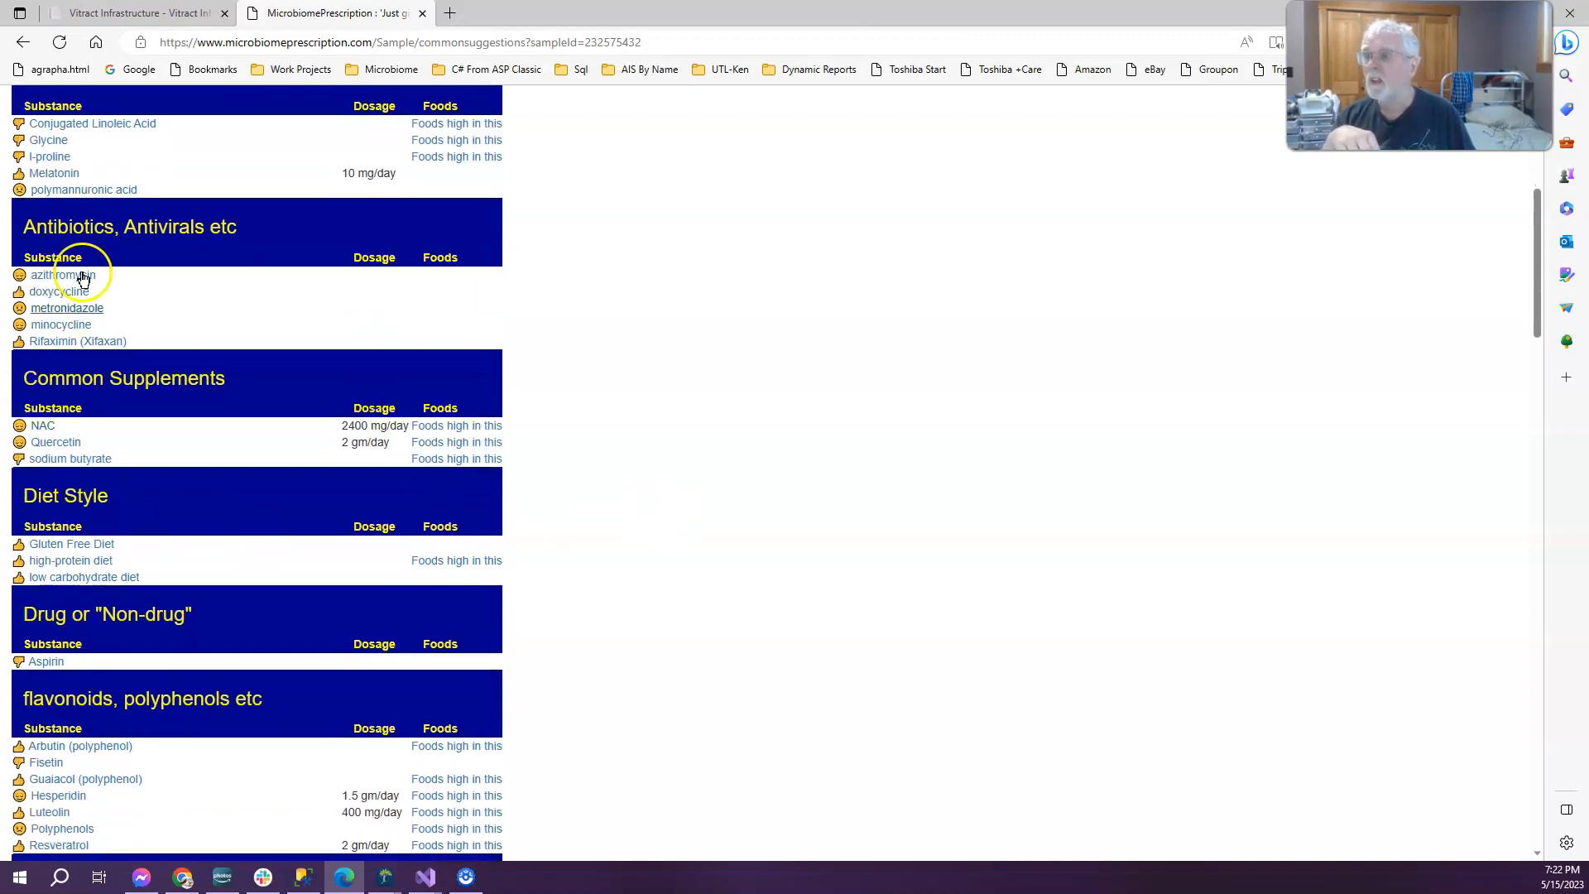
mouse_move(110, 333)
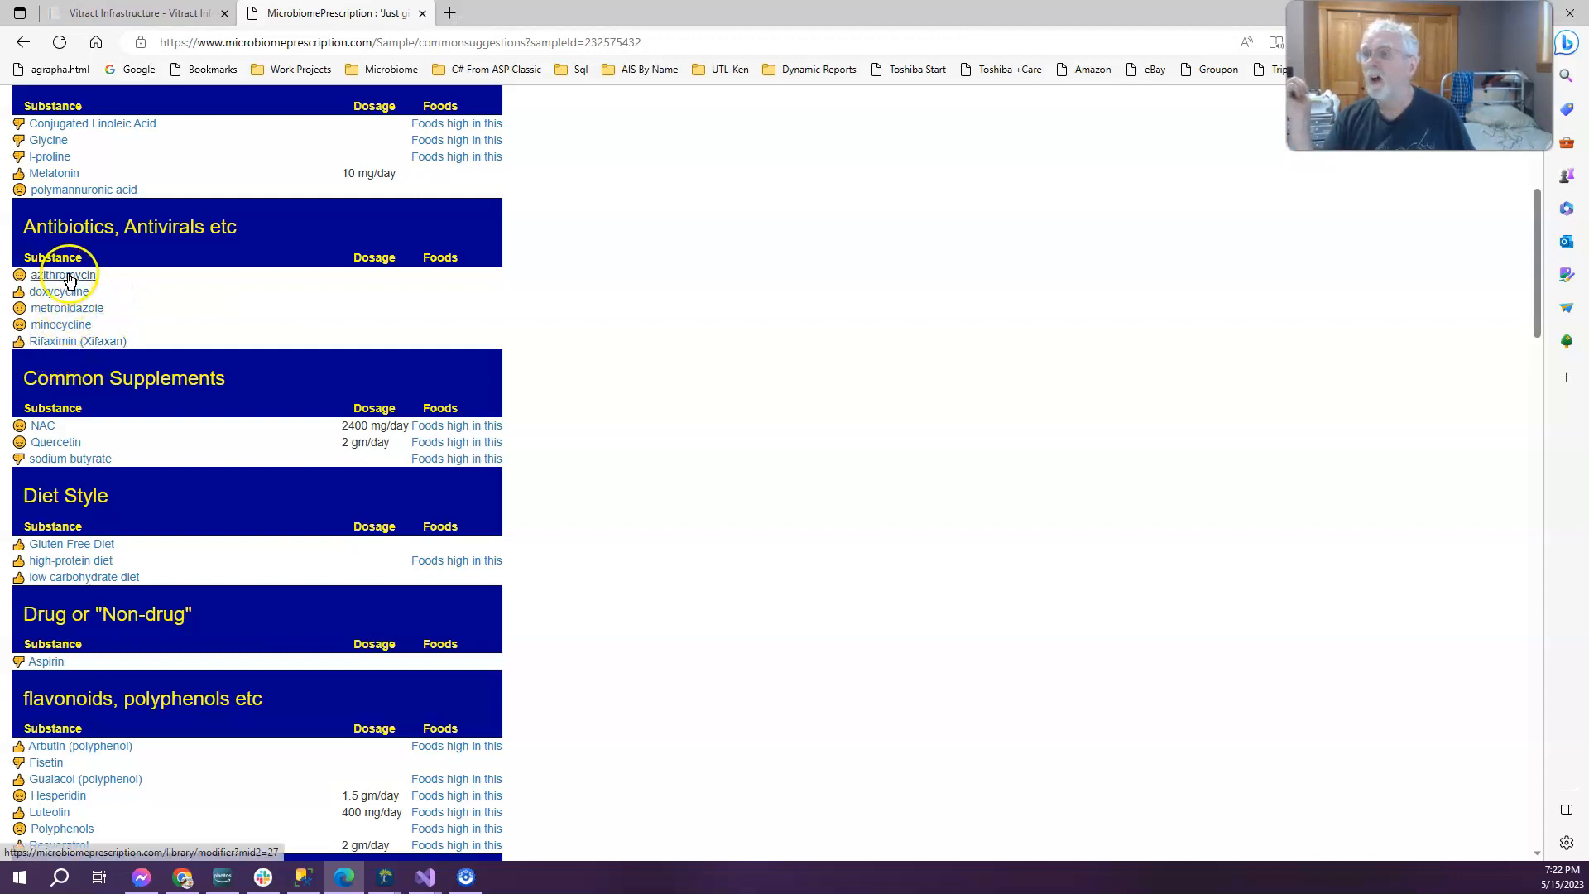
mouse_move(713, 422)
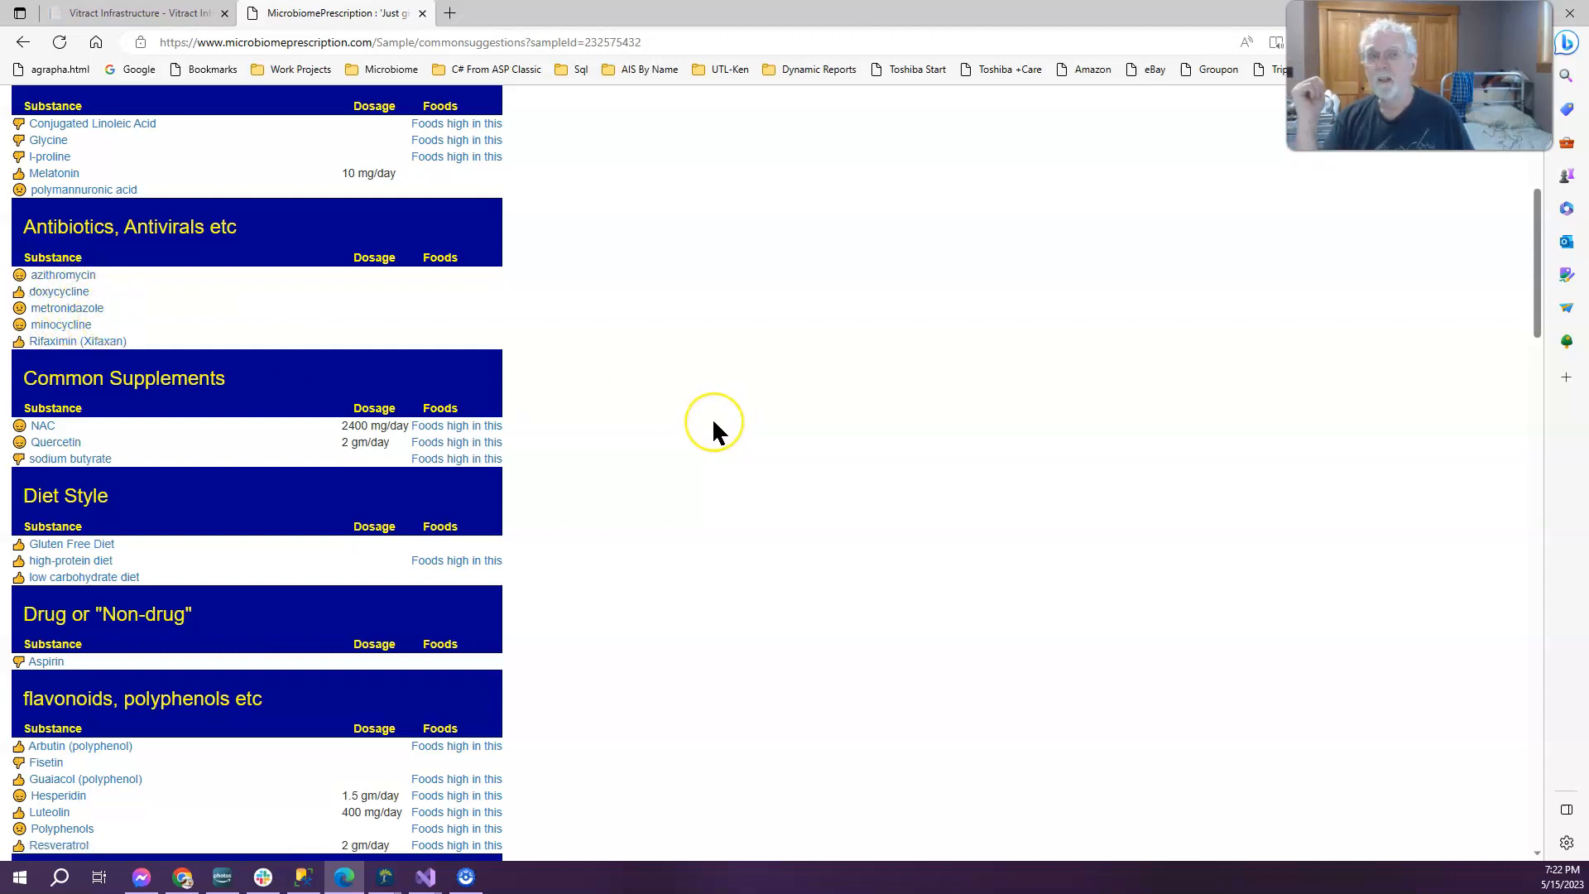
mouse_move(738, 420)
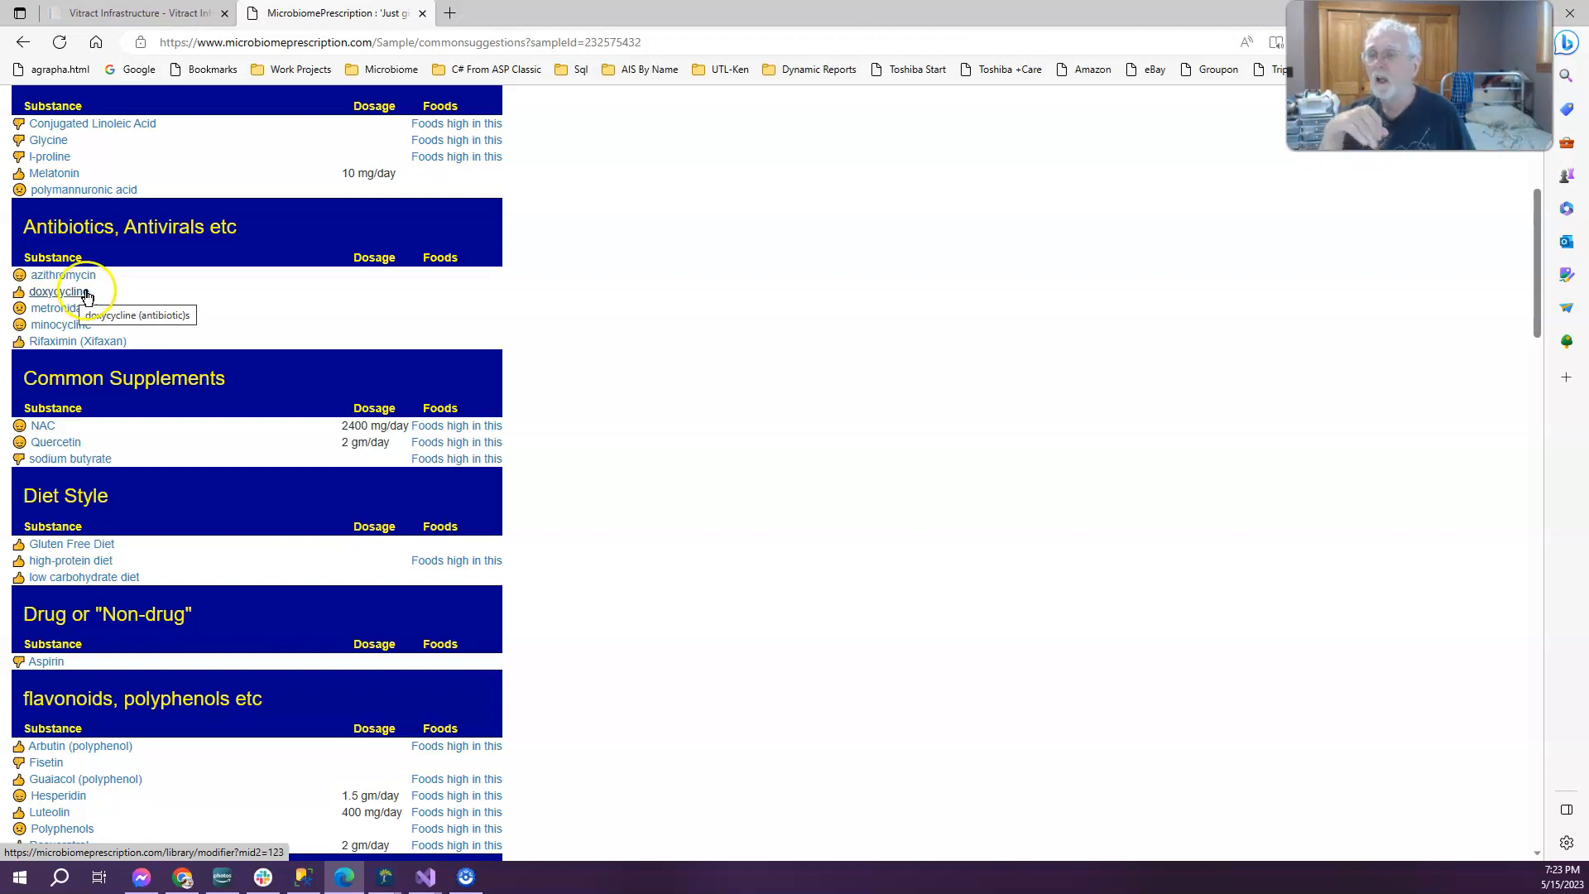
scroll(down, 3)
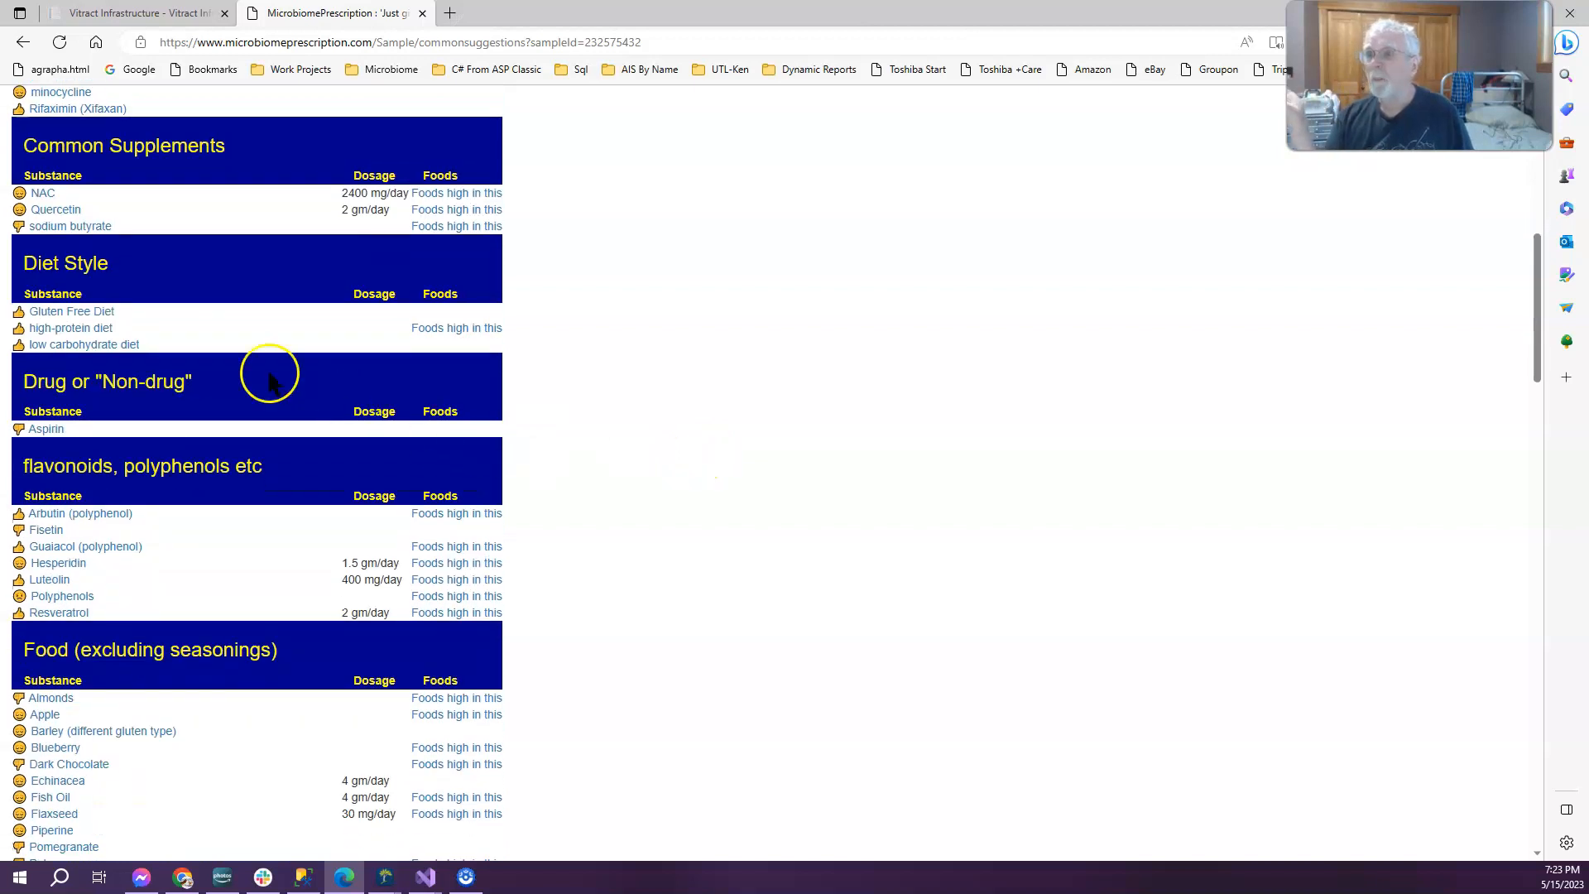
mouse_move(89, 227)
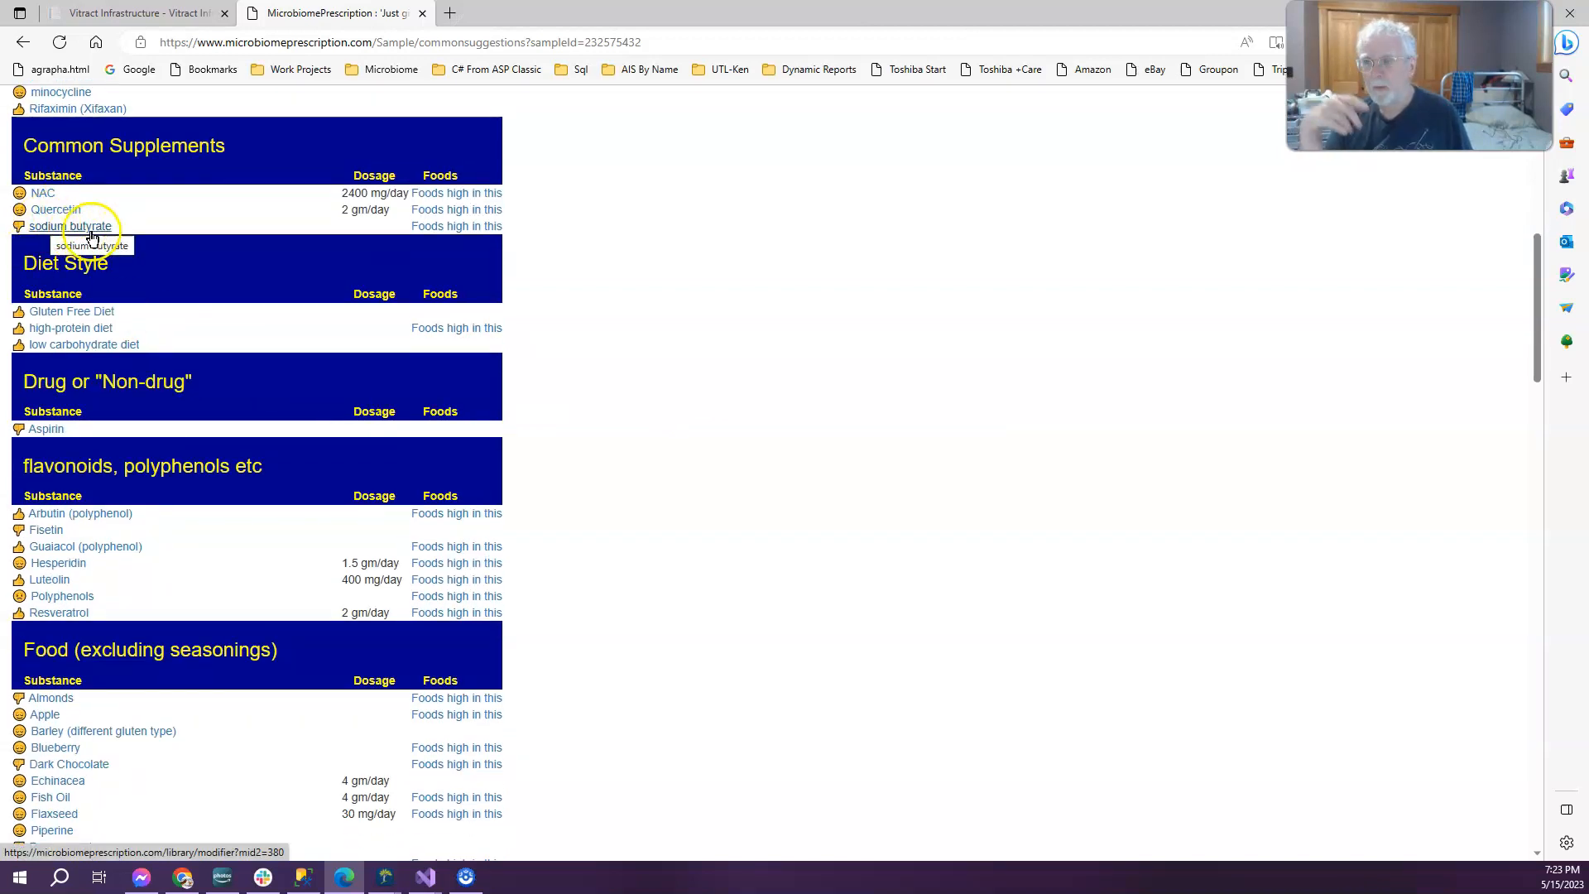
mouse_move(624, 445)
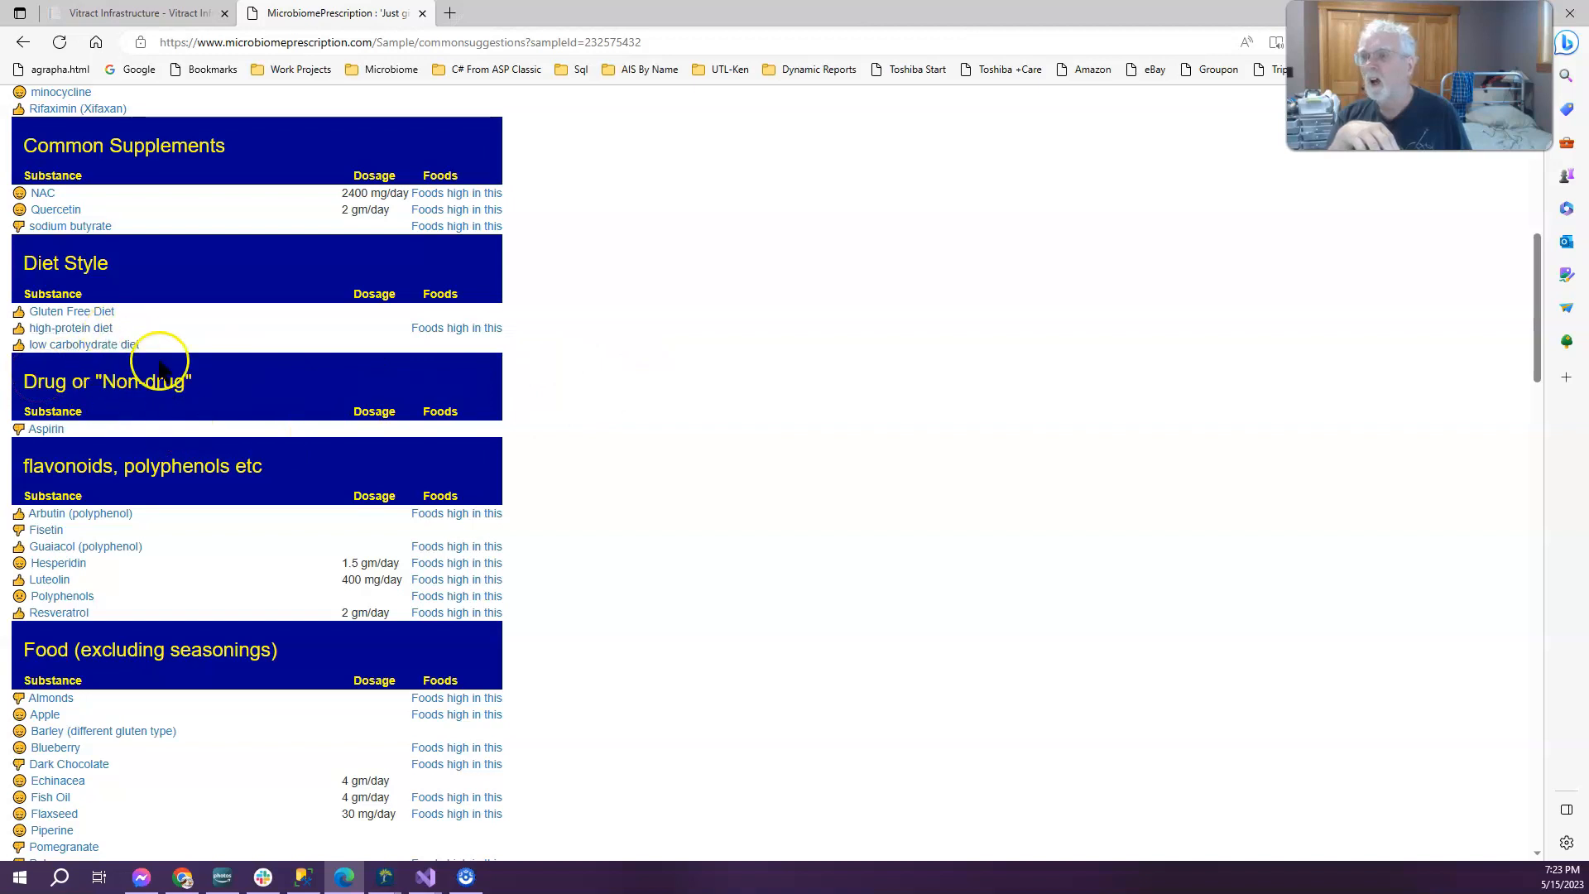
scroll(down, 3)
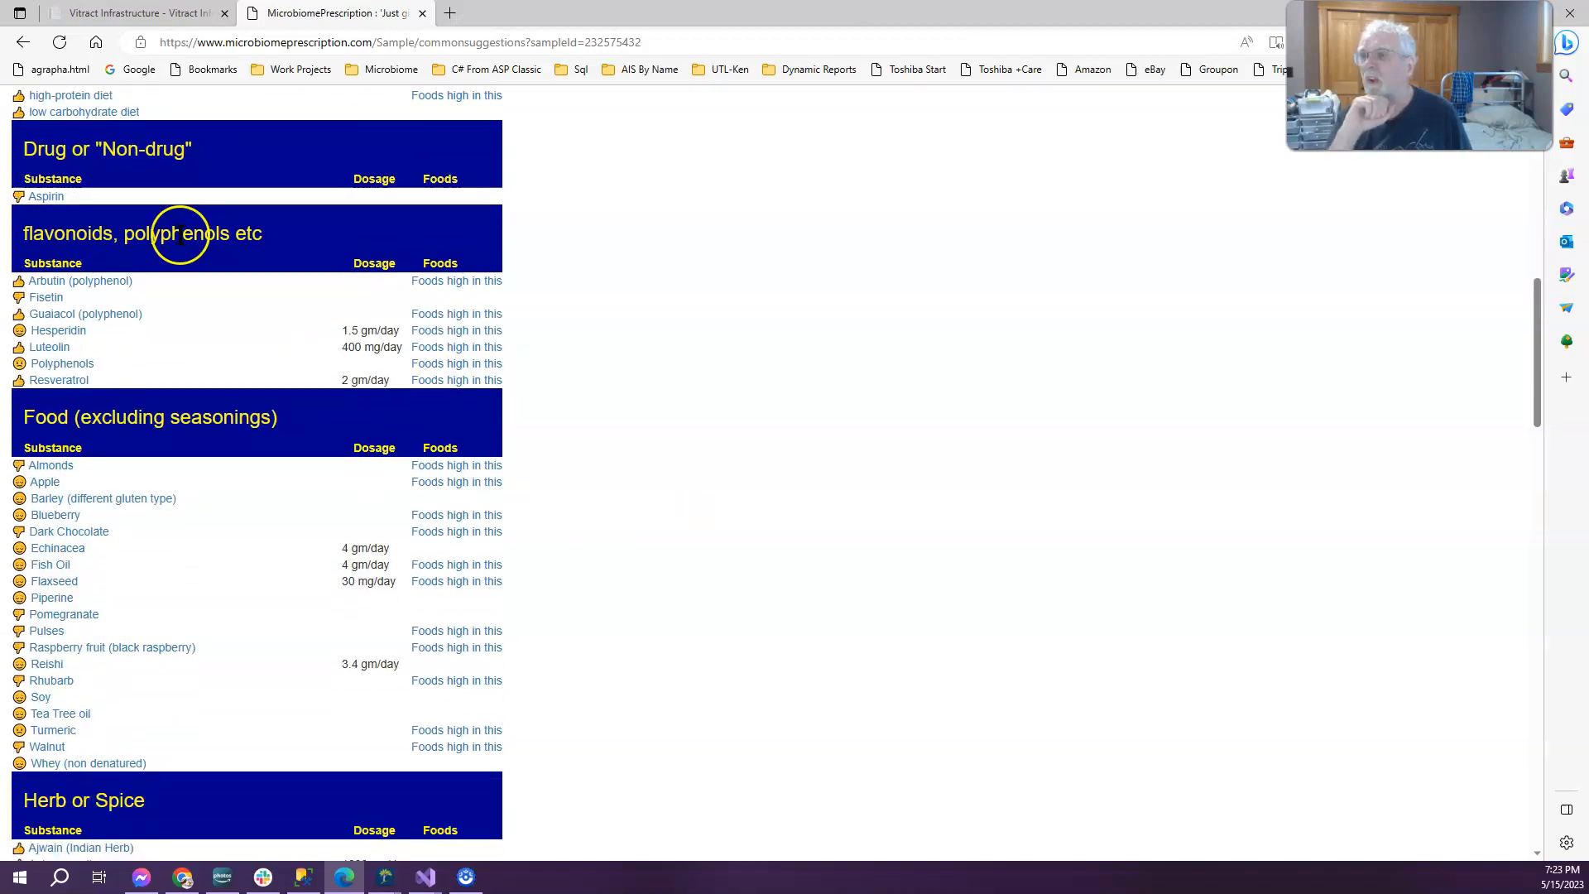
scroll(down, 3)
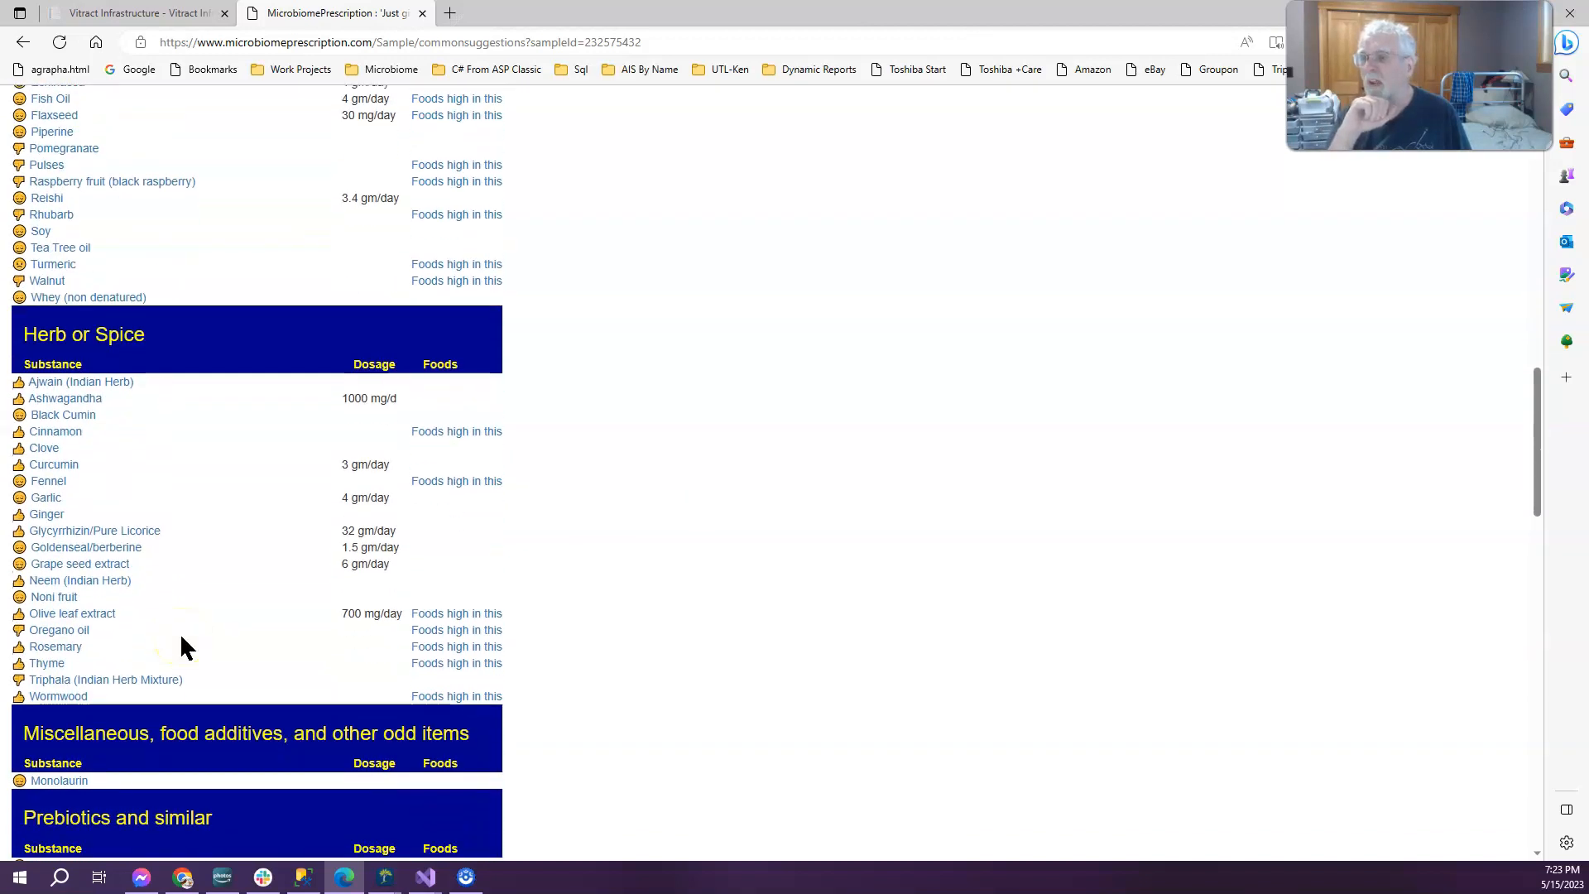
scroll(down, 3)
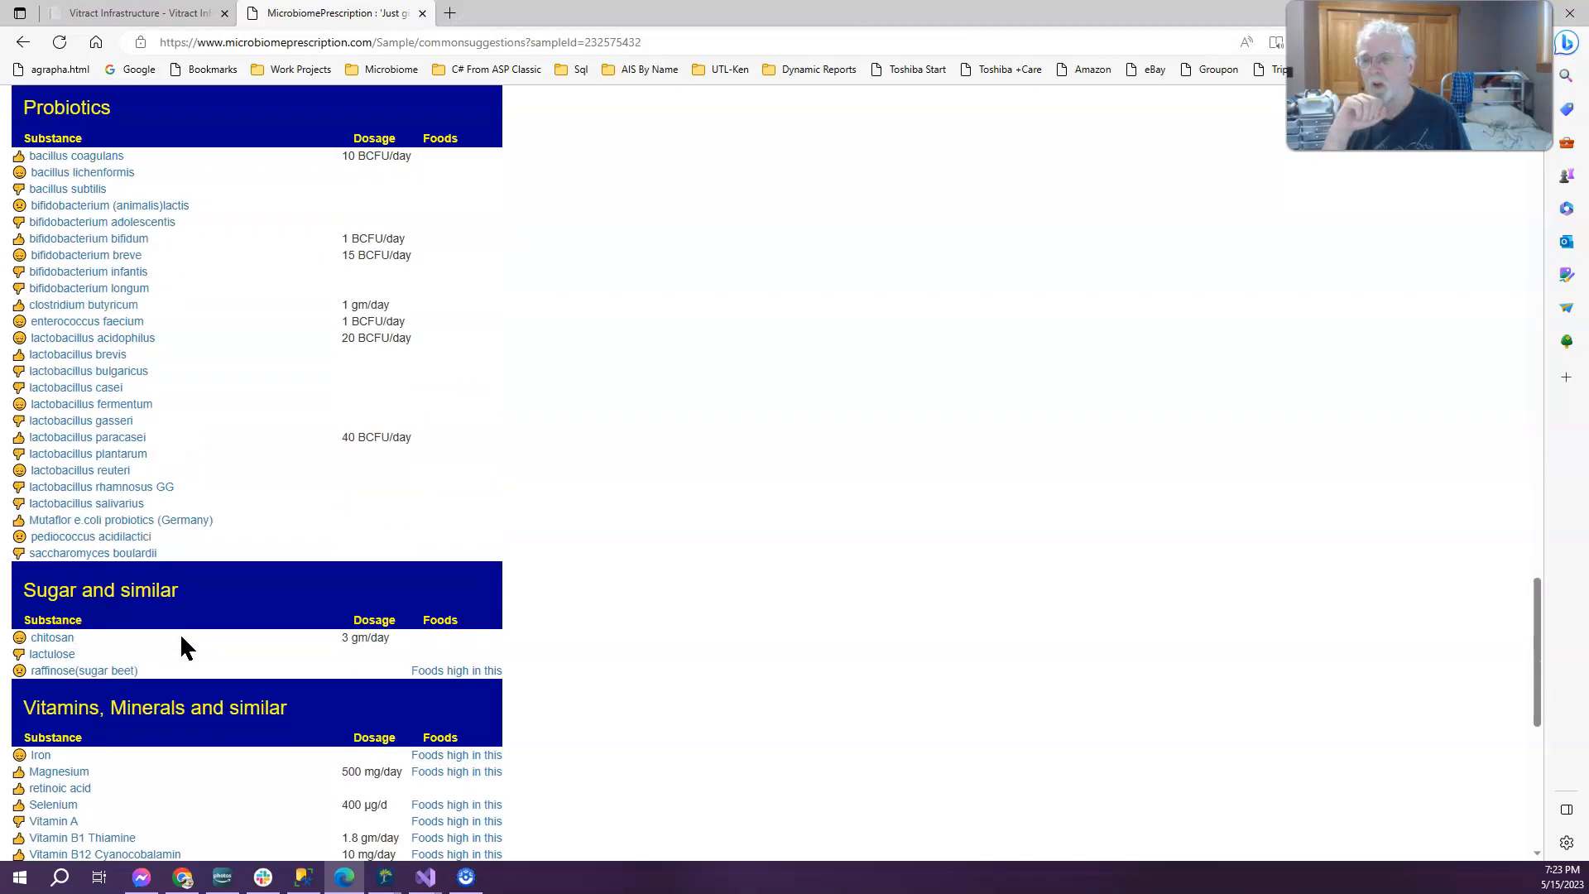
scroll(down, 3)
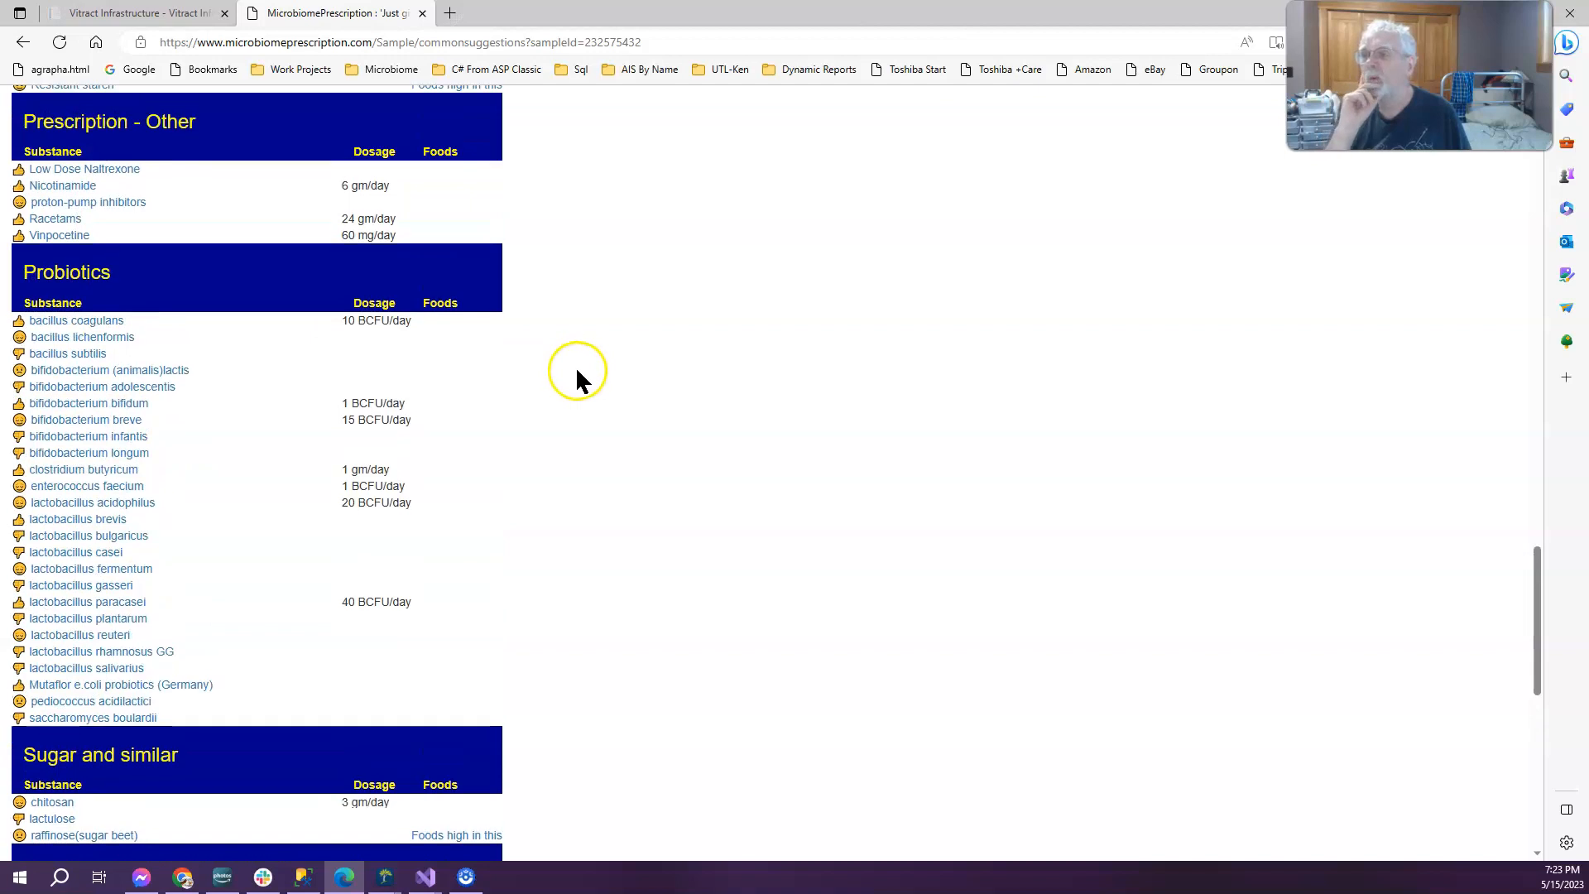
mouse_move(822, 591)
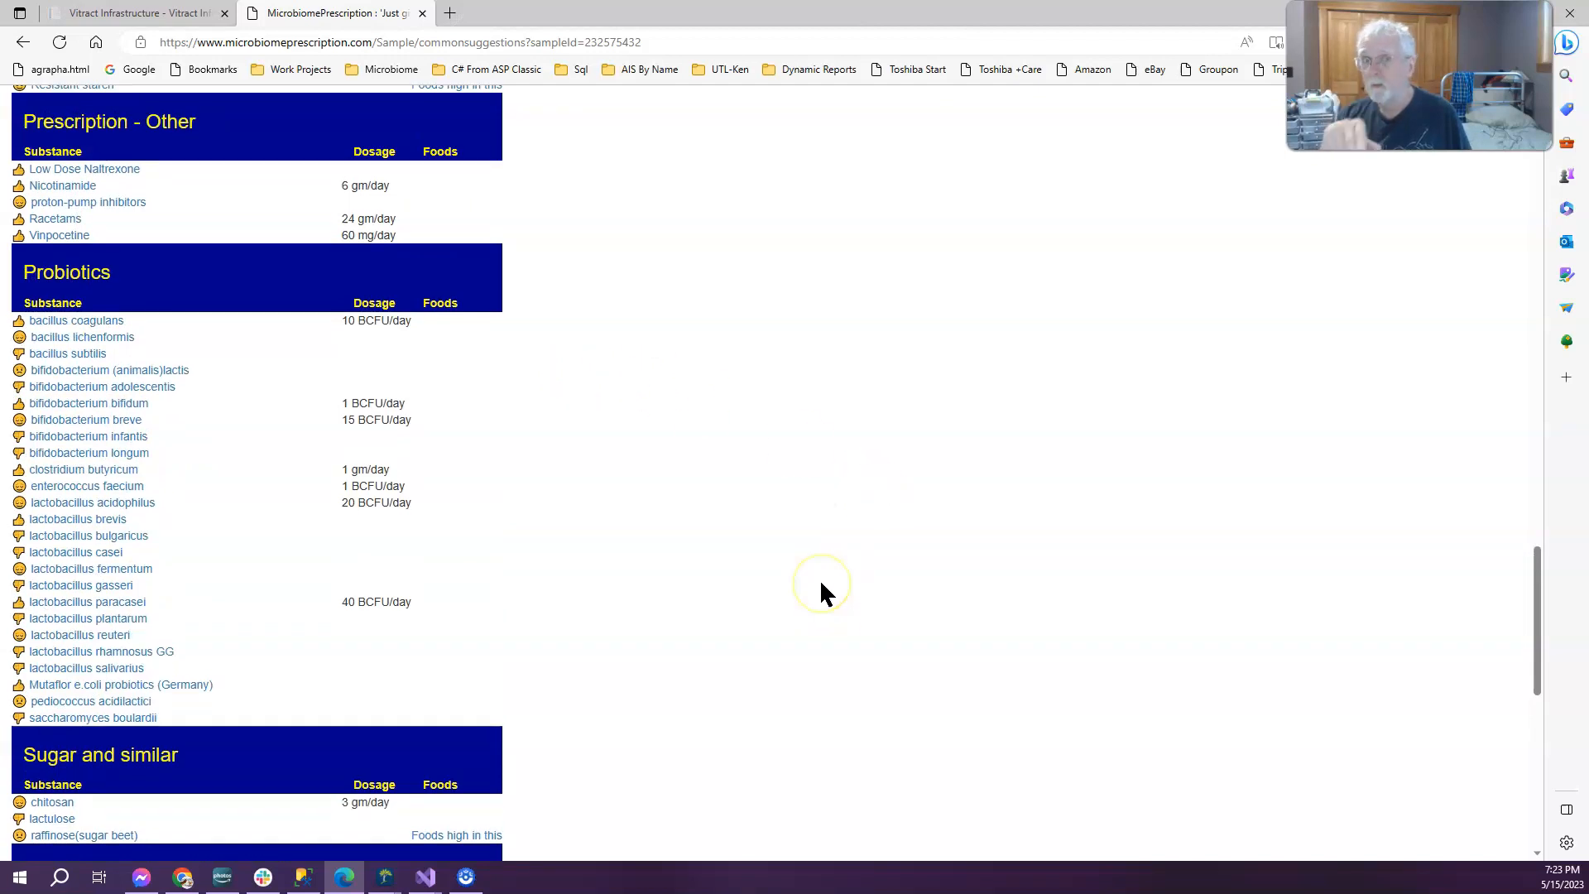
scroll(down, 3)
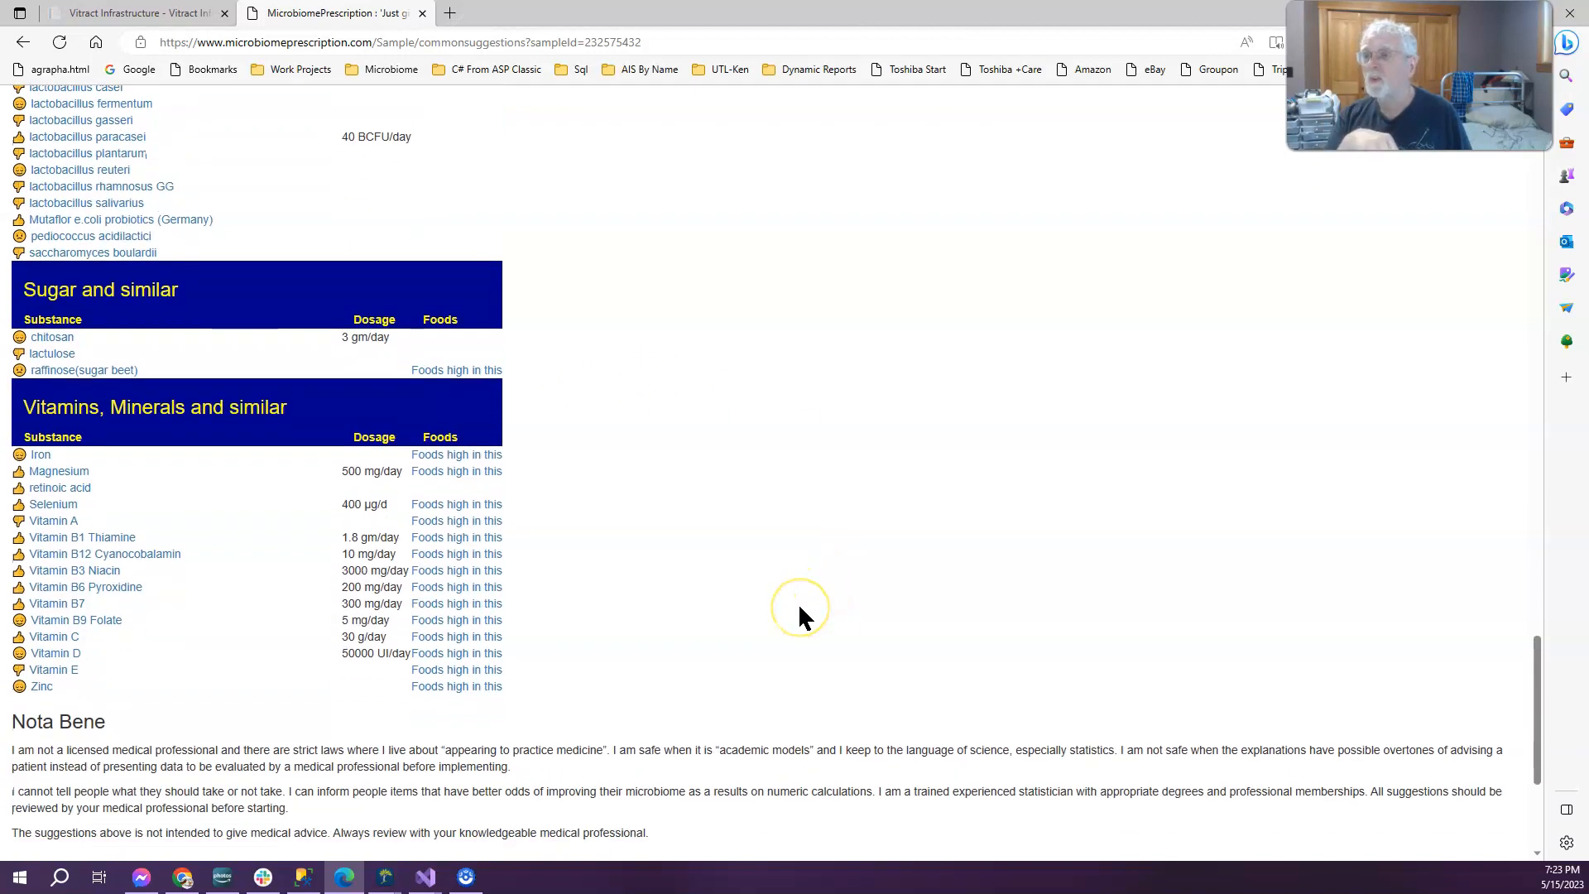
mouse_move(666, 636)
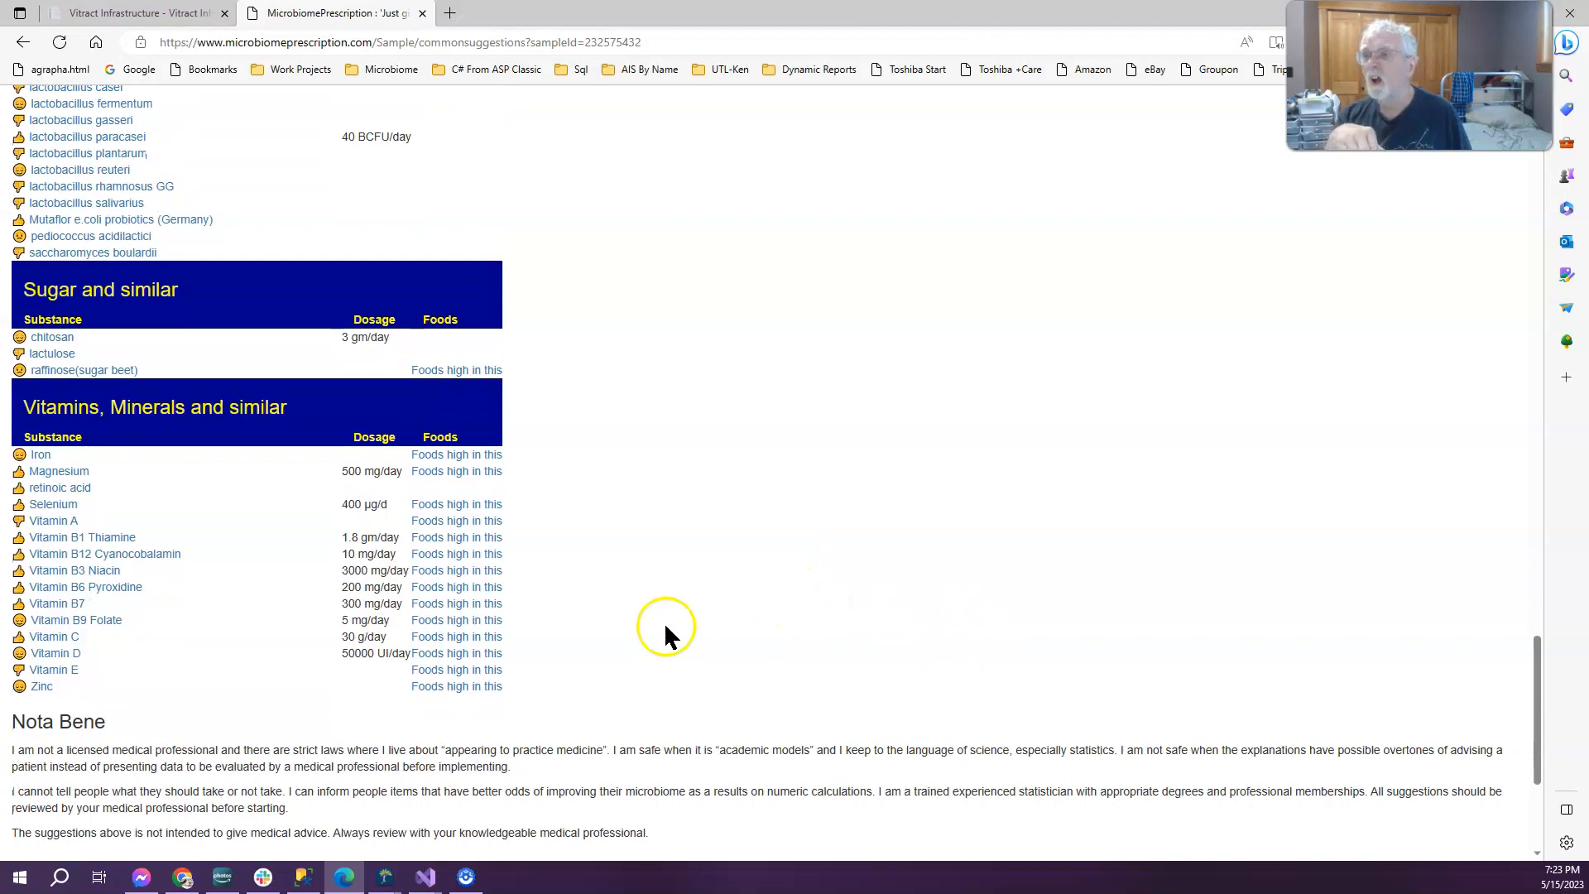
mouse_move(639, 671)
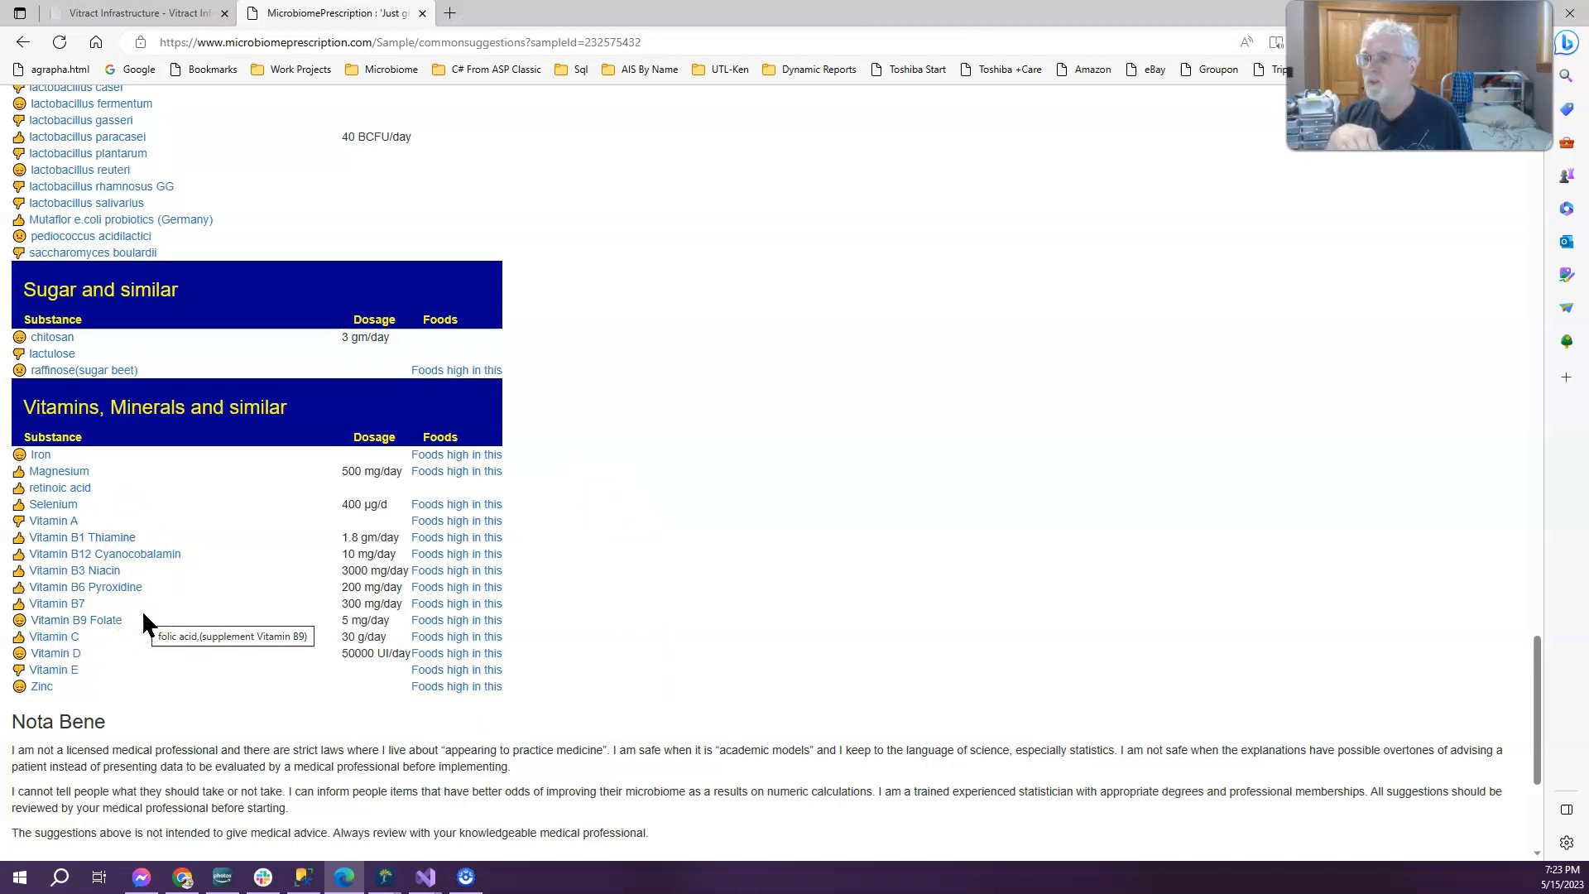
mouse_move(526, 539)
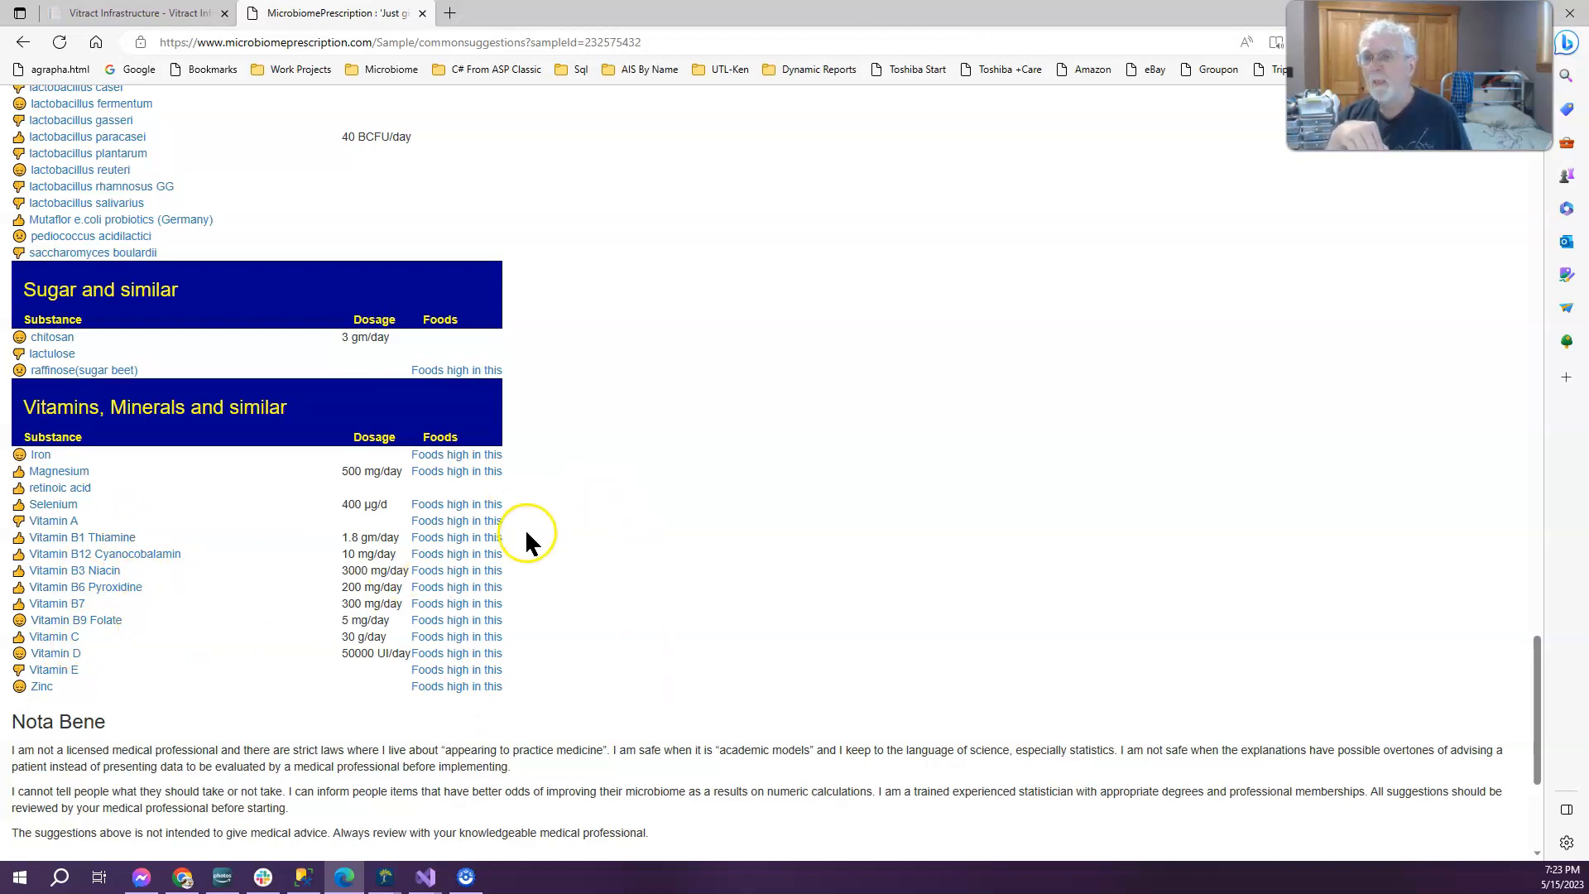
mouse_move(382, 568)
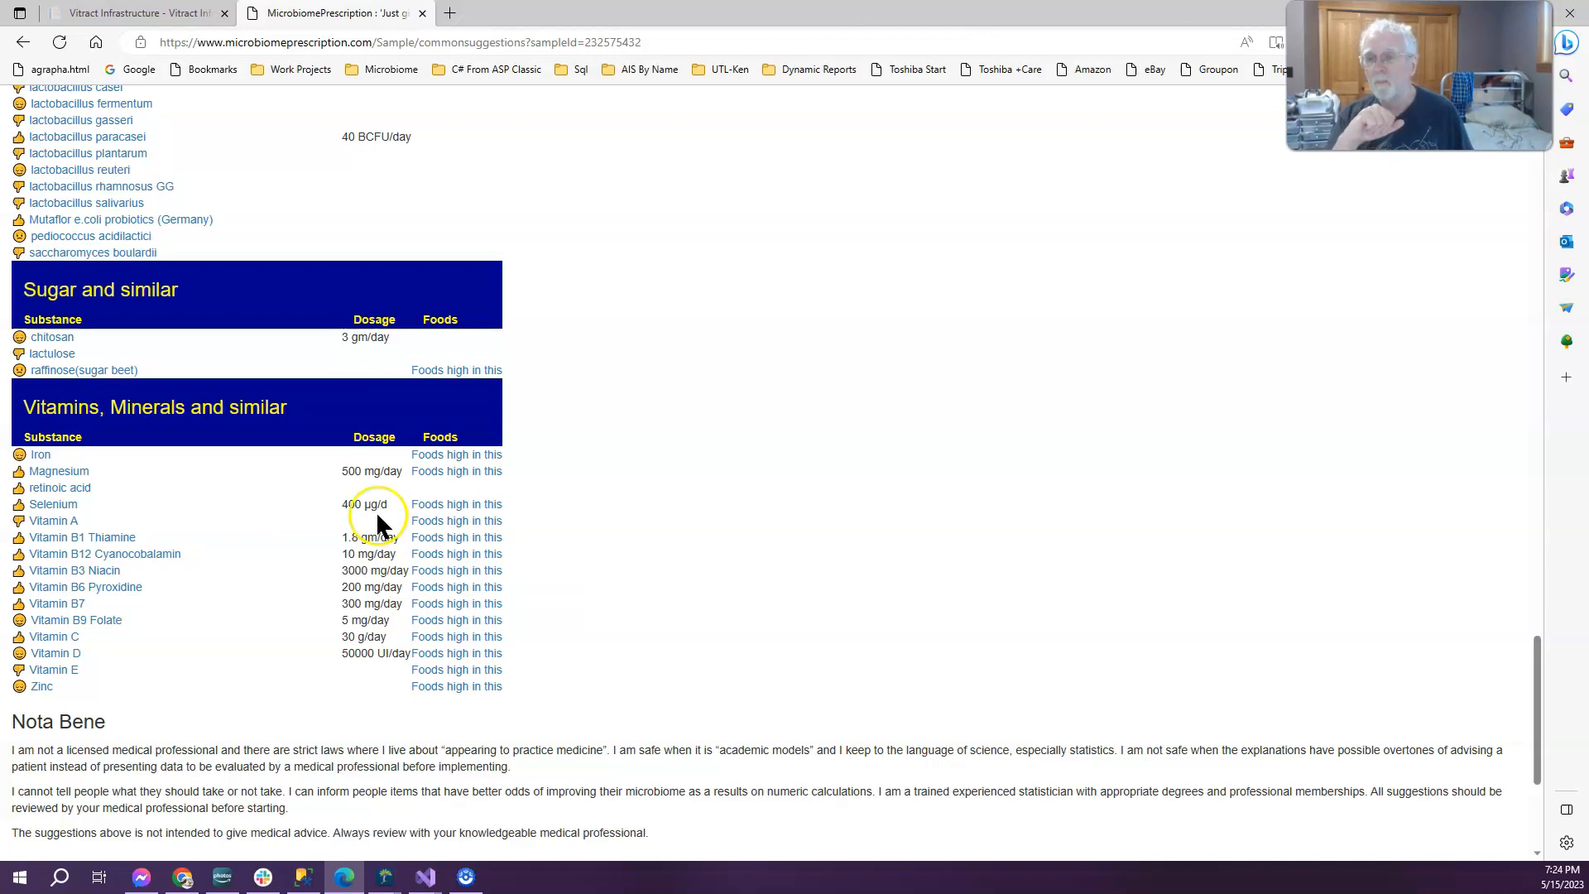
mouse_move(537, 583)
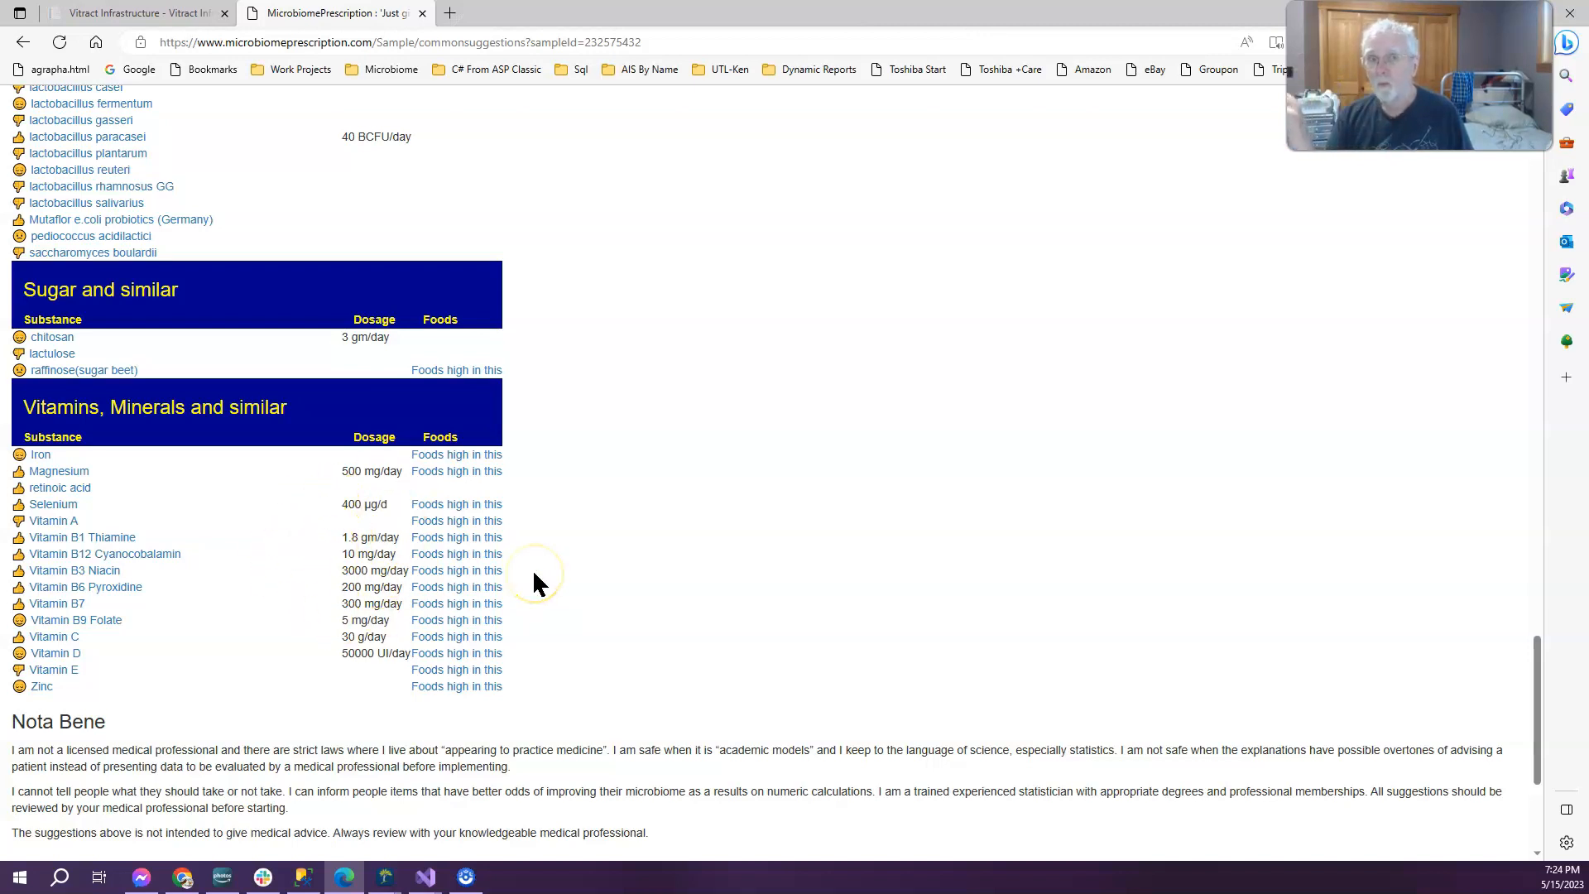
mouse_move(382, 654)
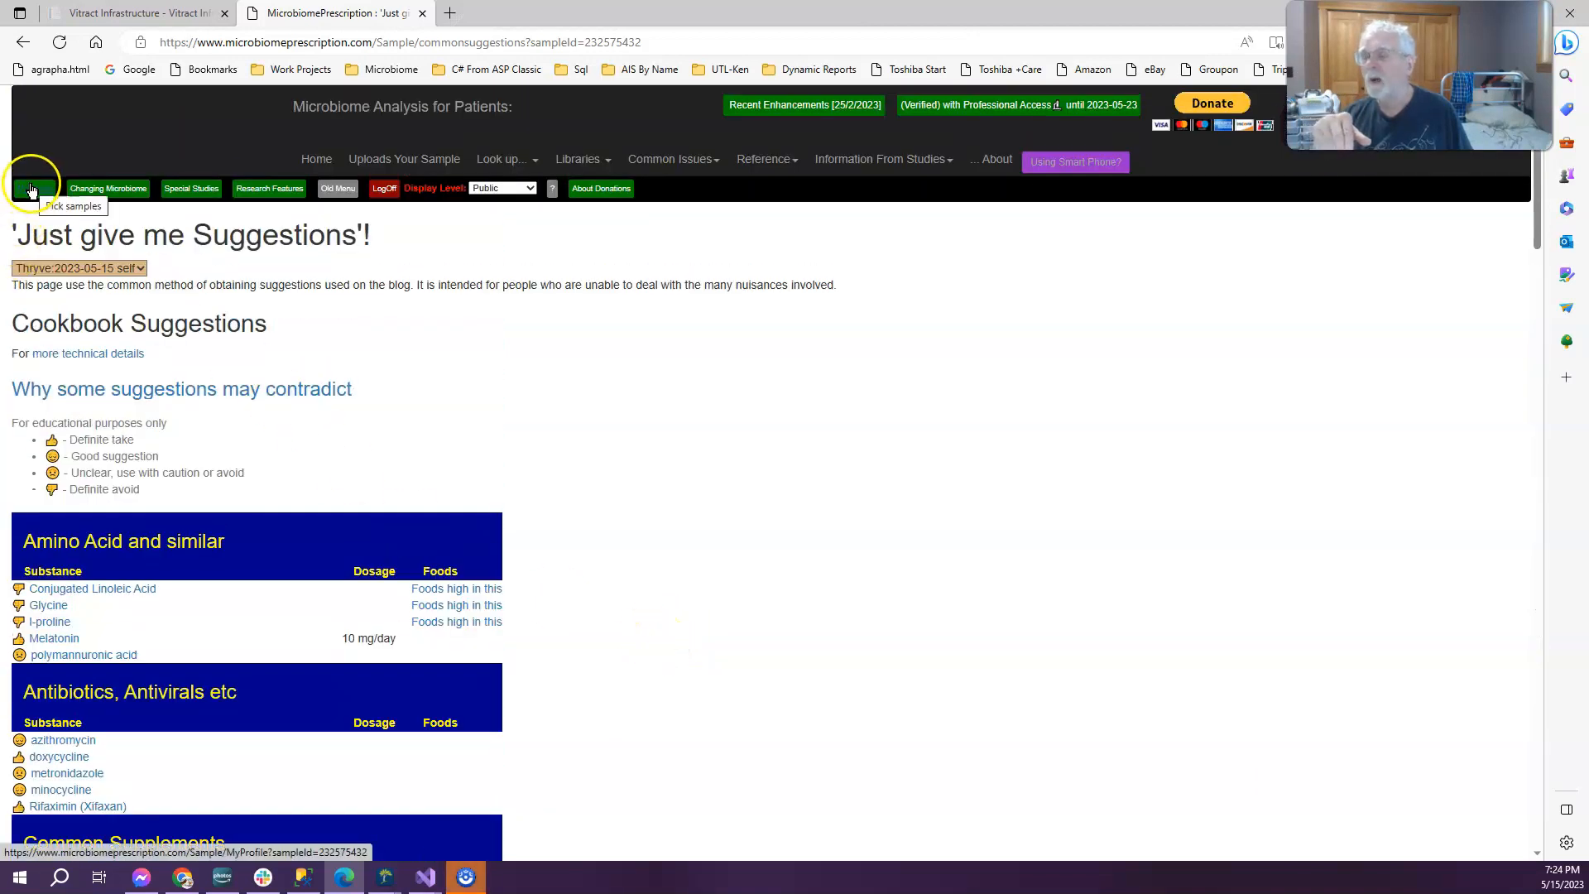
Return to My Profile for the 2023-05-15 Thryve sample and review its percentile overview.
click(35, 187)
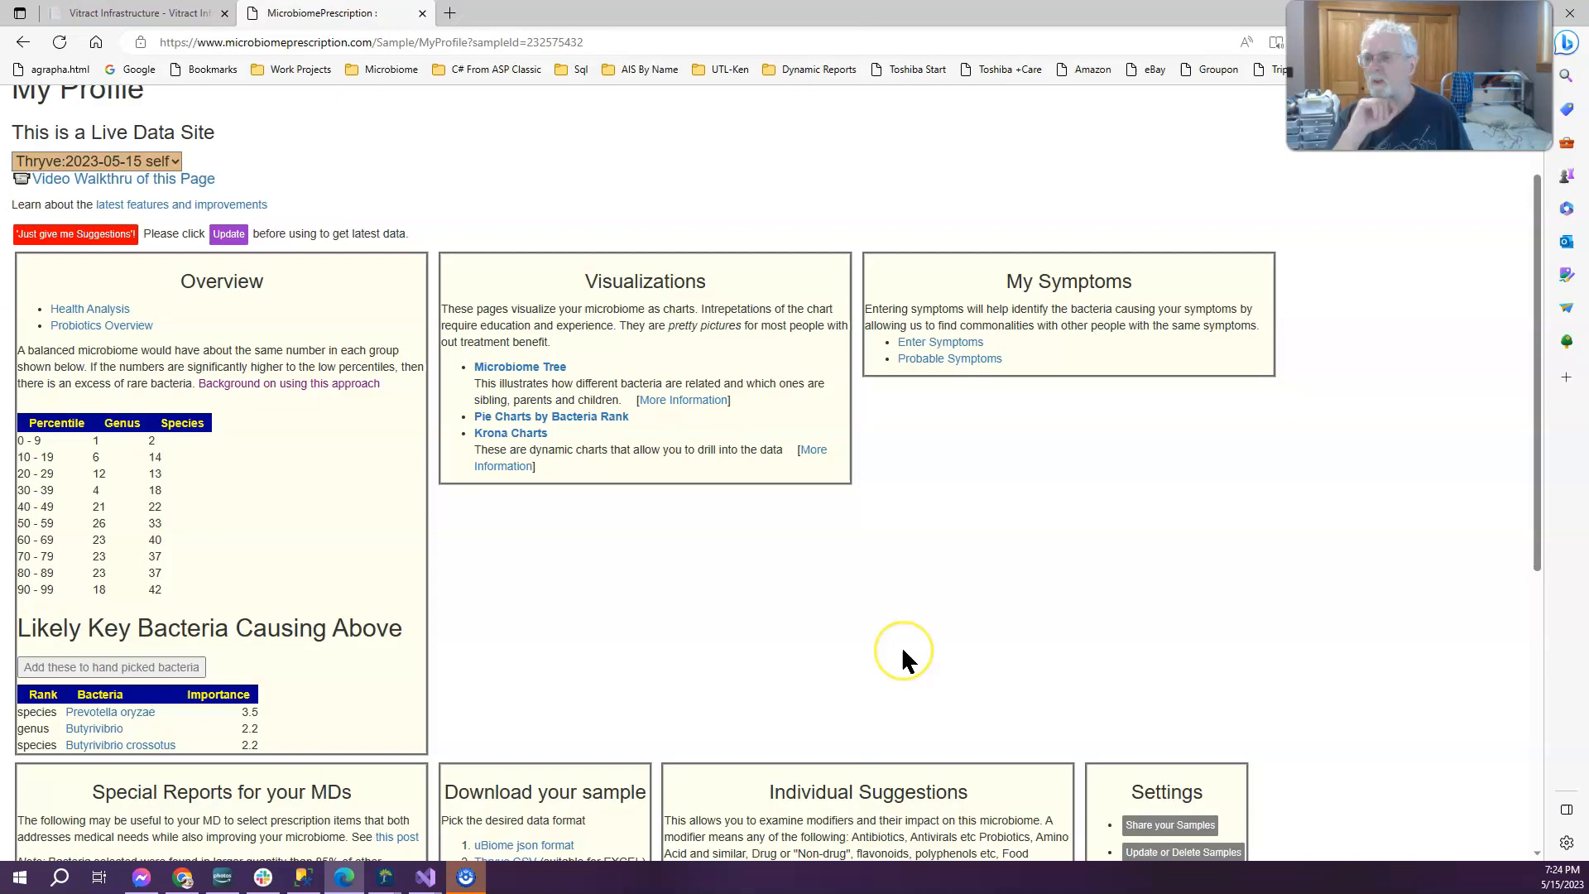
scroll(down, 3)
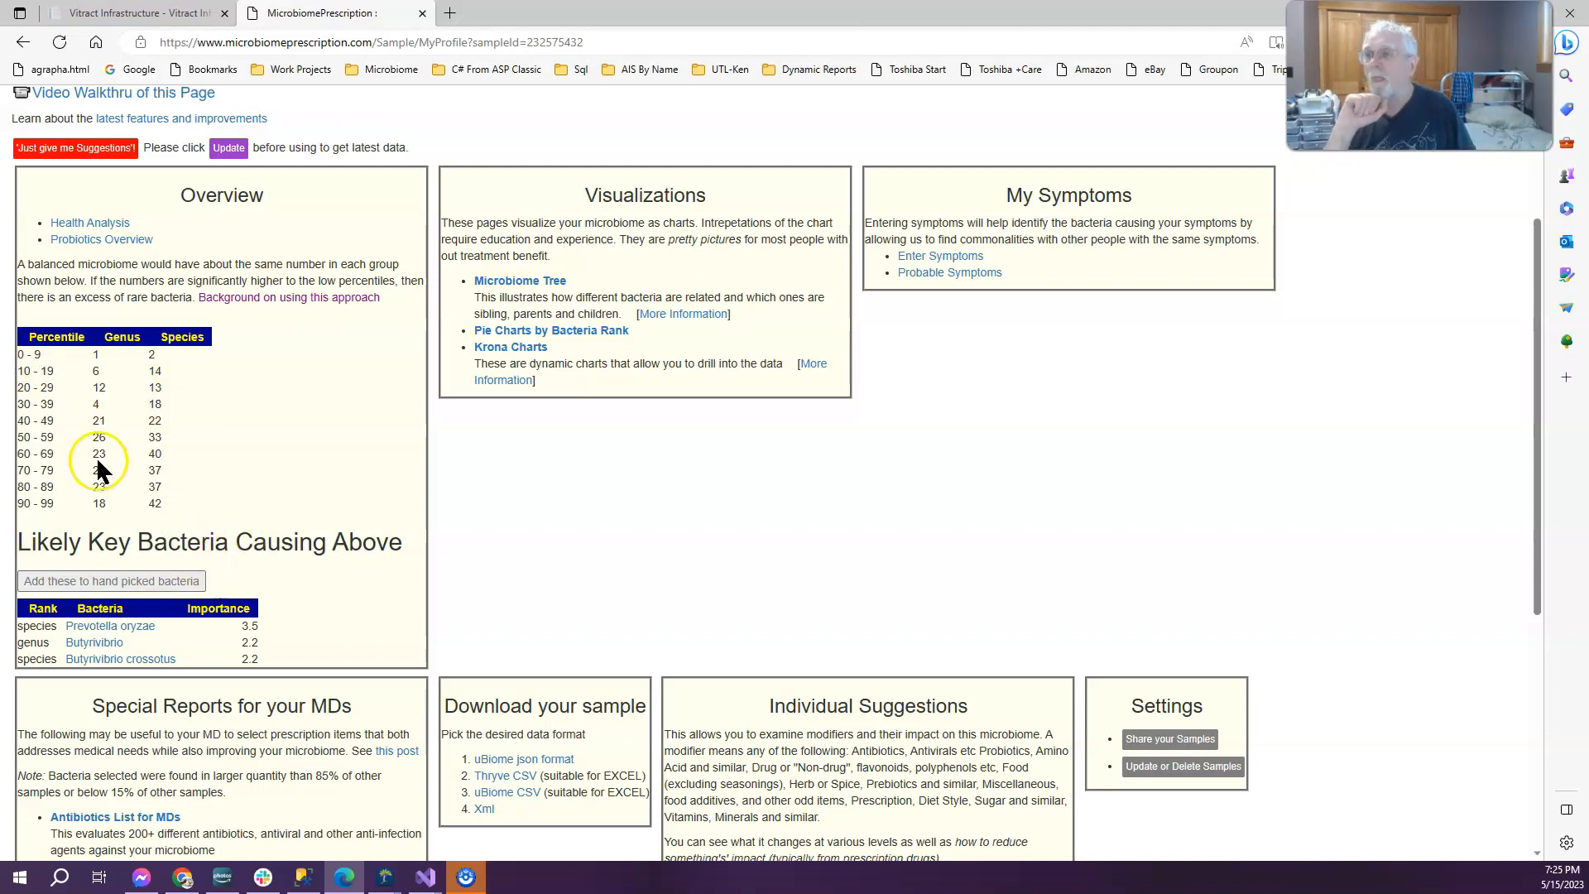
mouse_move(51, 505)
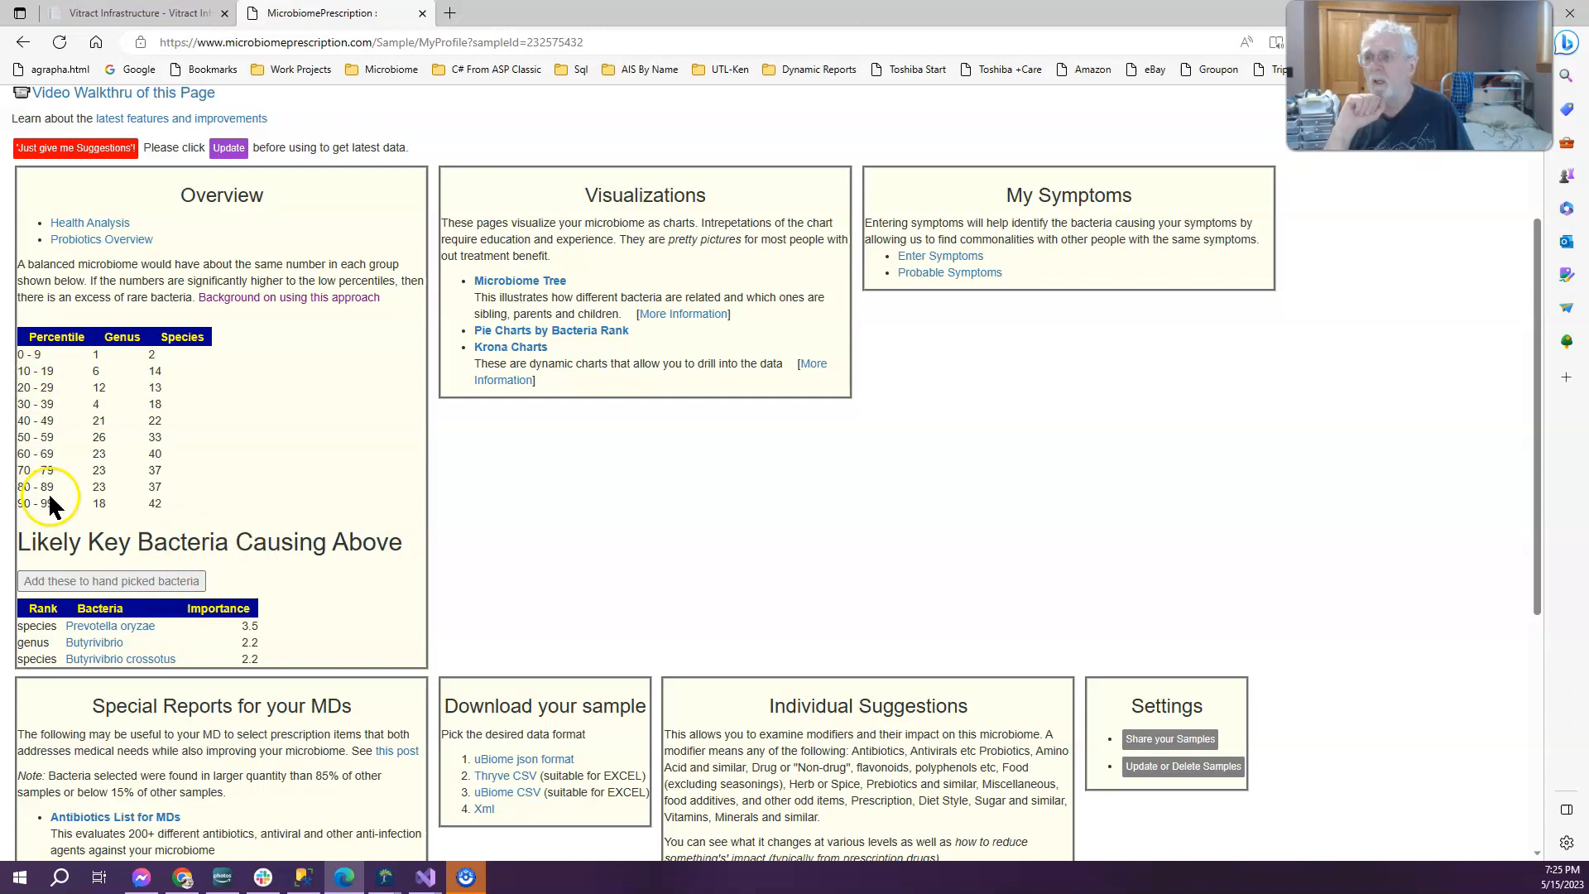
mouse_move(168, 521)
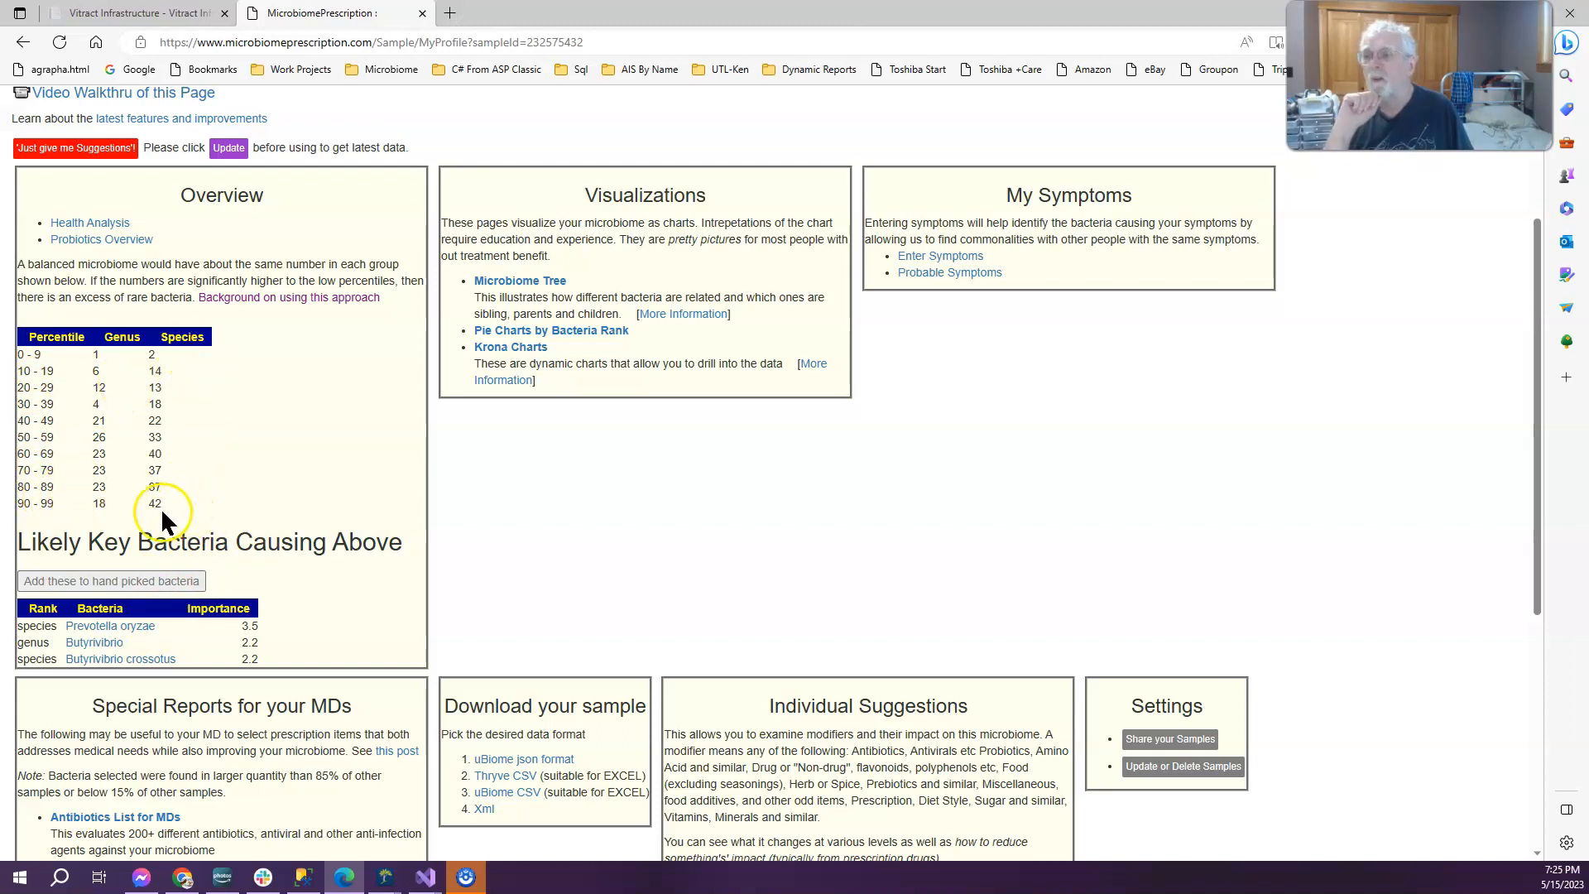
mouse_move(232, 378)
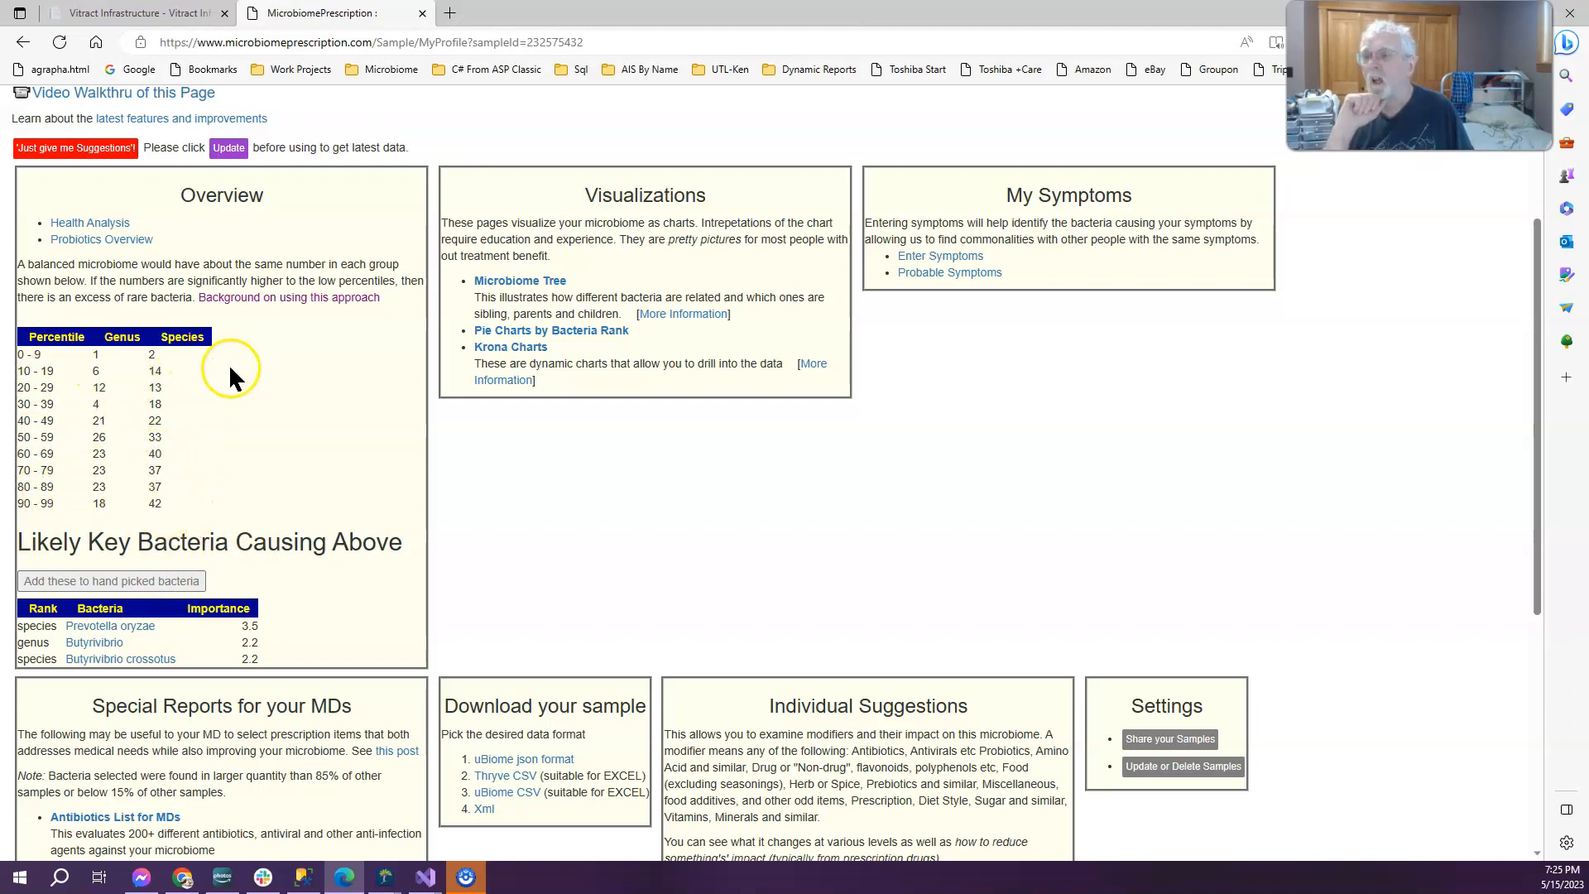
mouse_move(186, 404)
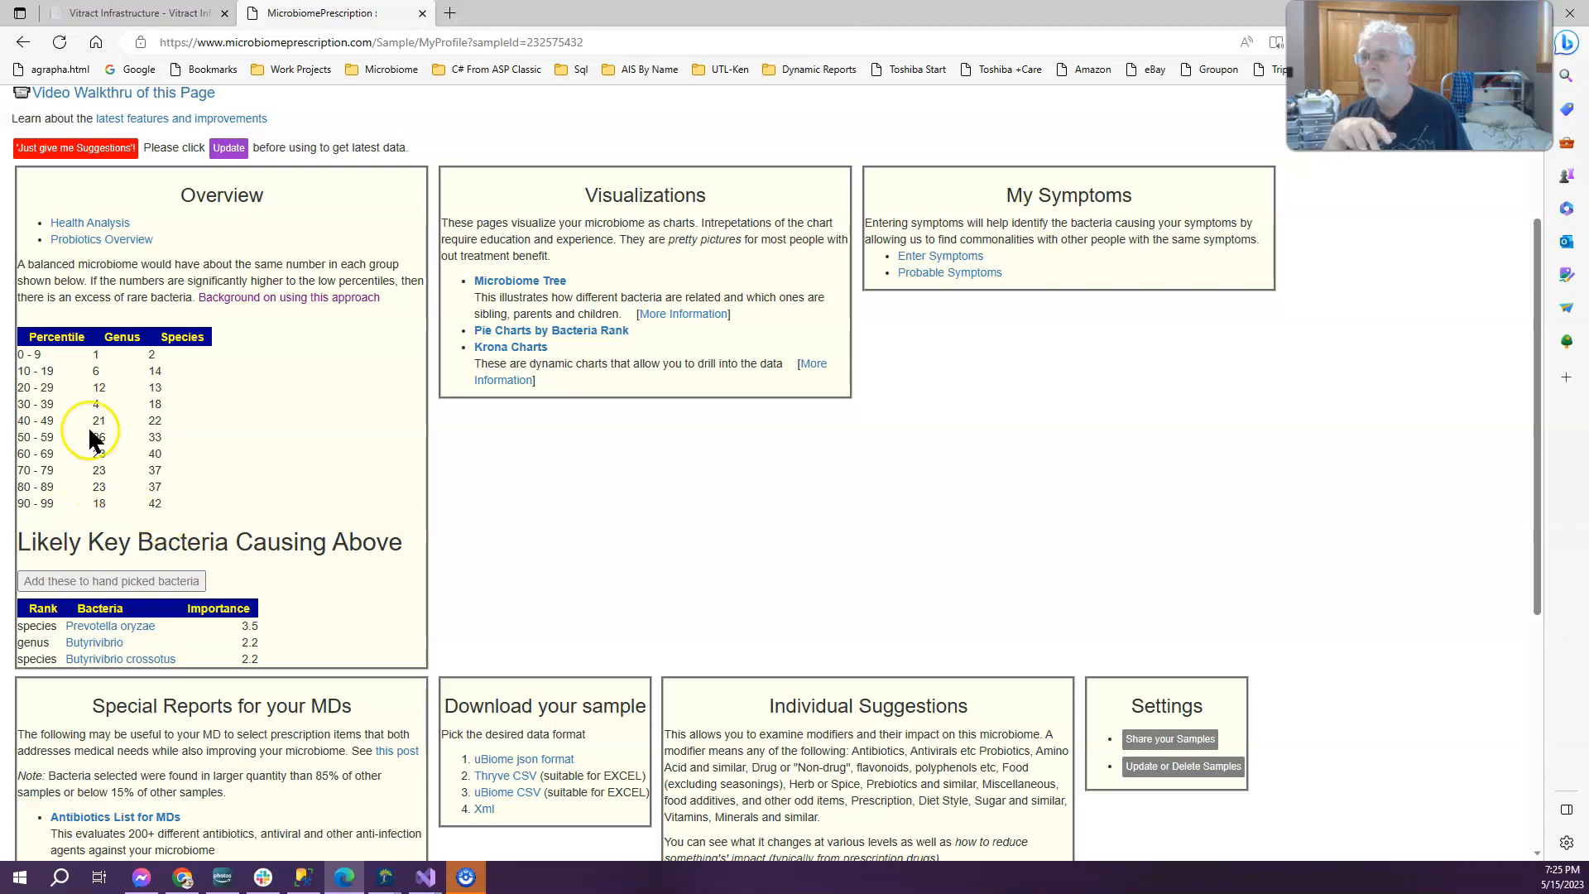
mouse_move(128, 394)
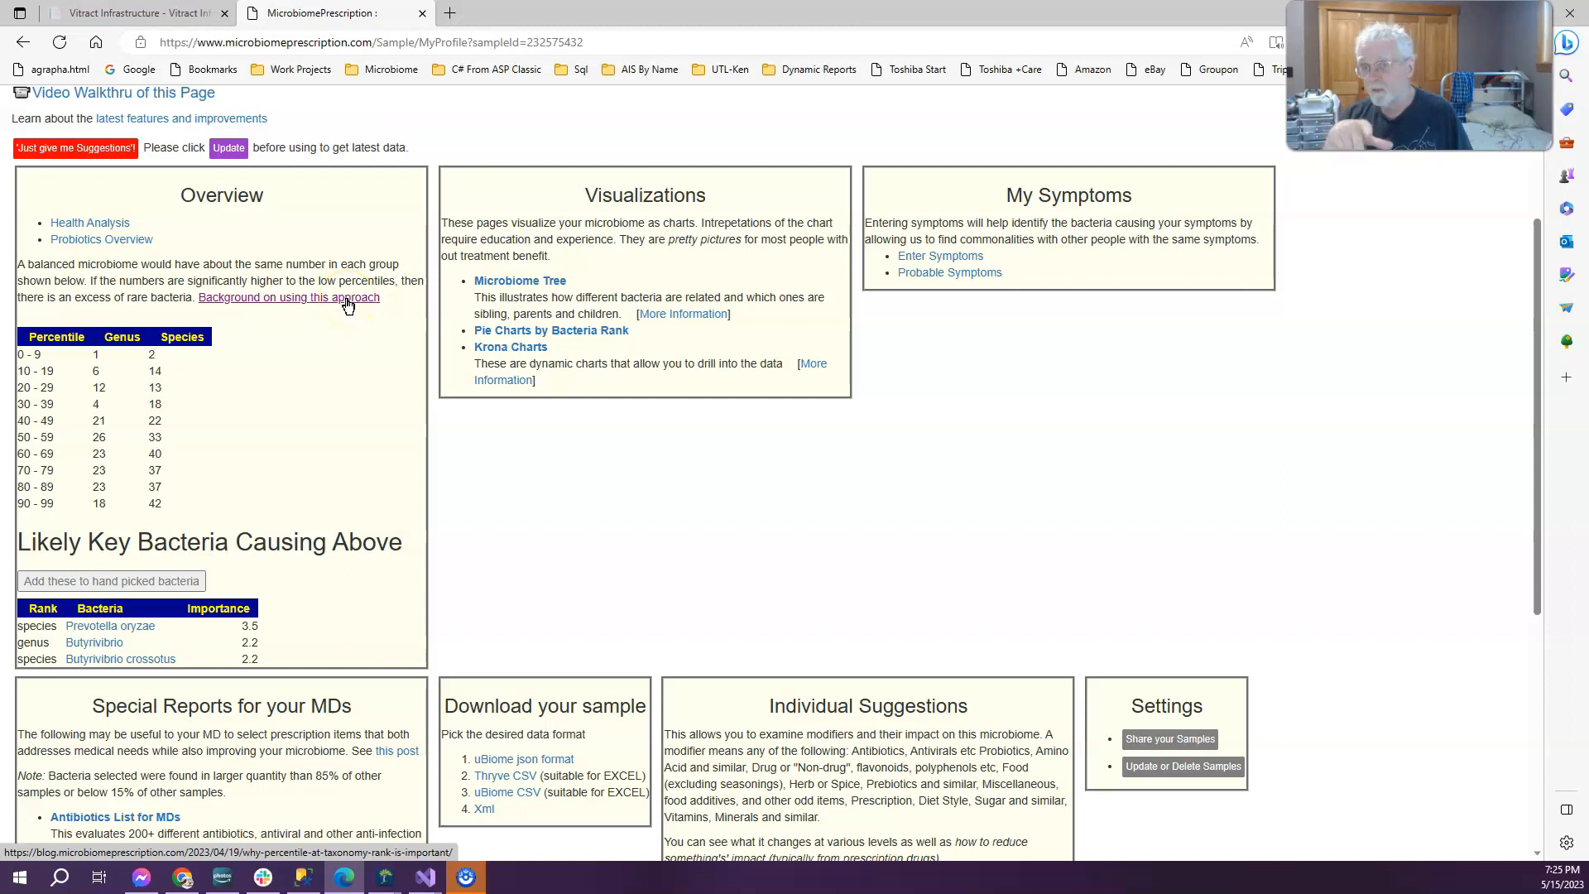
mouse_move(361, 707)
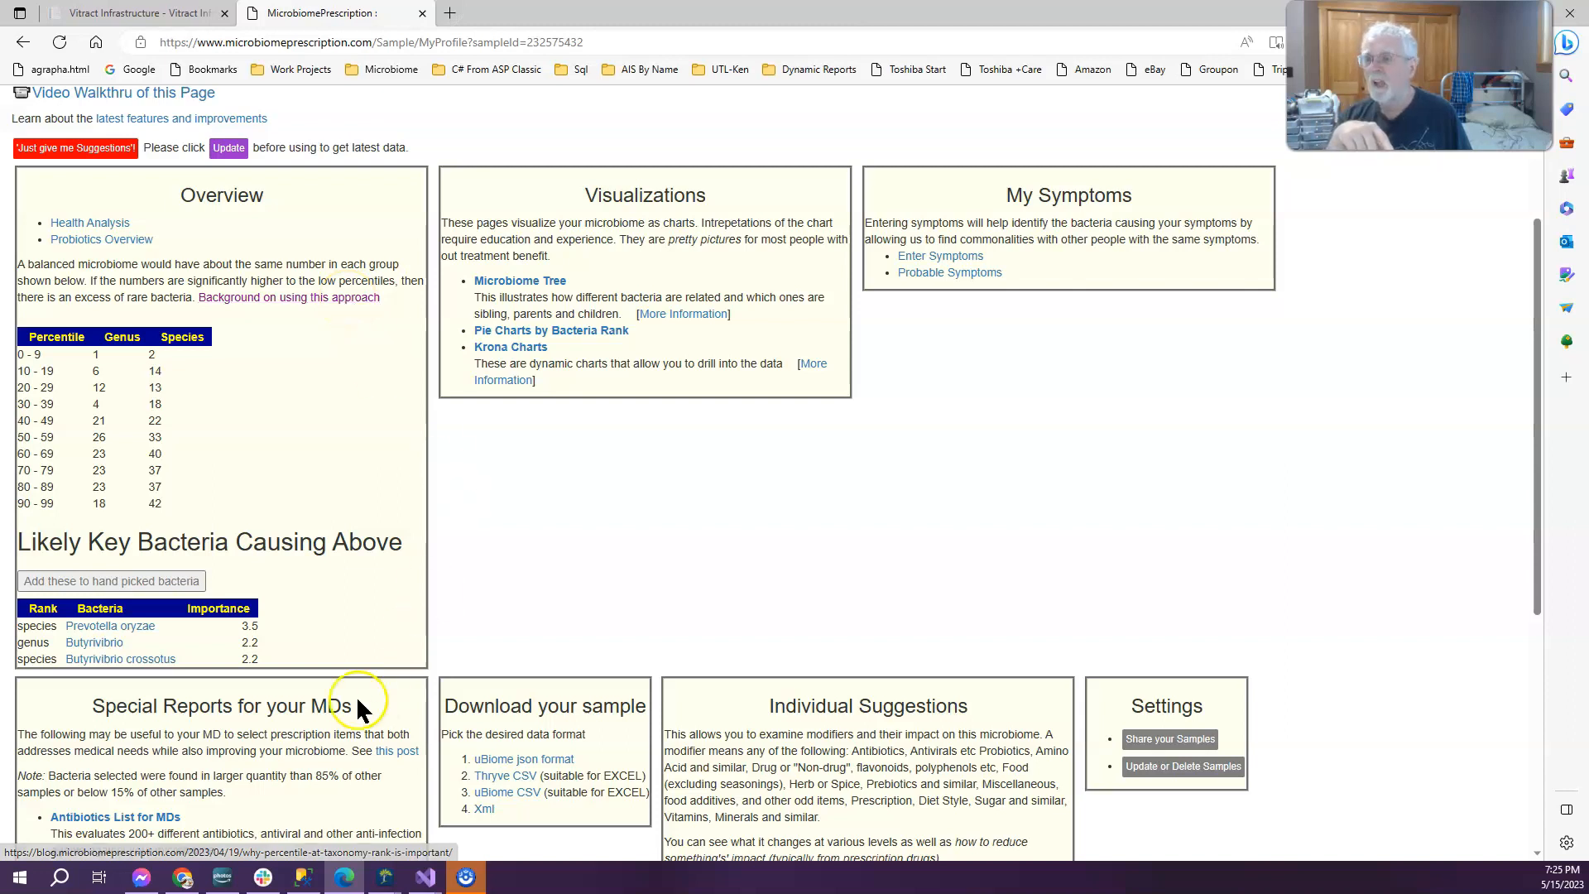
mouse_move(334, 630)
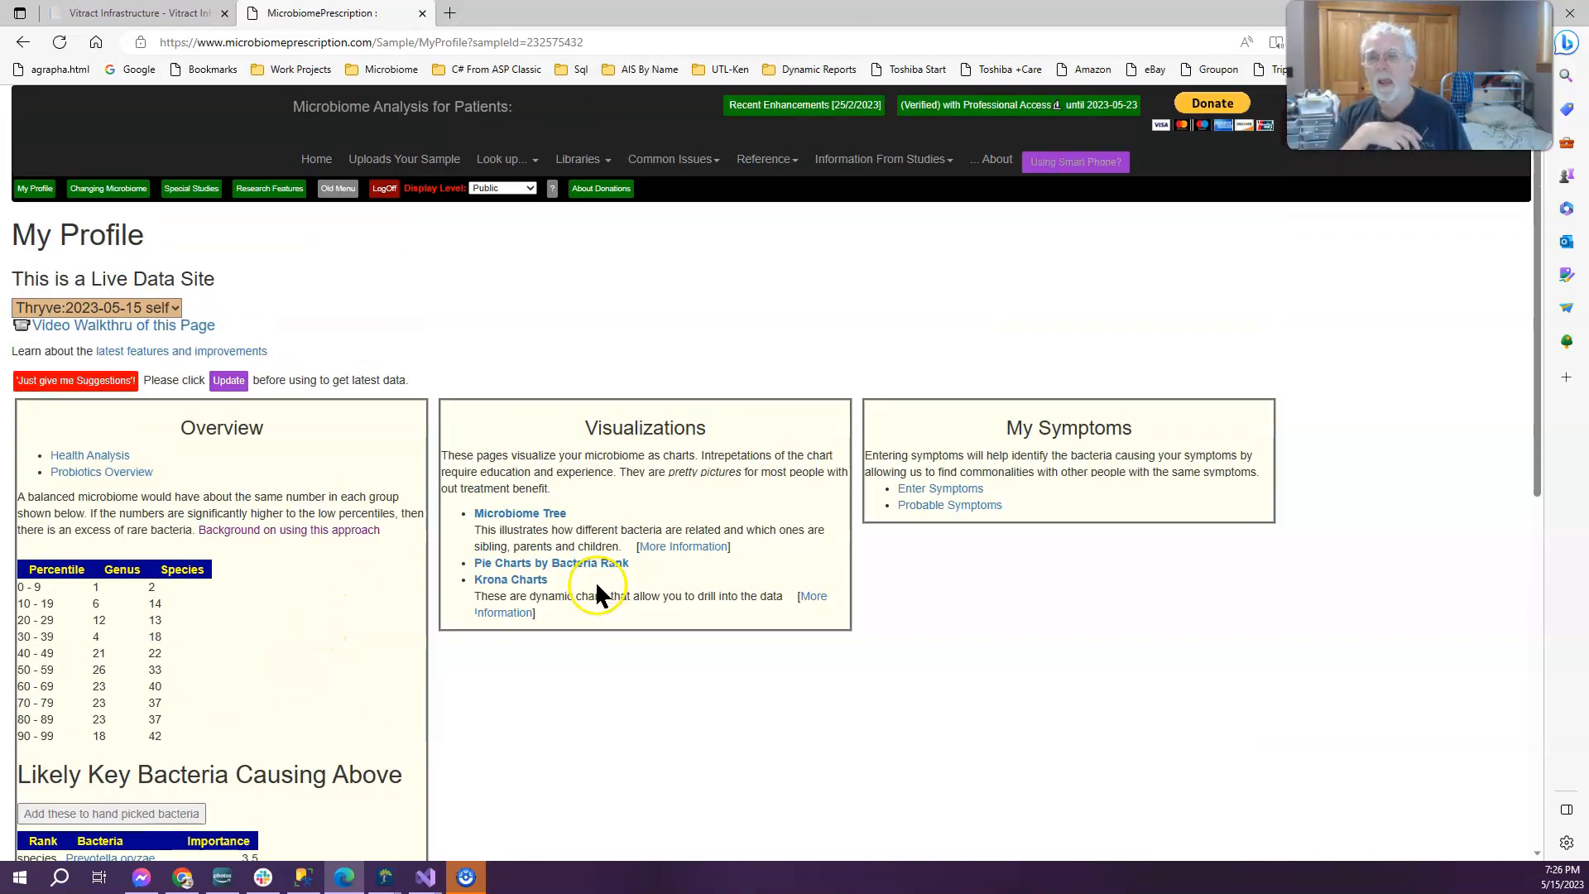
click(580, 159)
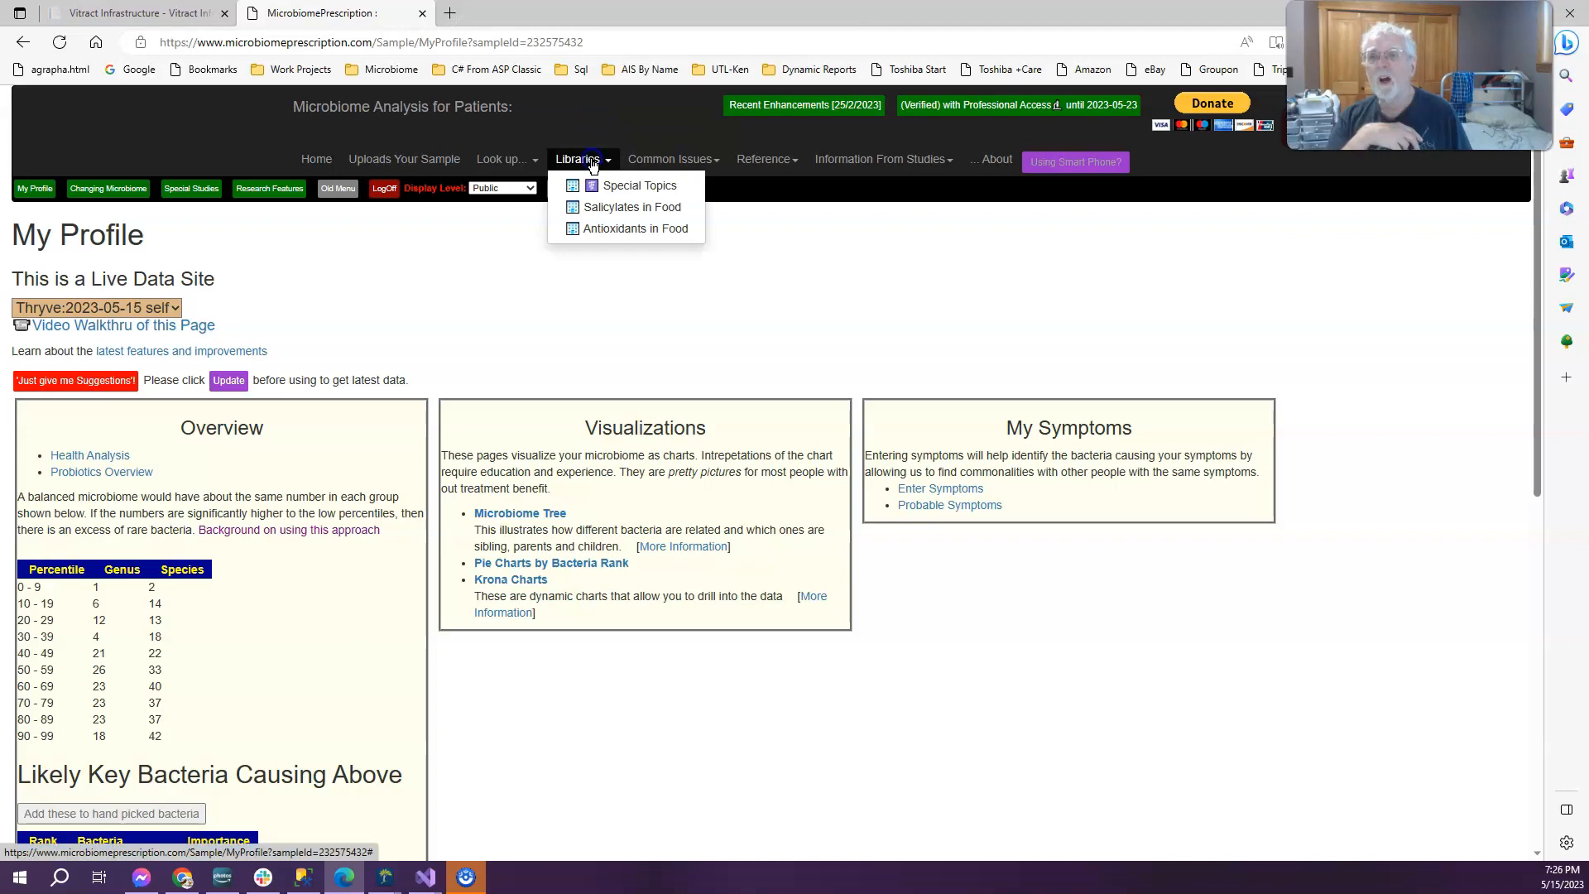
click(501, 159)
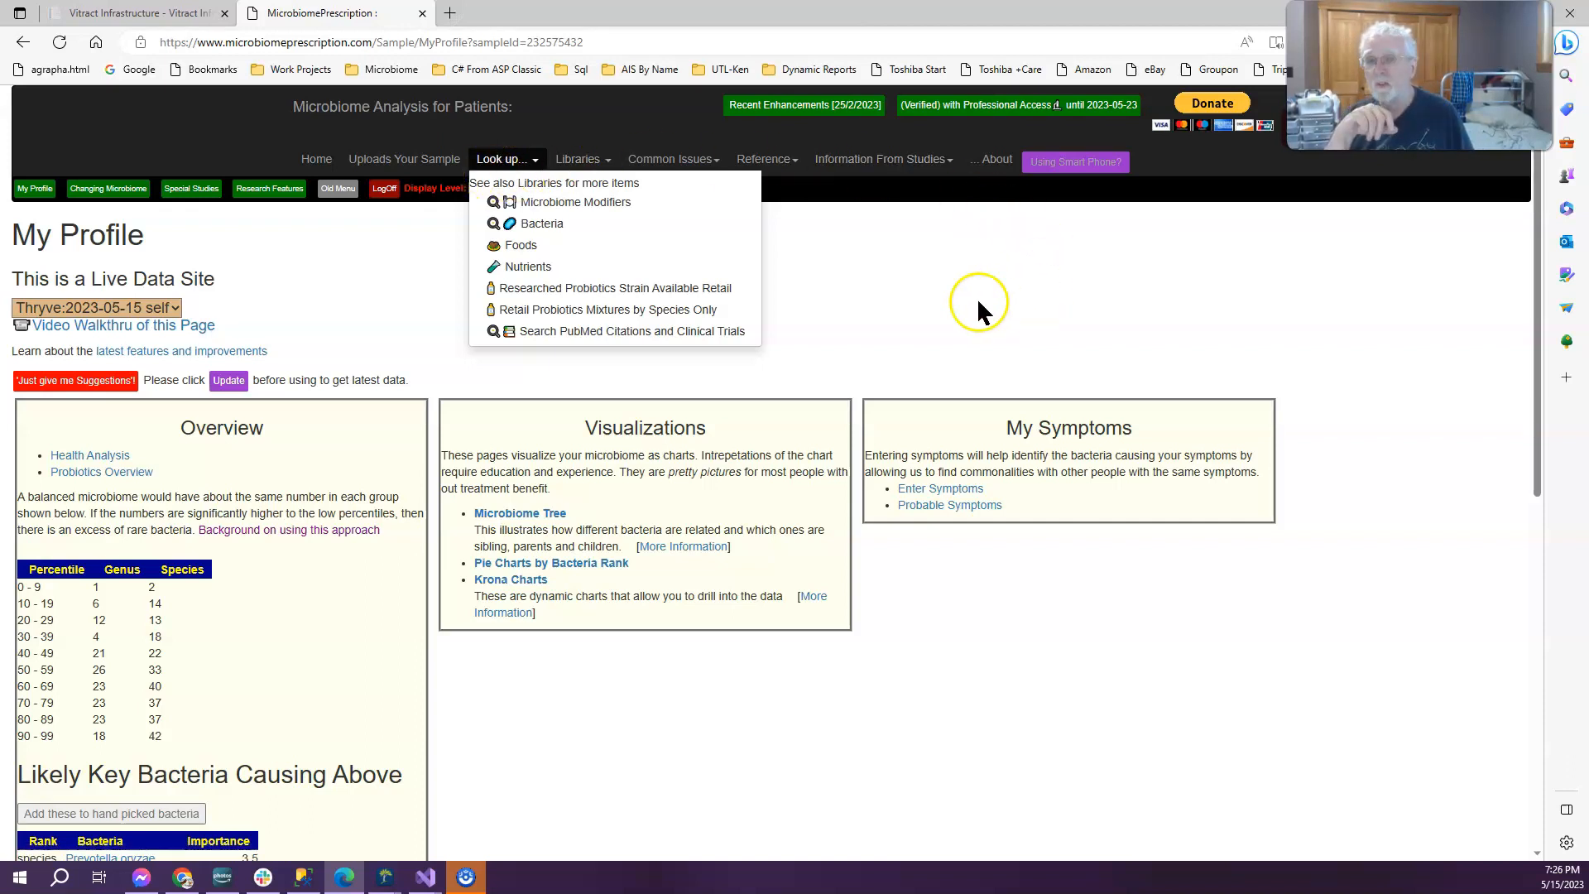
click(982, 309)
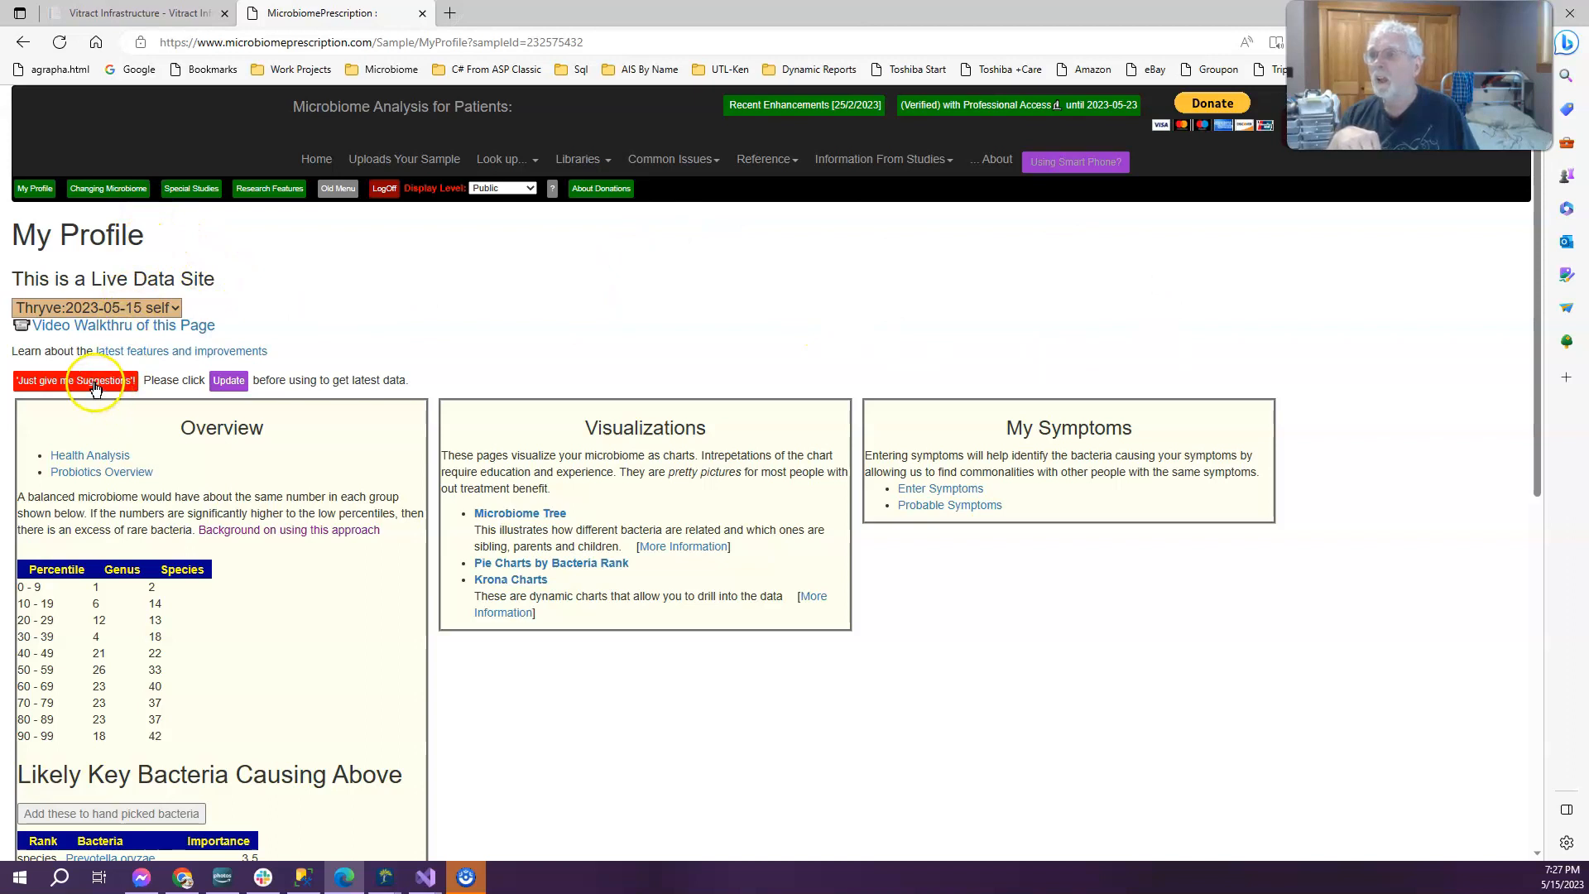
click(75, 381)
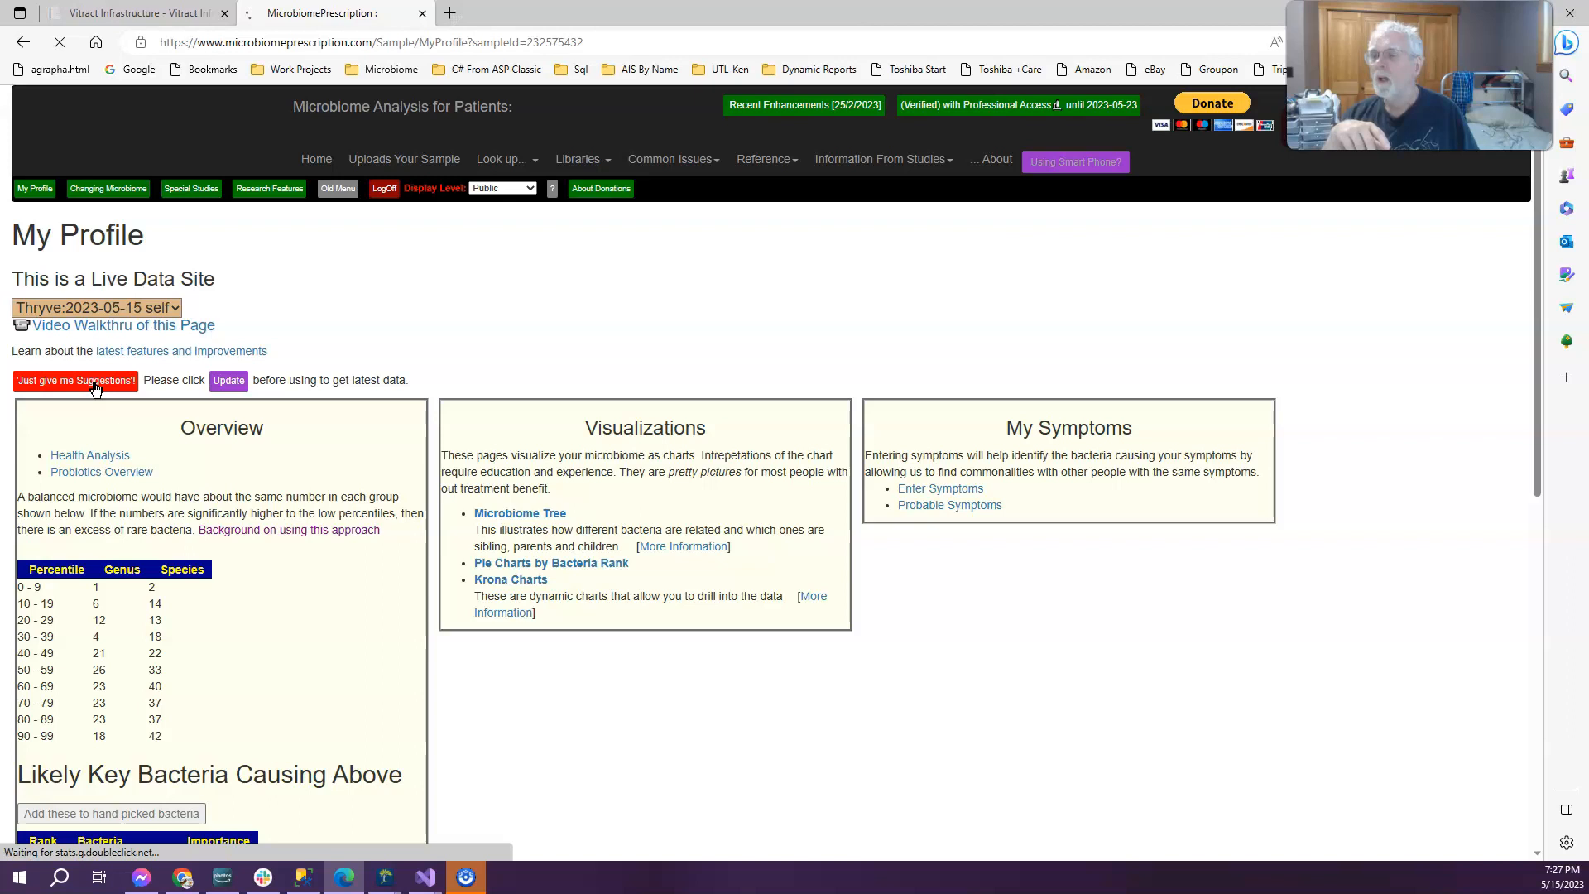
From the simple suggestions page, load the detailed Consensus Suggestions report ranked by priority.
click(75, 381)
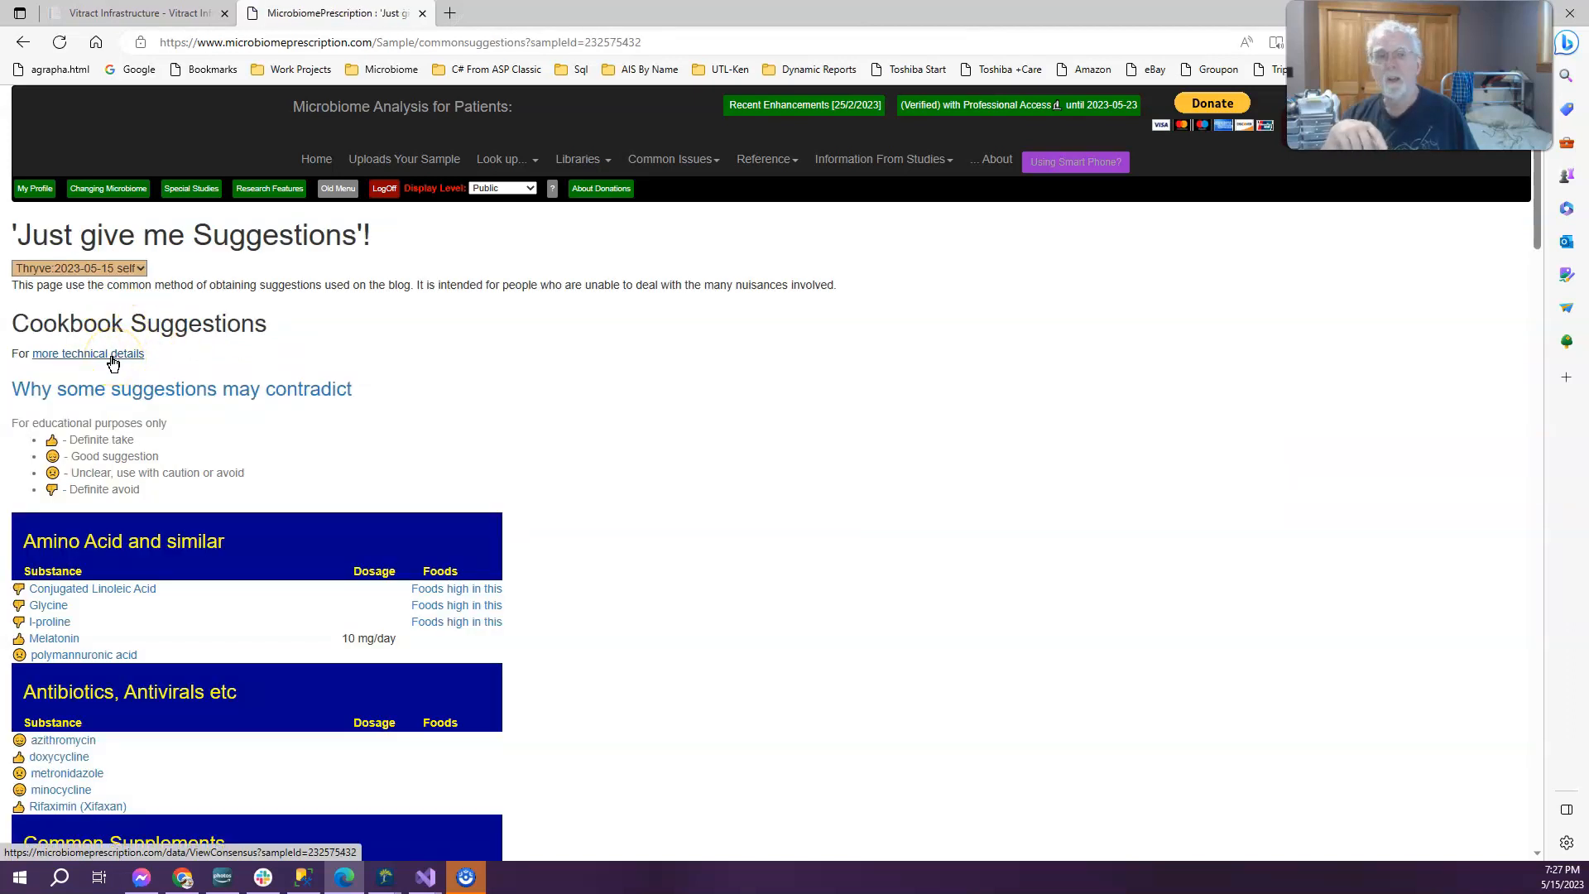
click(87, 353)
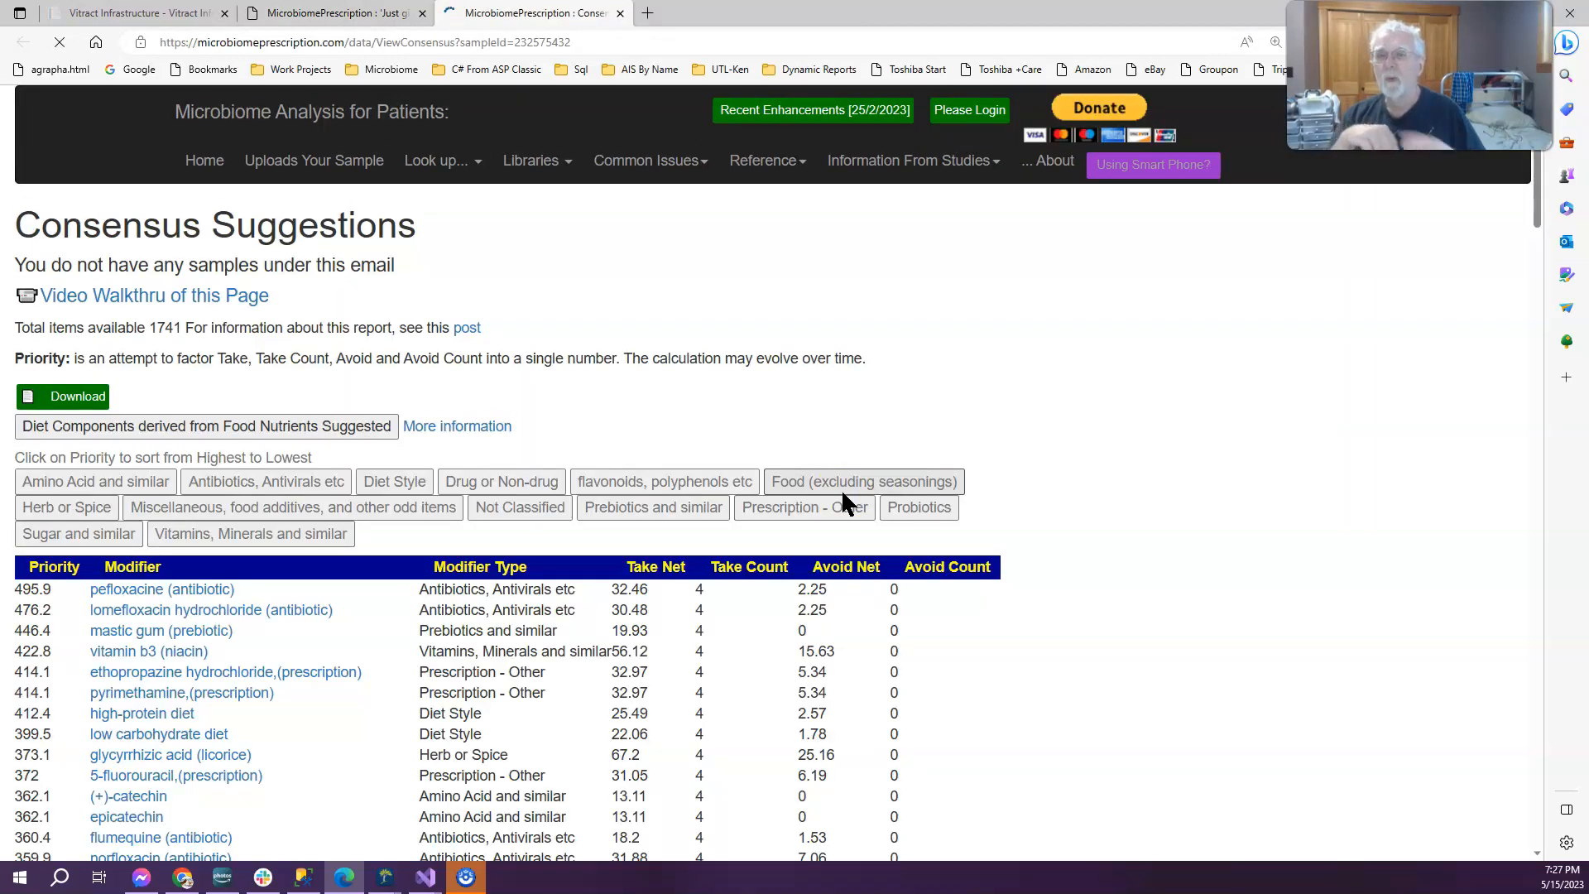
scroll(down, 3)
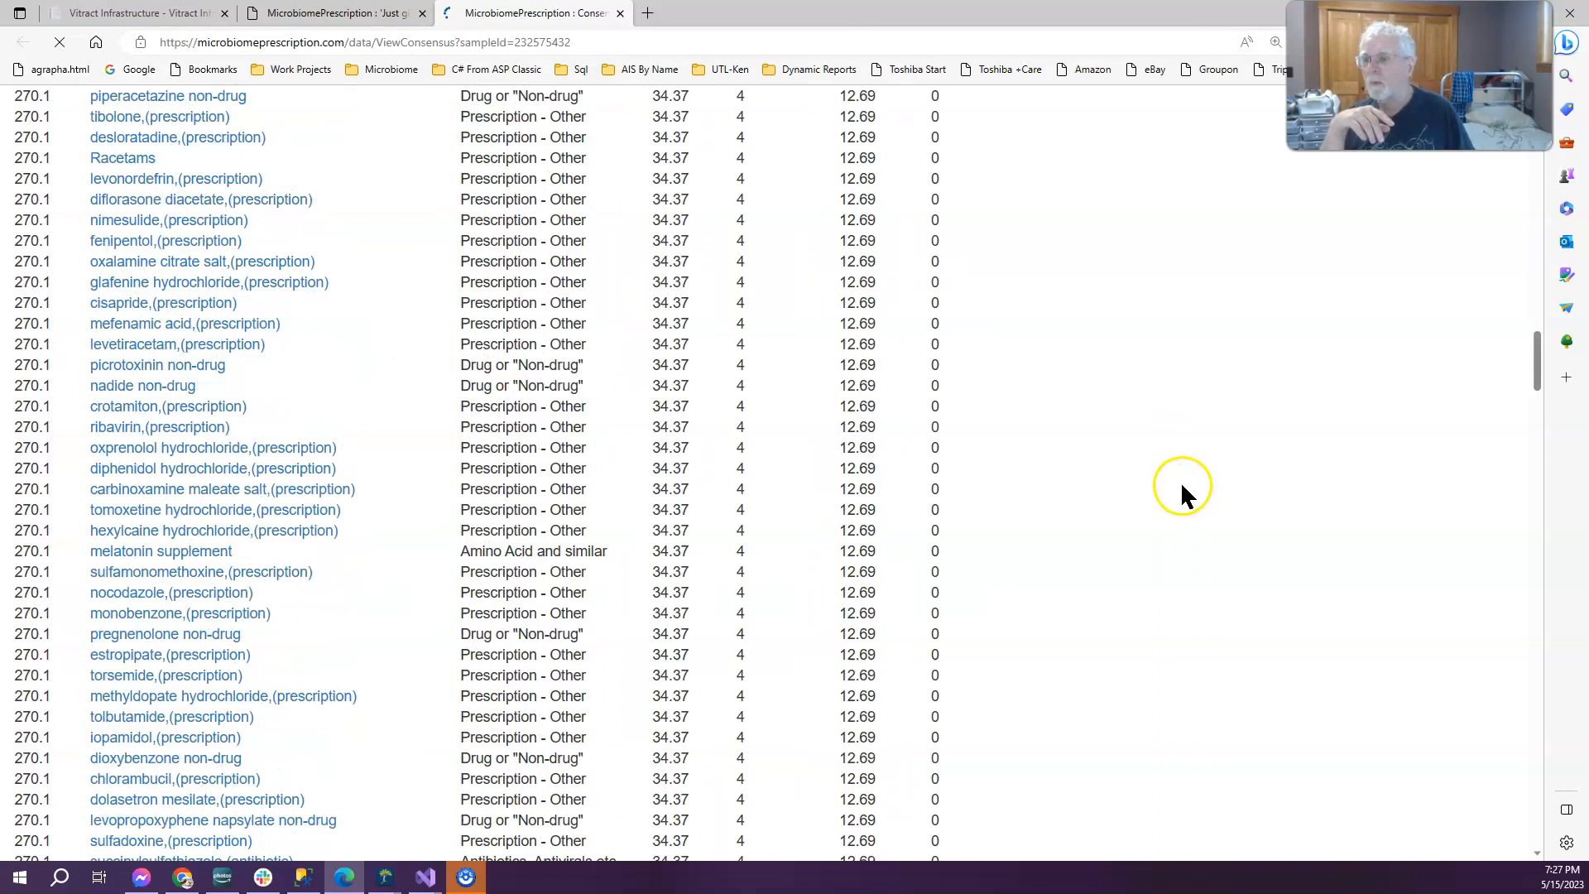
Scroll the Consensus Suggestions table toward the Diet Style category filter.
scroll(down, 3)
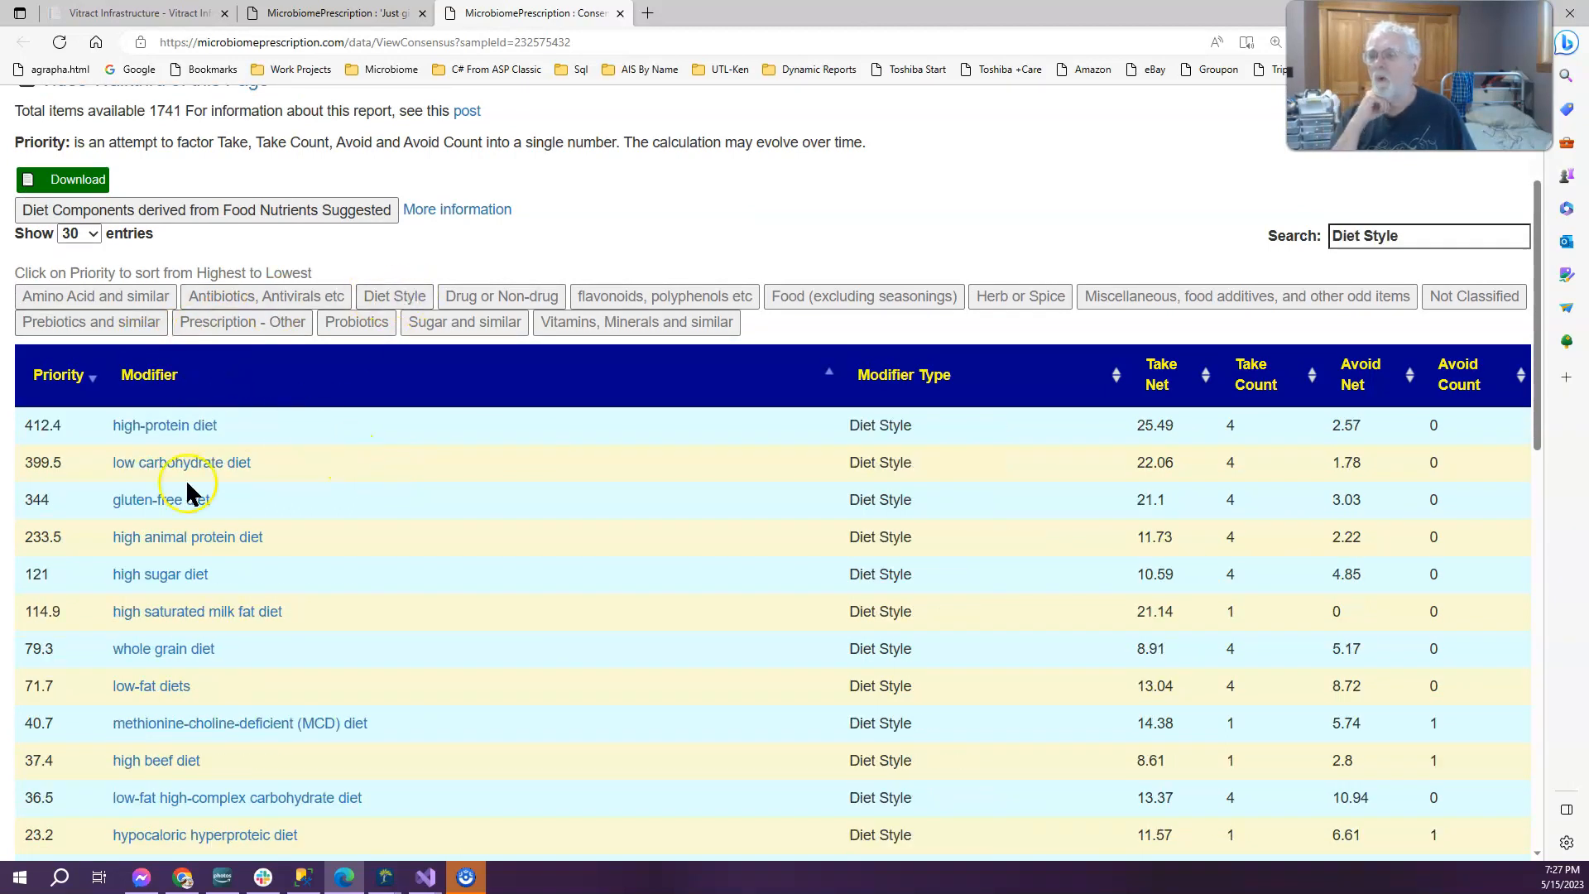
Sort the Diet Style list by Priority ascending so high-carbohydrate diet leads.
scroll(down, 3)
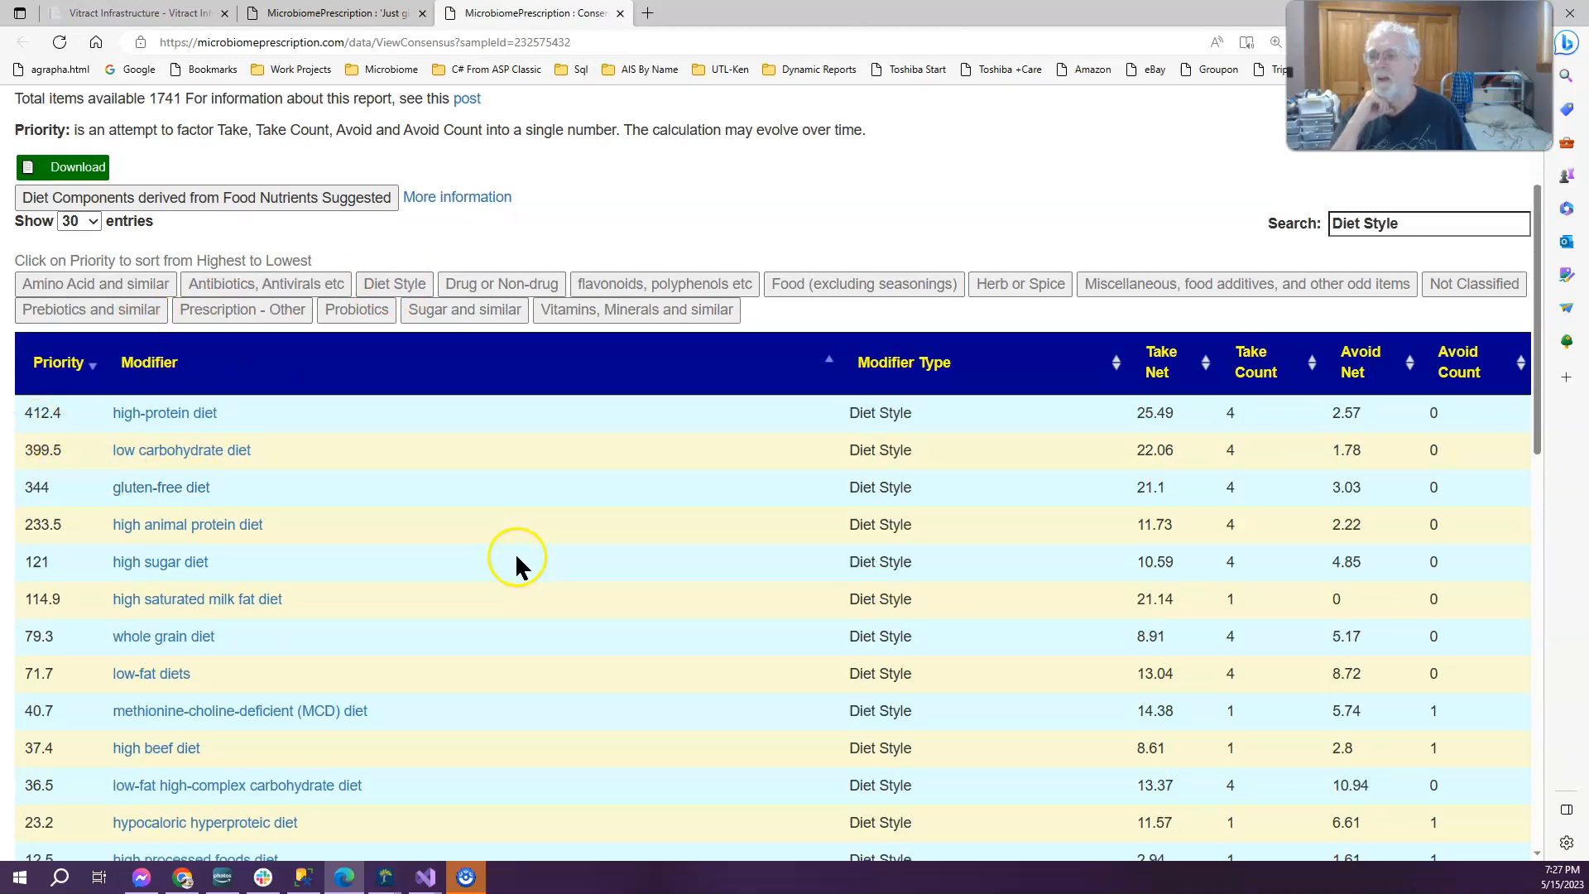
scroll(down, 3)
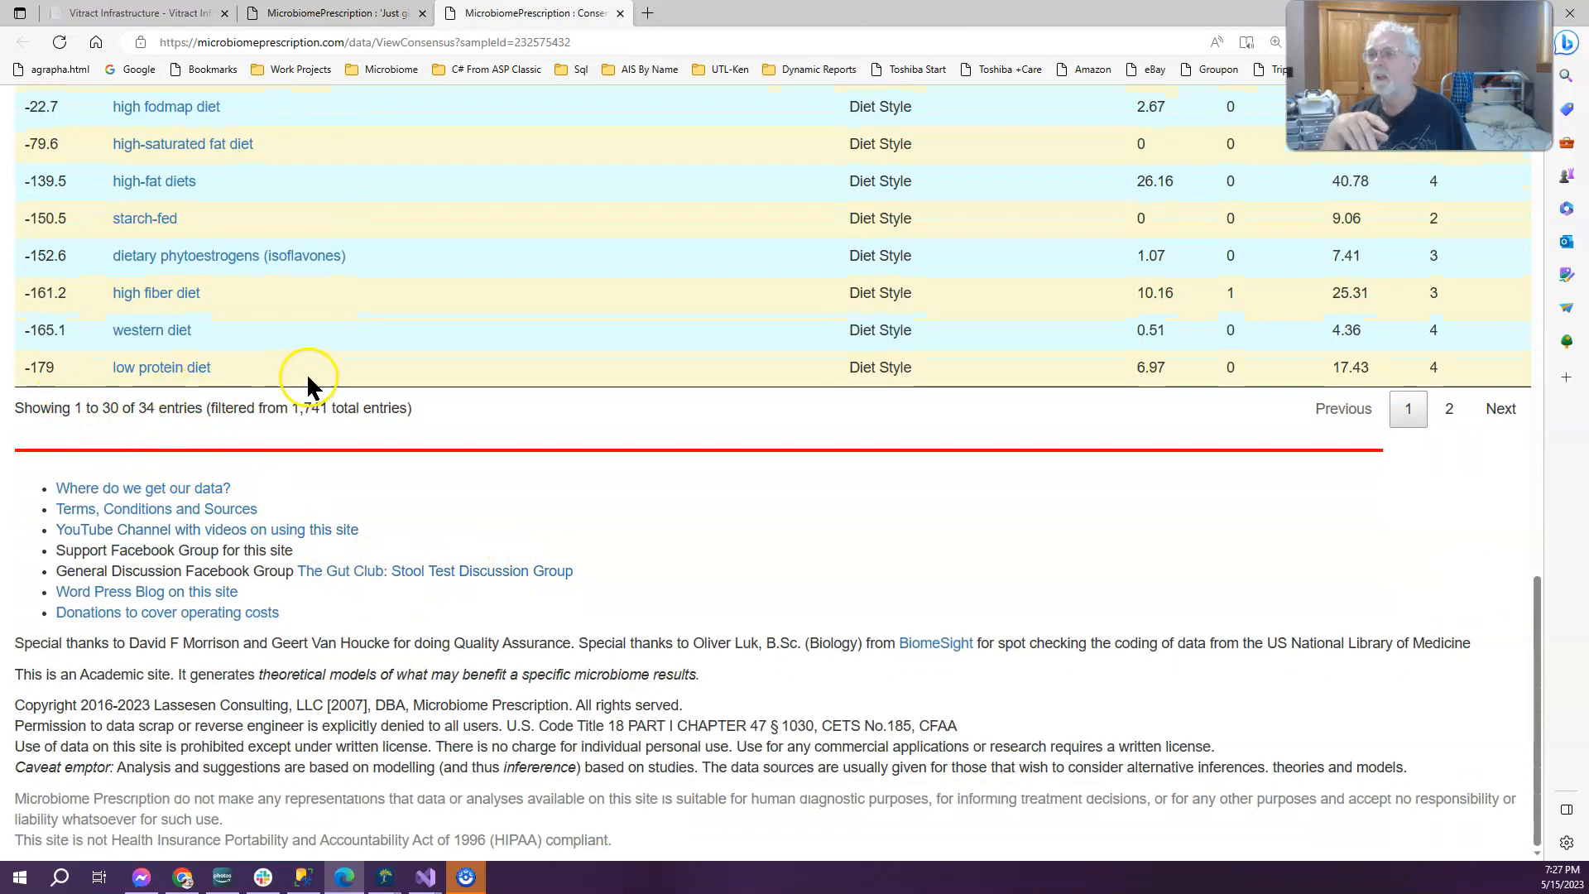
mouse_move(214, 343)
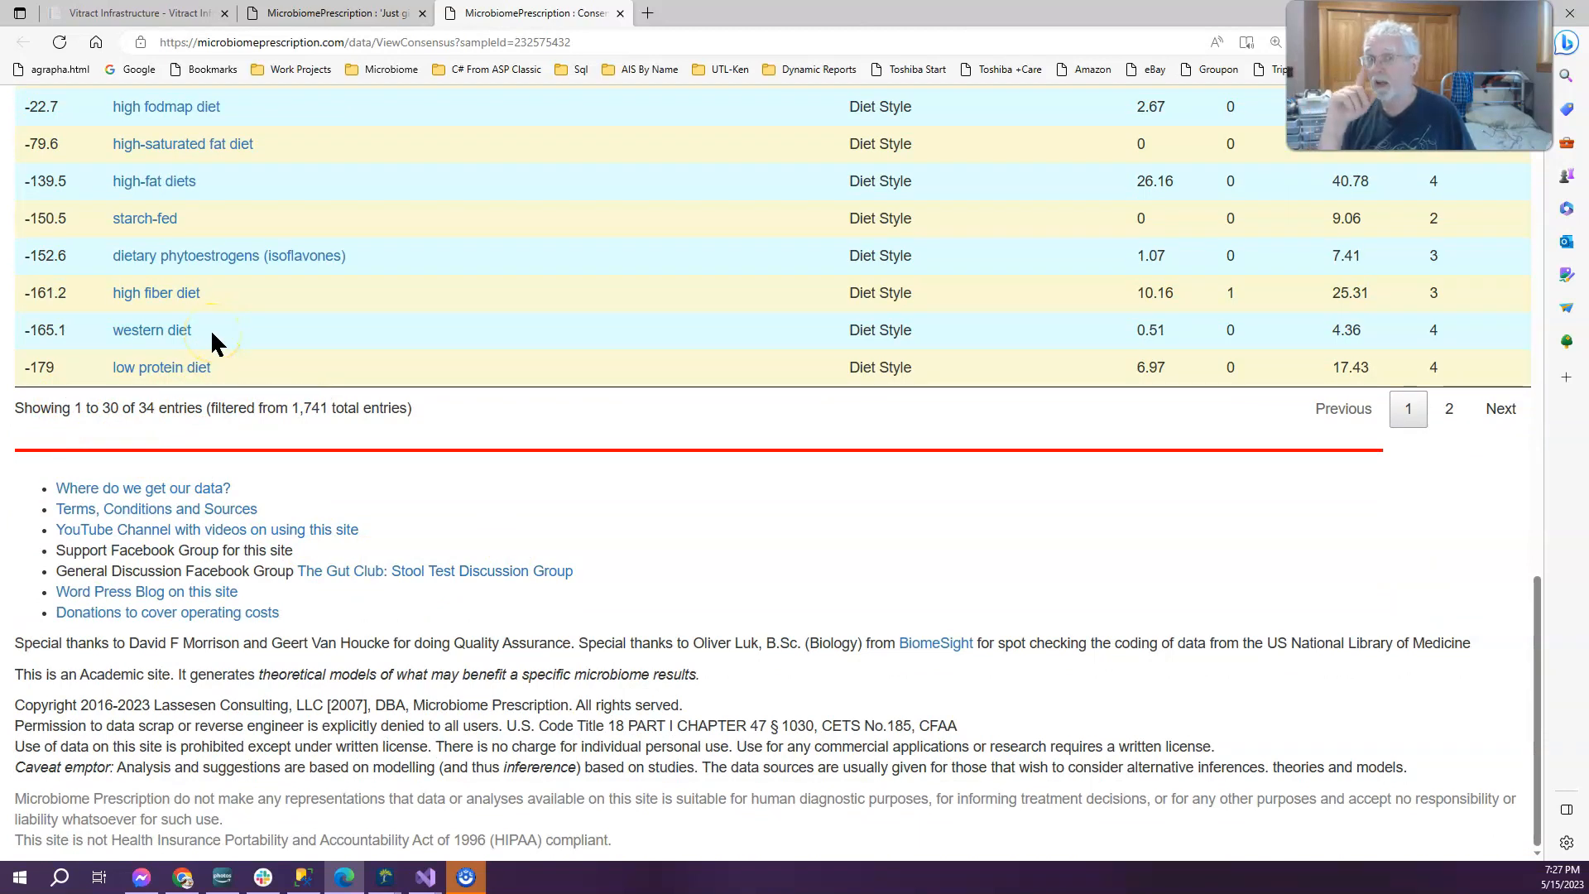
mouse_move(262, 319)
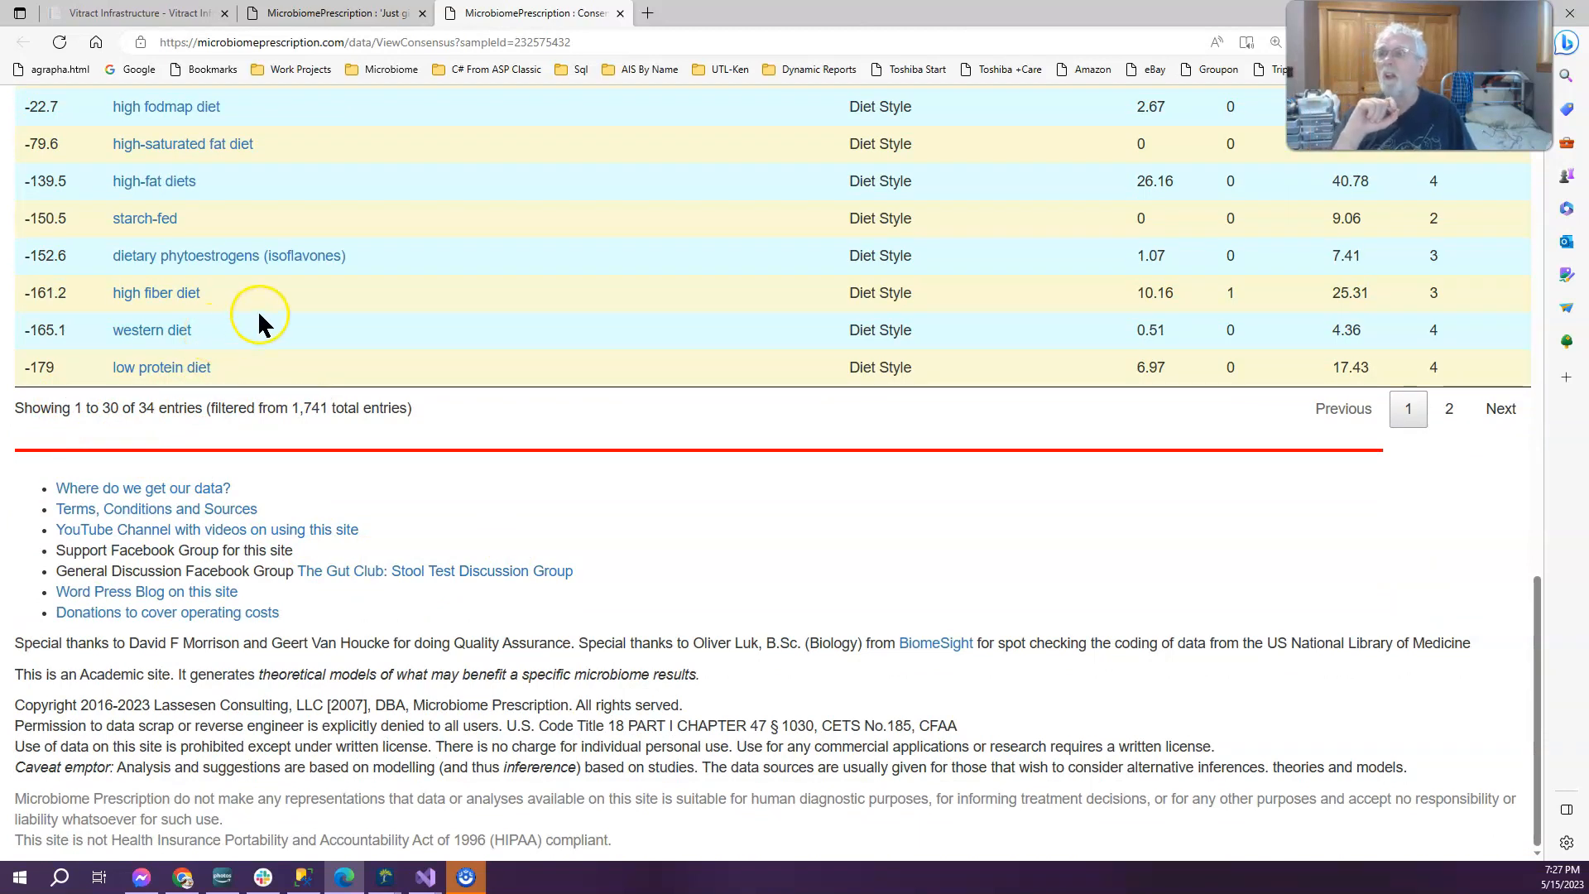
scroll(up, 3)
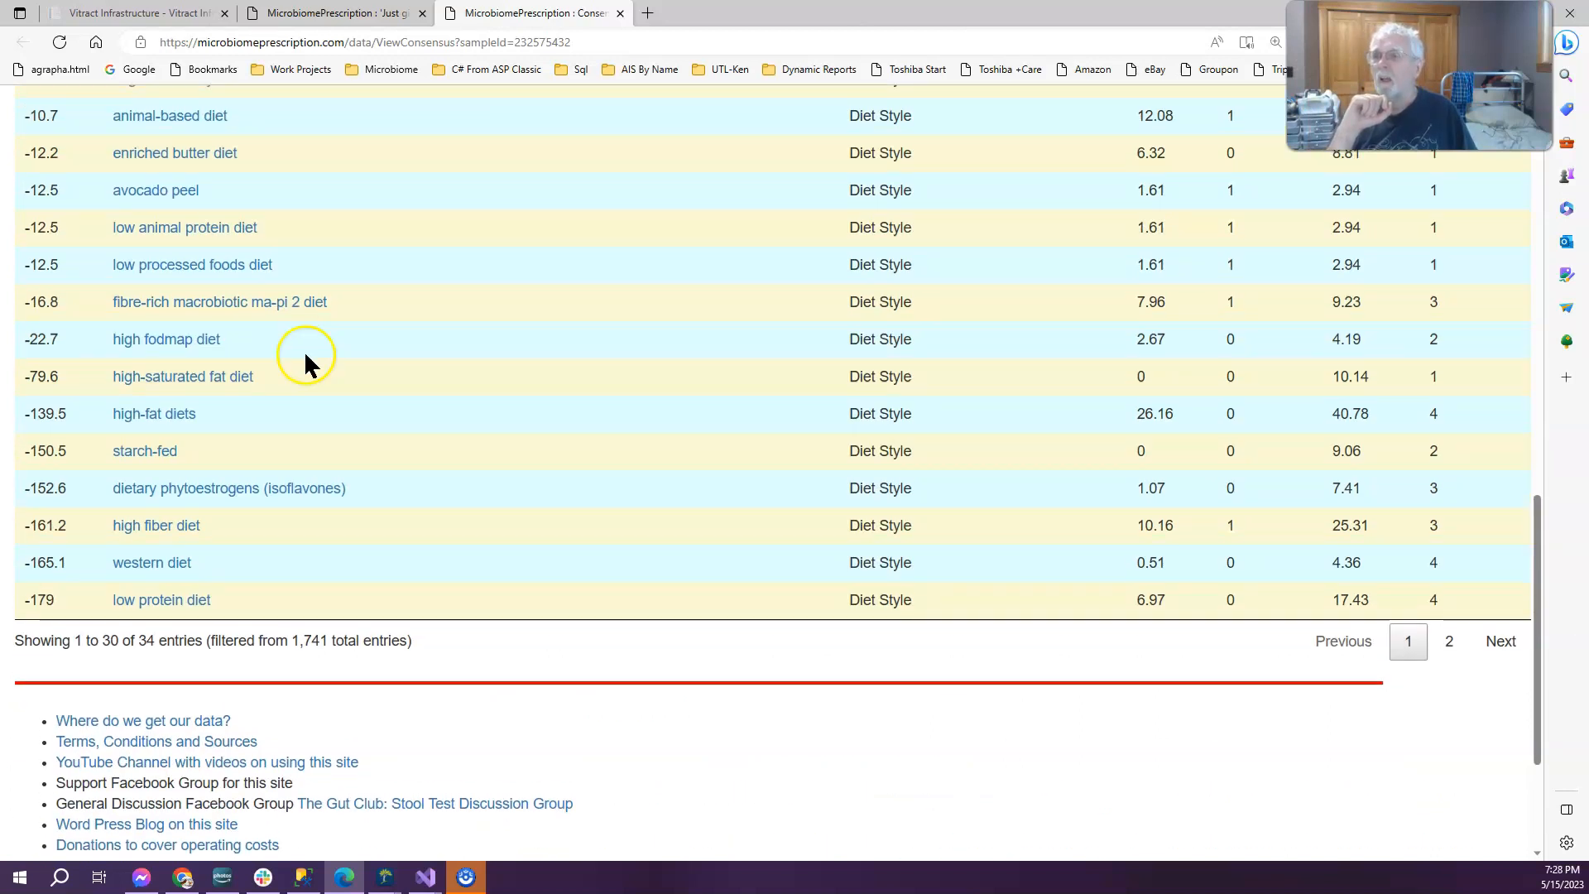
scroll(up, 3)
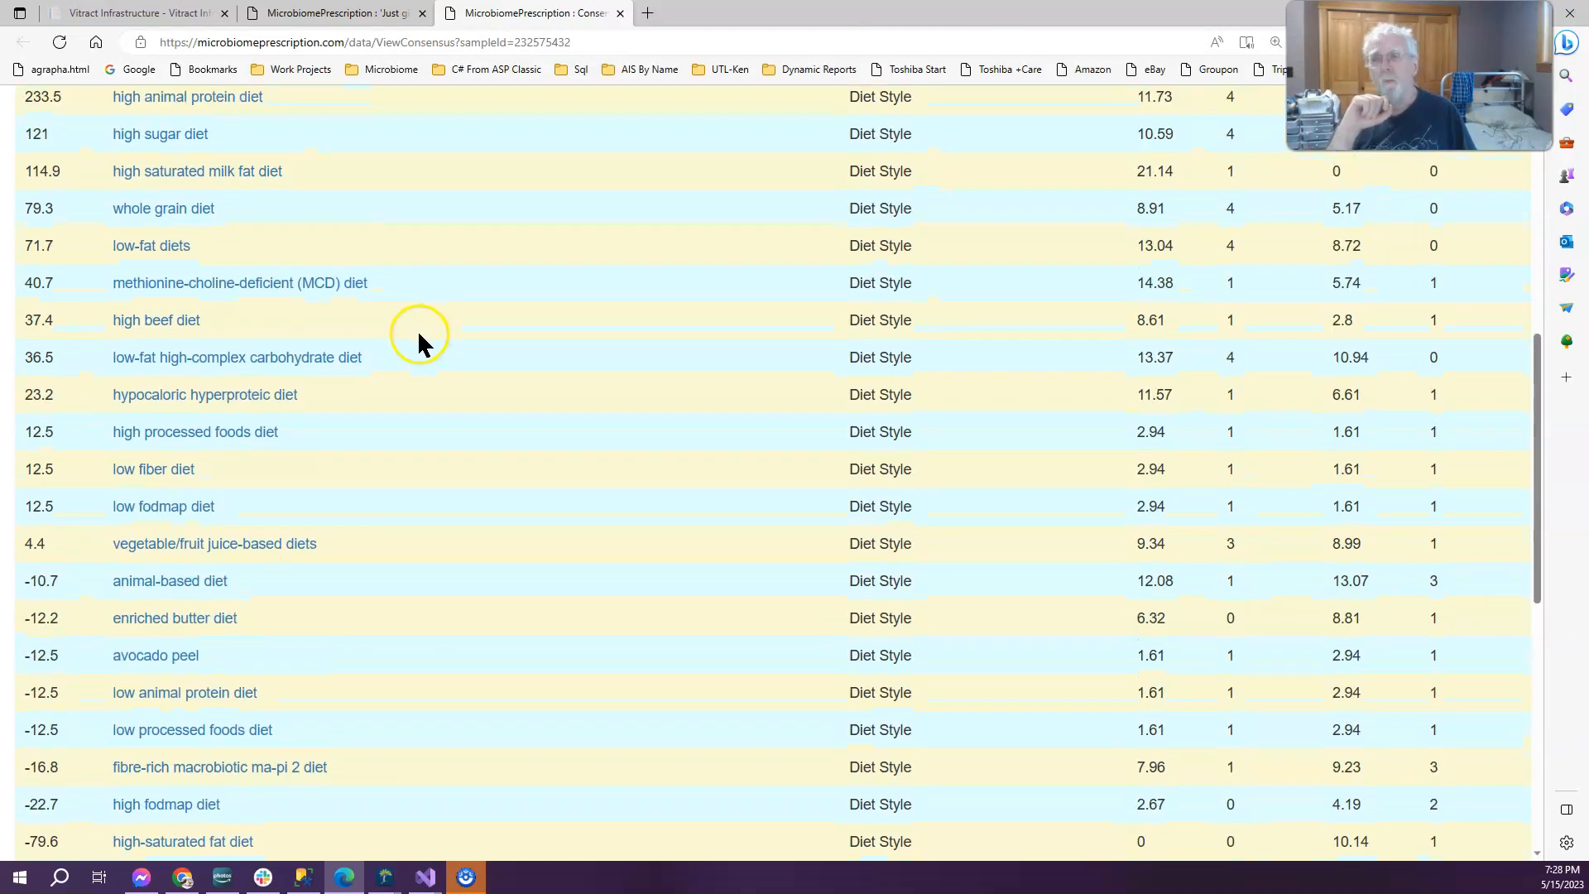
scroll(up, 3)
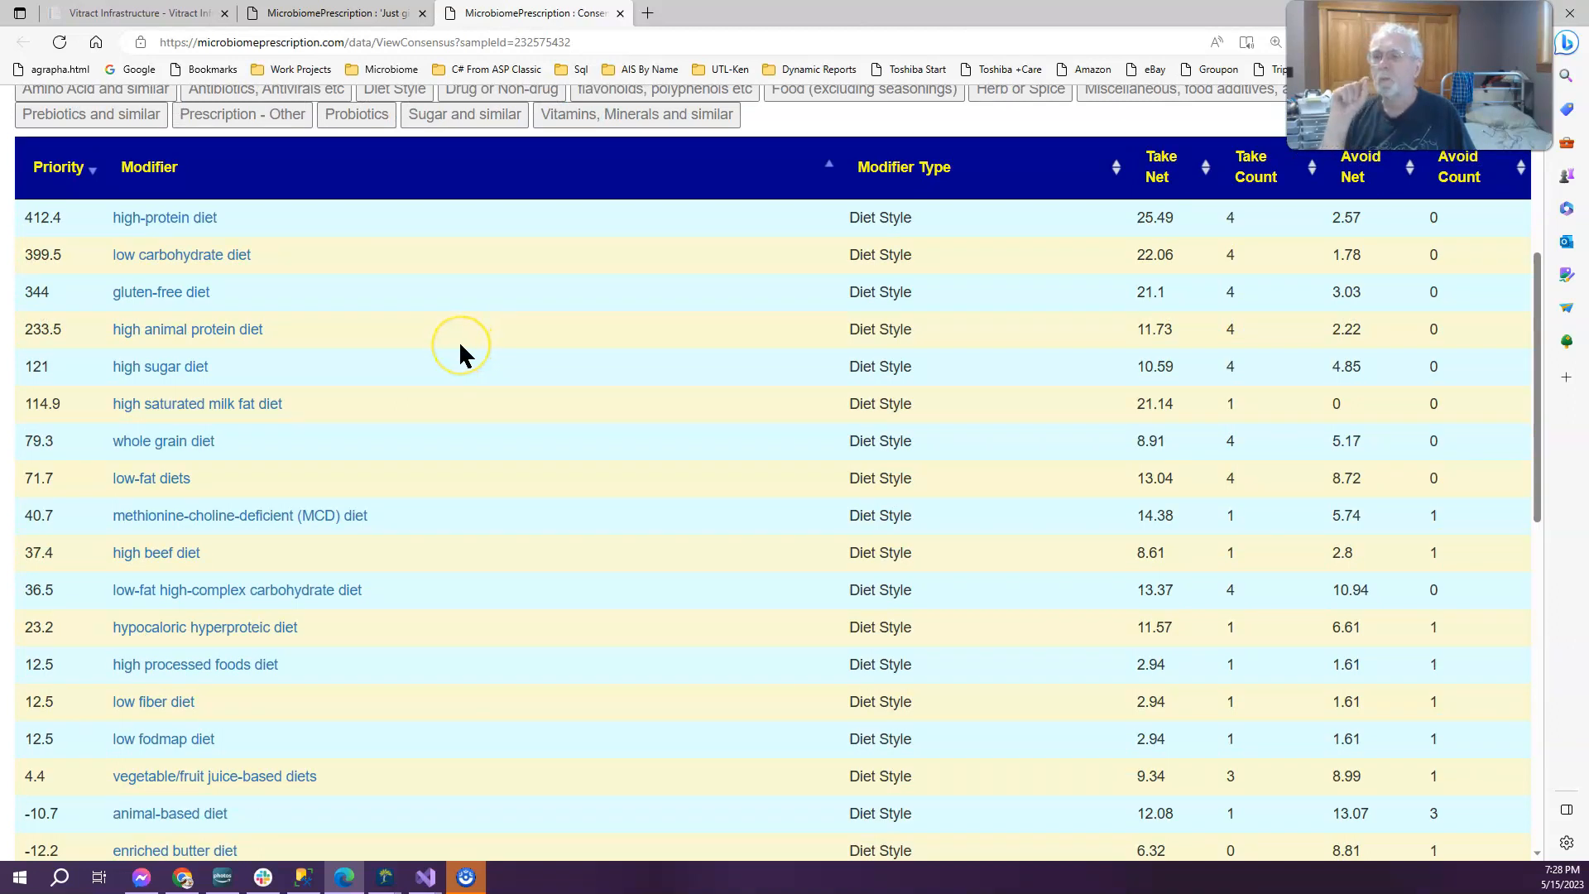
mouse_move(281, 497)
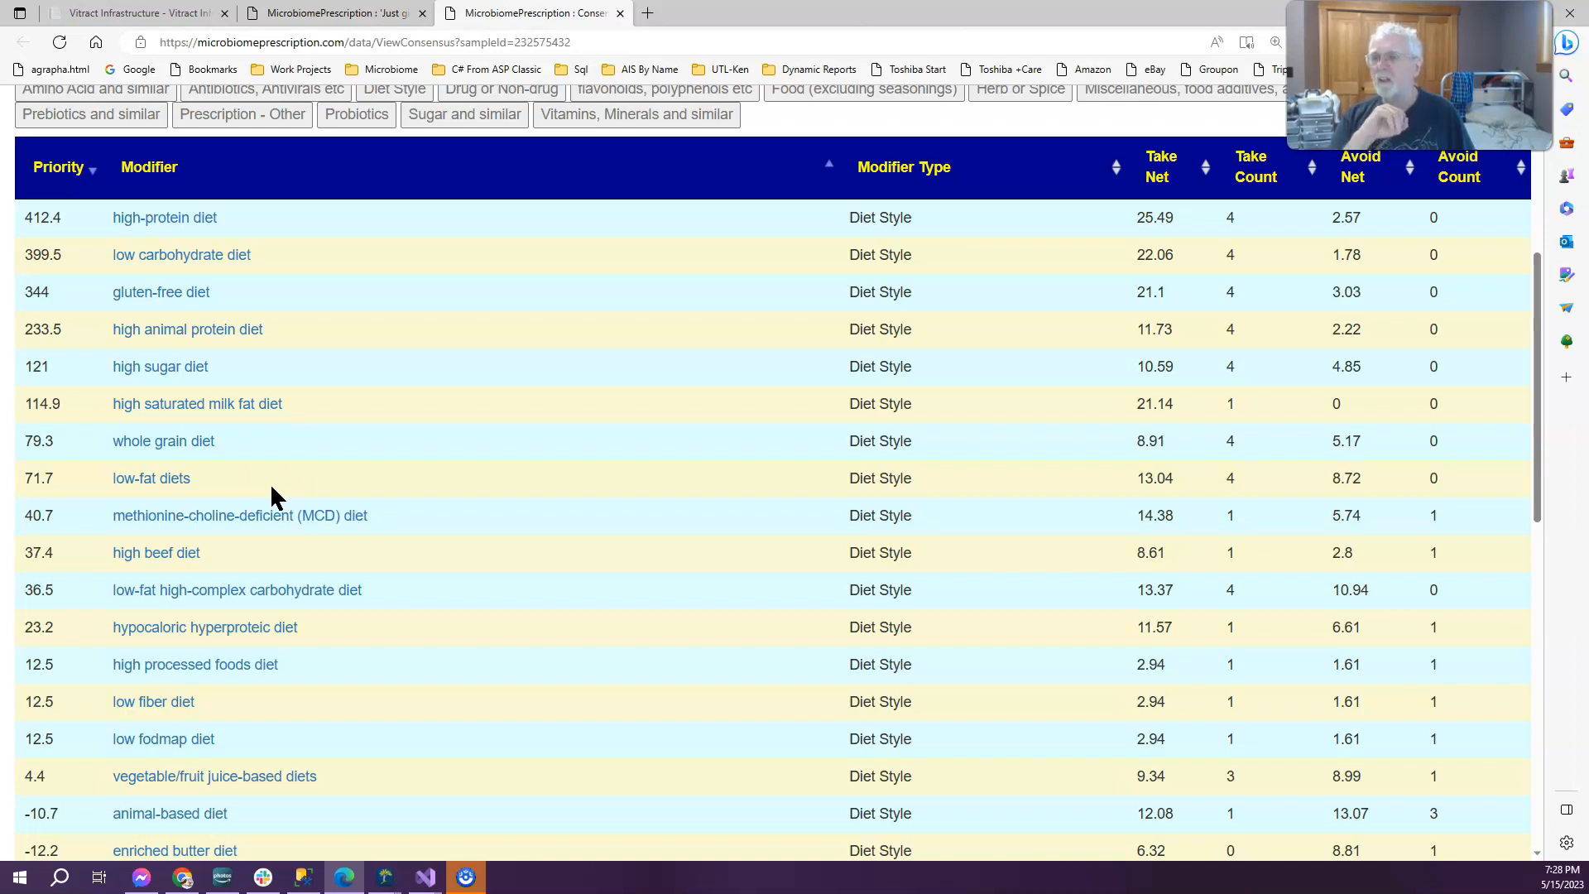
mouse_move(326, 496)
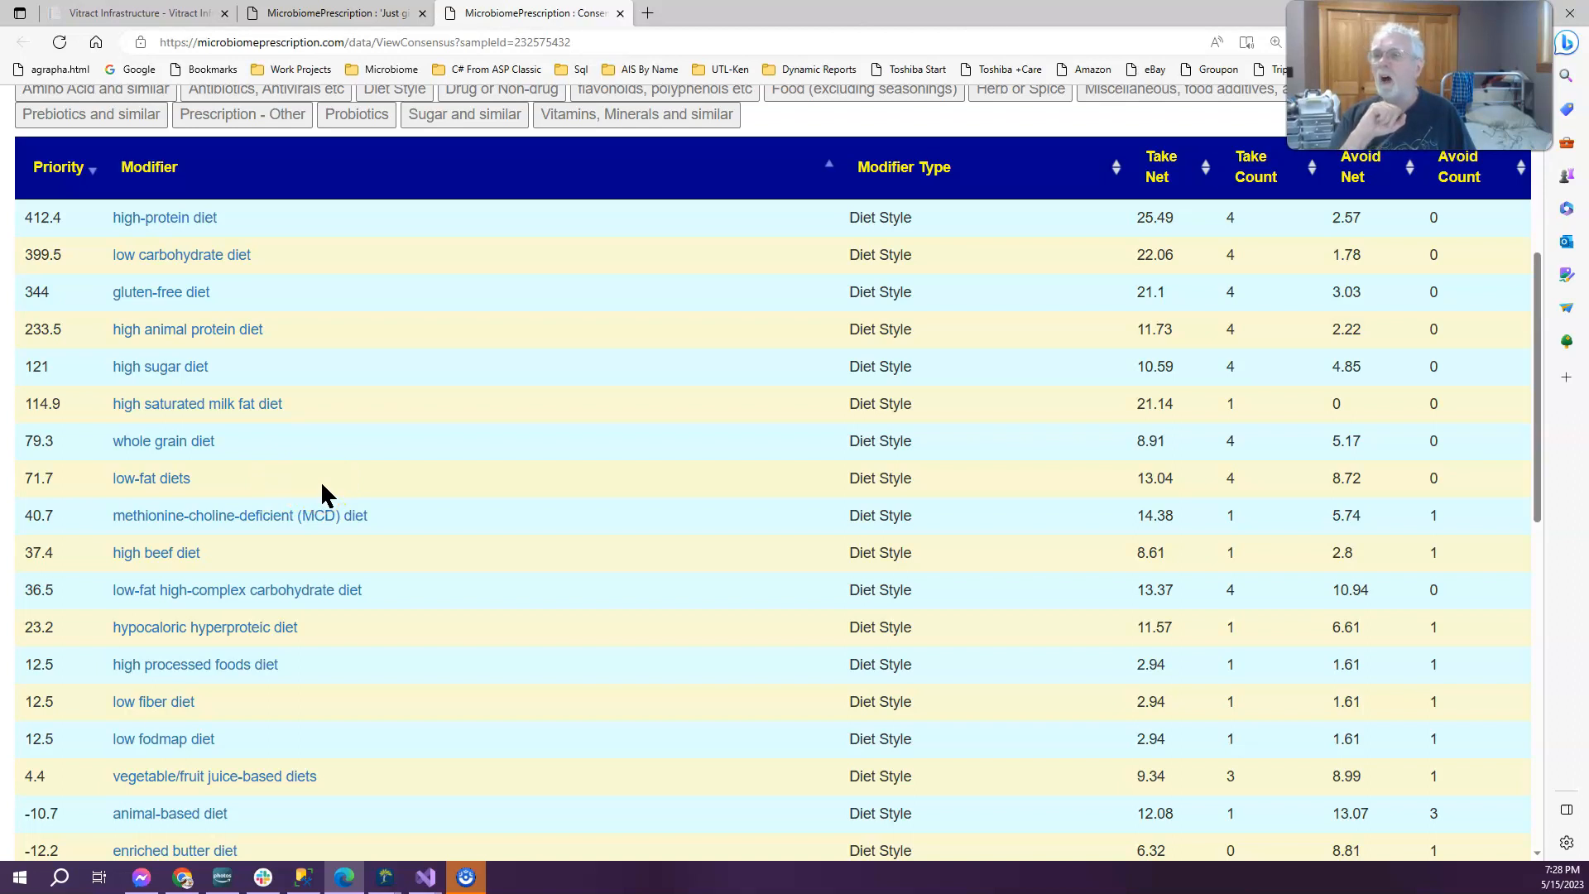
mouse_move(246, 338)
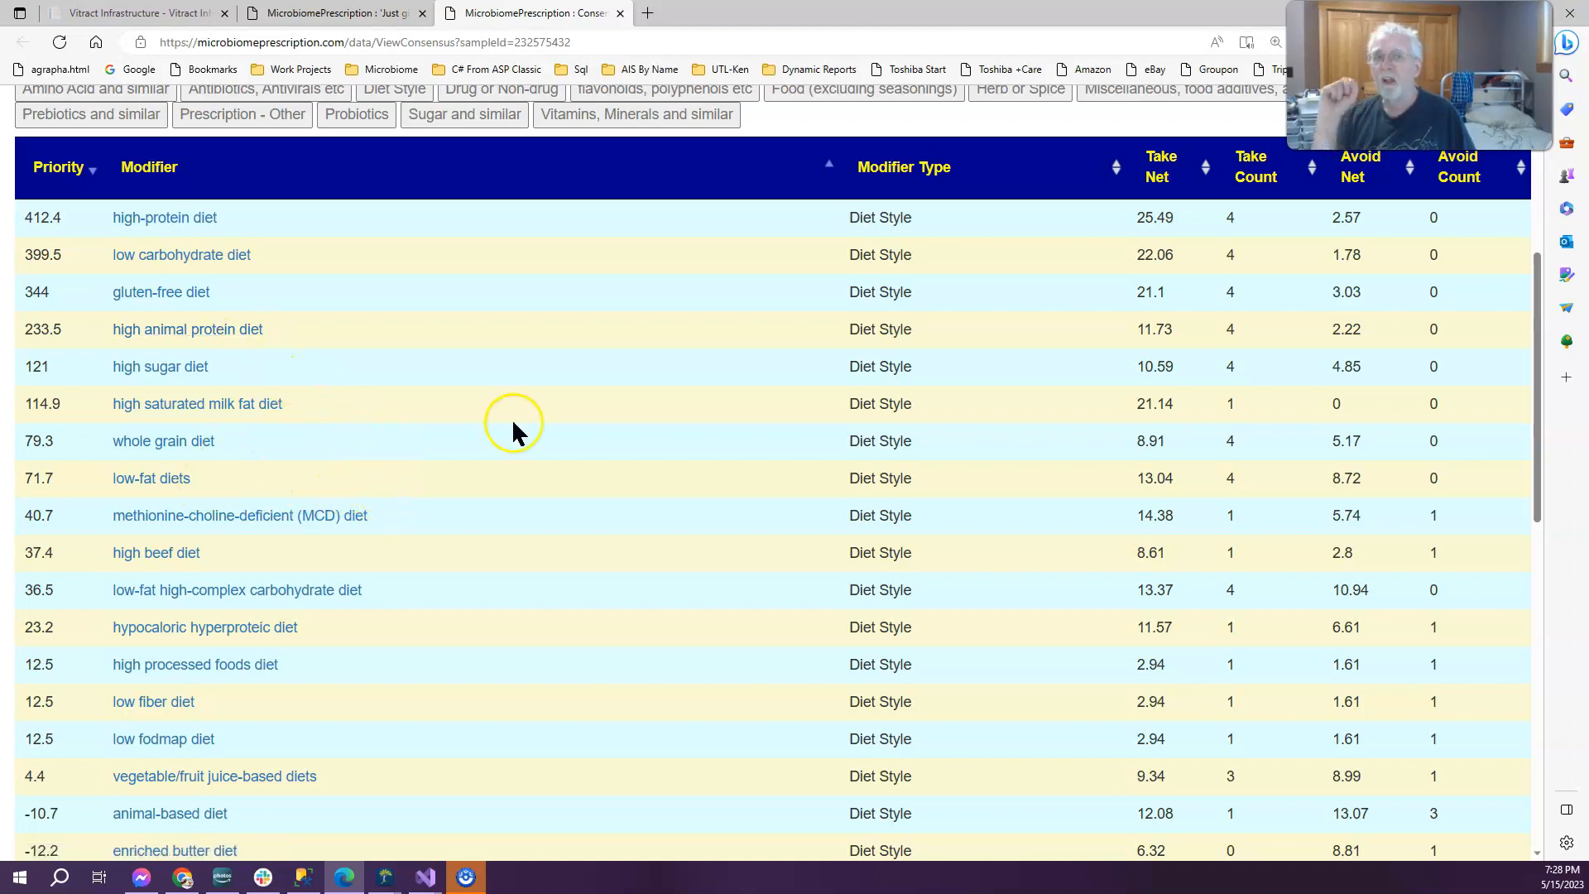
scroll(down, 3)
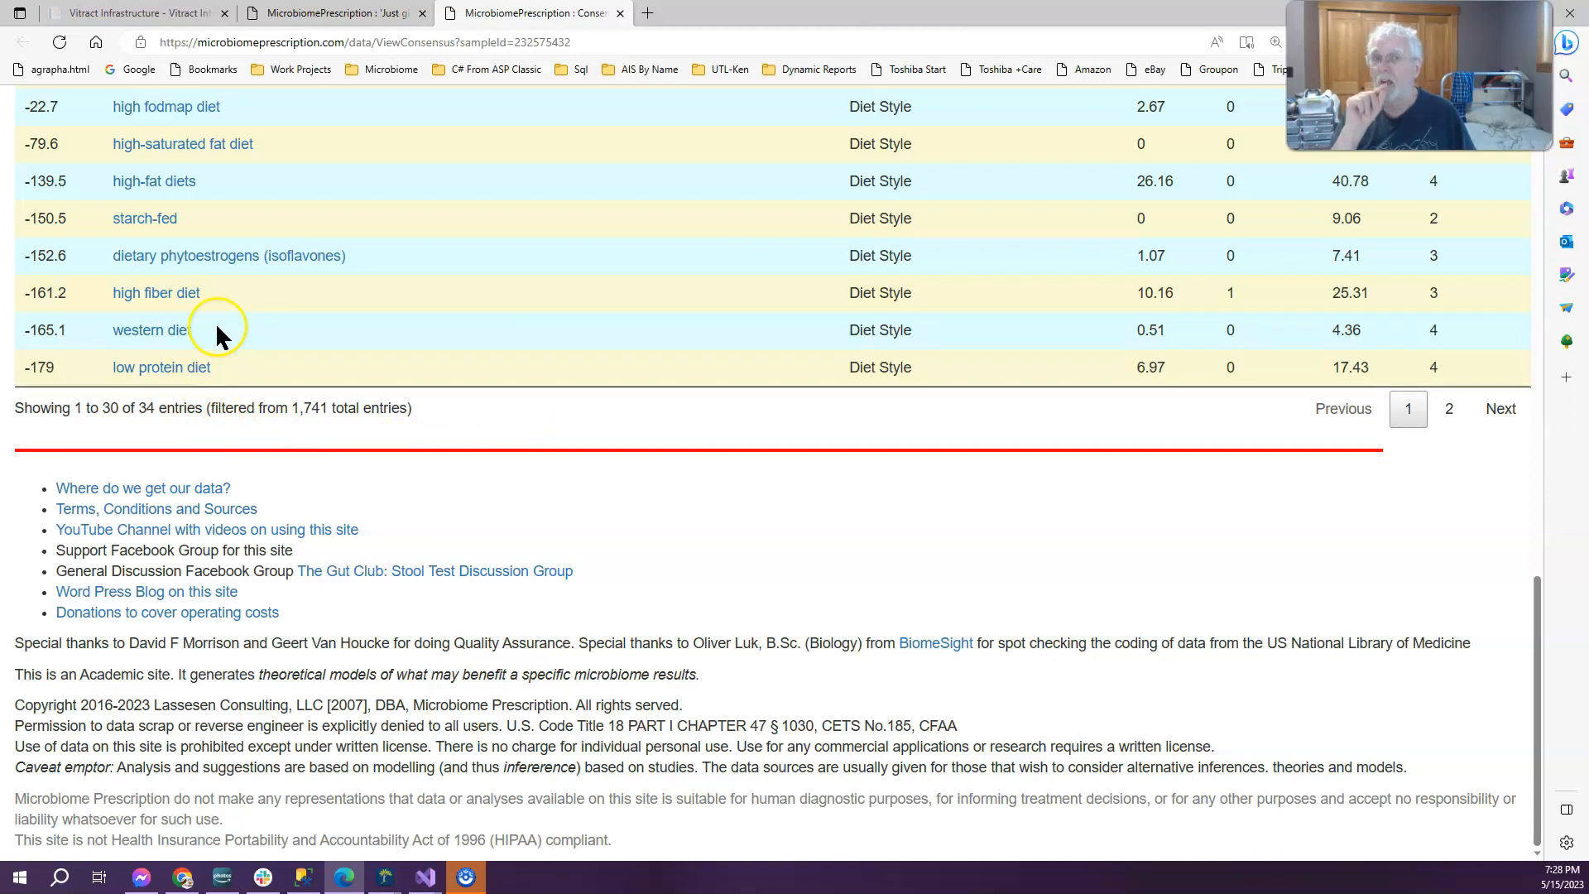
mouse_move(390, 305)
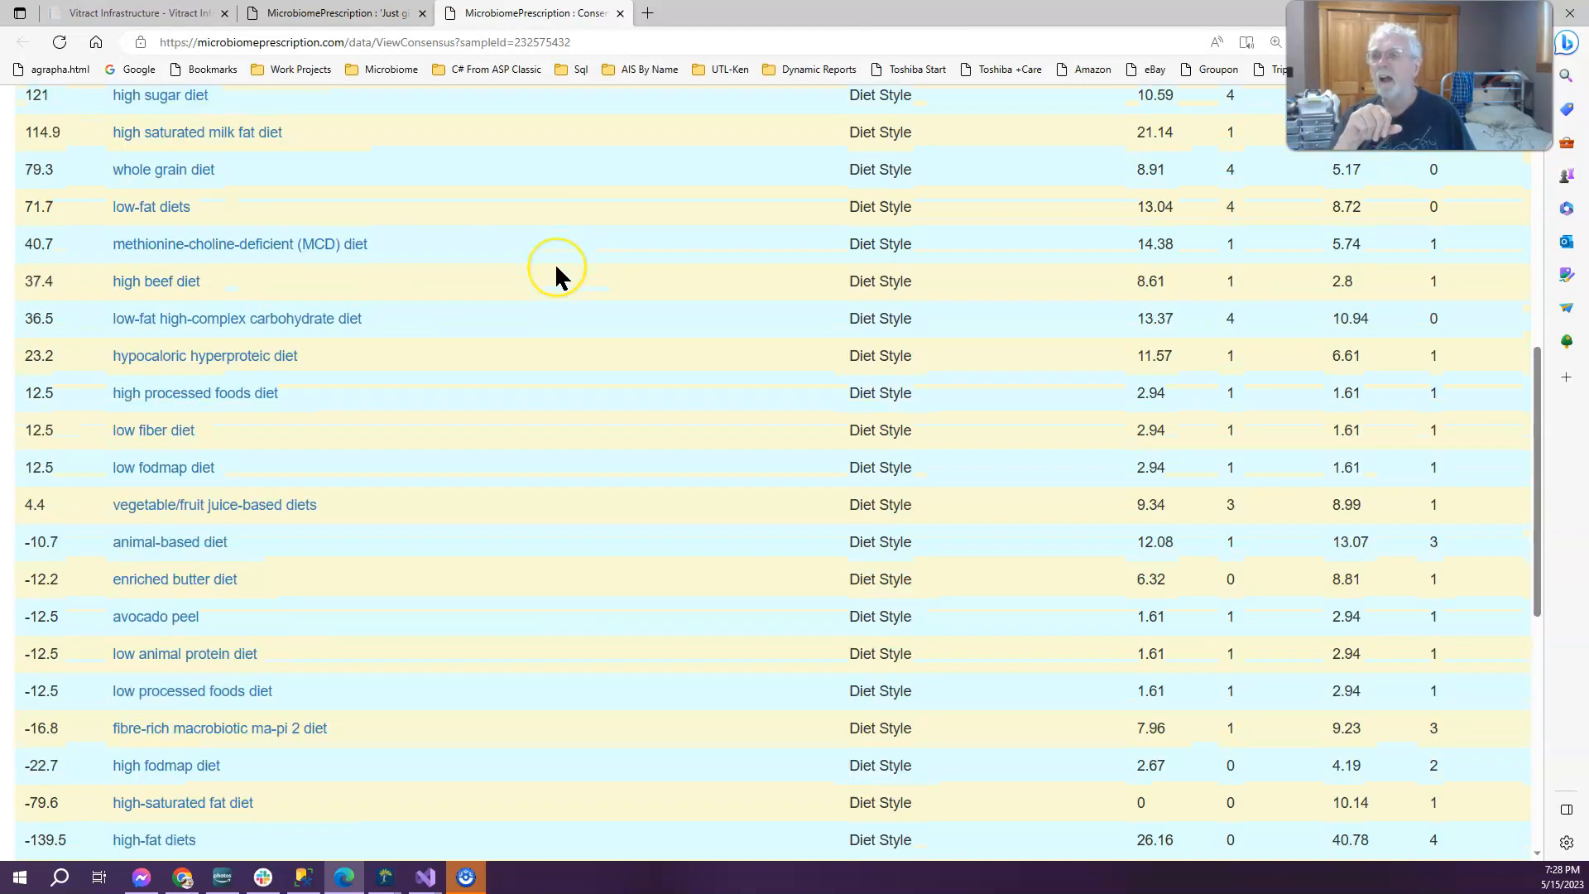
scroll(up, 3)
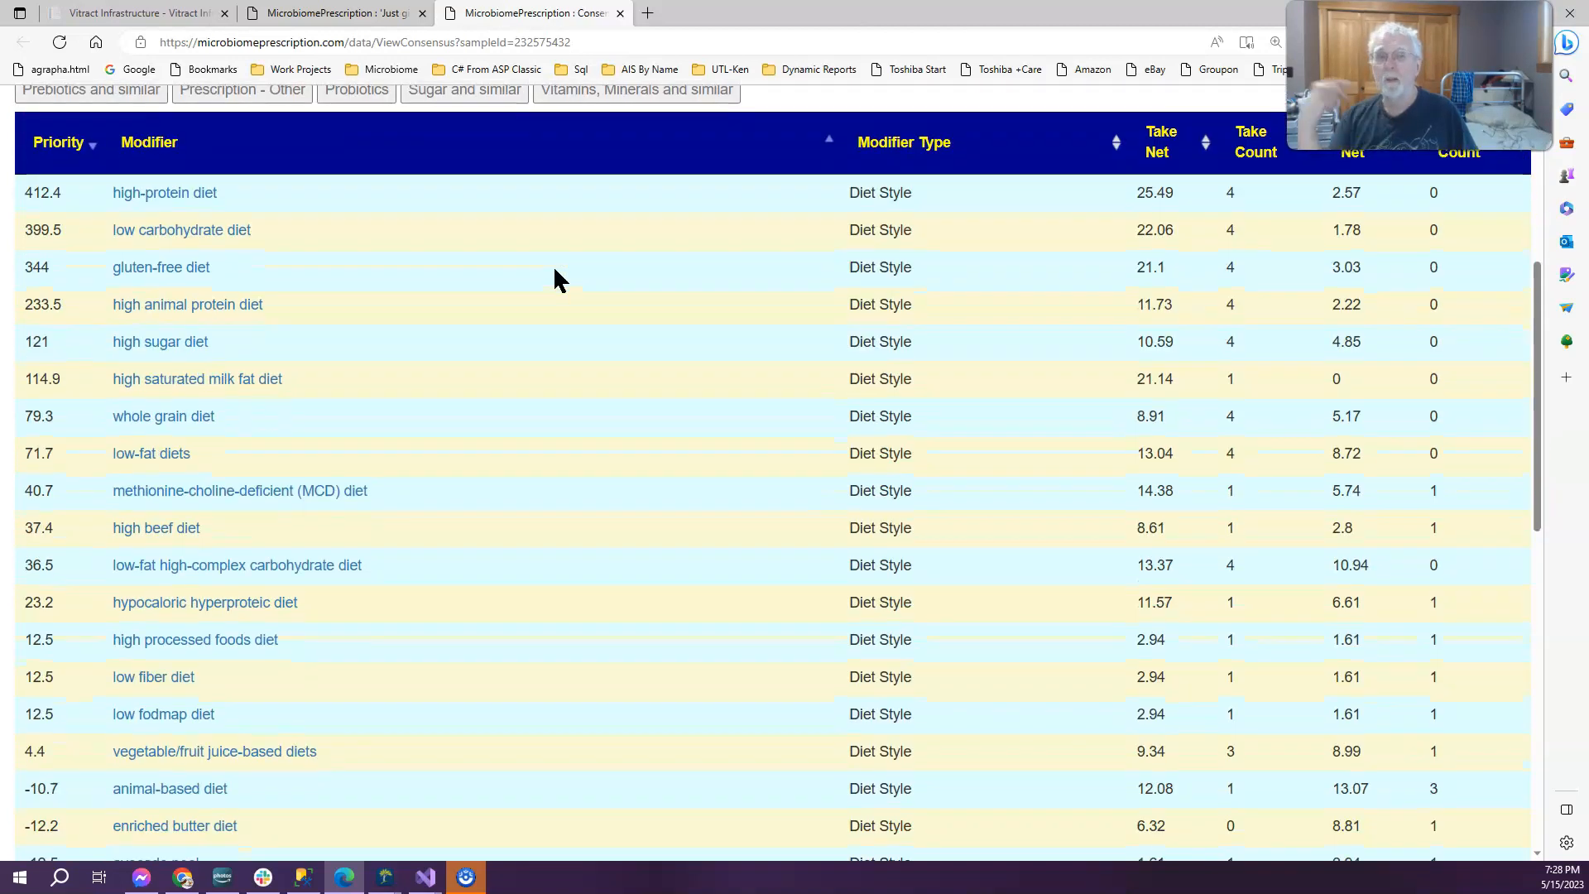
mouse_move(563, 279)
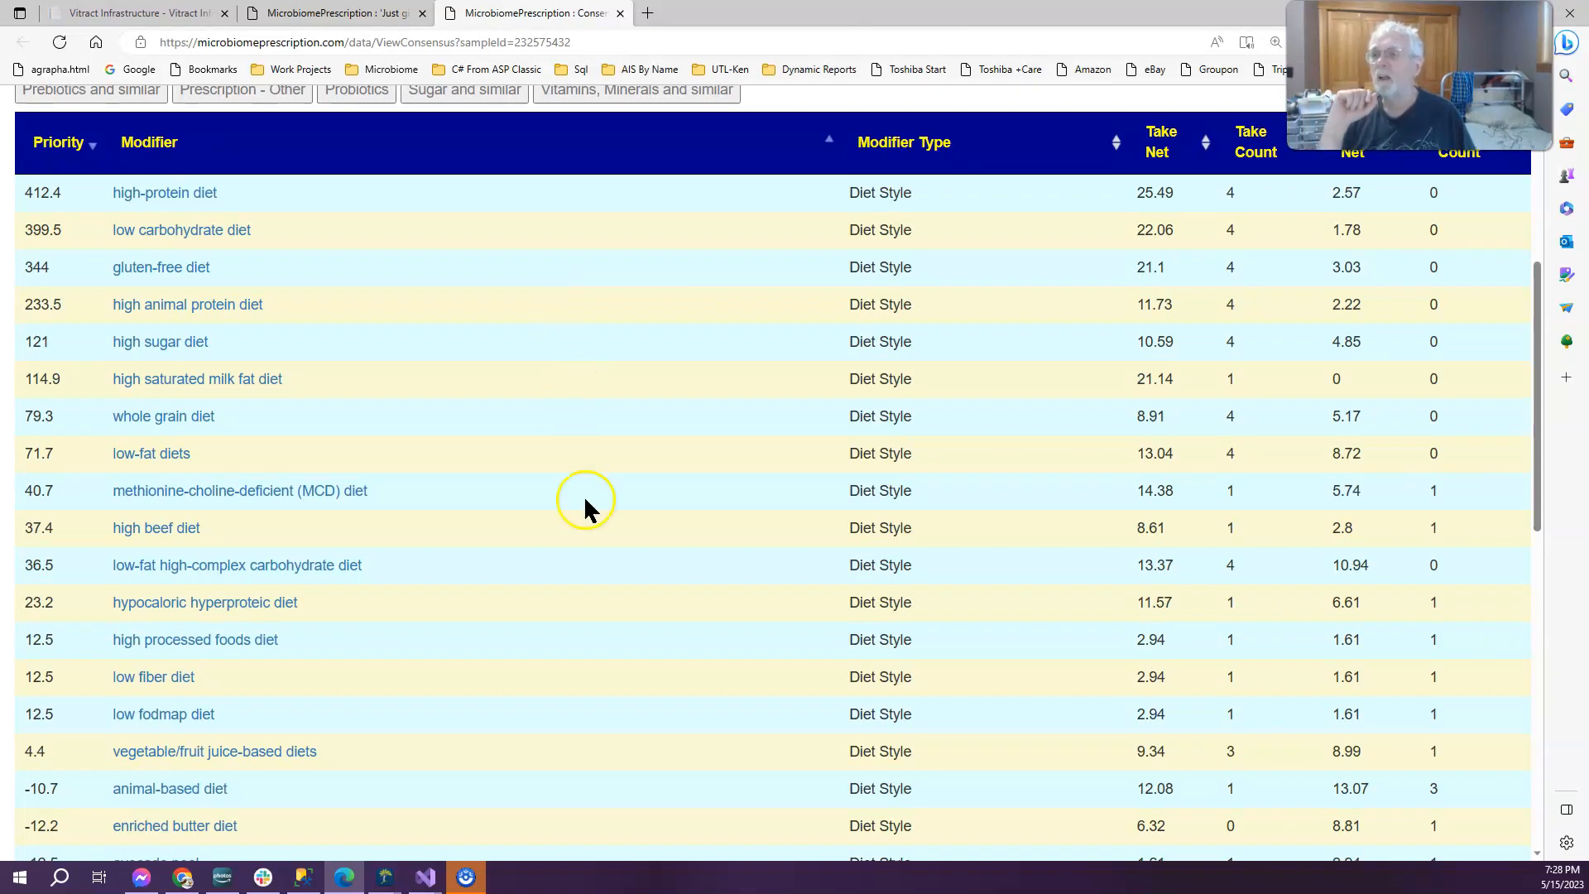
mouse_move(187, 277)
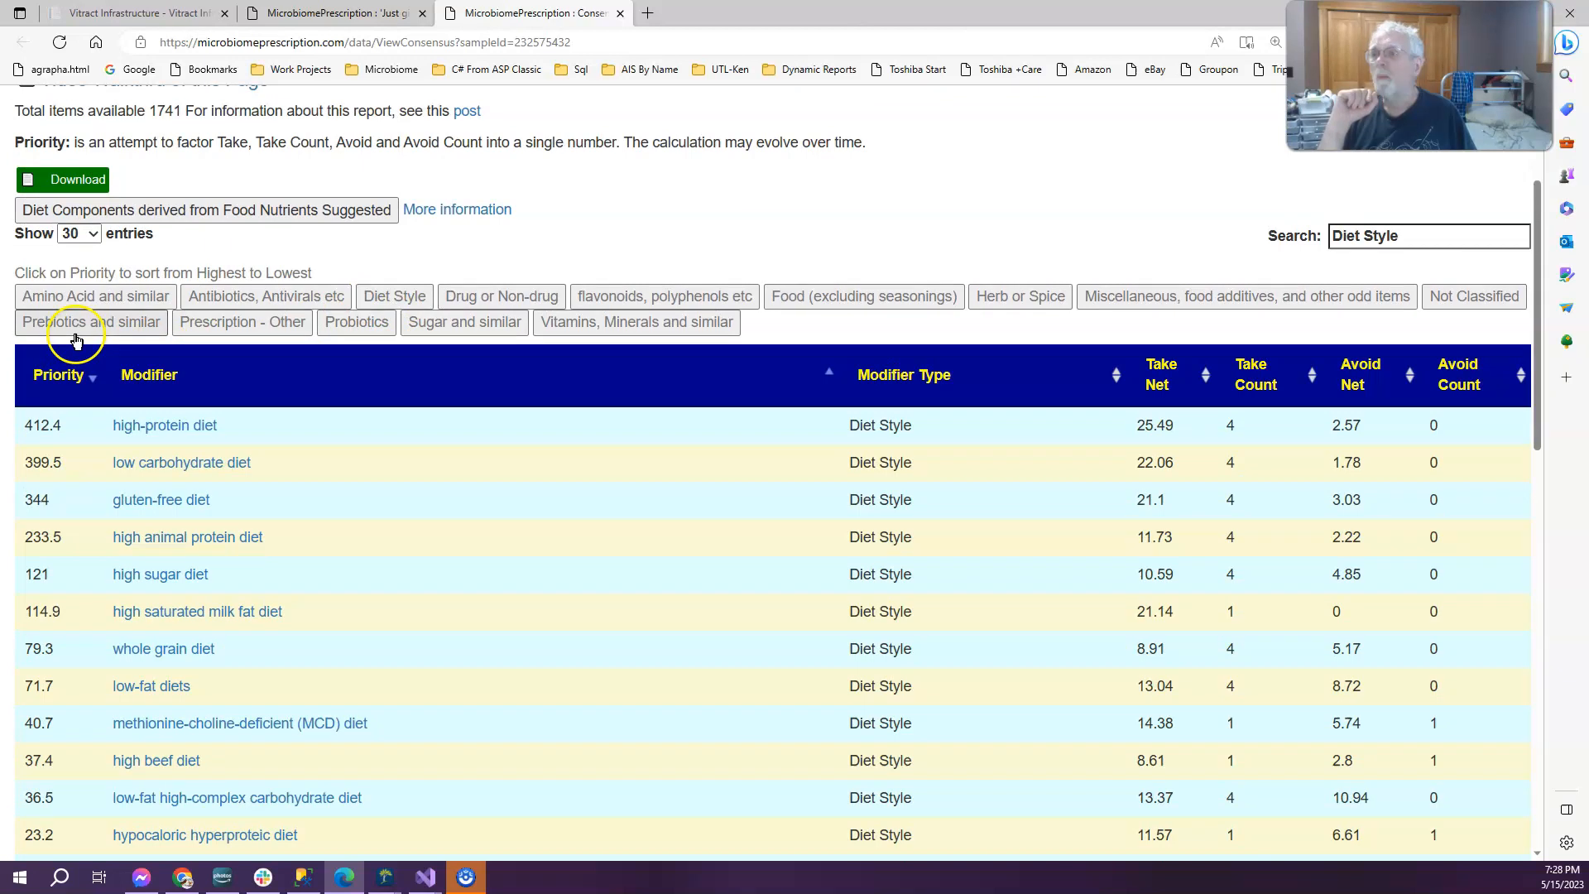
click(58, 374)
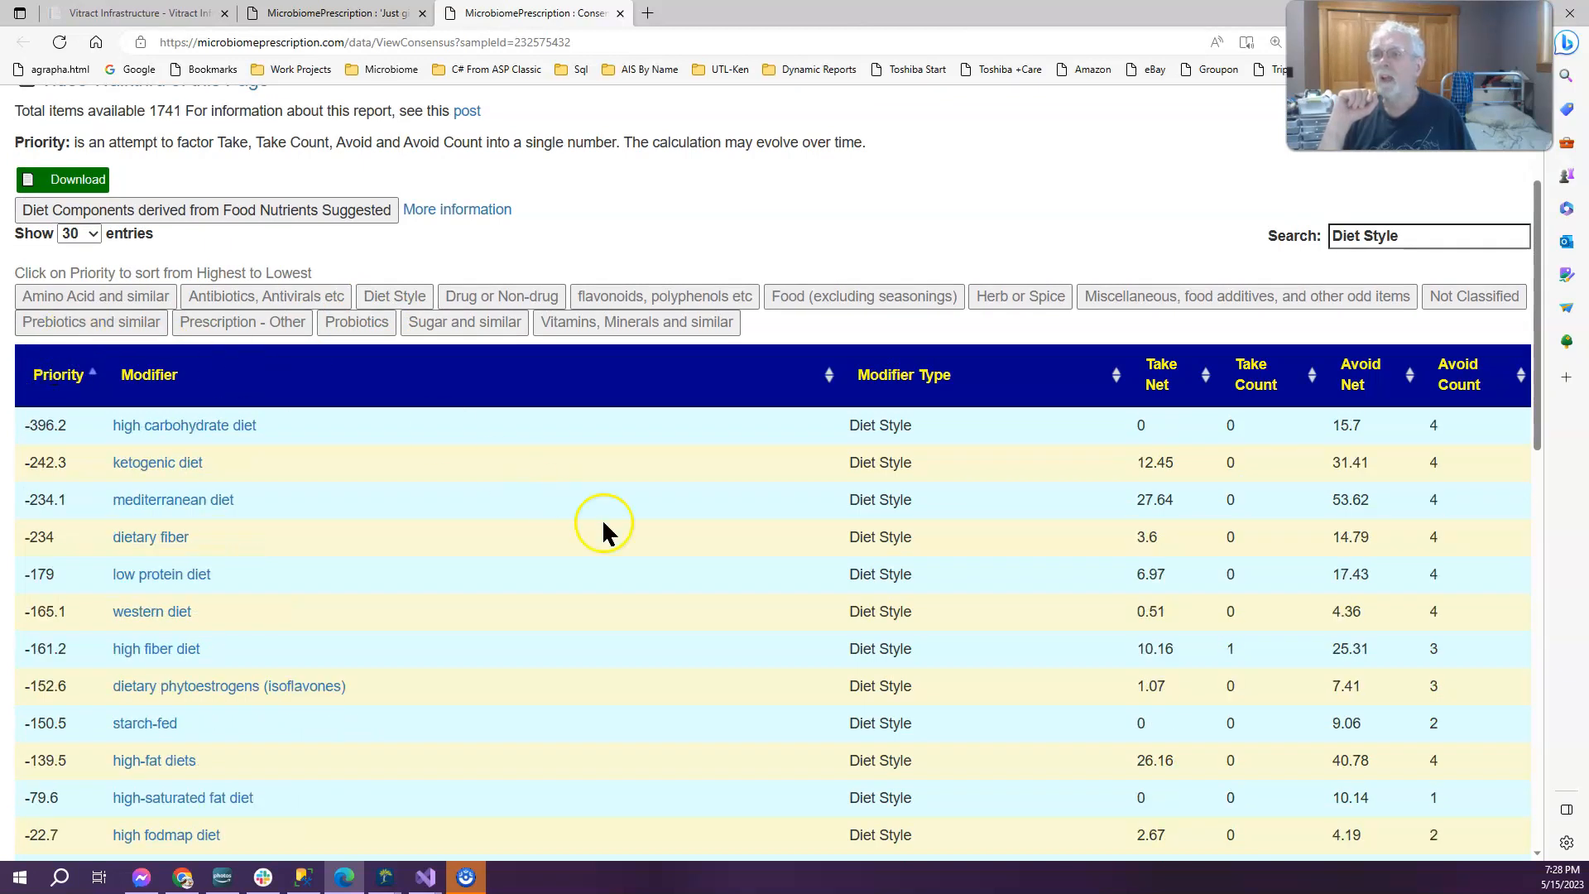
scroll(down, 3)
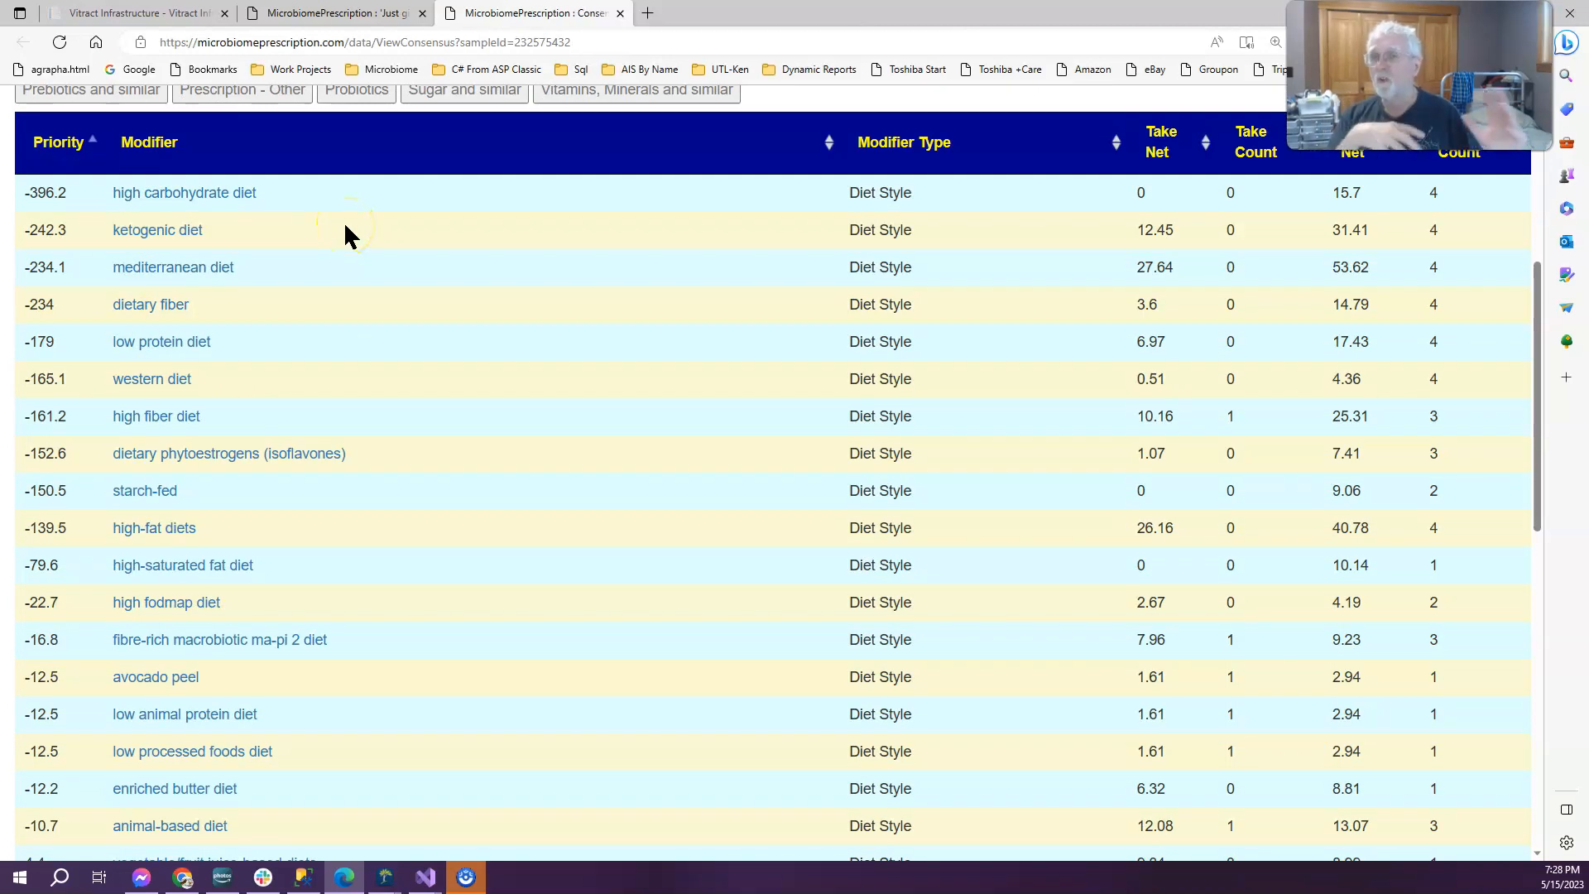
mouse_move(187, 253)
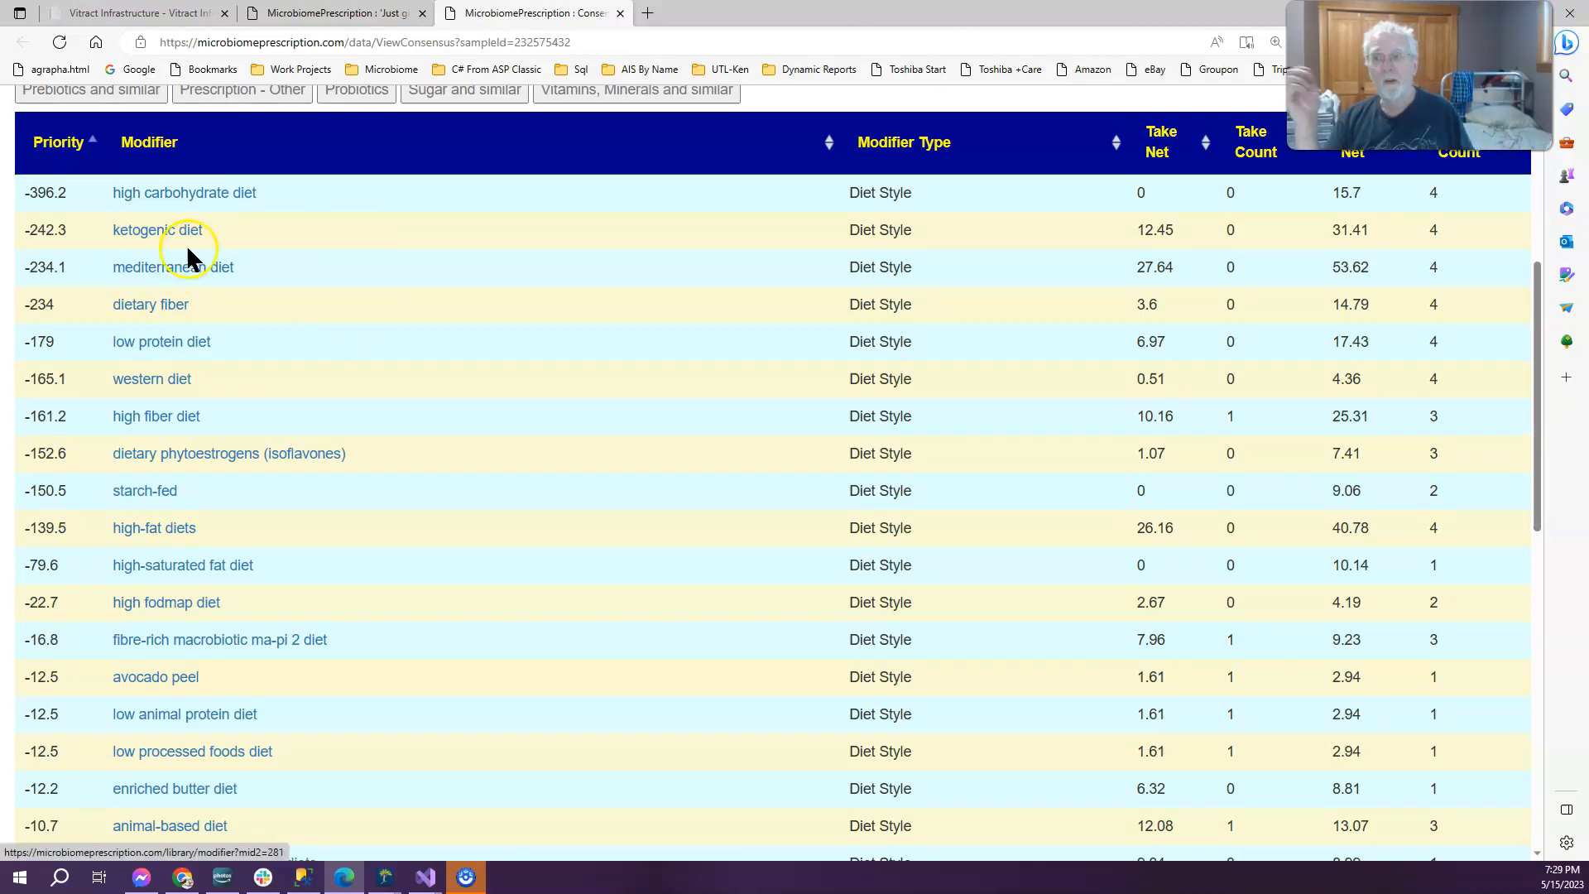
mouse_move(258, 287)
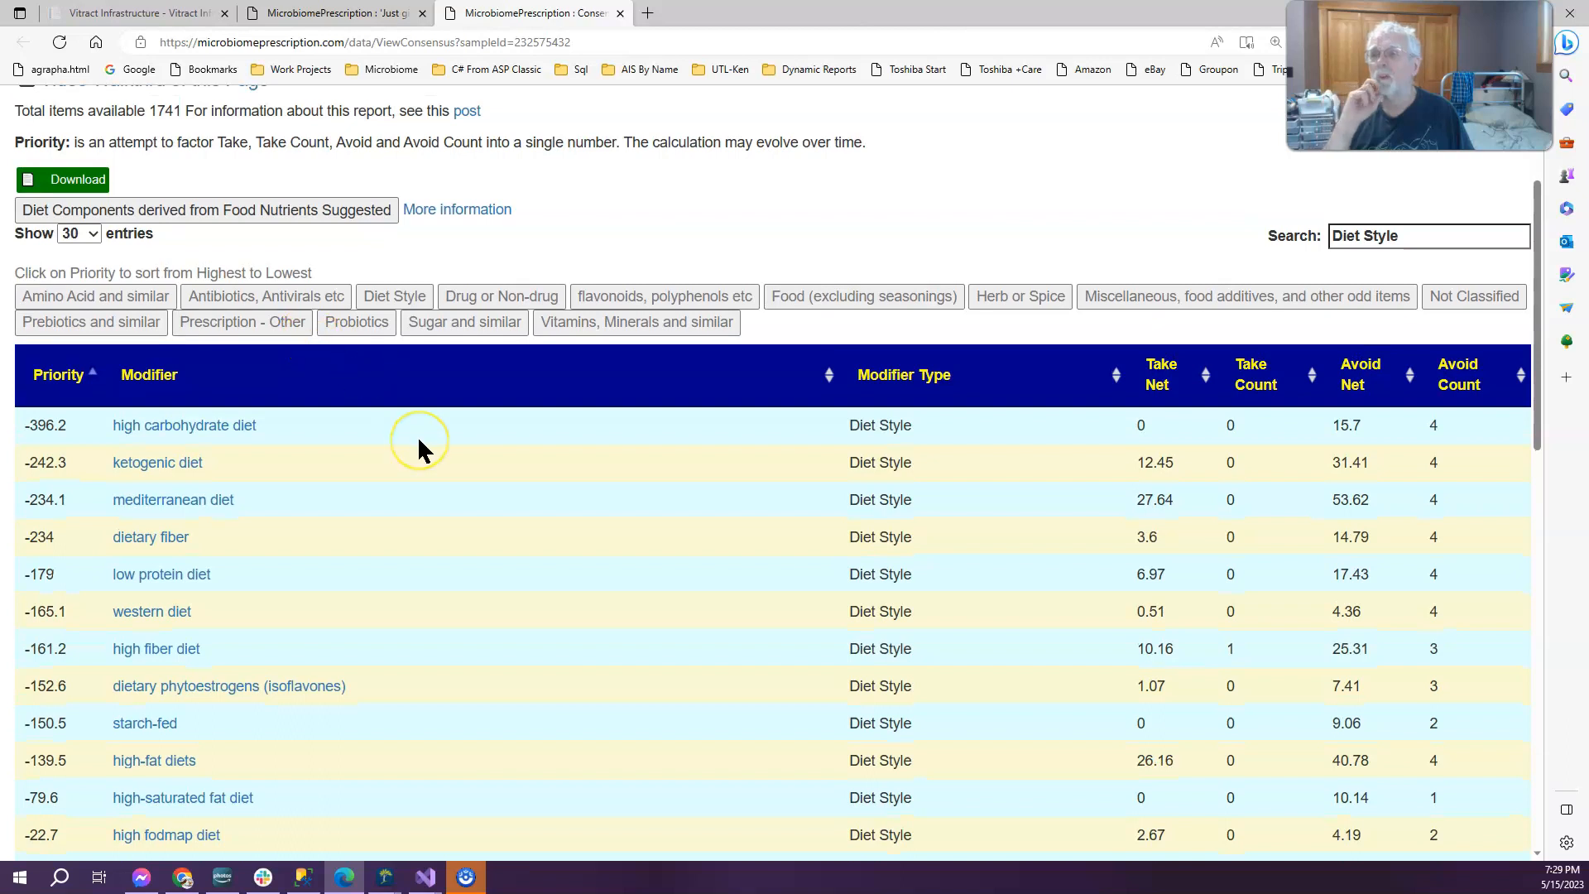
mouse_move(395, 634)
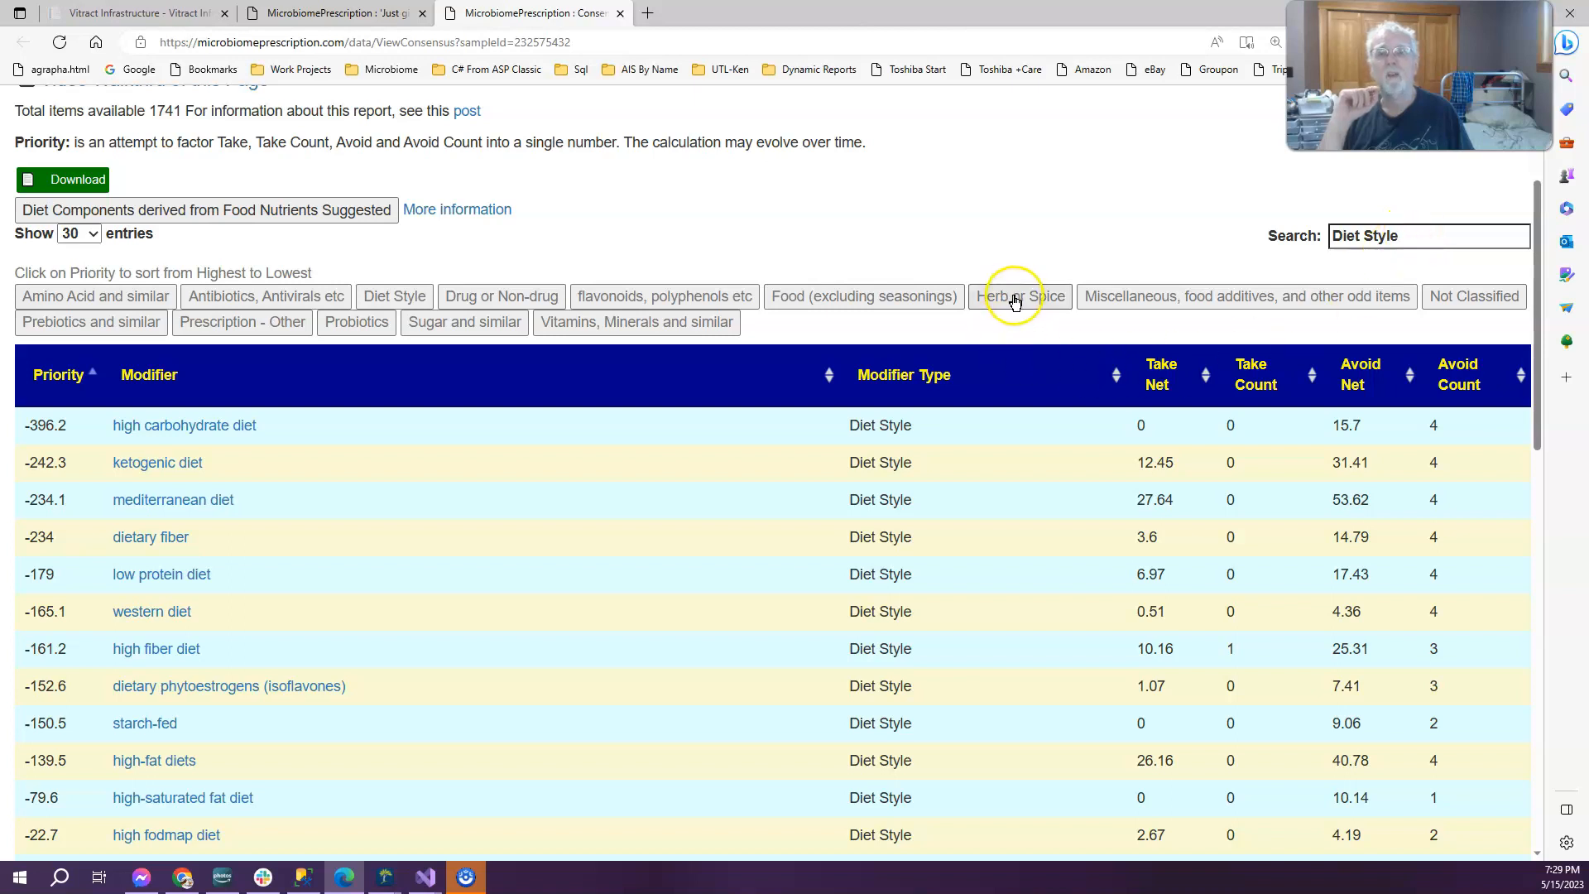
click(1020, 297)
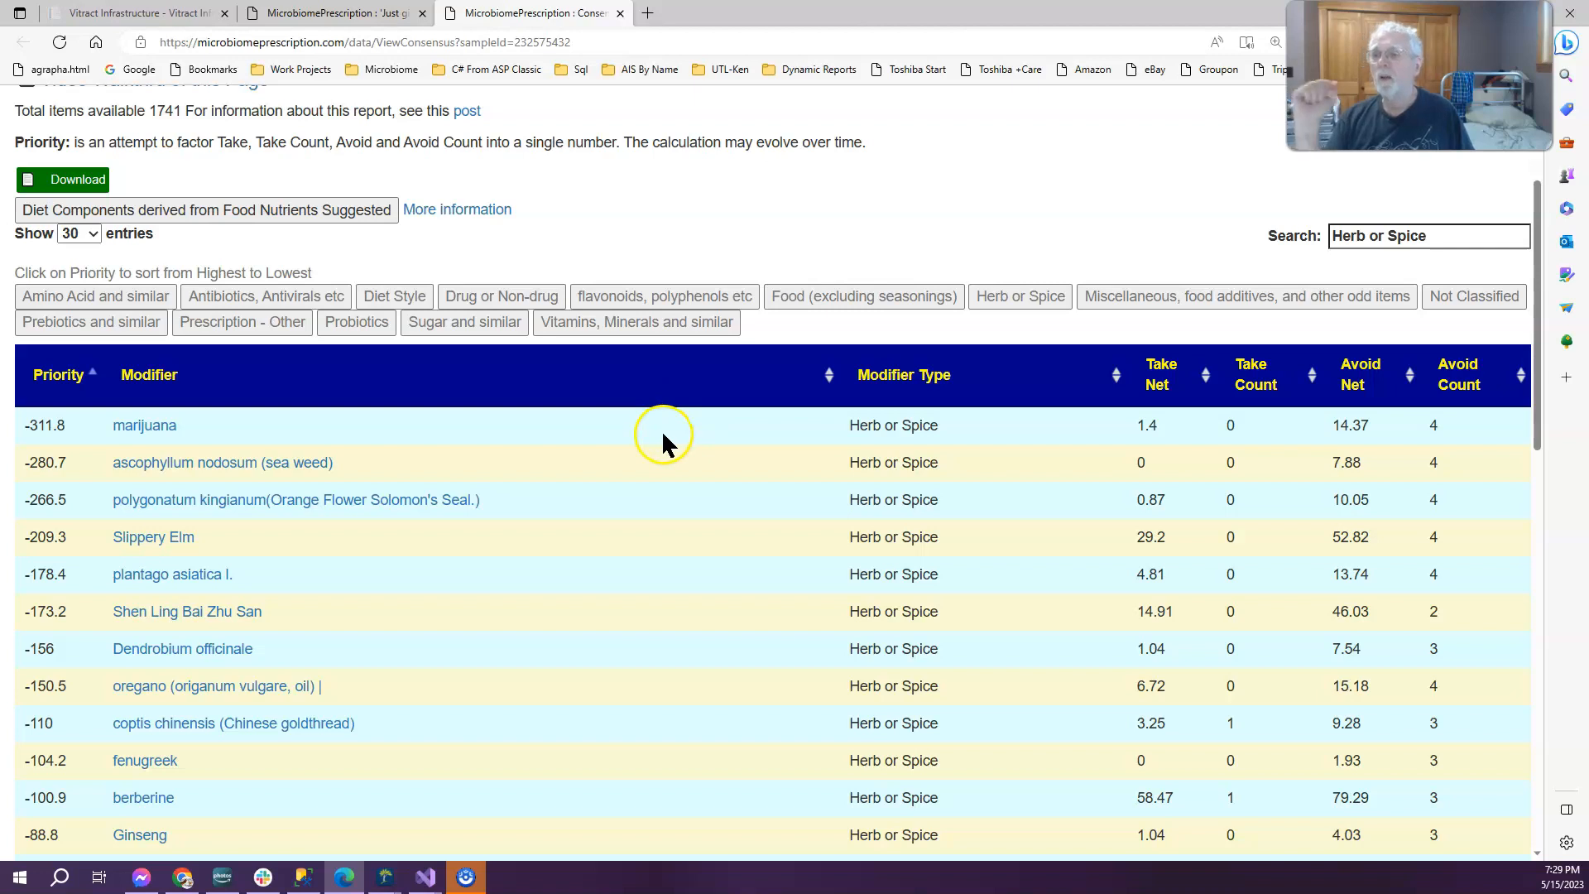
click(58, 374)
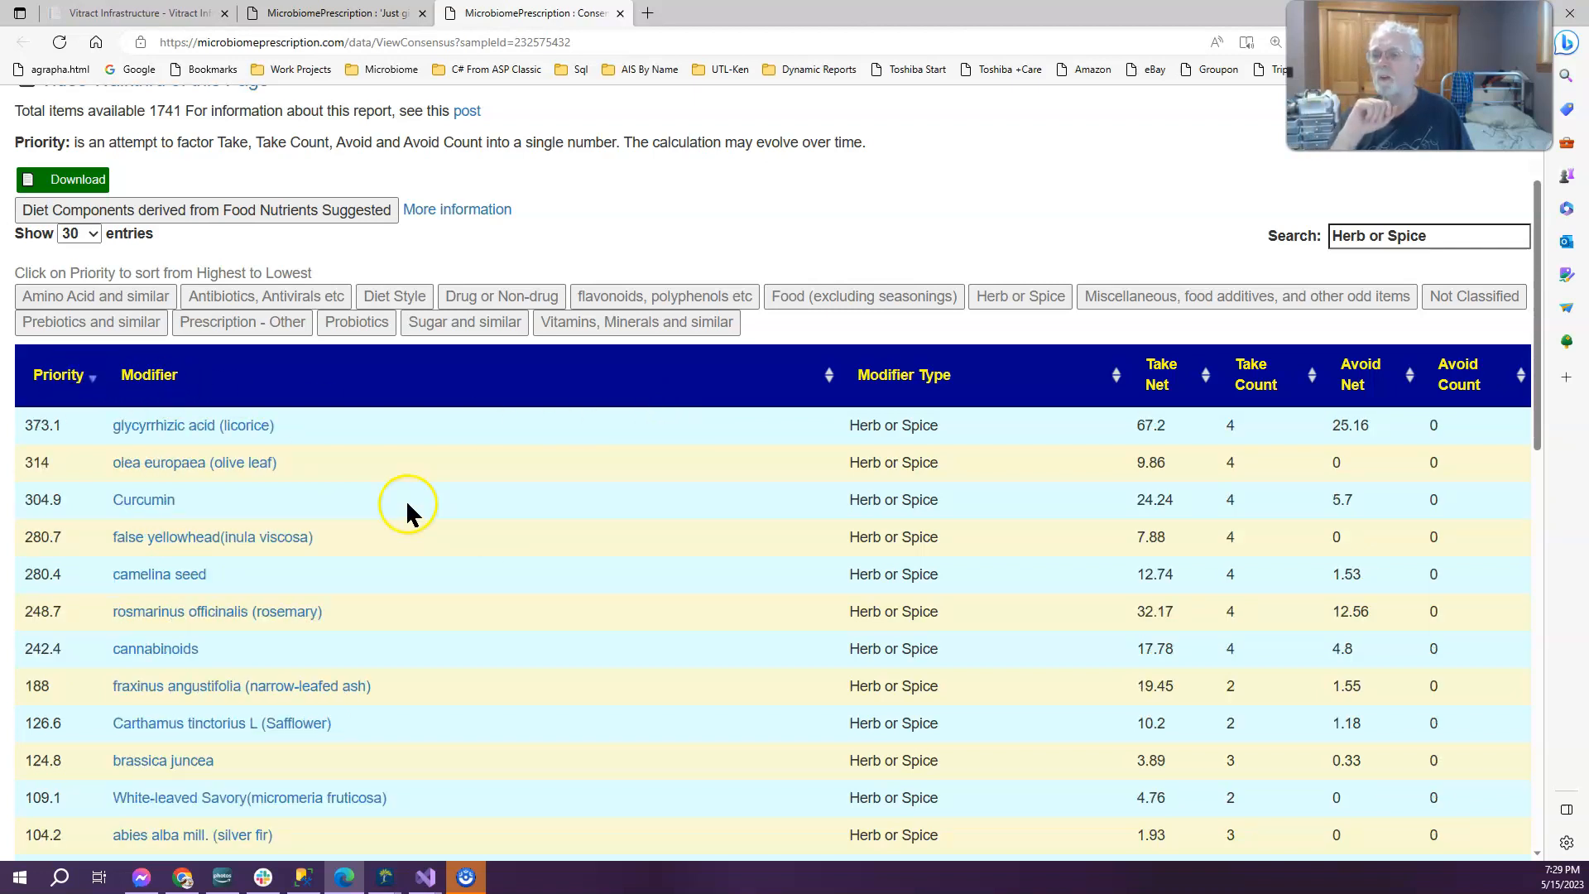
mouse_move(513, 593)
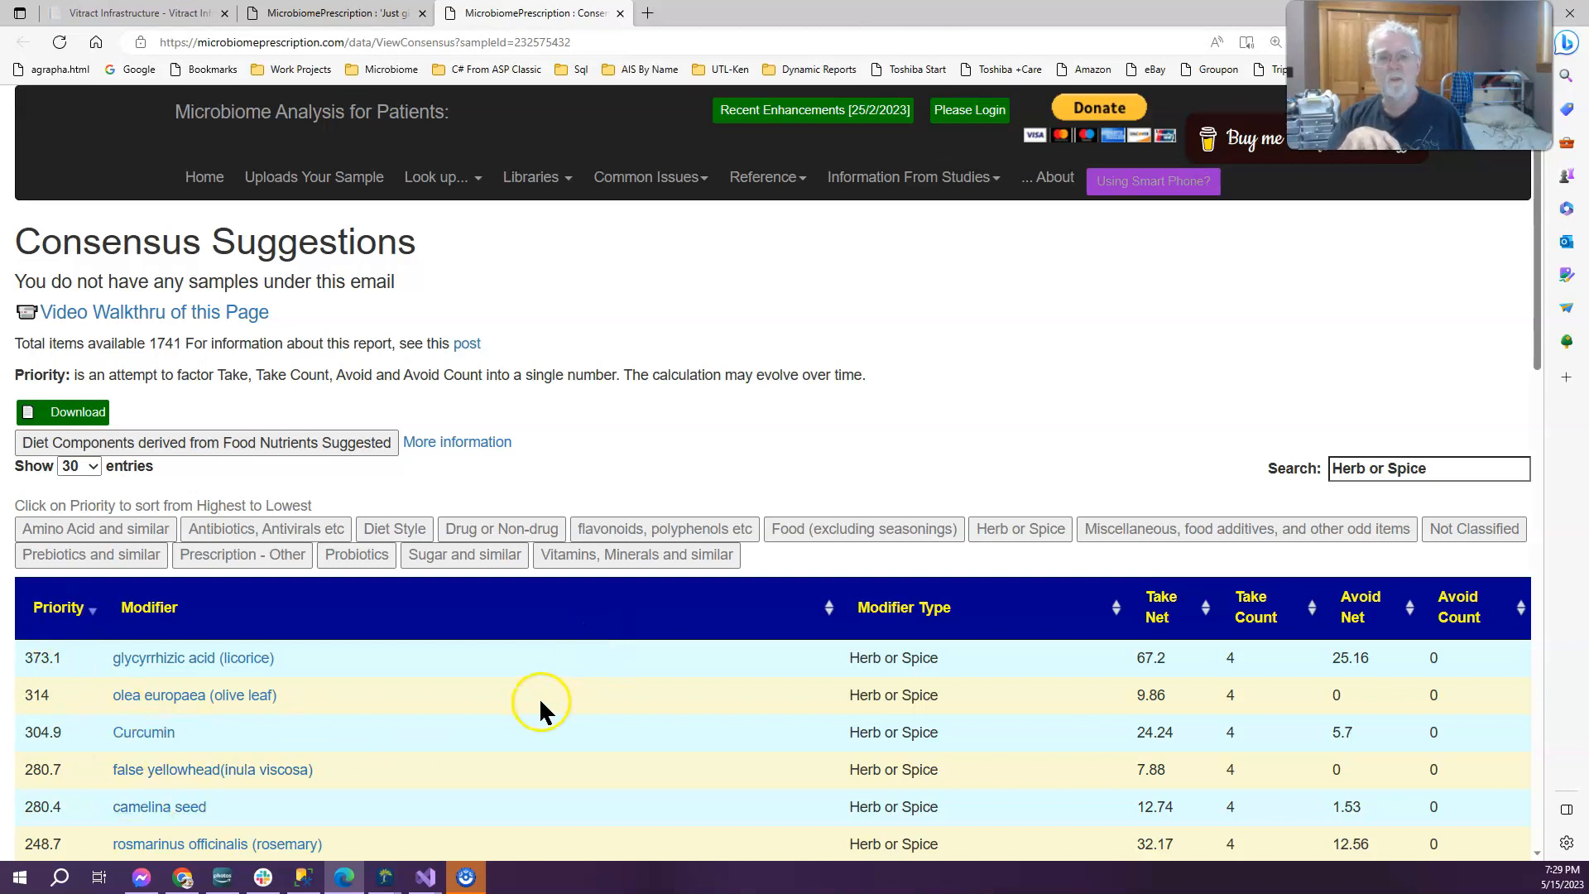
scroll(down, 3)
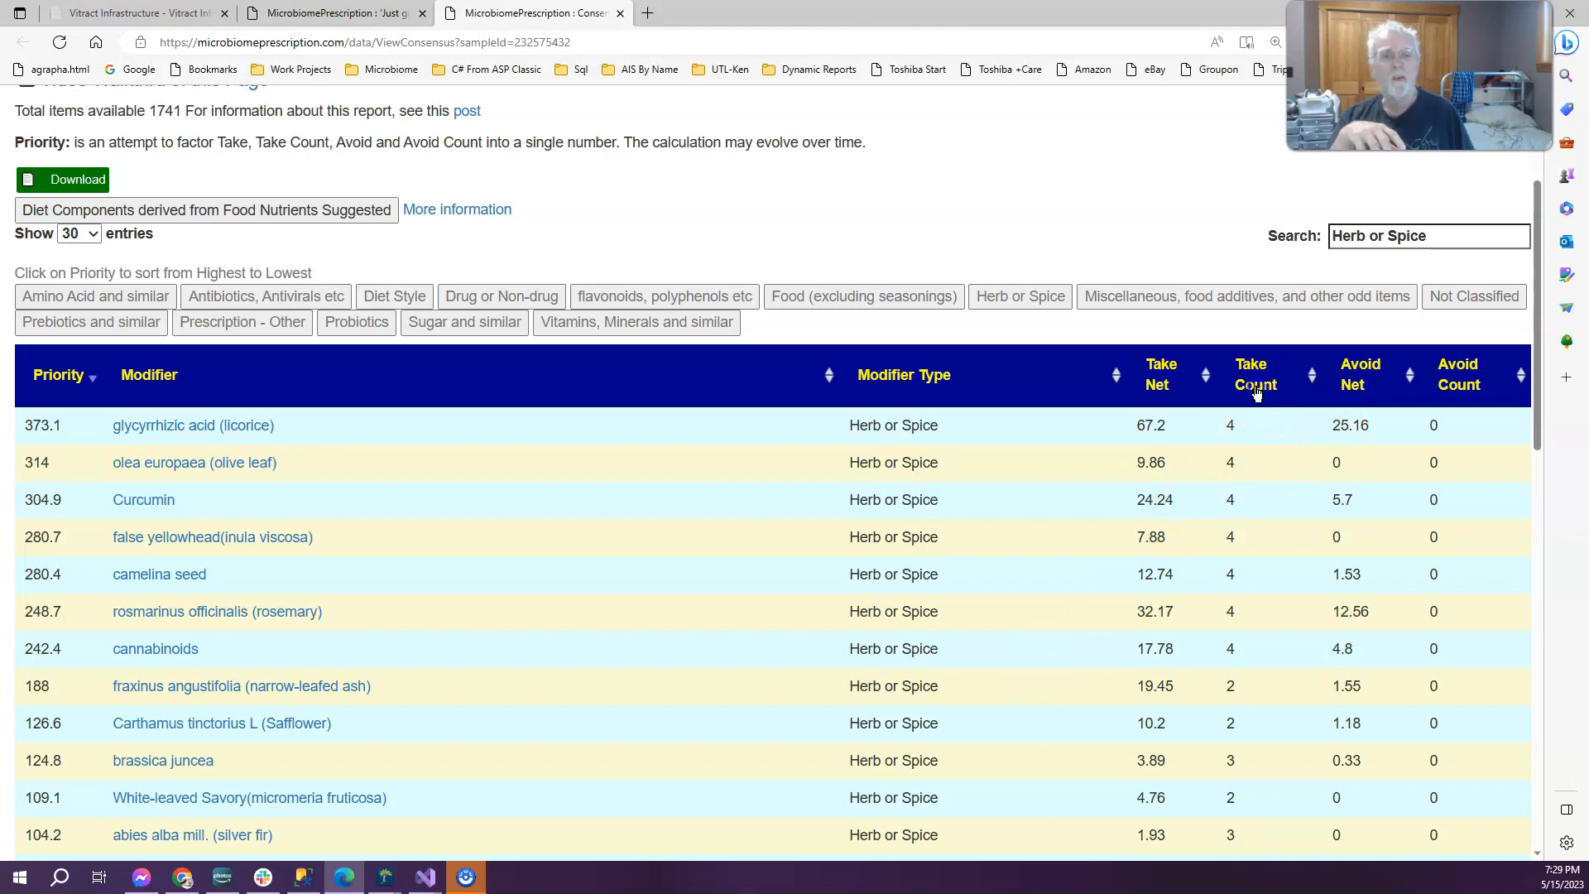
click(1254, 374)
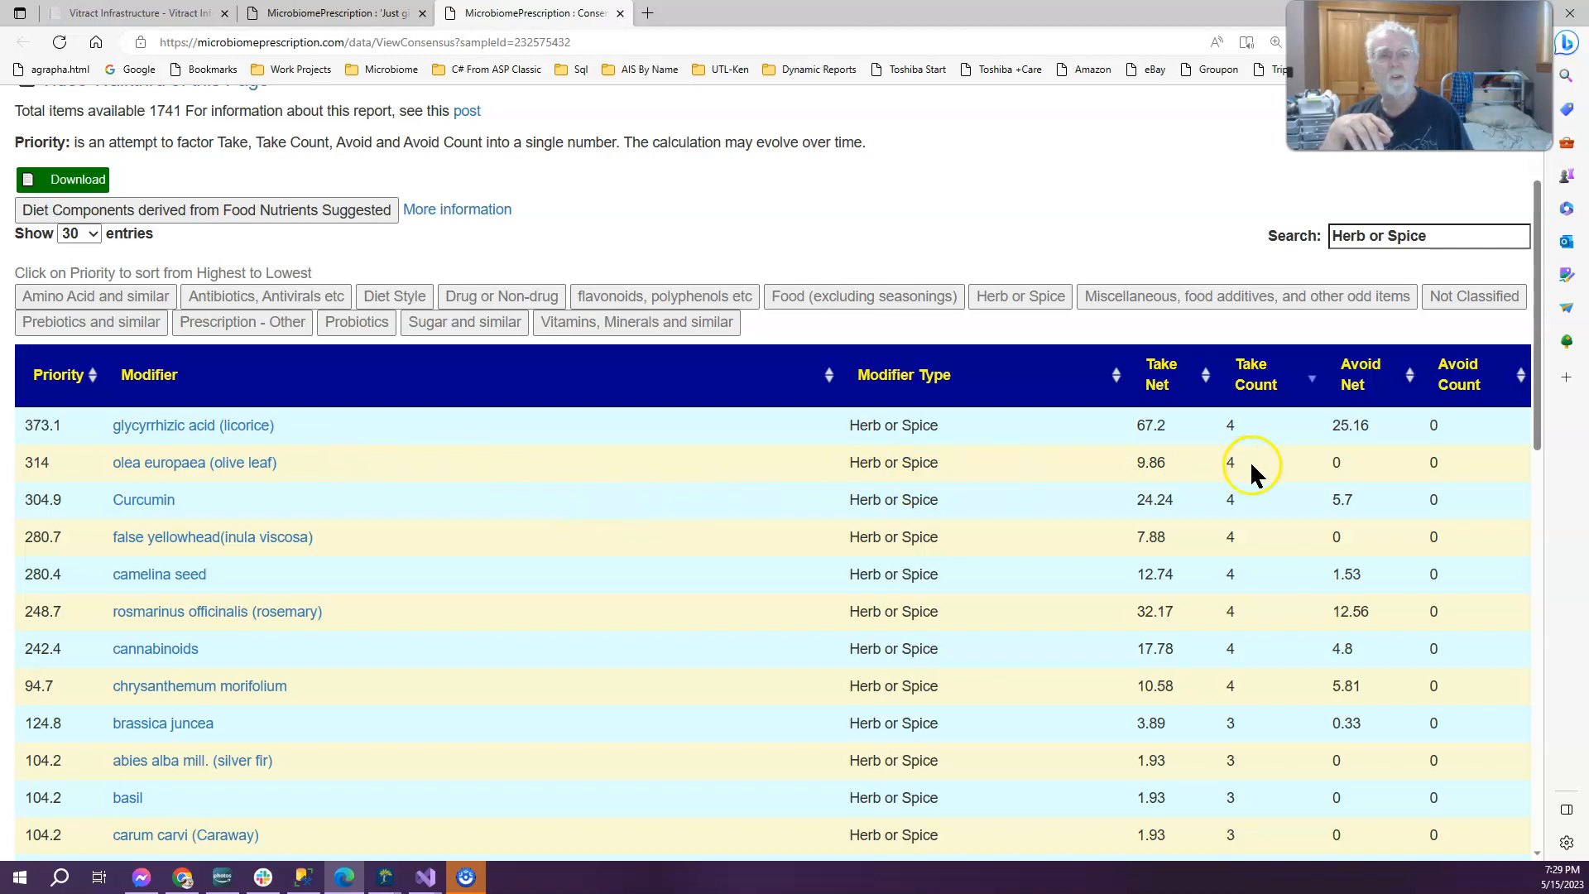
mouse_move(239, 596)
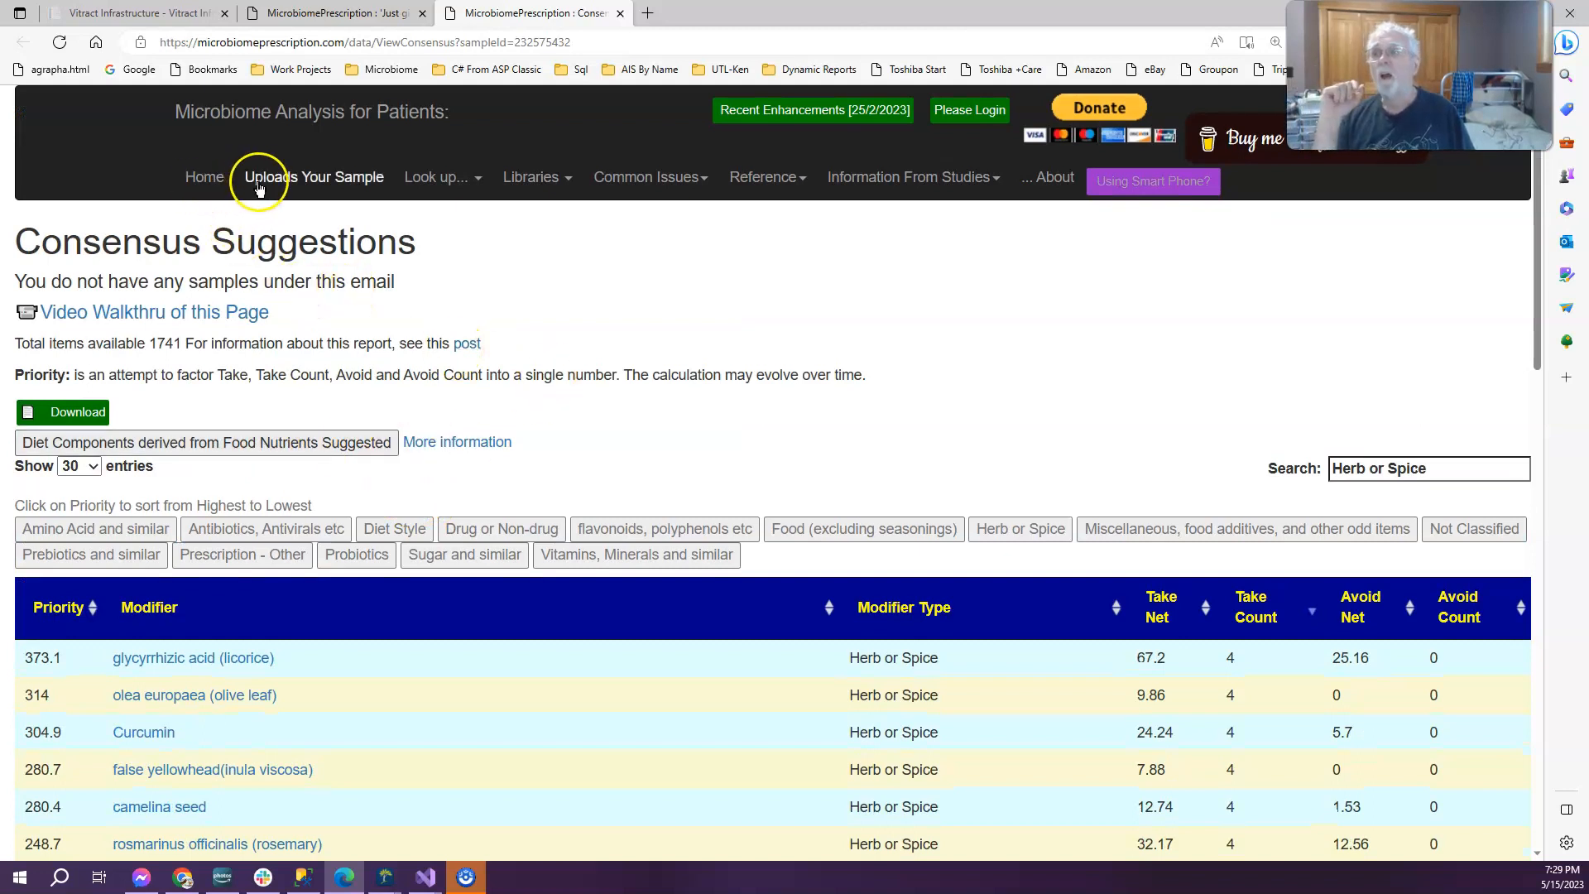
Go to My Profile and reach the Microbiome Tree link for the Taxon Hierarchy View.
click(312, 177)
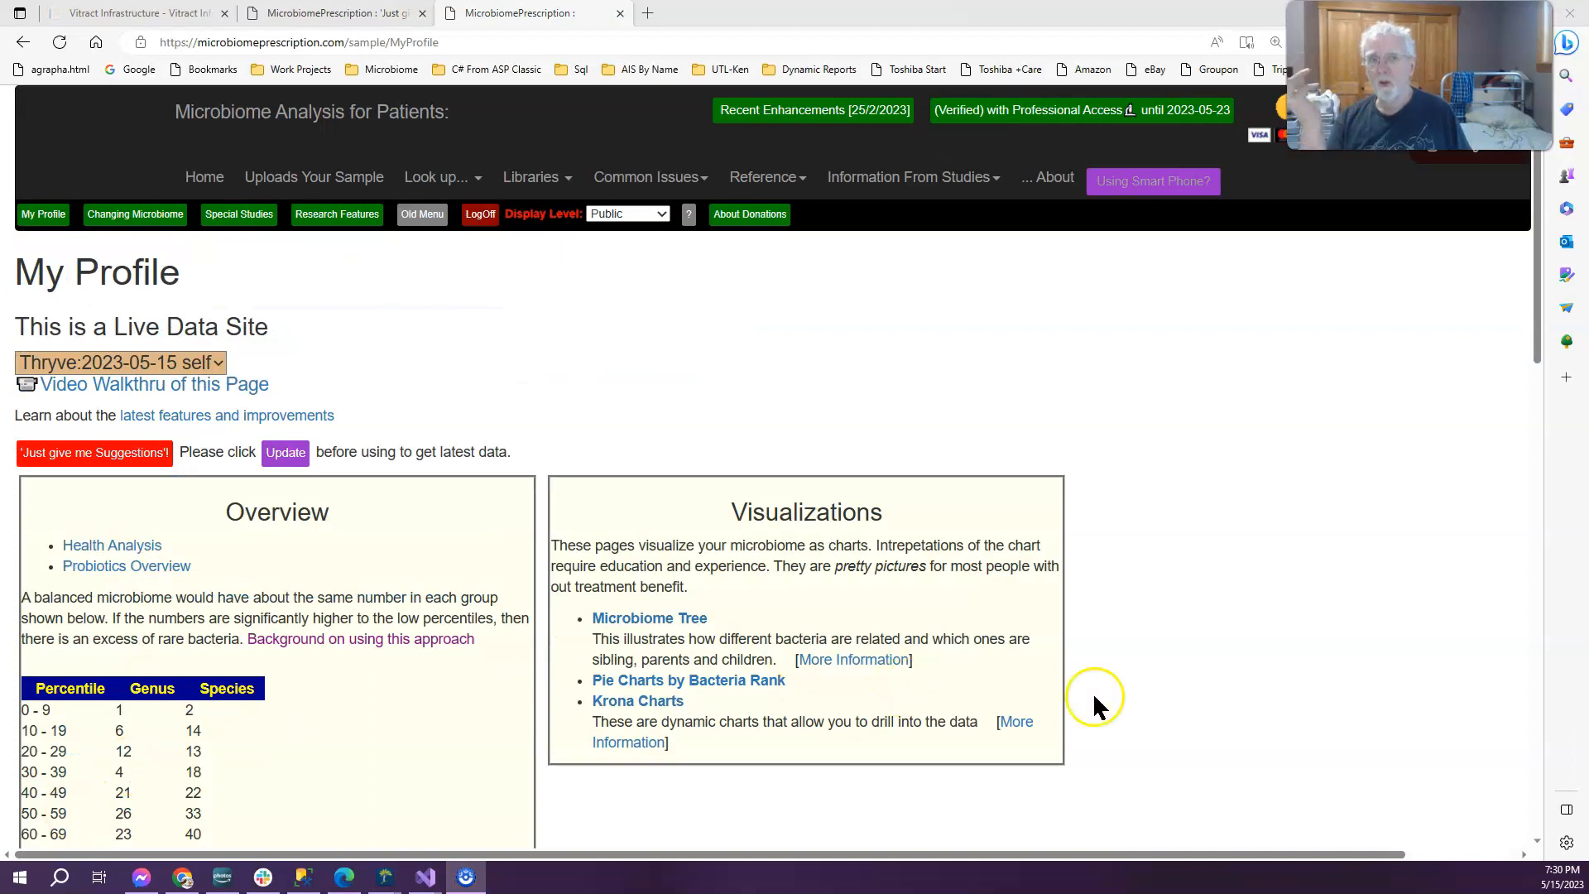
mouse_move(249, 416)
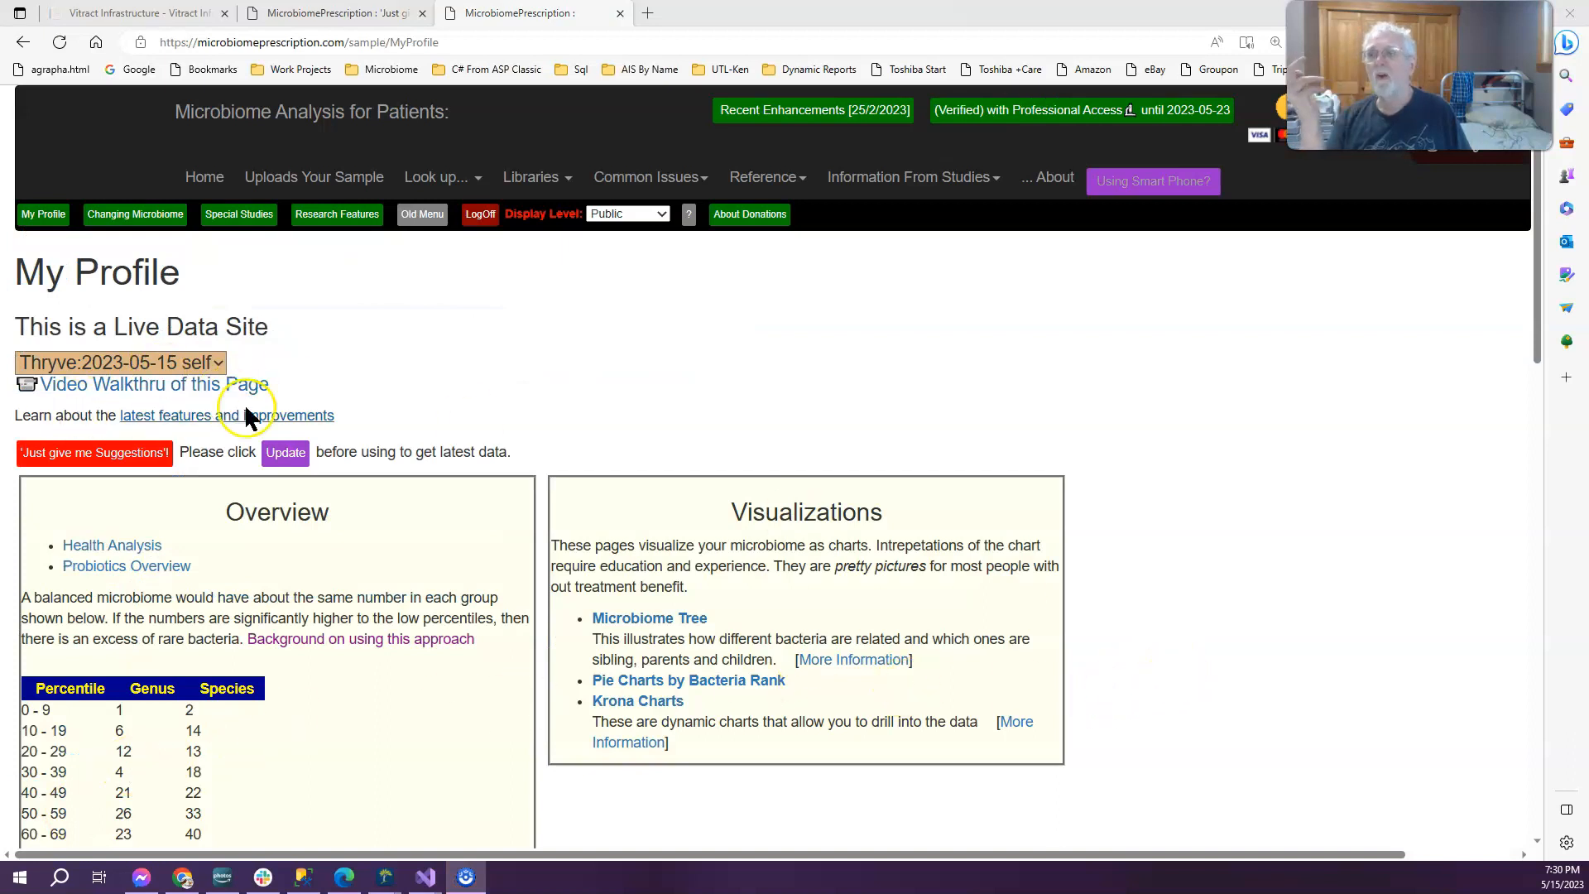
mouse_move(725, 485)
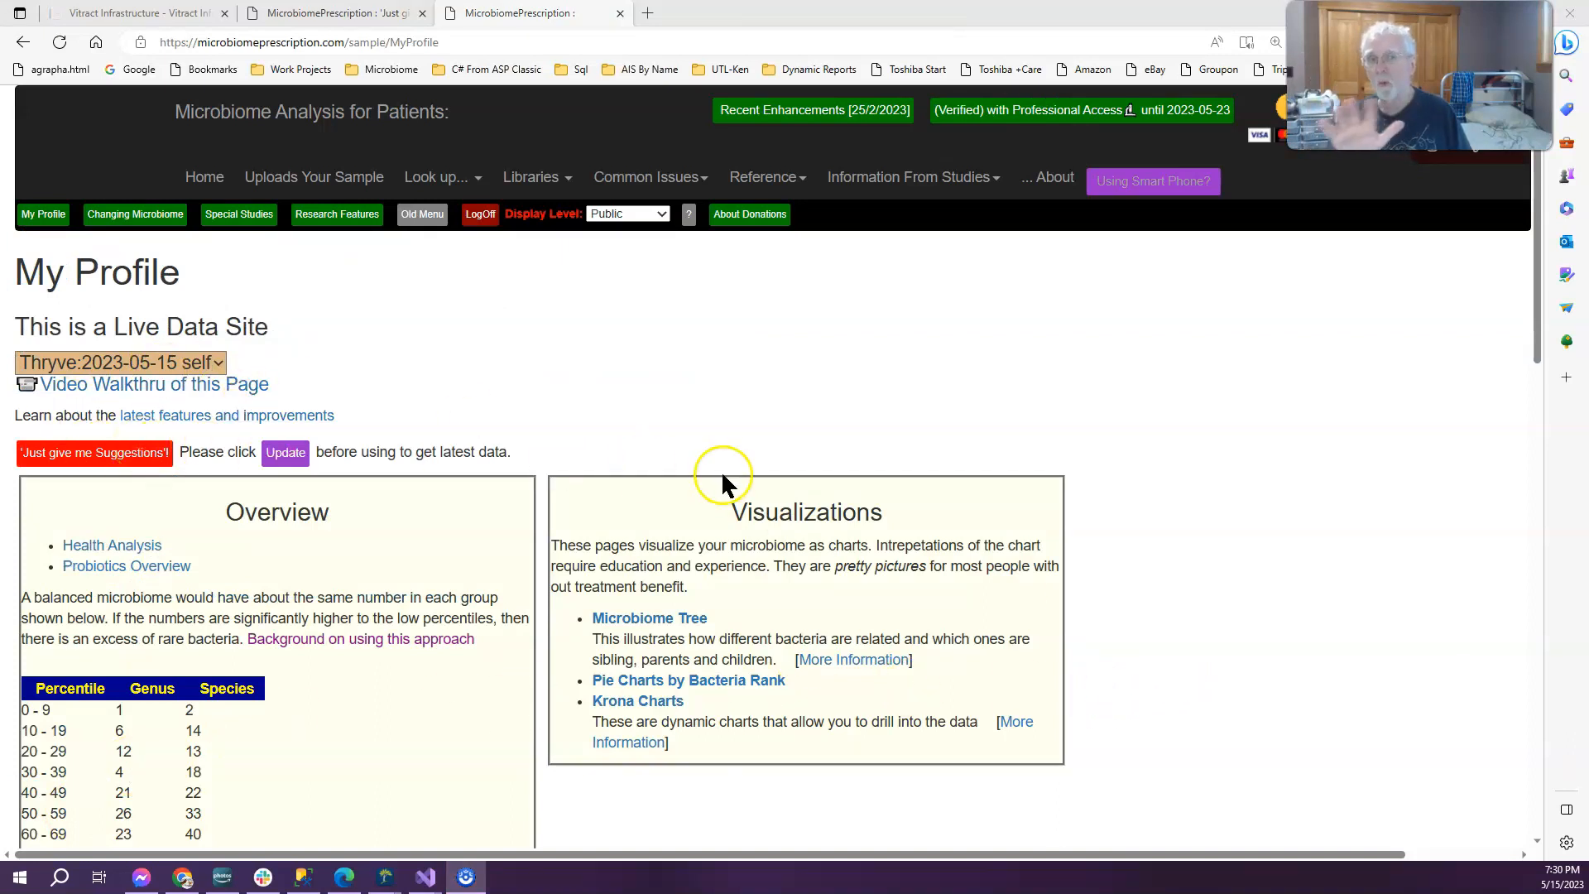
scroll(down, 3)
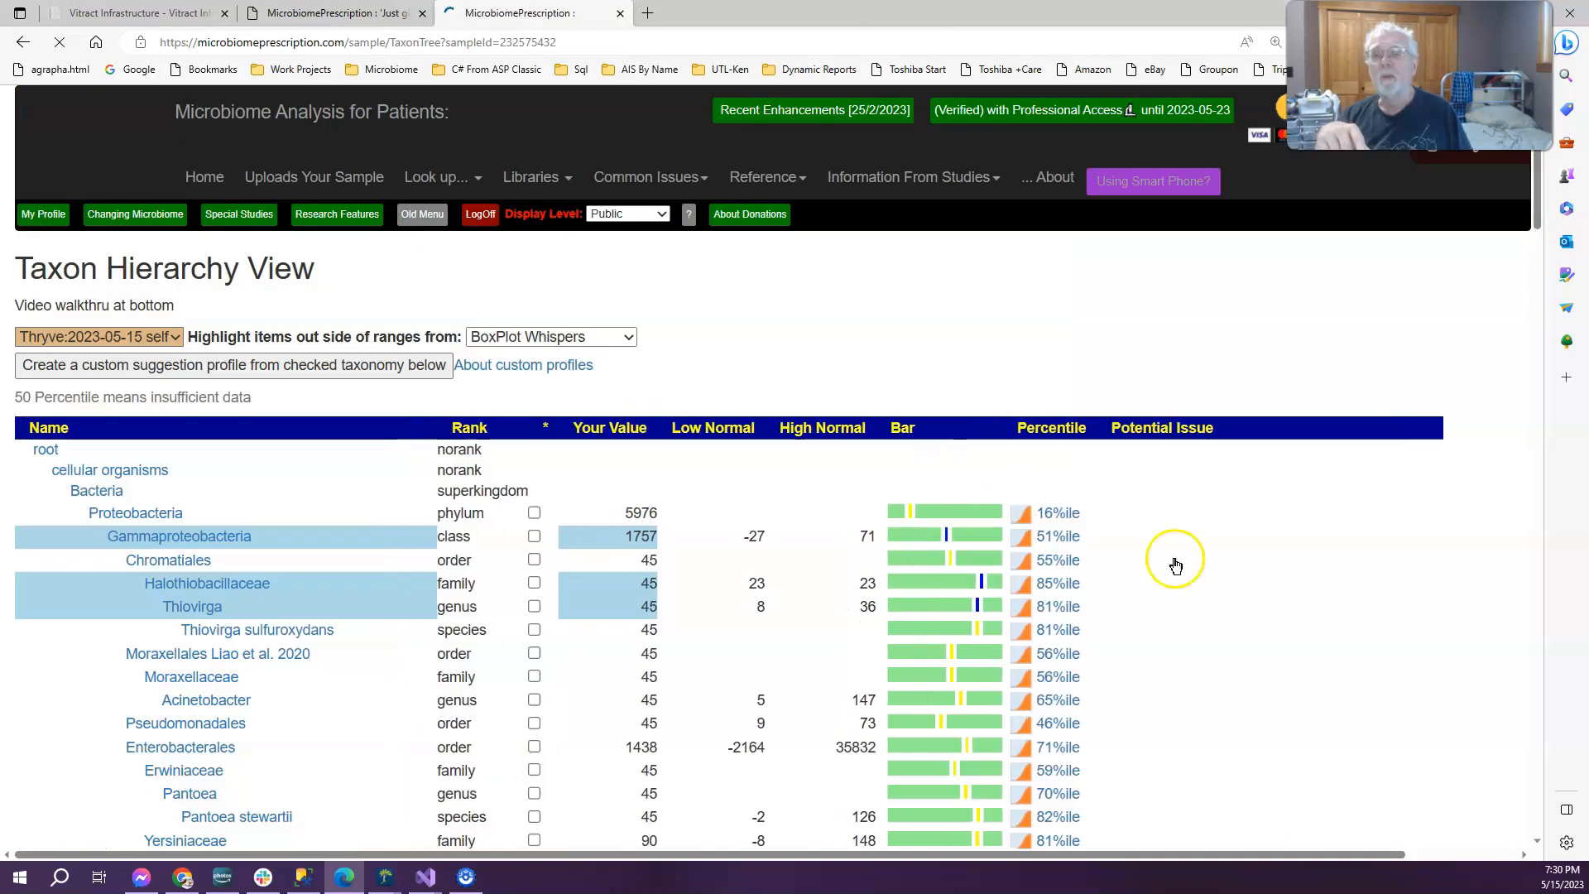
scroll(down, 3)
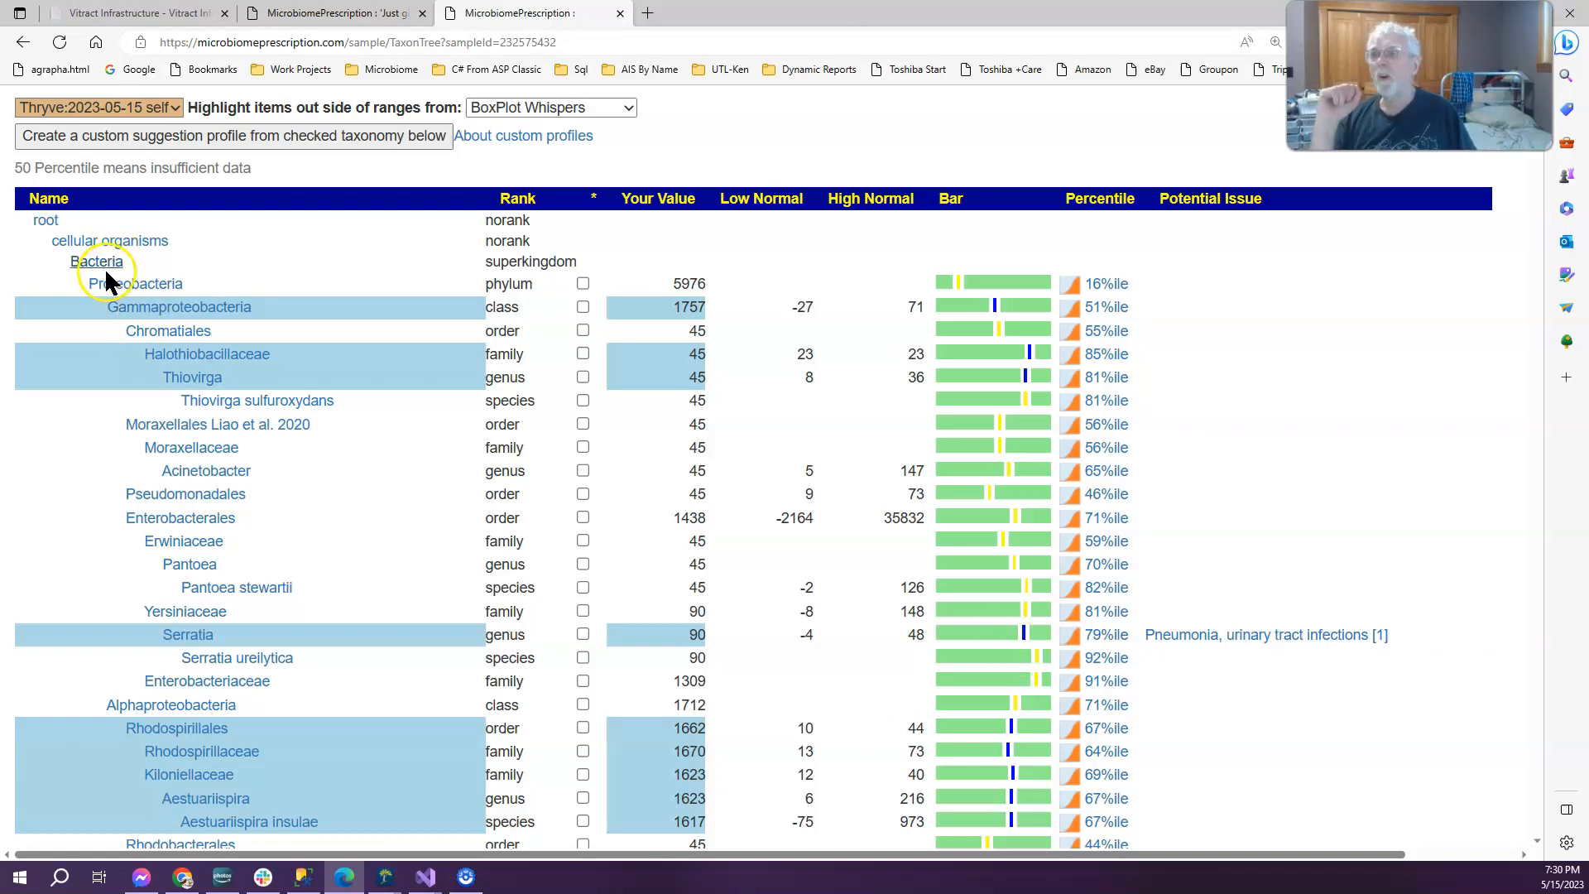
mouse_move(192, 377)
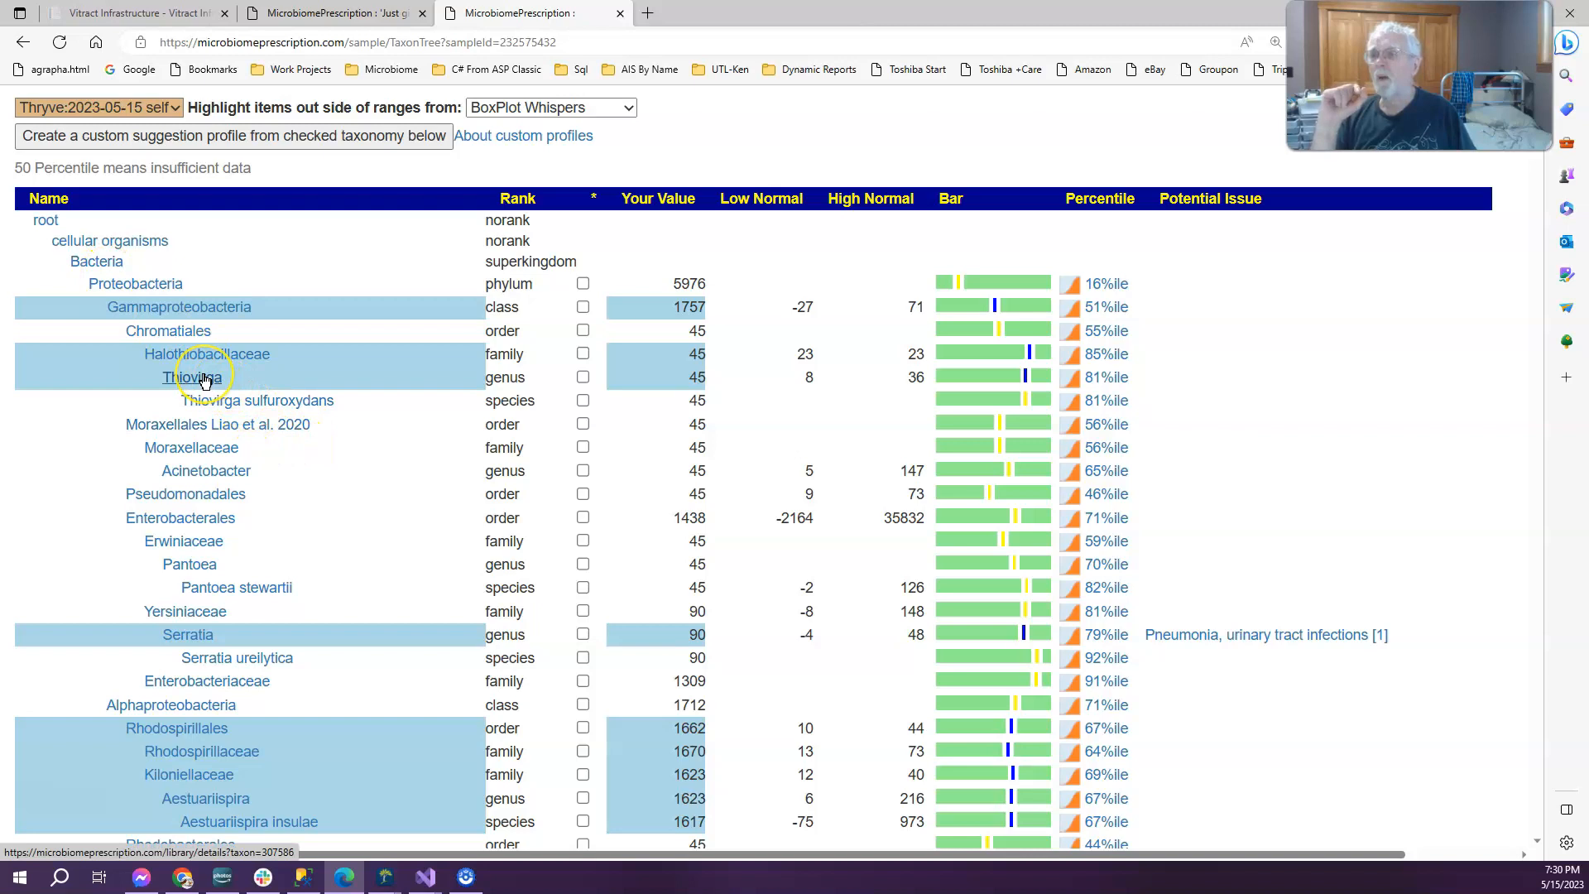
scroll(down, 3)
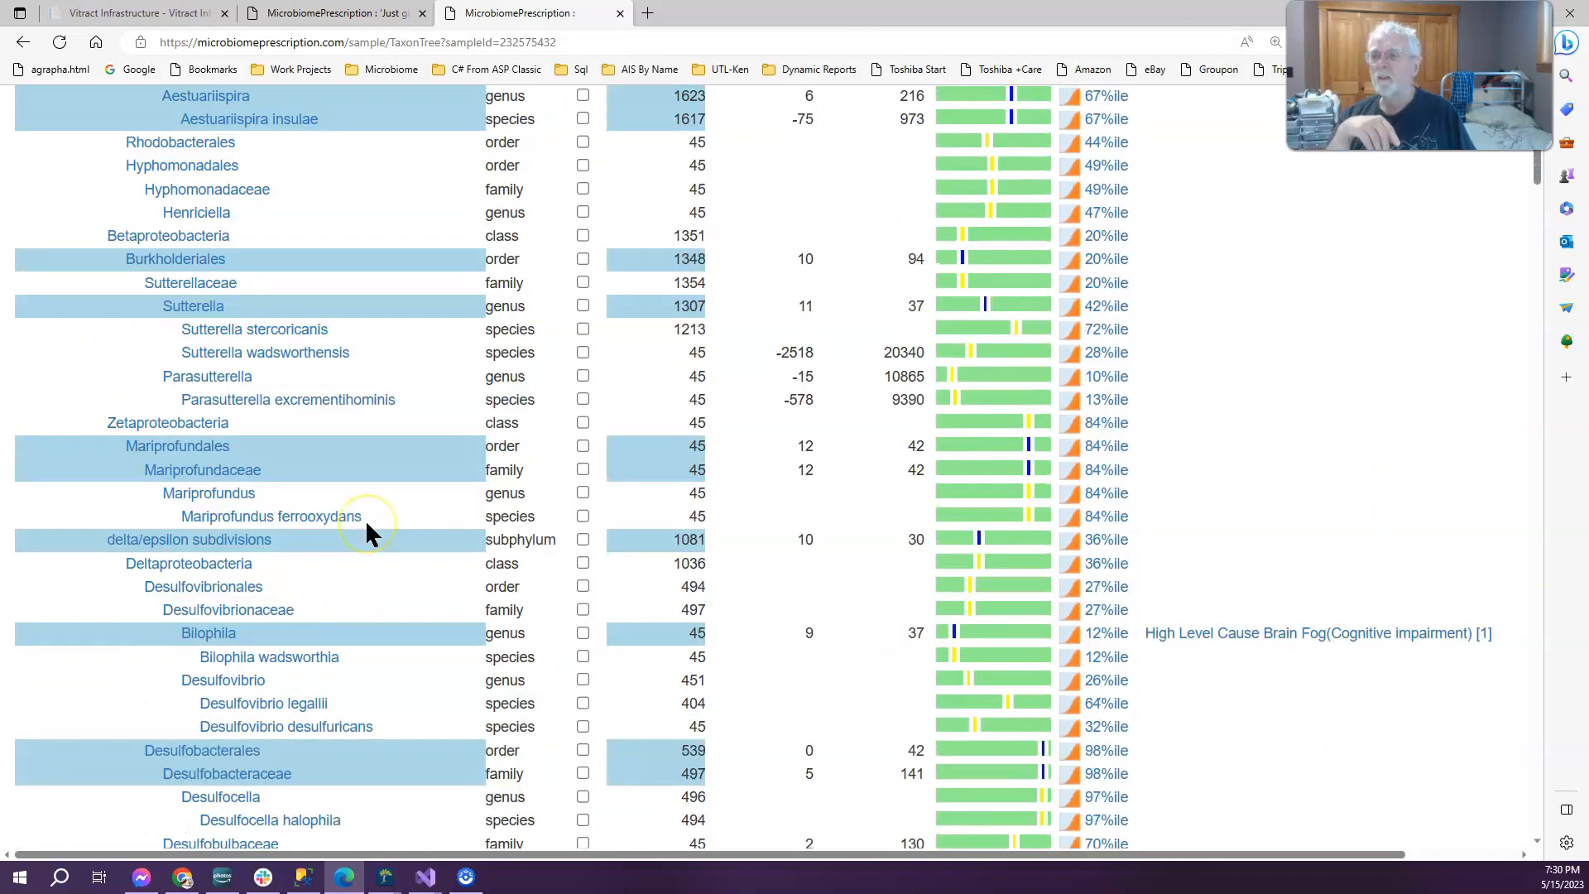
scroll(down, 3)
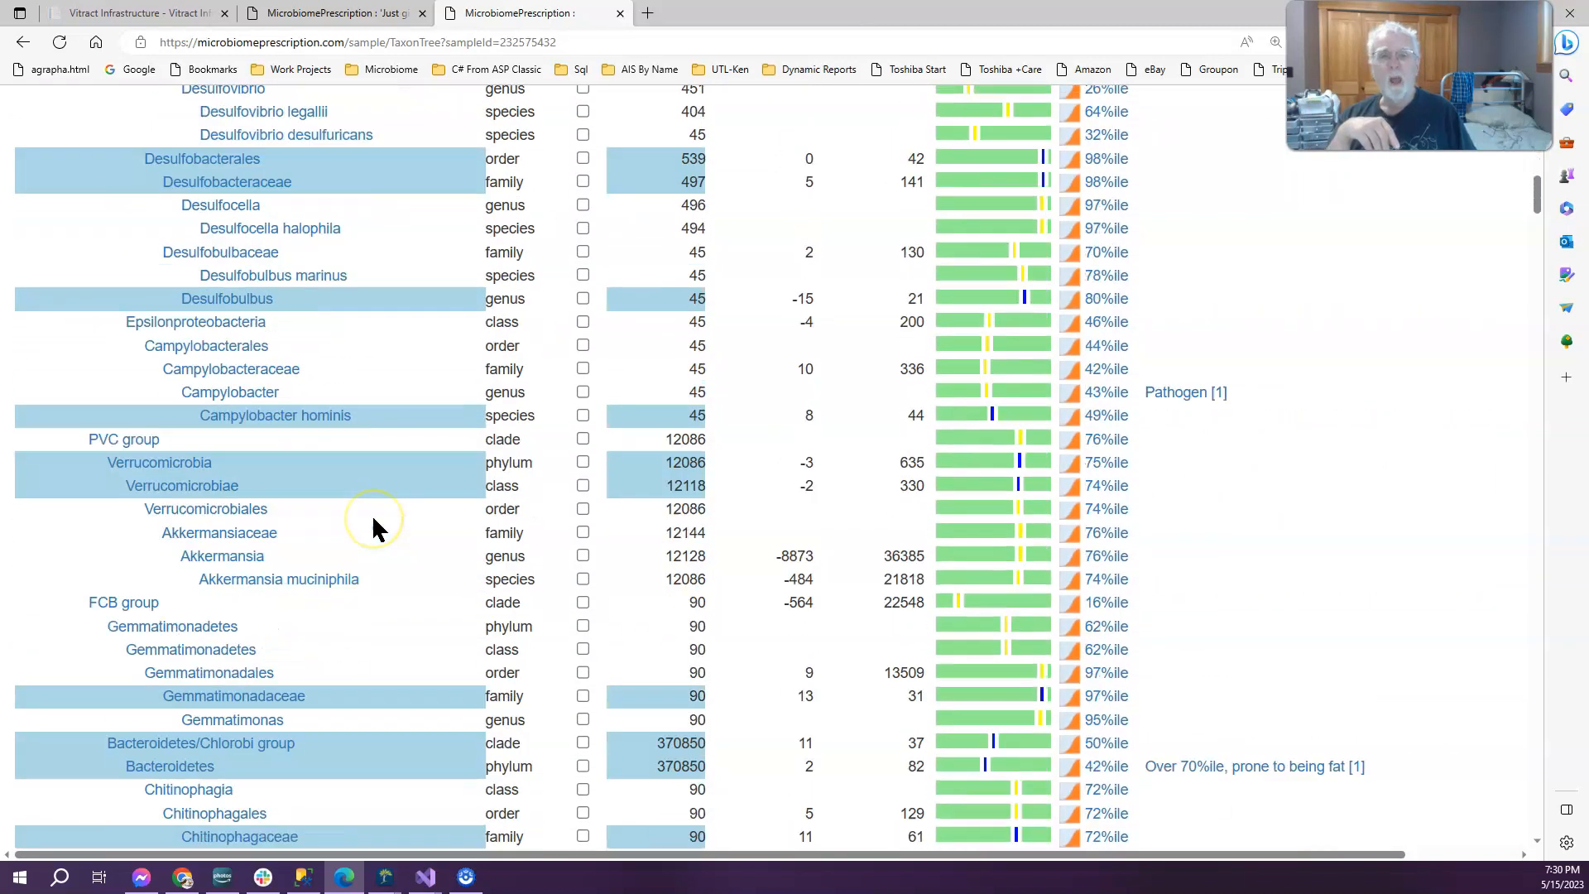
scroll(down, 3)
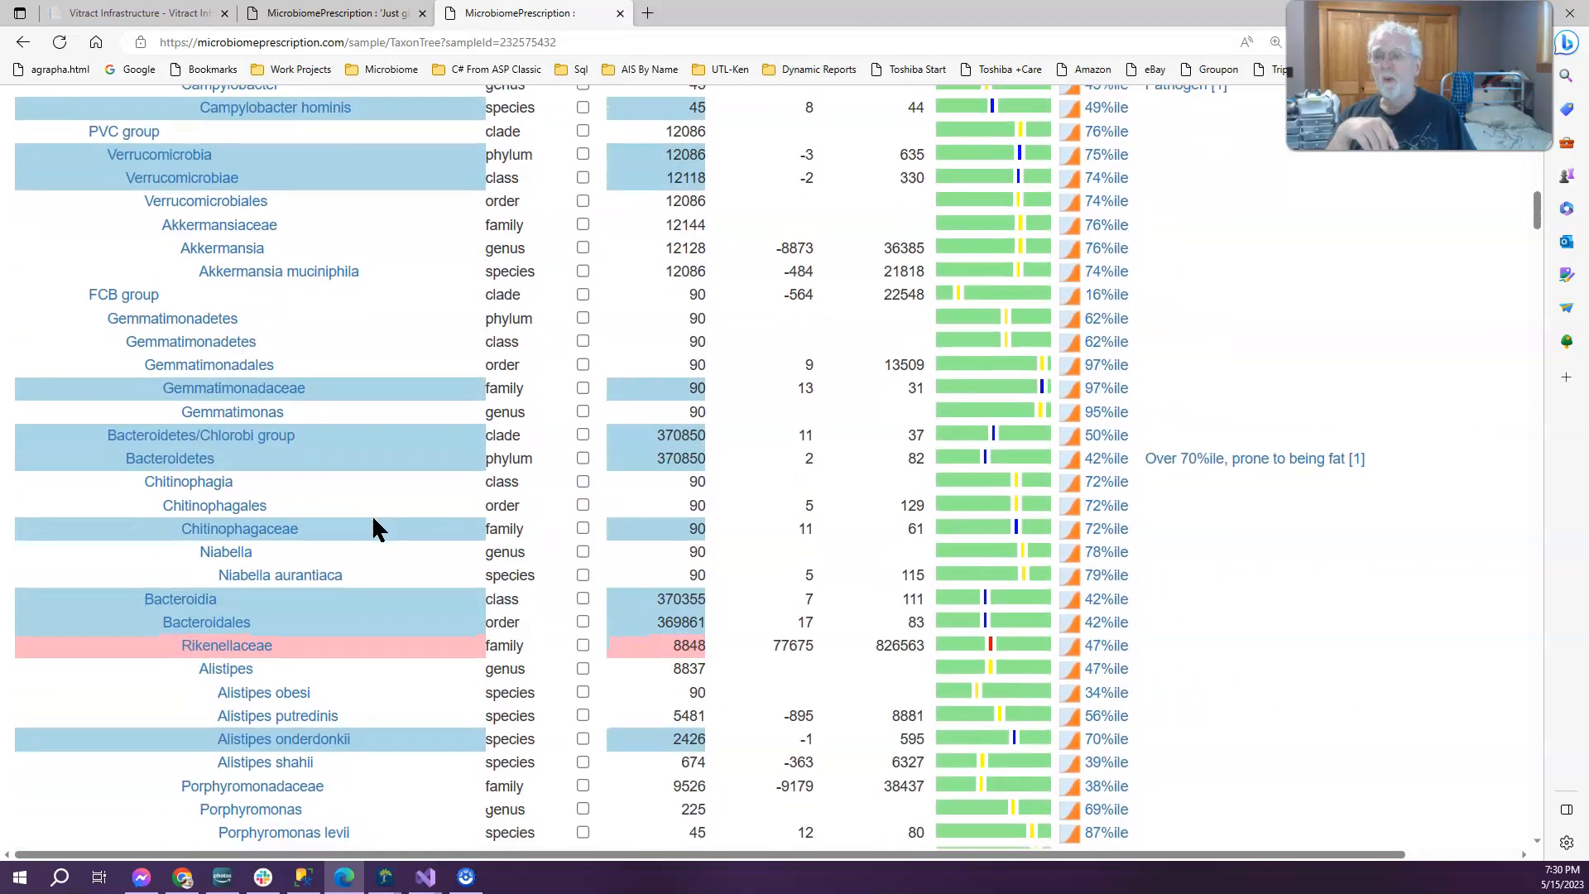
scroll(down, 3)
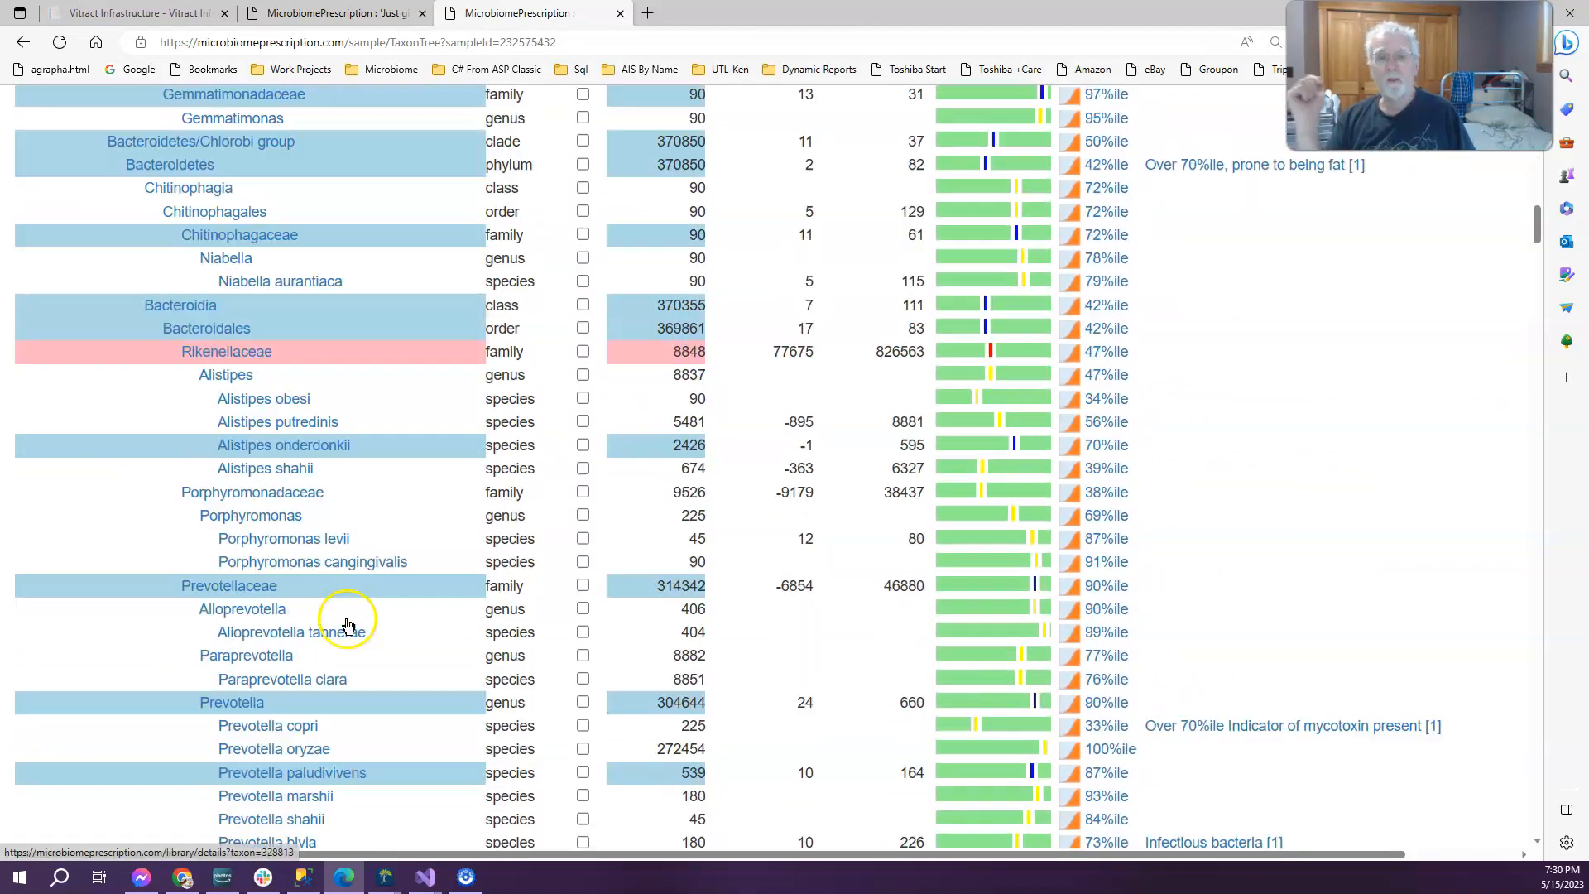
scroll(down, 3)
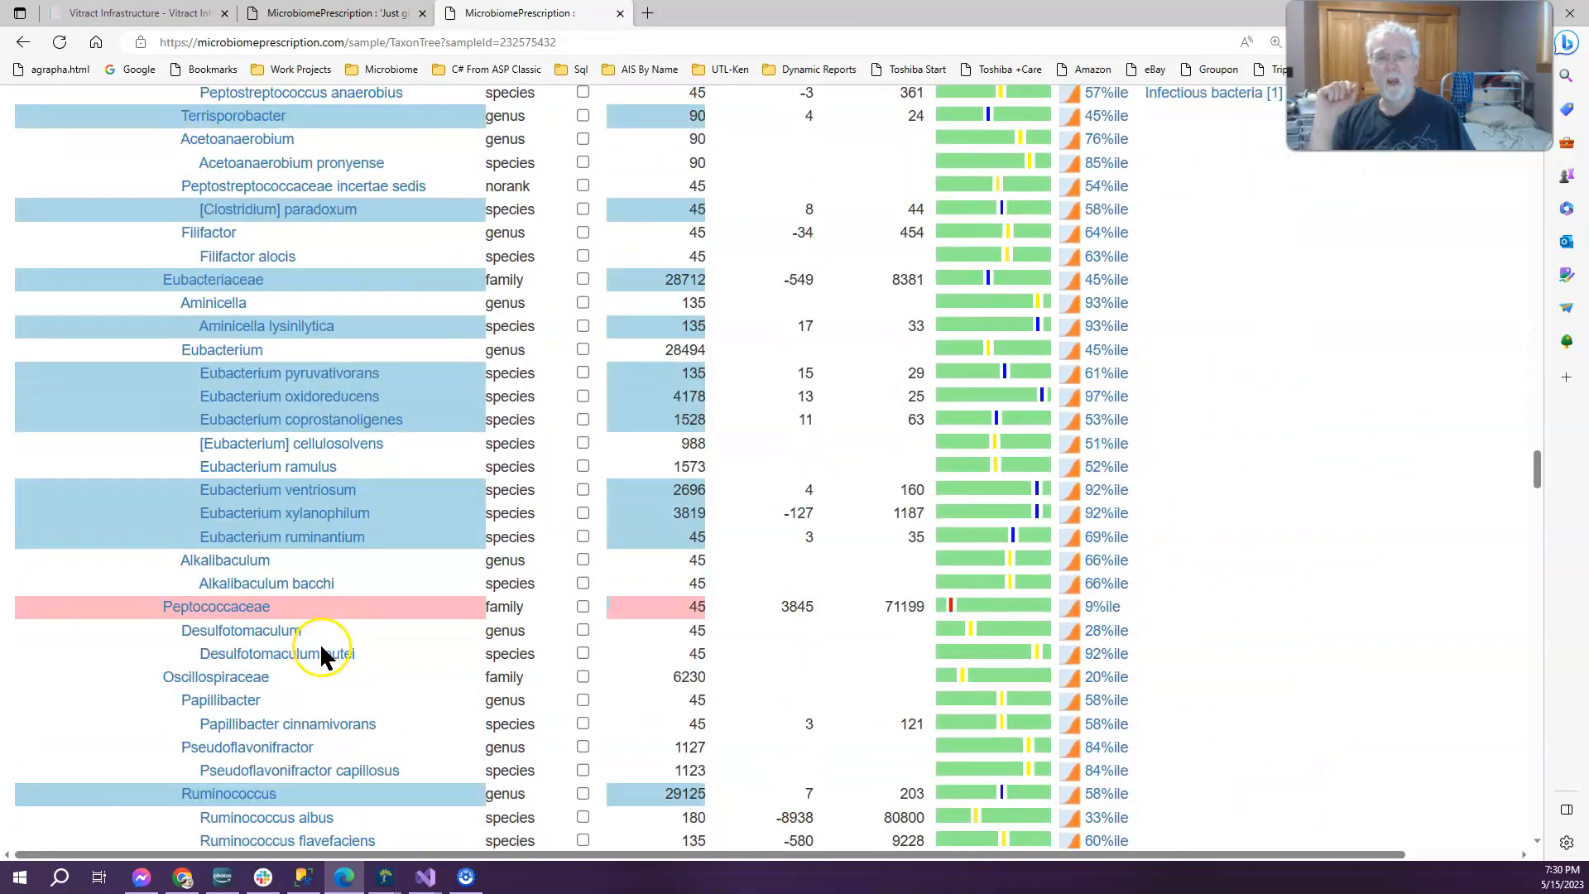
scroll(down, 3)
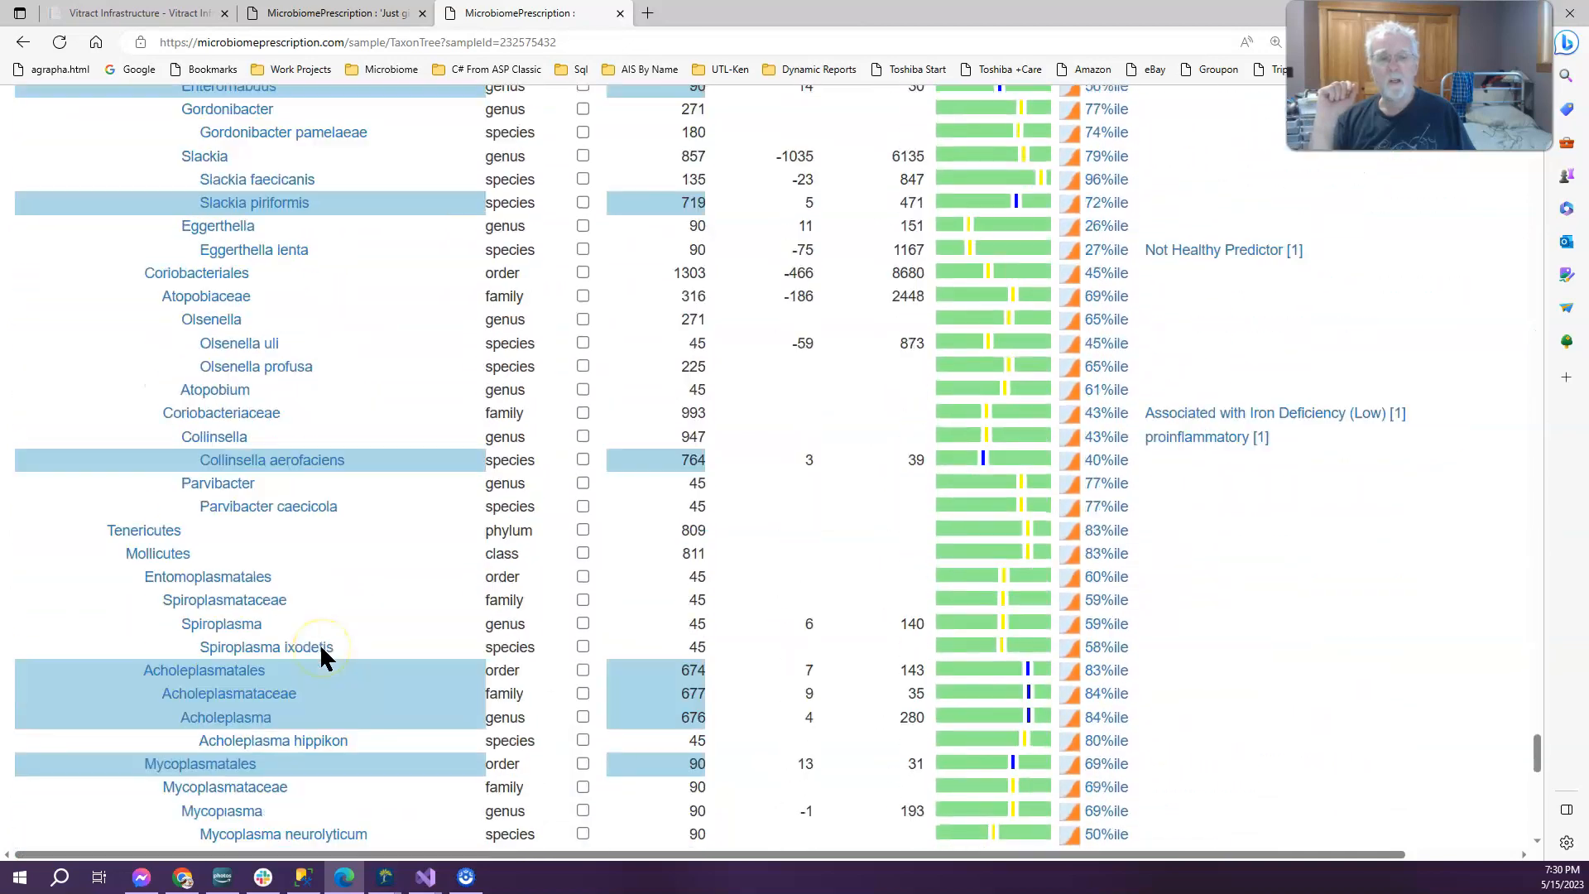
scroll(down, 3)
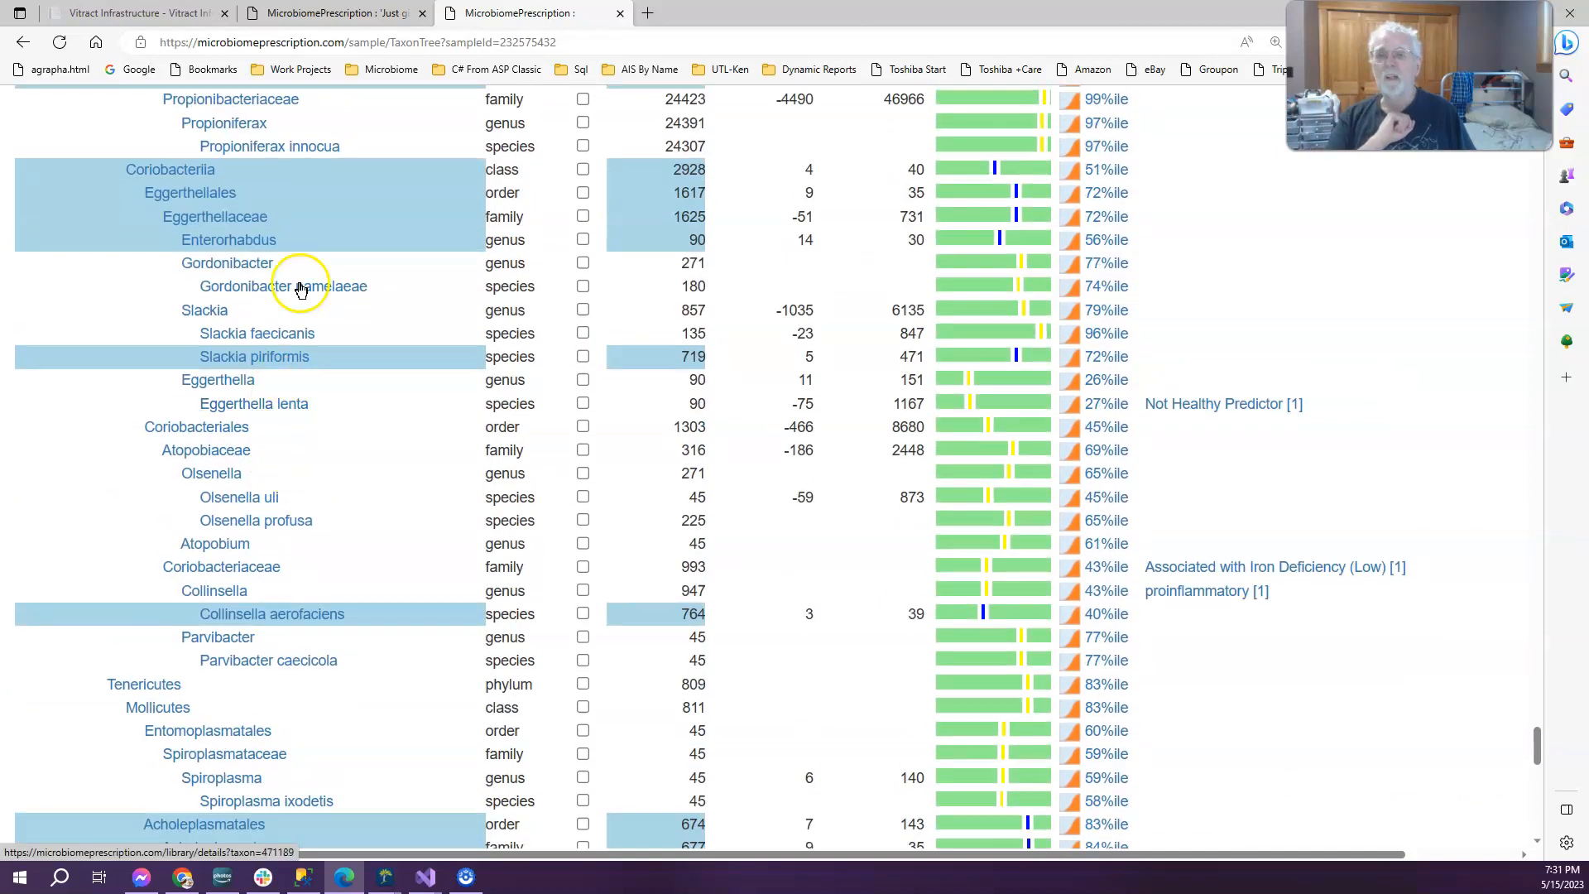
mouse_move(1079, 340)
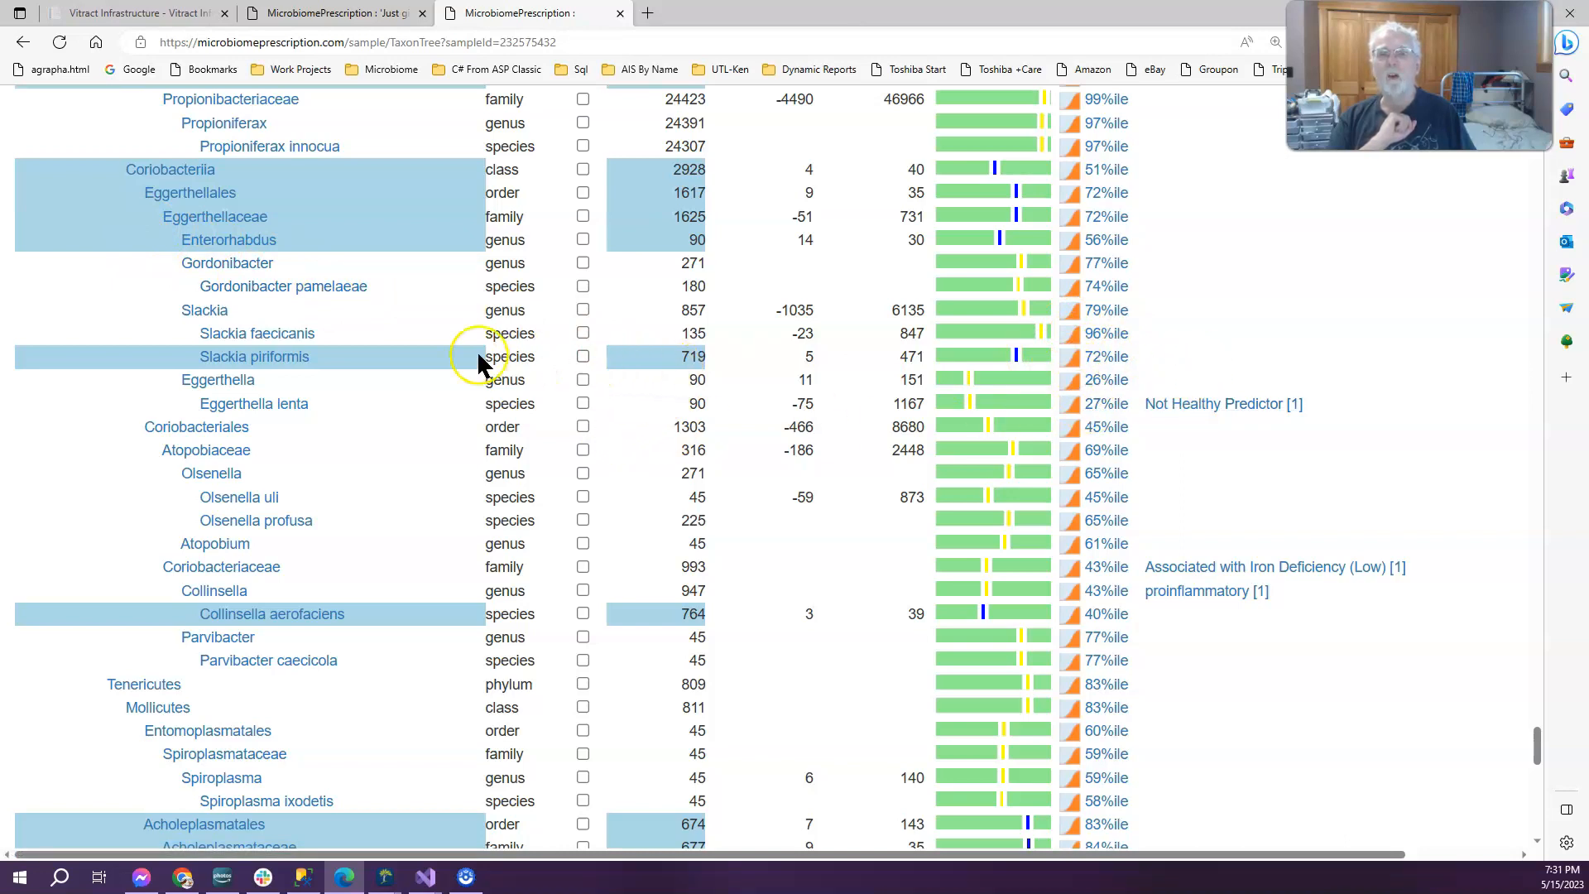
mouse_move(324, 367)
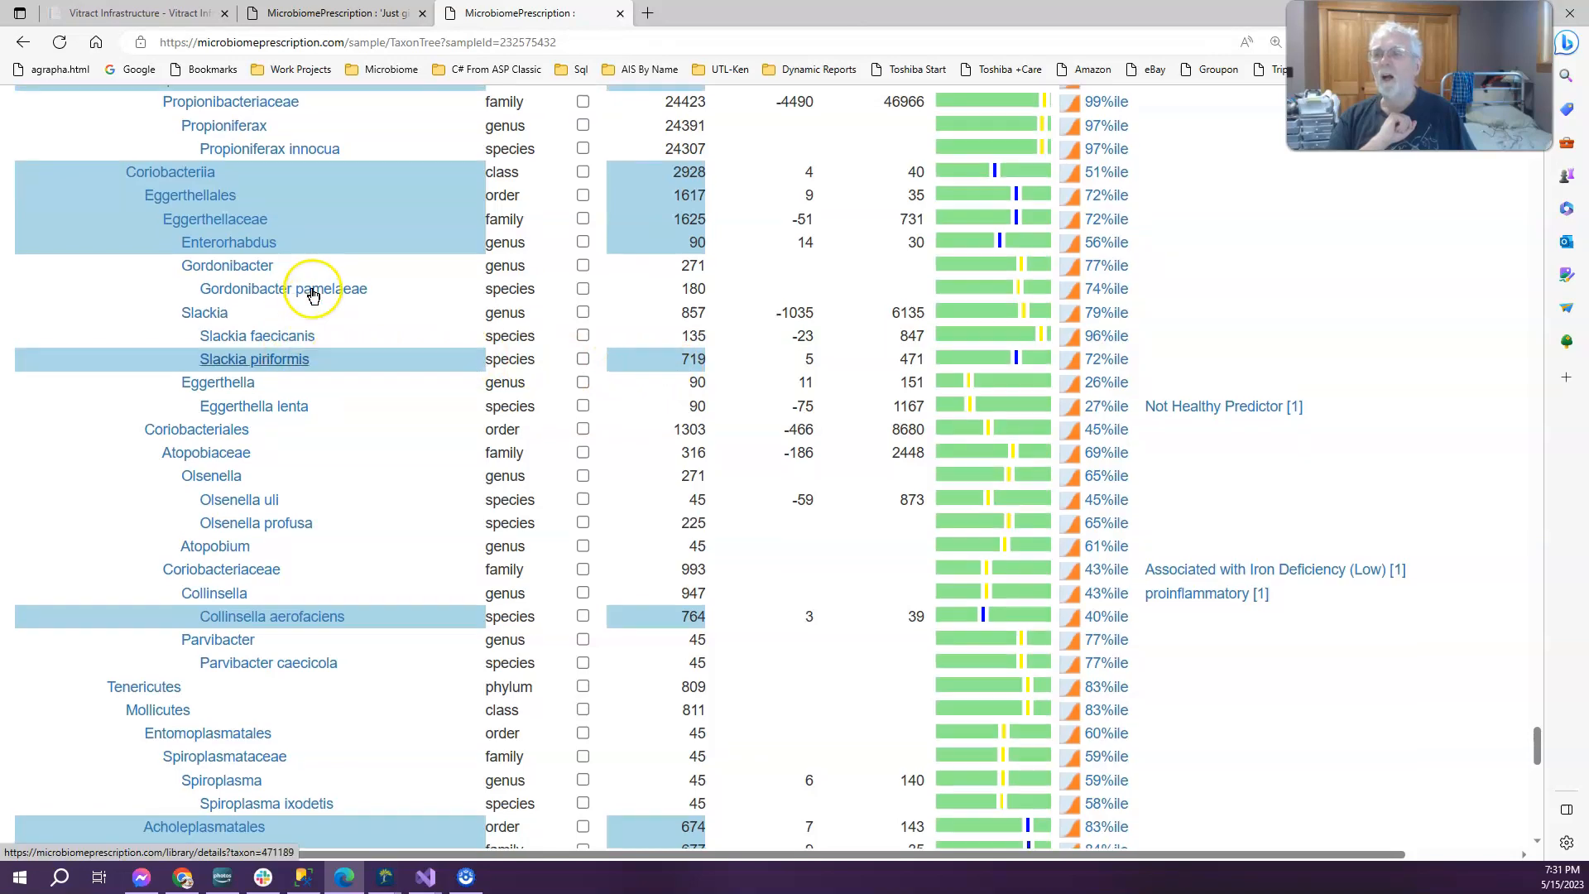
scroll(down, 3)
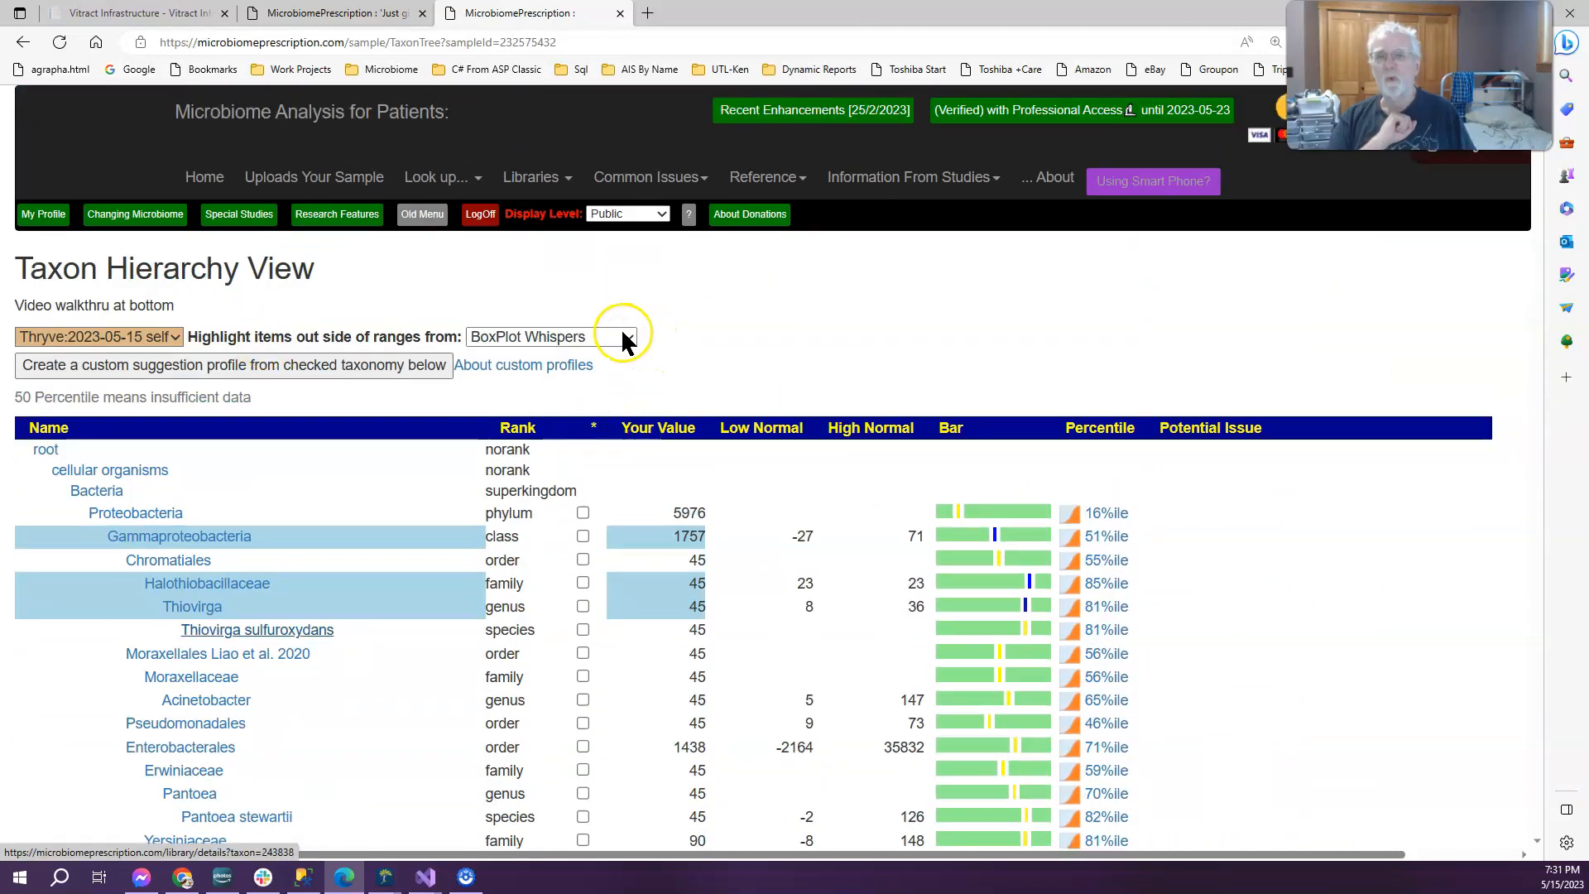
Highlight out-of-range taxa using Kaltoft Moldrup Ranges, flagging Enterobacterales.
click(550, 336)
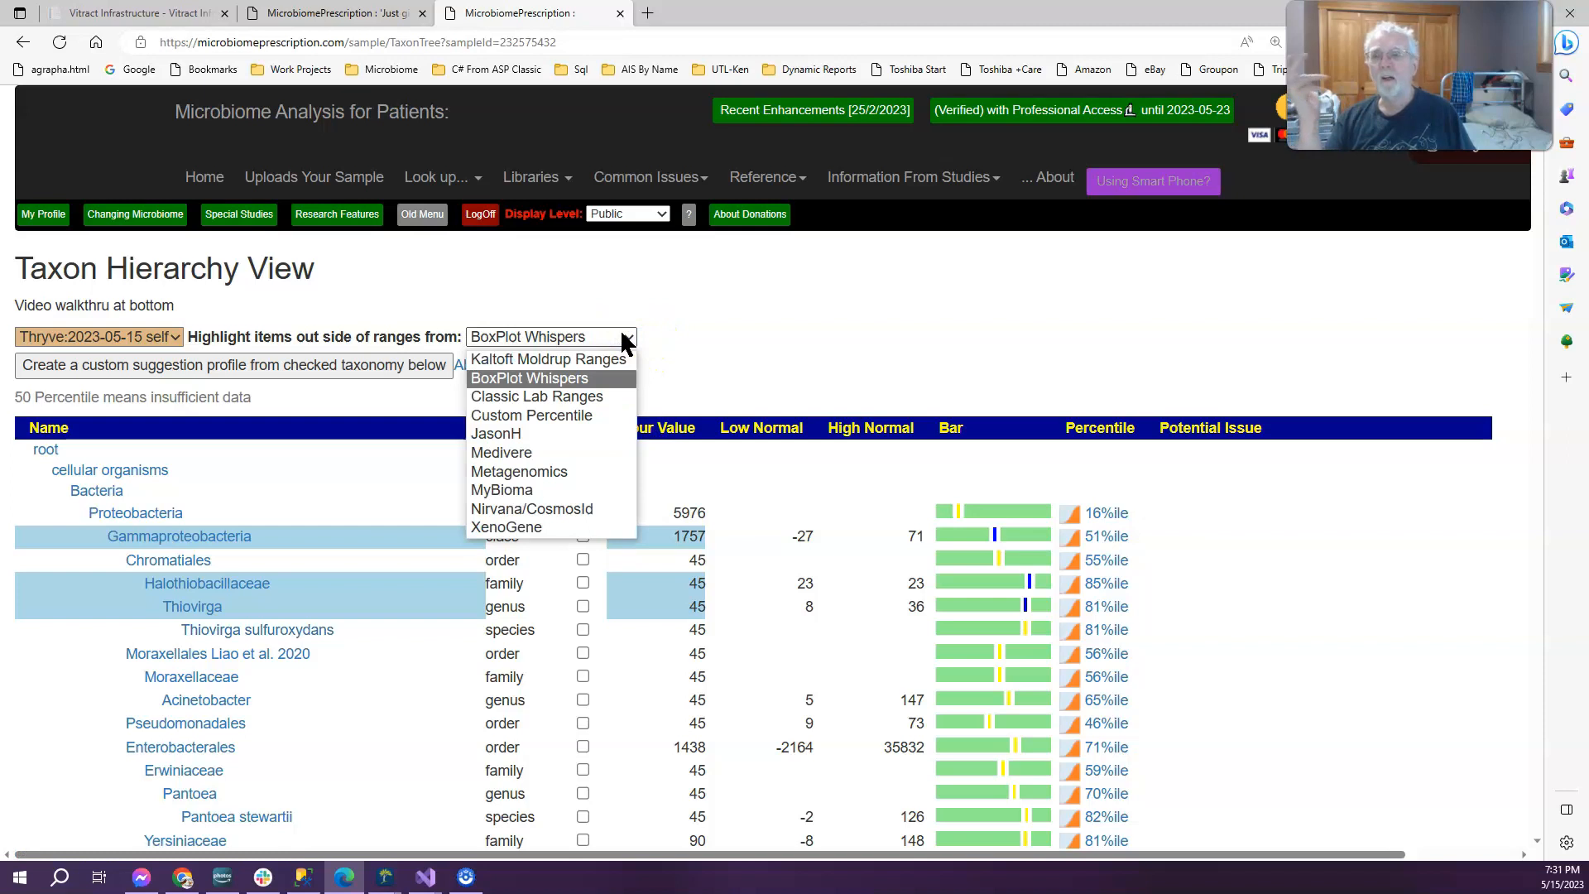
click(548, 359)
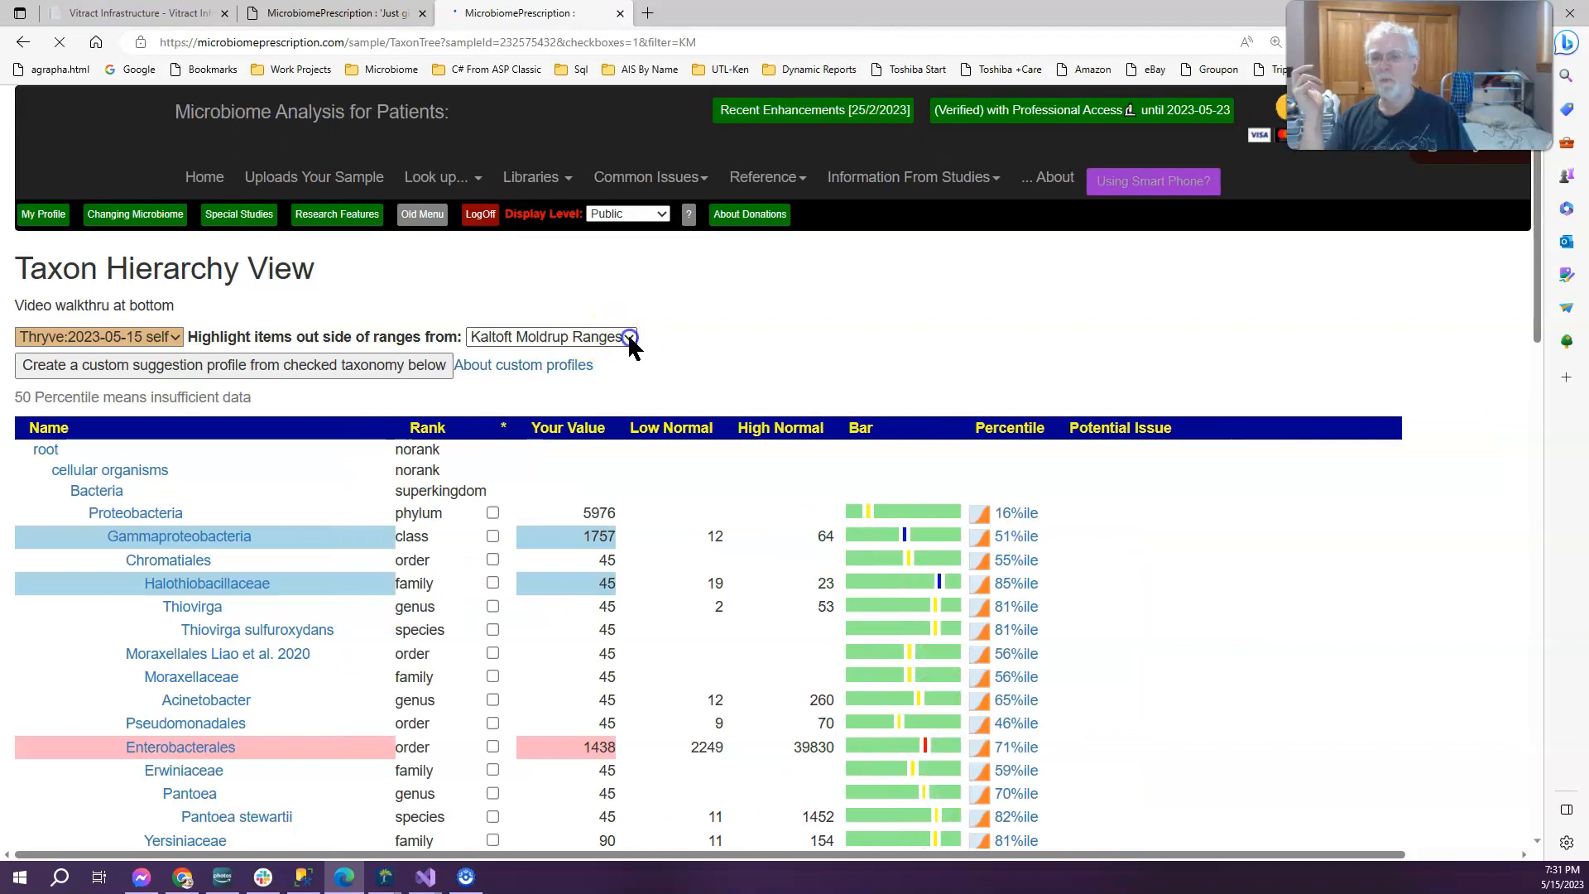
click(631, 336)
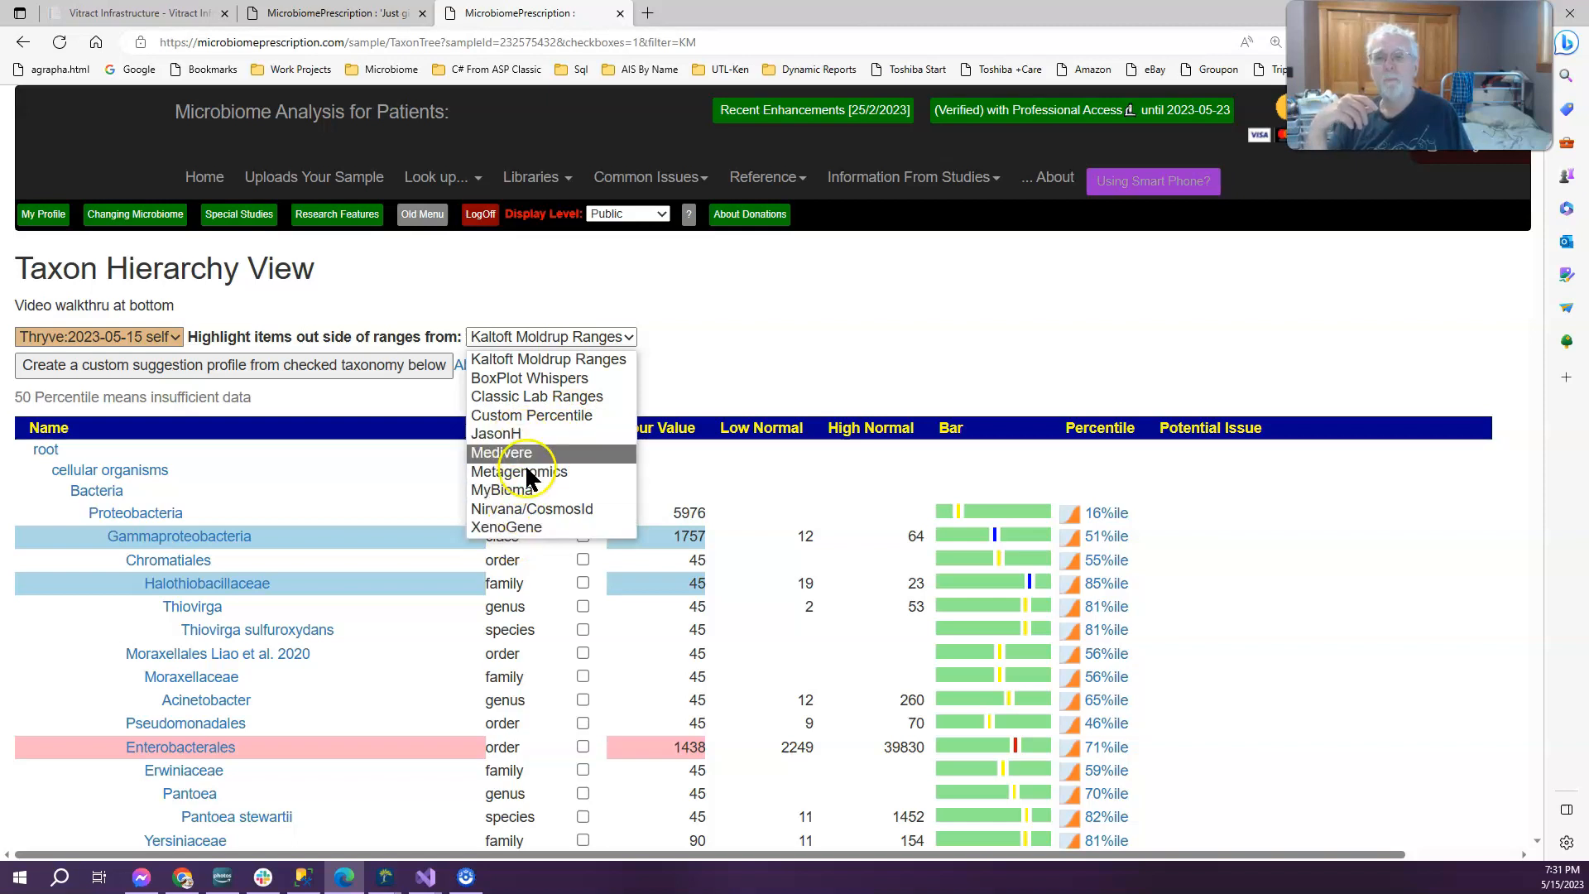
mouse_move(531, 508)
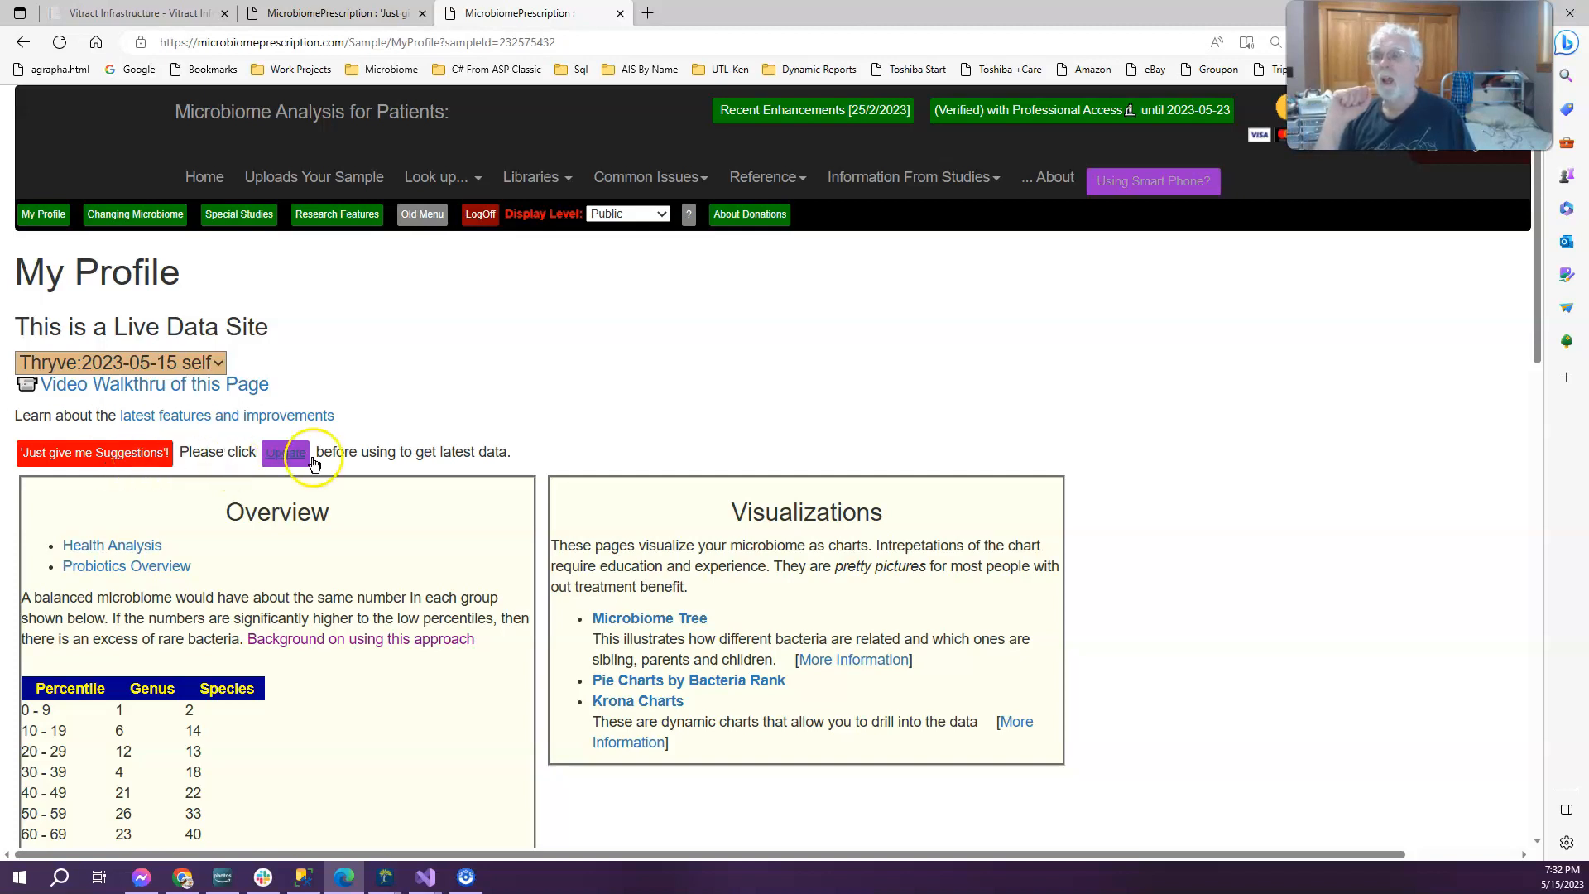
mouse_move(354, 390)
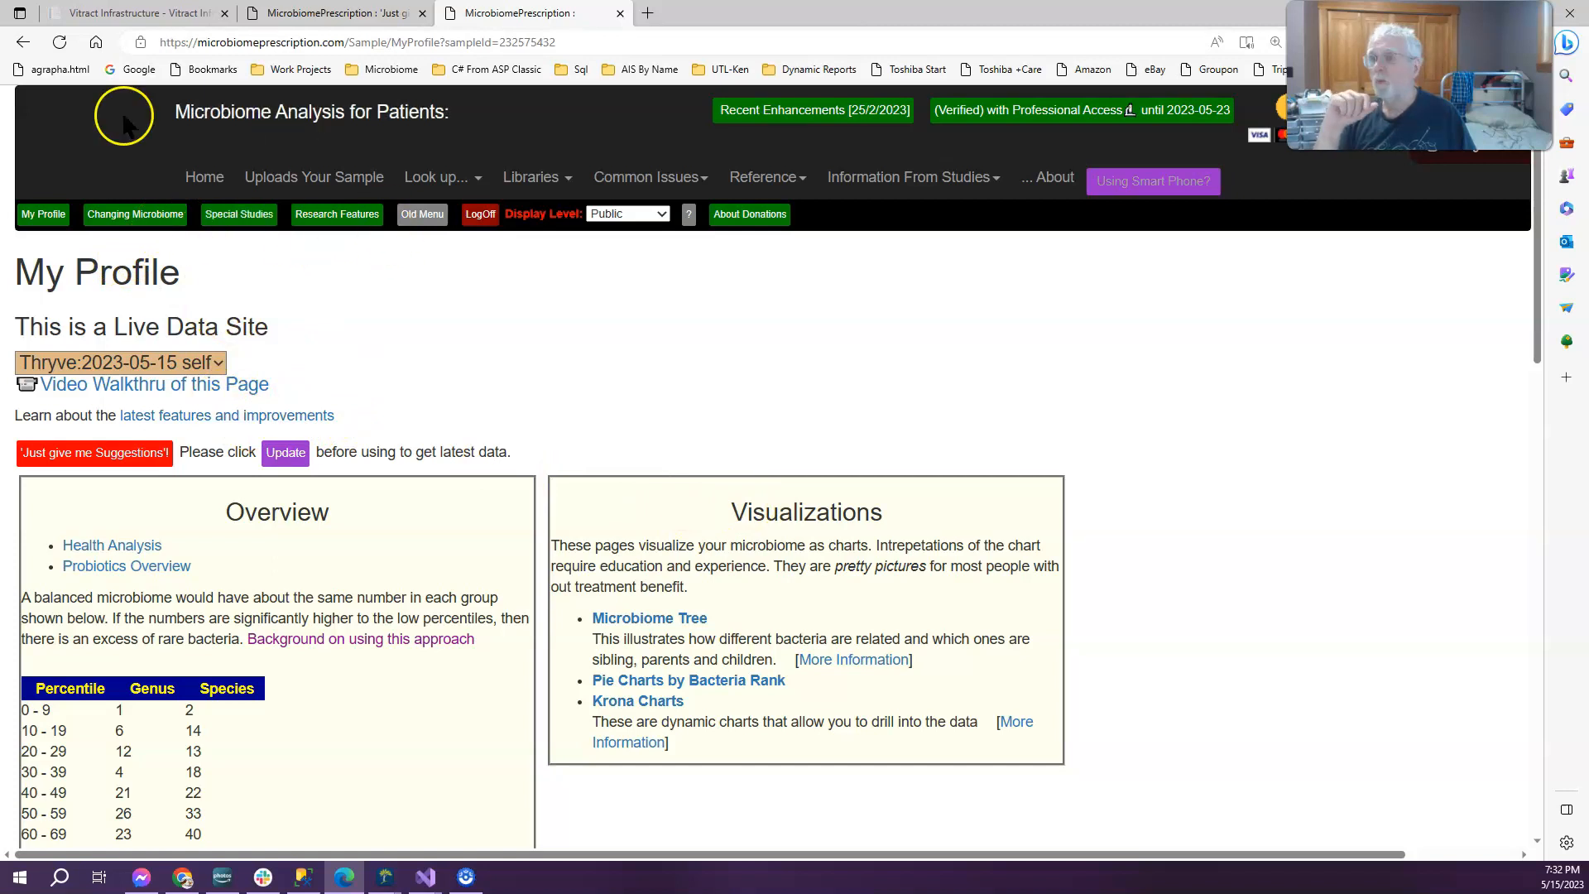
Set Display Level to Advance and check the new KEGG Derived Data navigation menu.
click(626, 214)
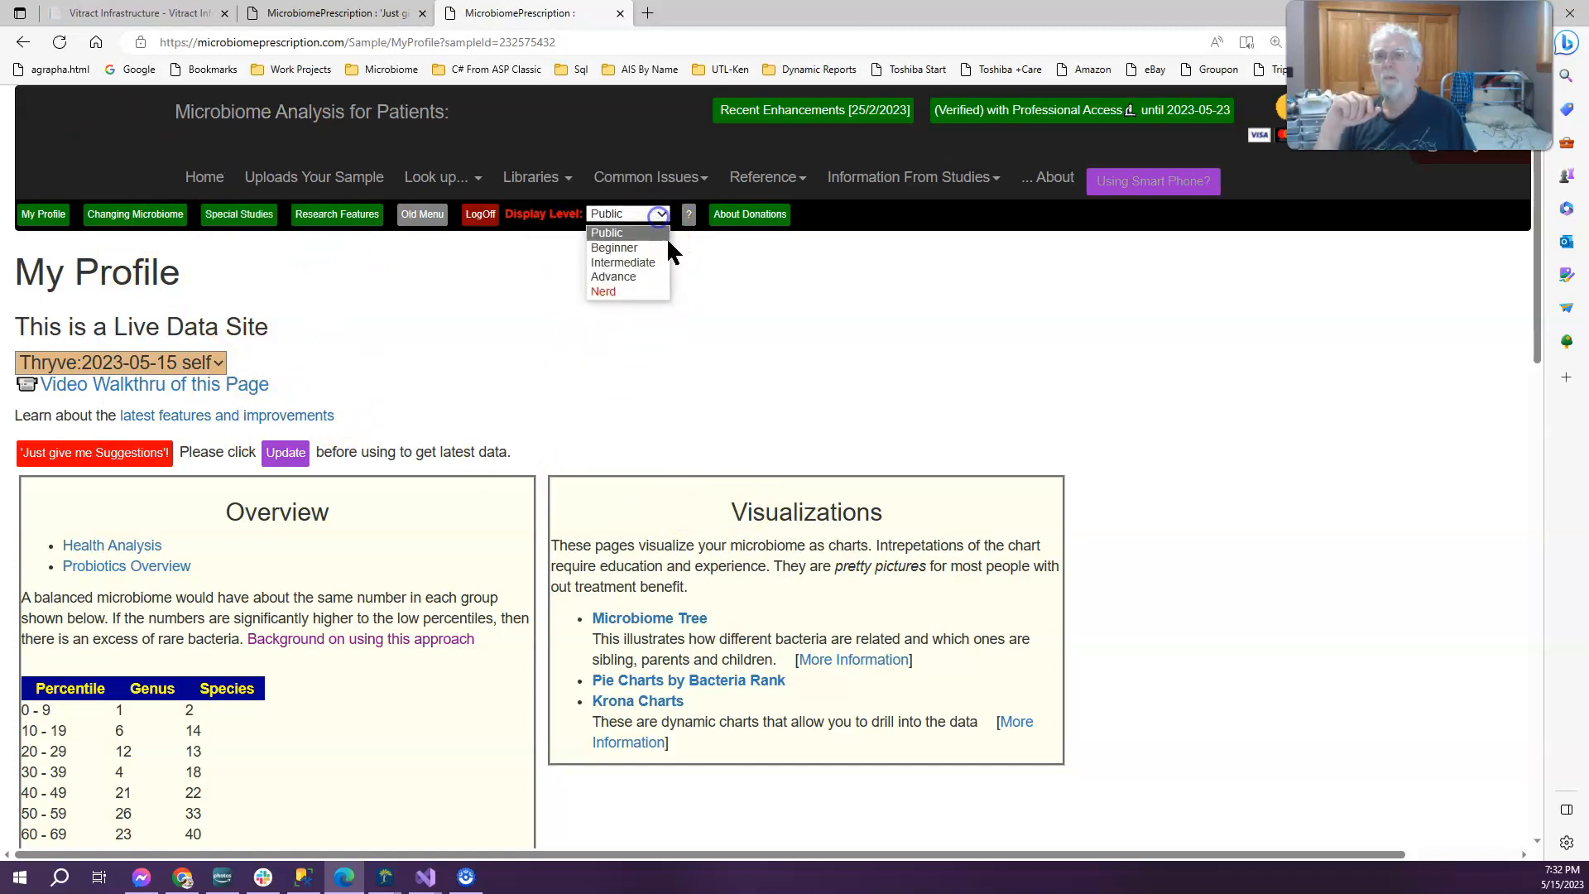
click(613, 276)
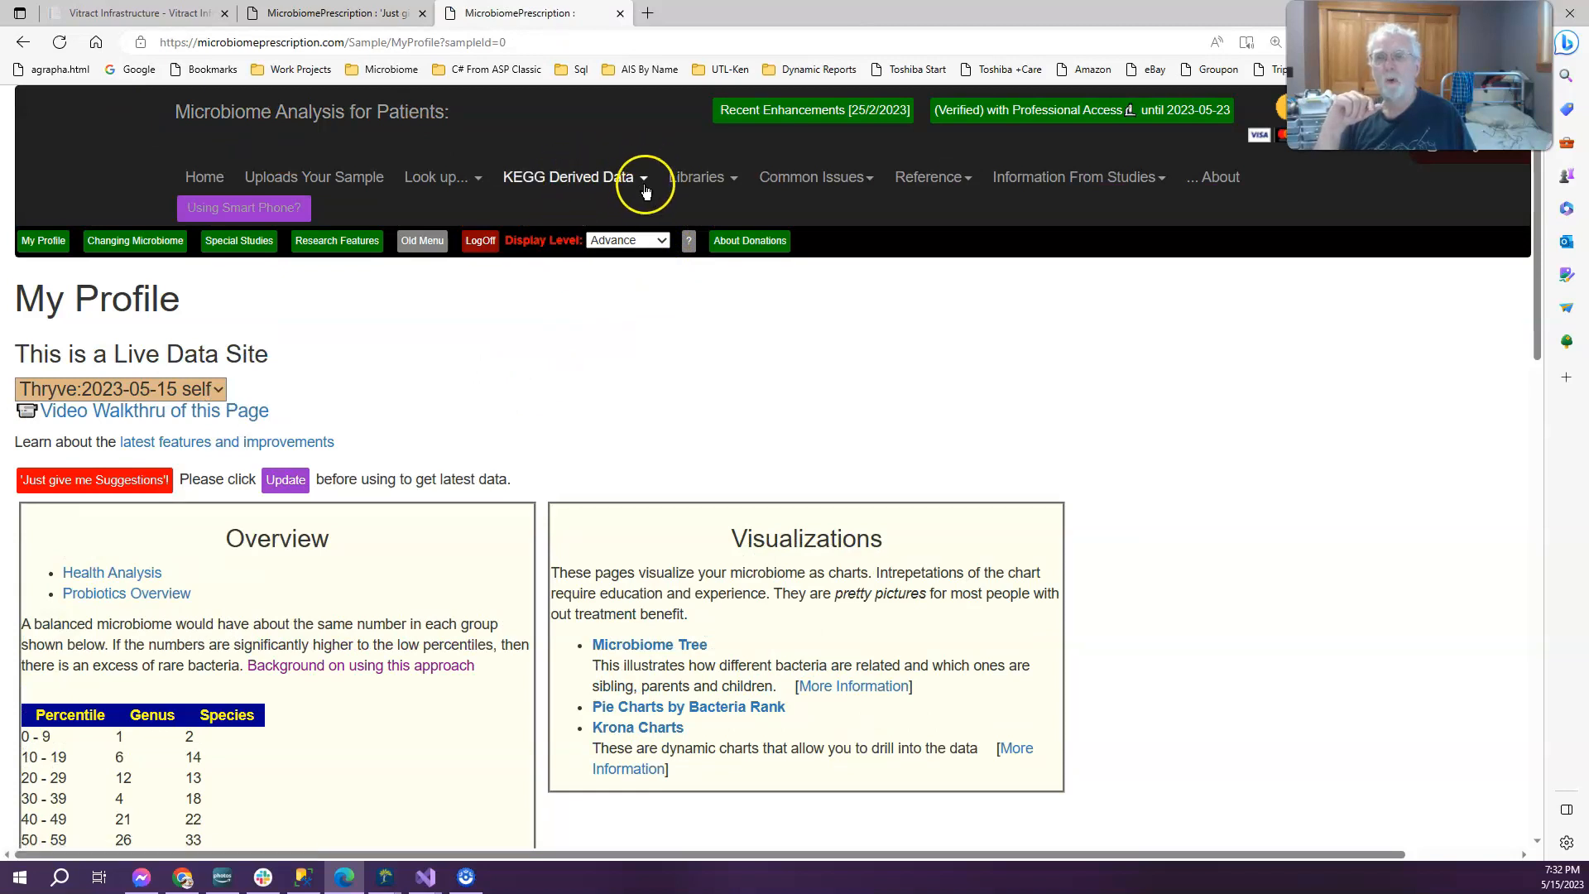
click(568, 178)
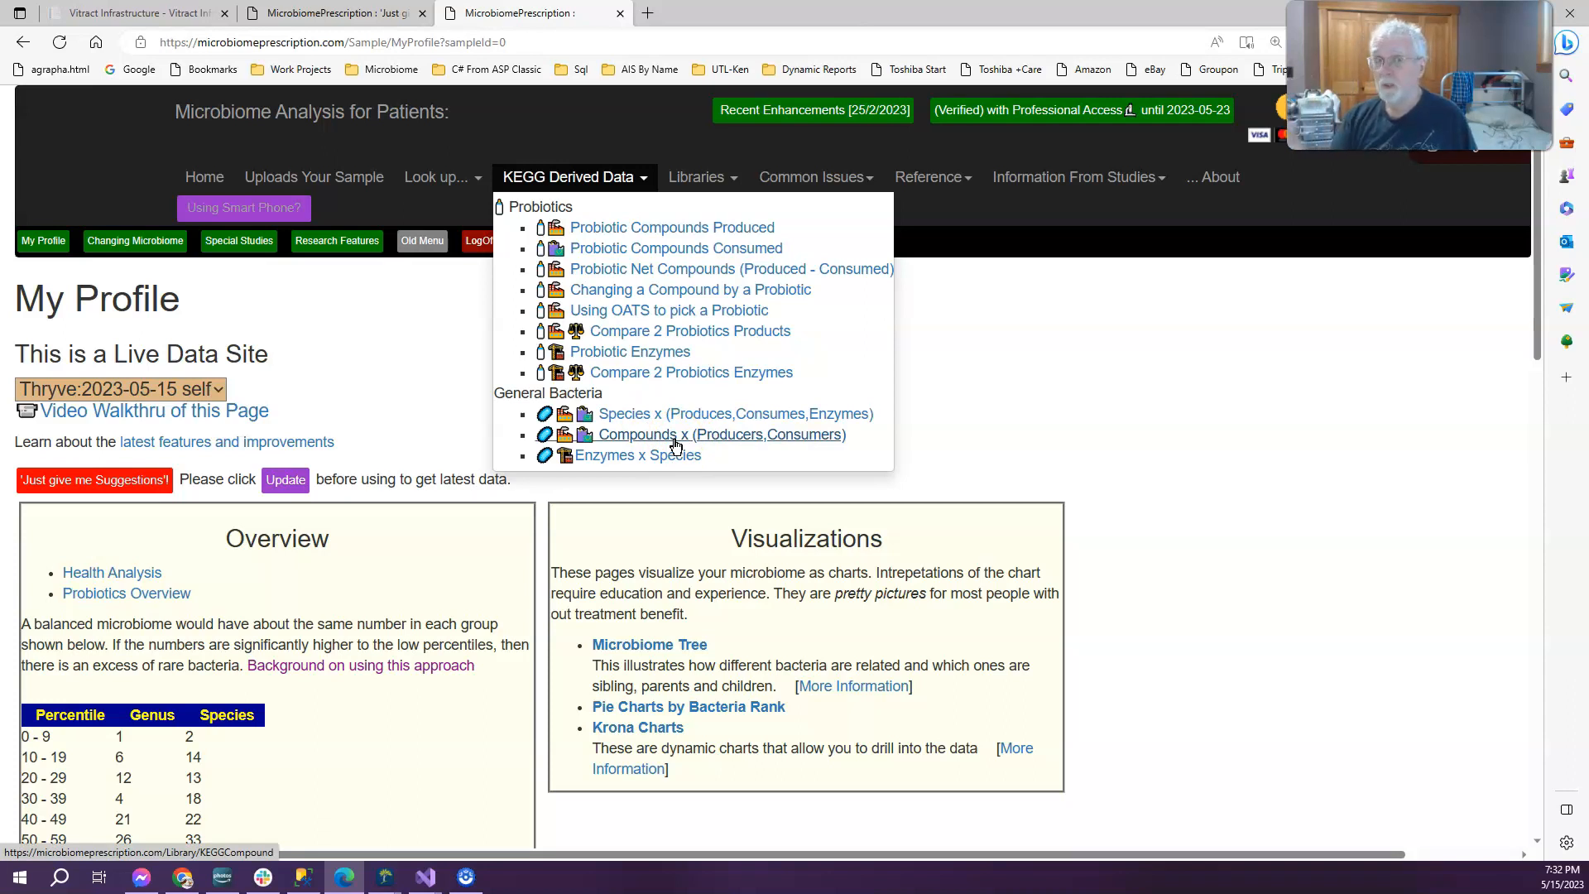
mouse_move(1195, 457)
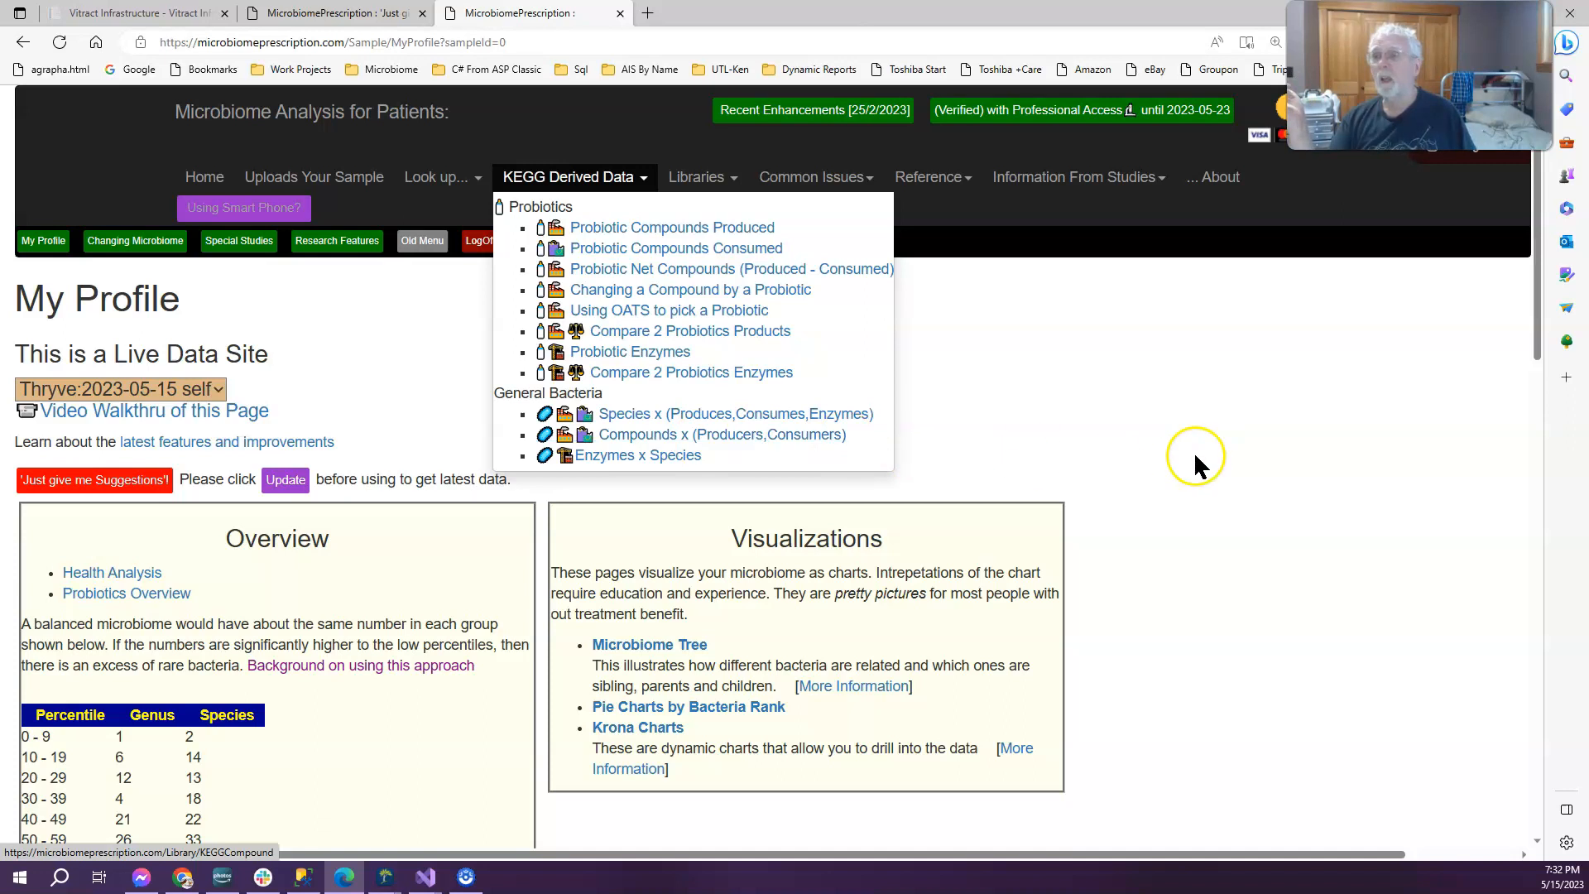
click(1190, 446)
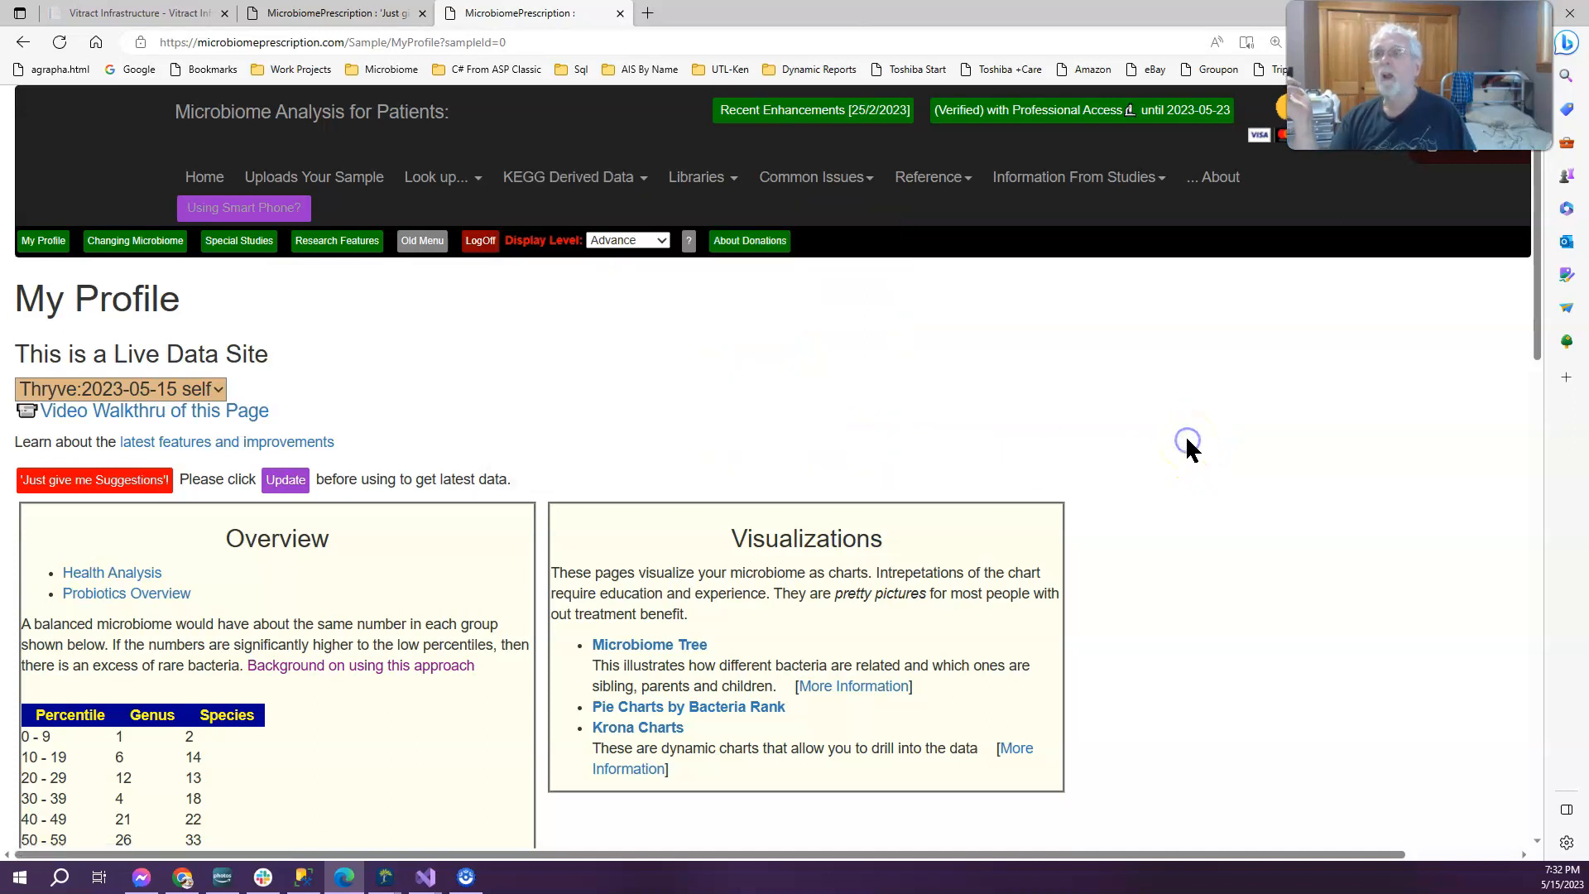